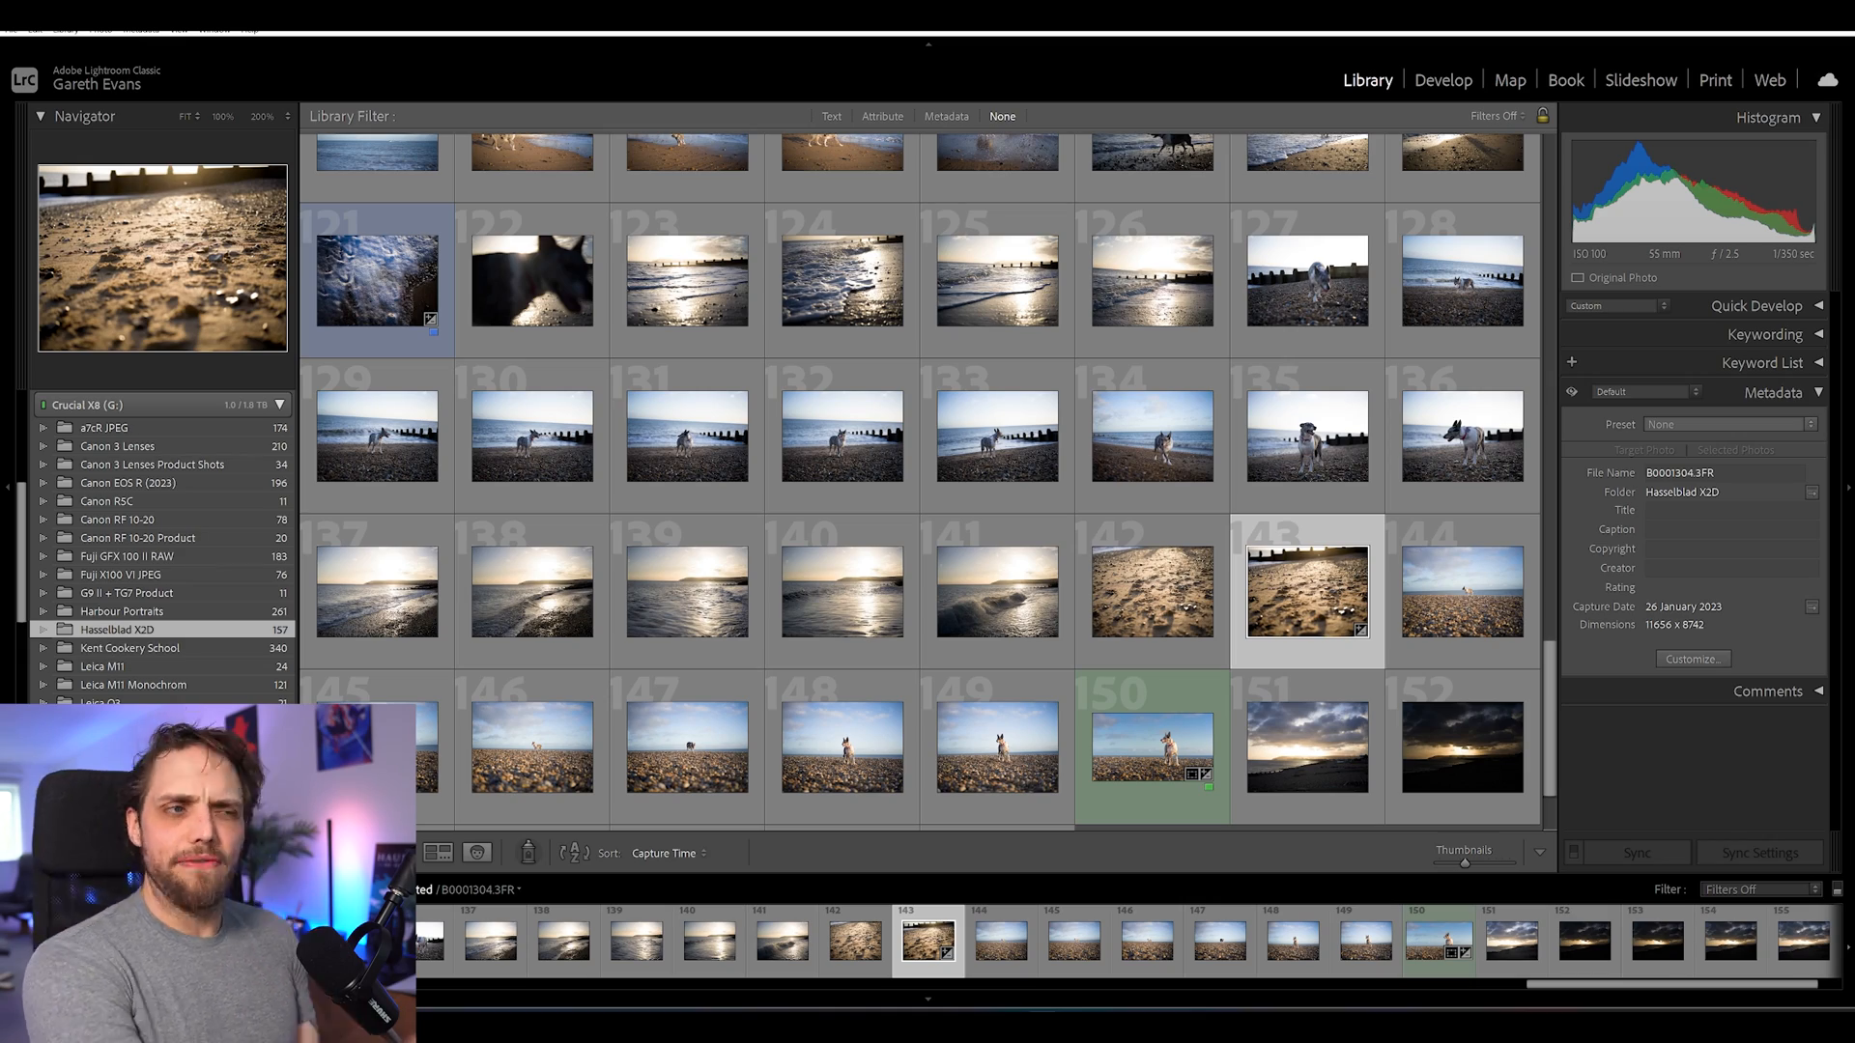
Step: Create a new catalog via File > New Catalog, skipping the Back Up Catalog prompt
left_click(11, 24)
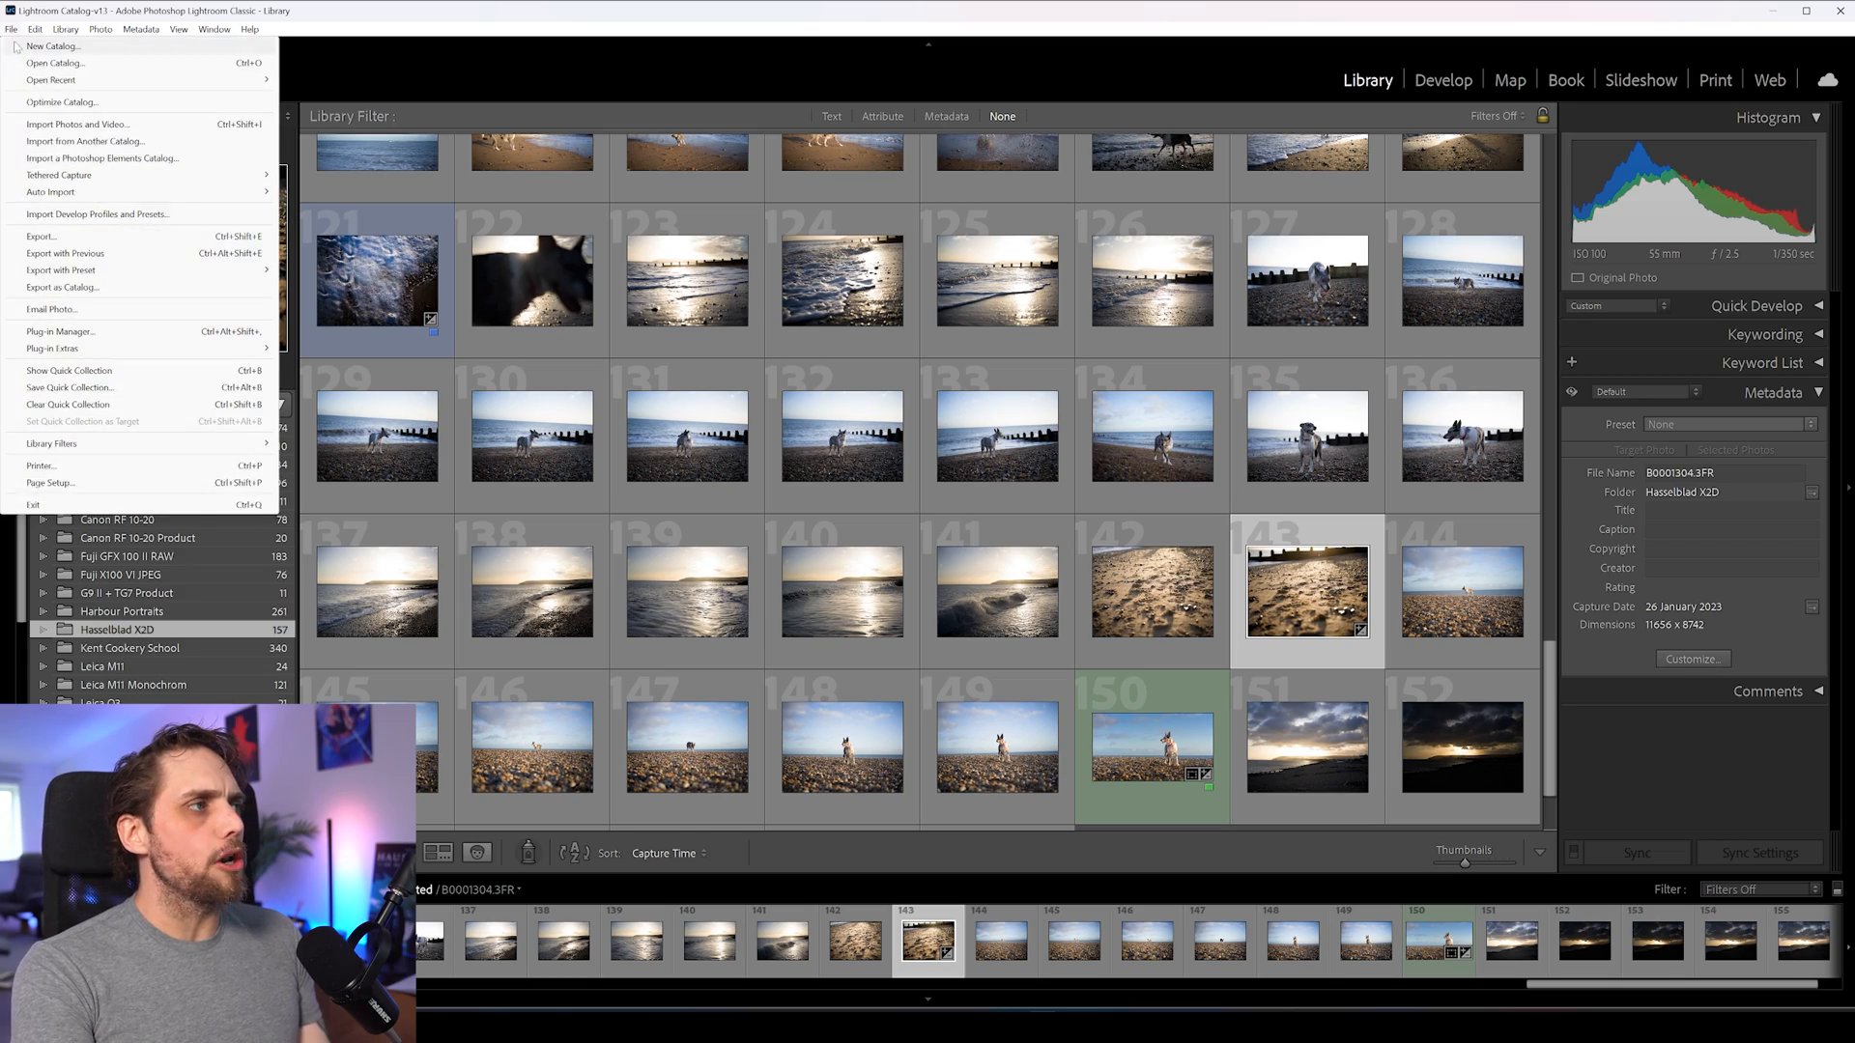
left_click(54, 46)
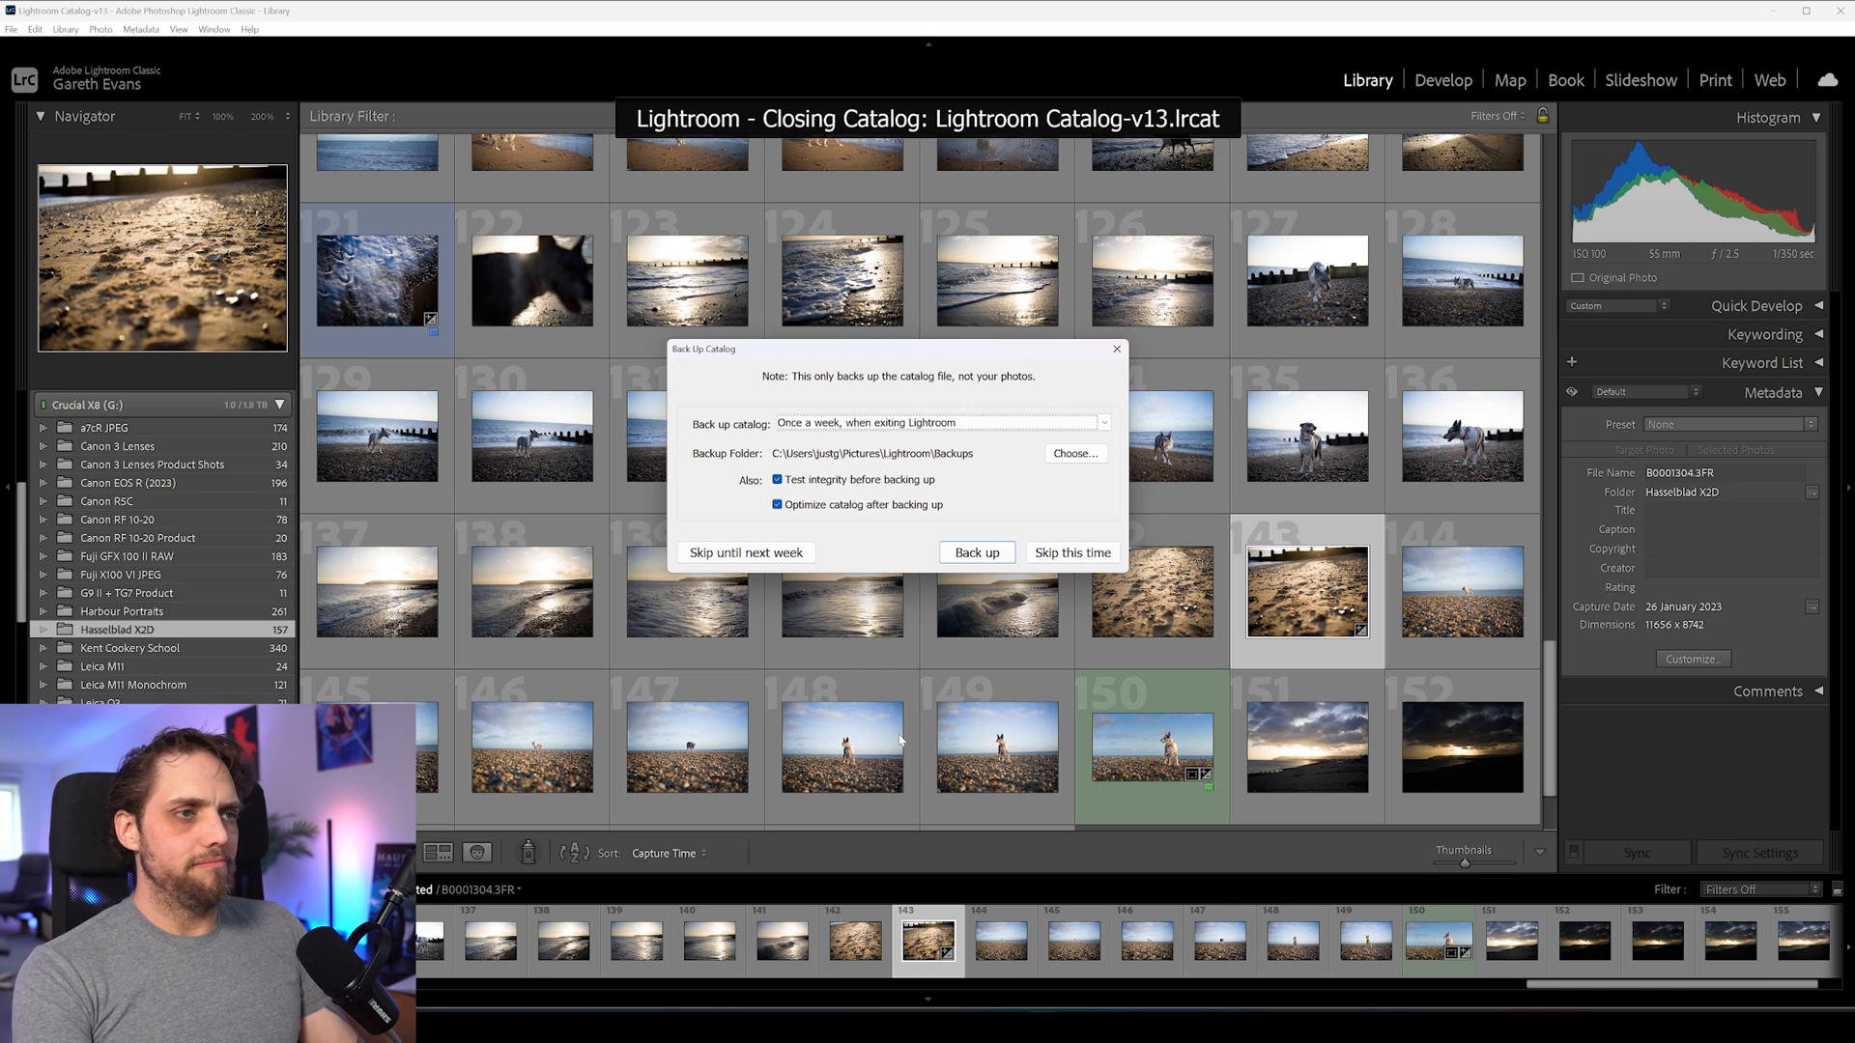
left_click(1073, 552)
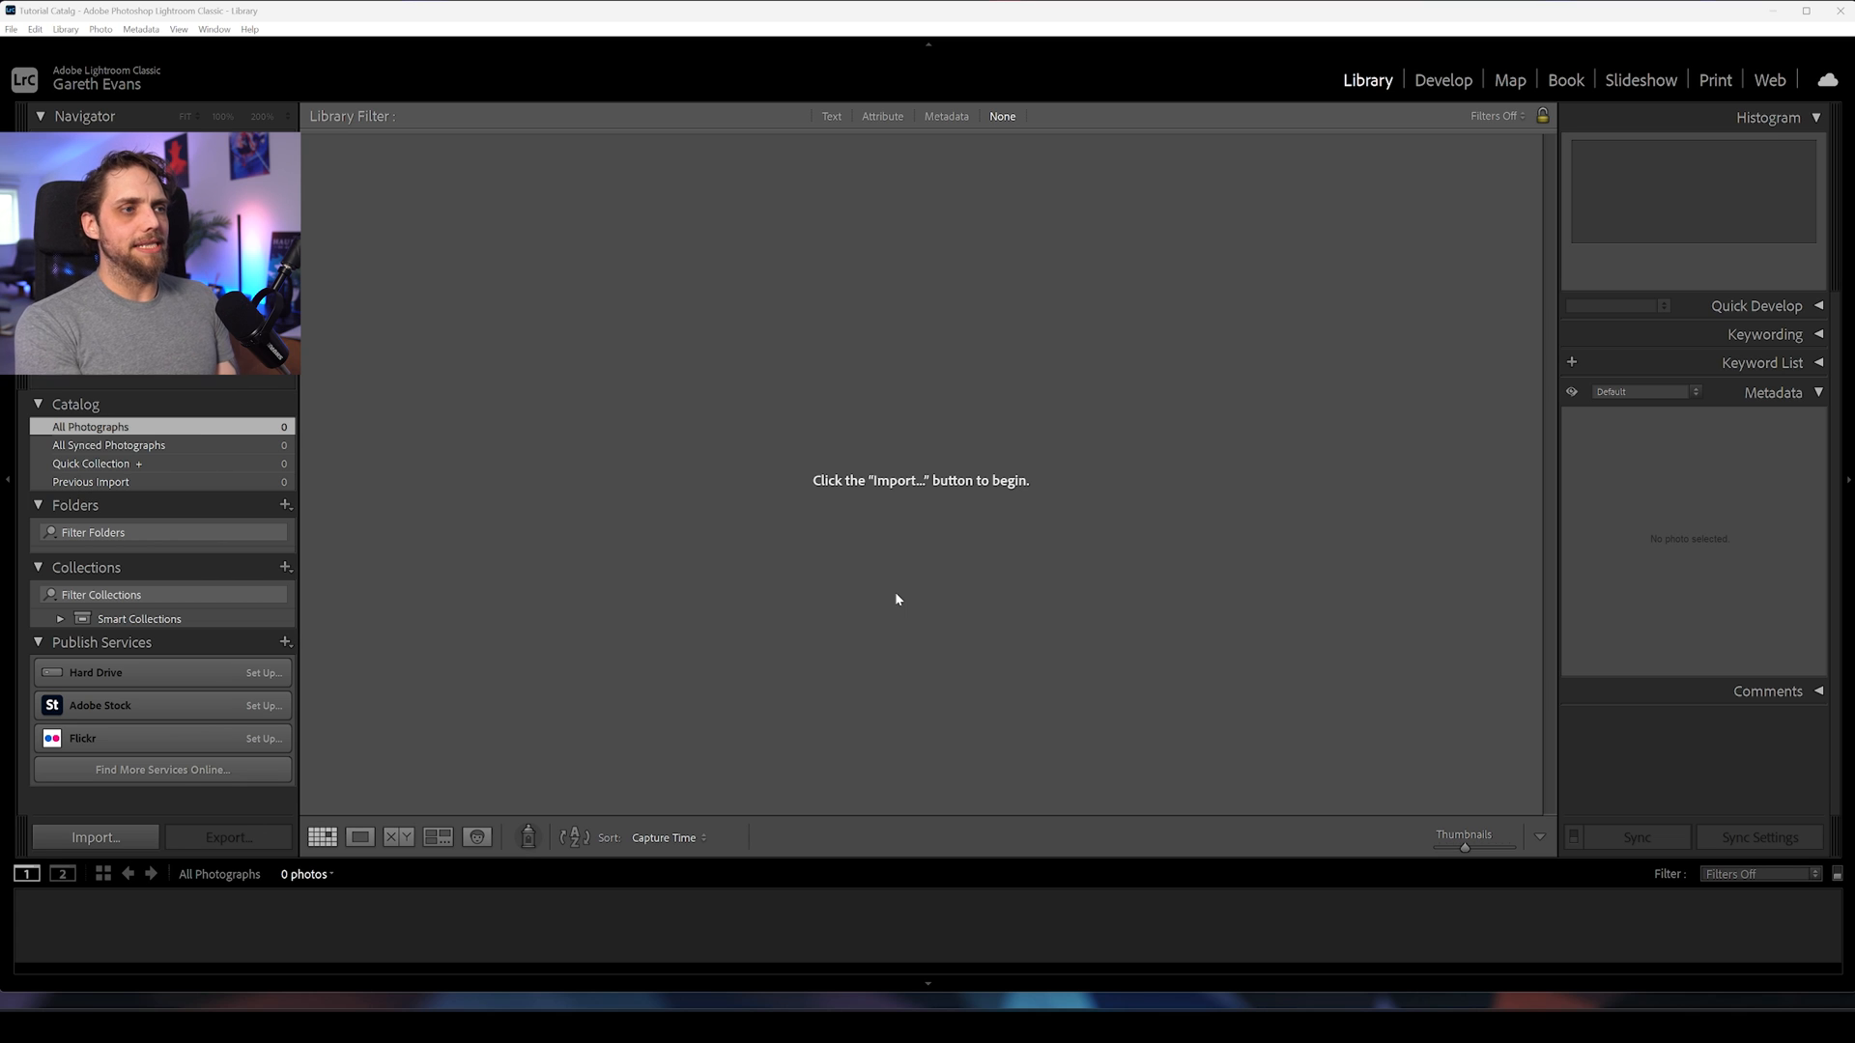
mouse_move(1001, 514)
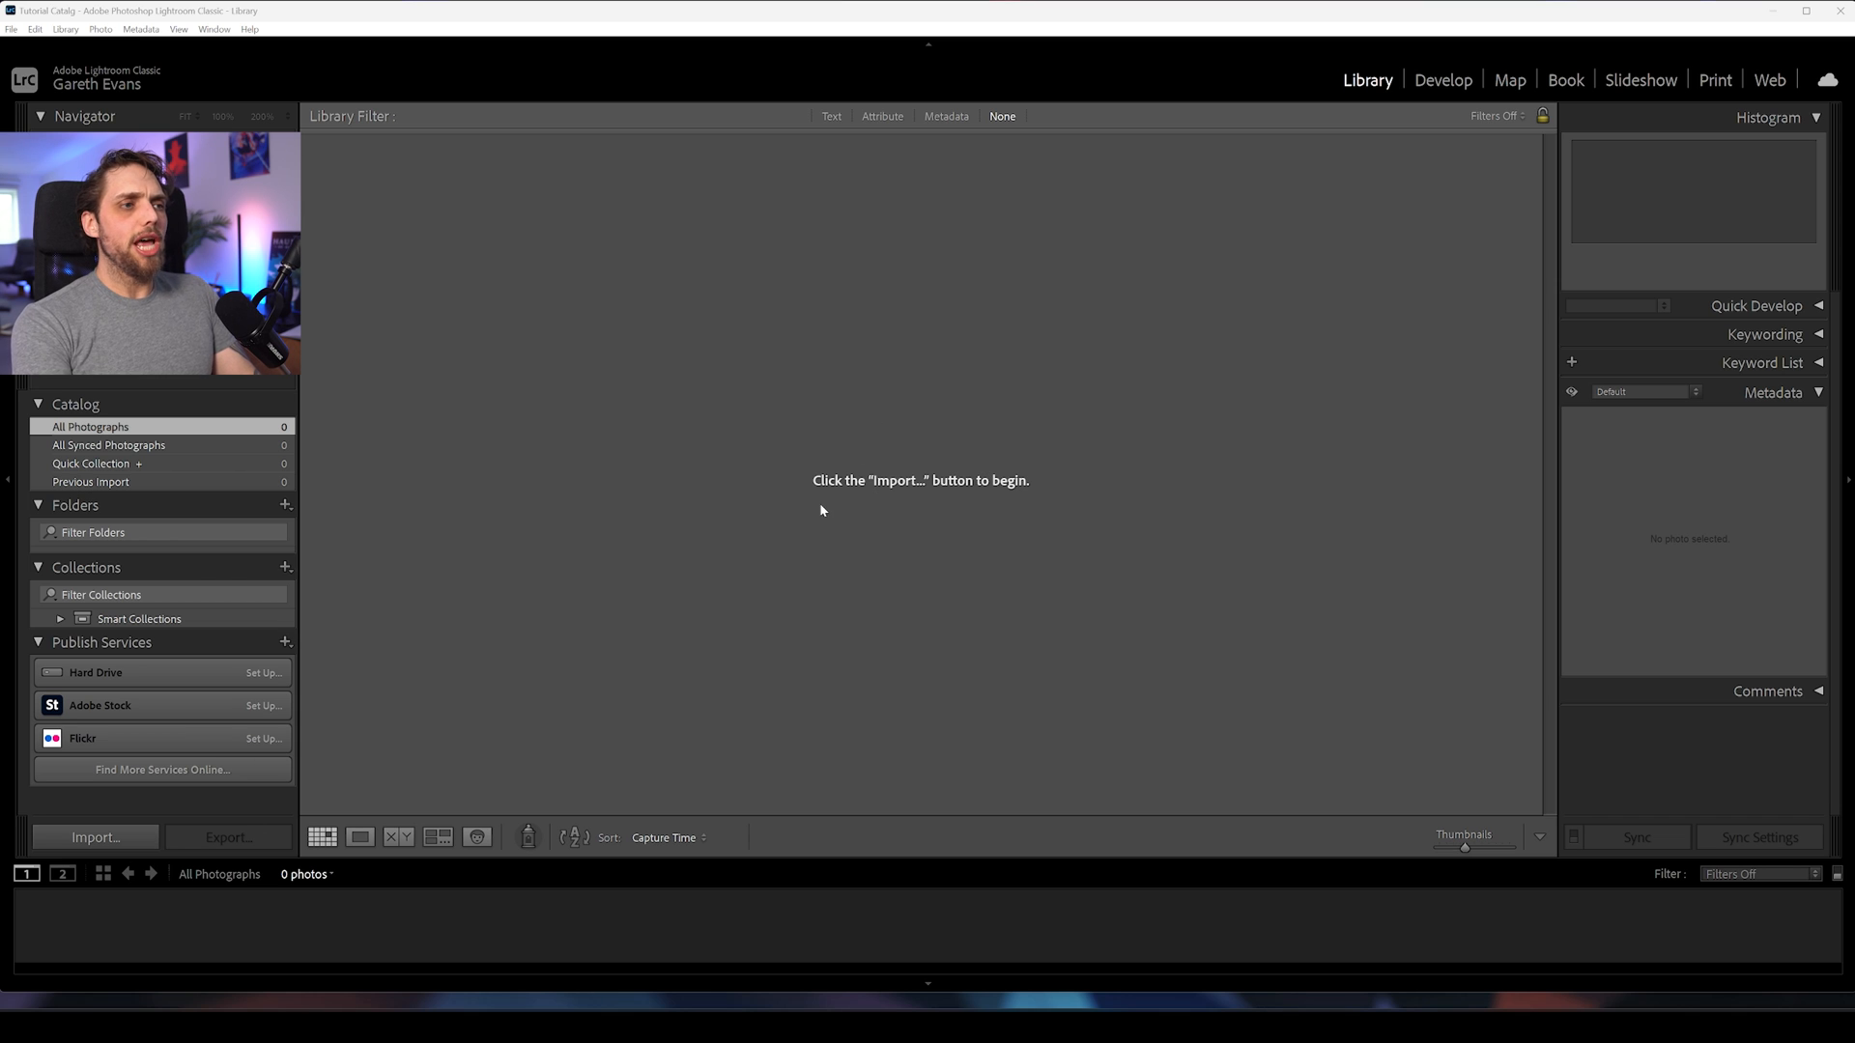
mouse_move(940, 508)
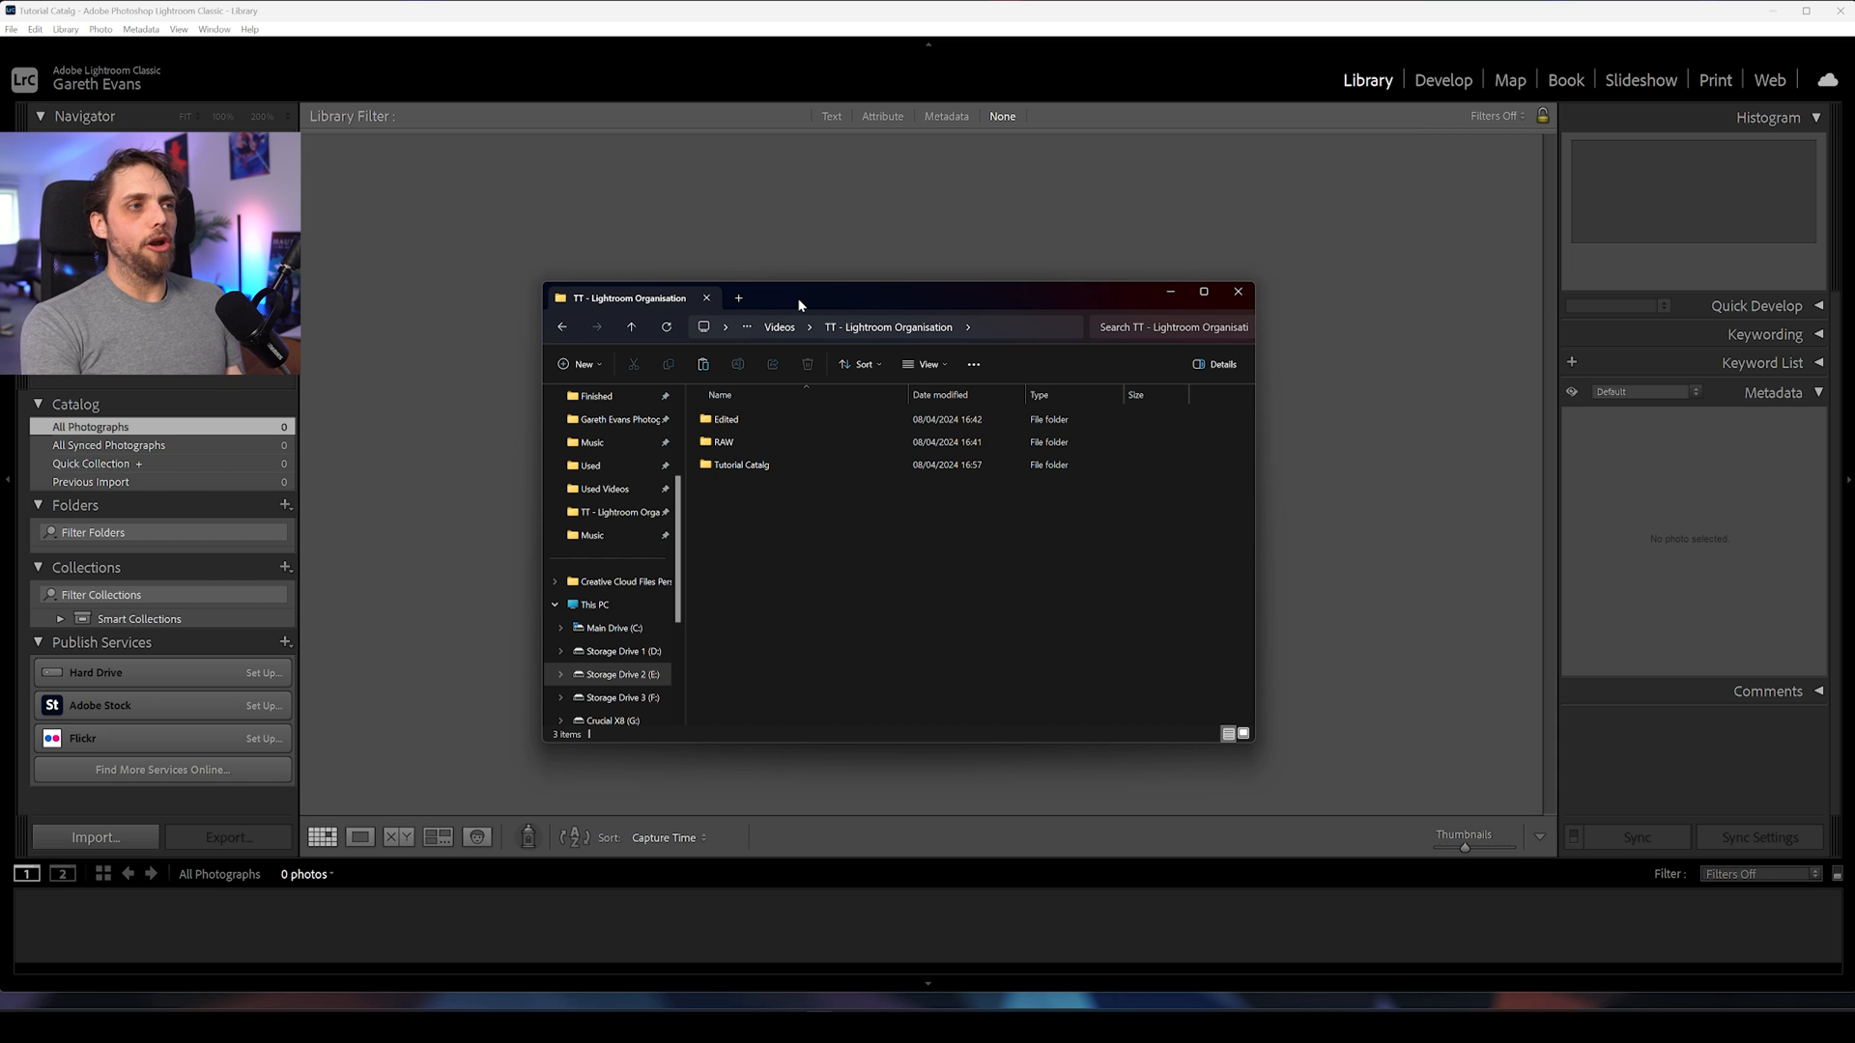
mouse_move(815, 564)
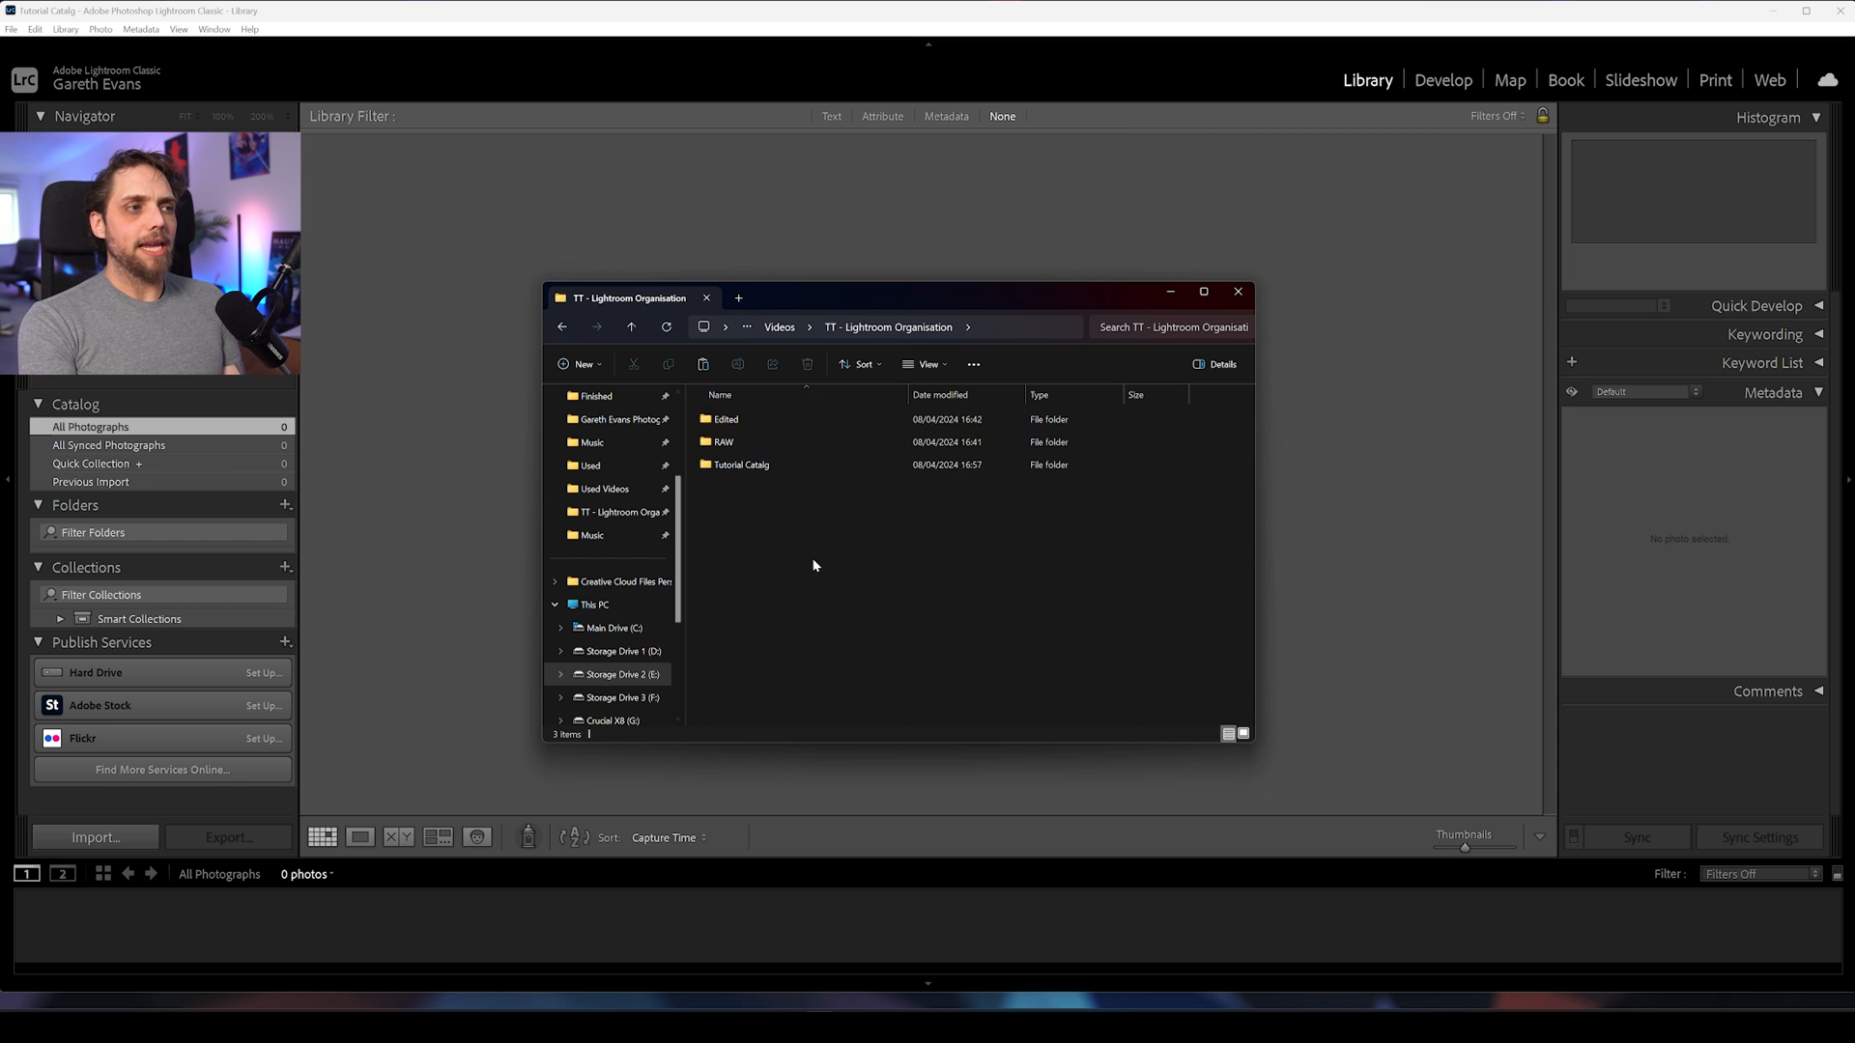
left_click(726, 419)
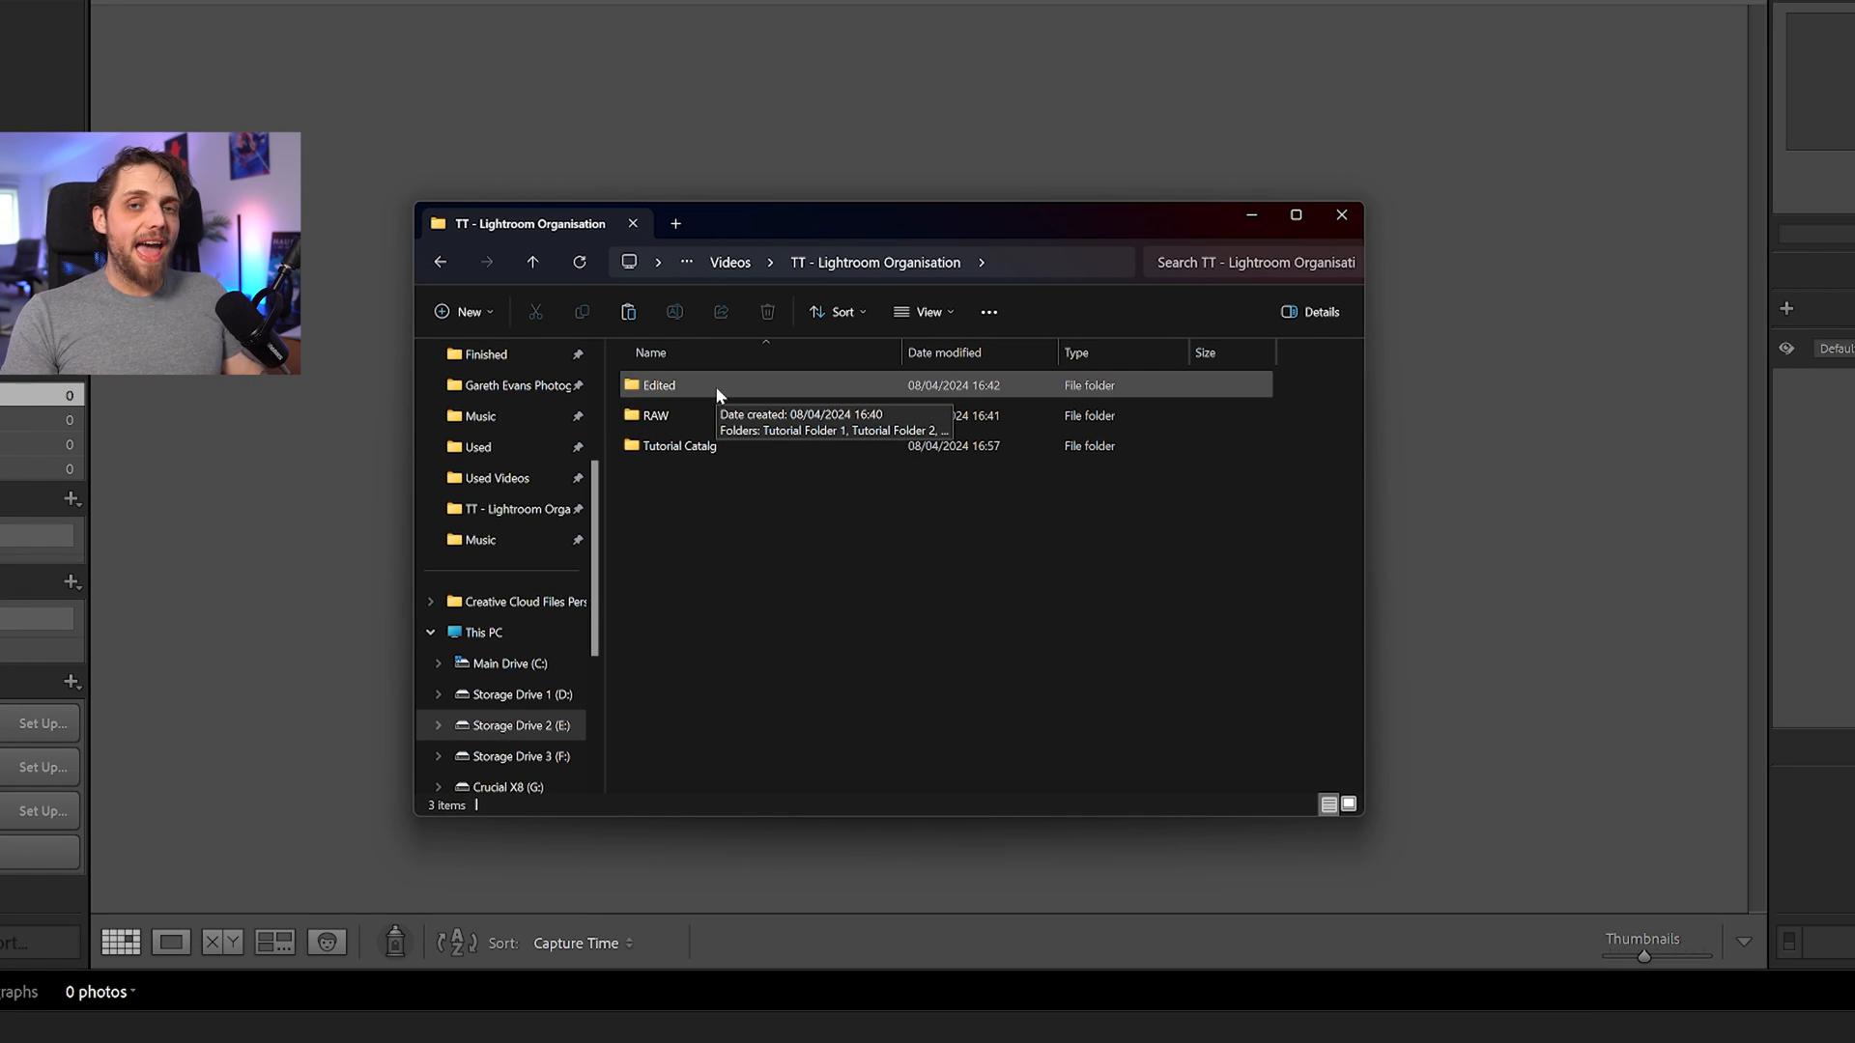
mouse_move(735, 415)
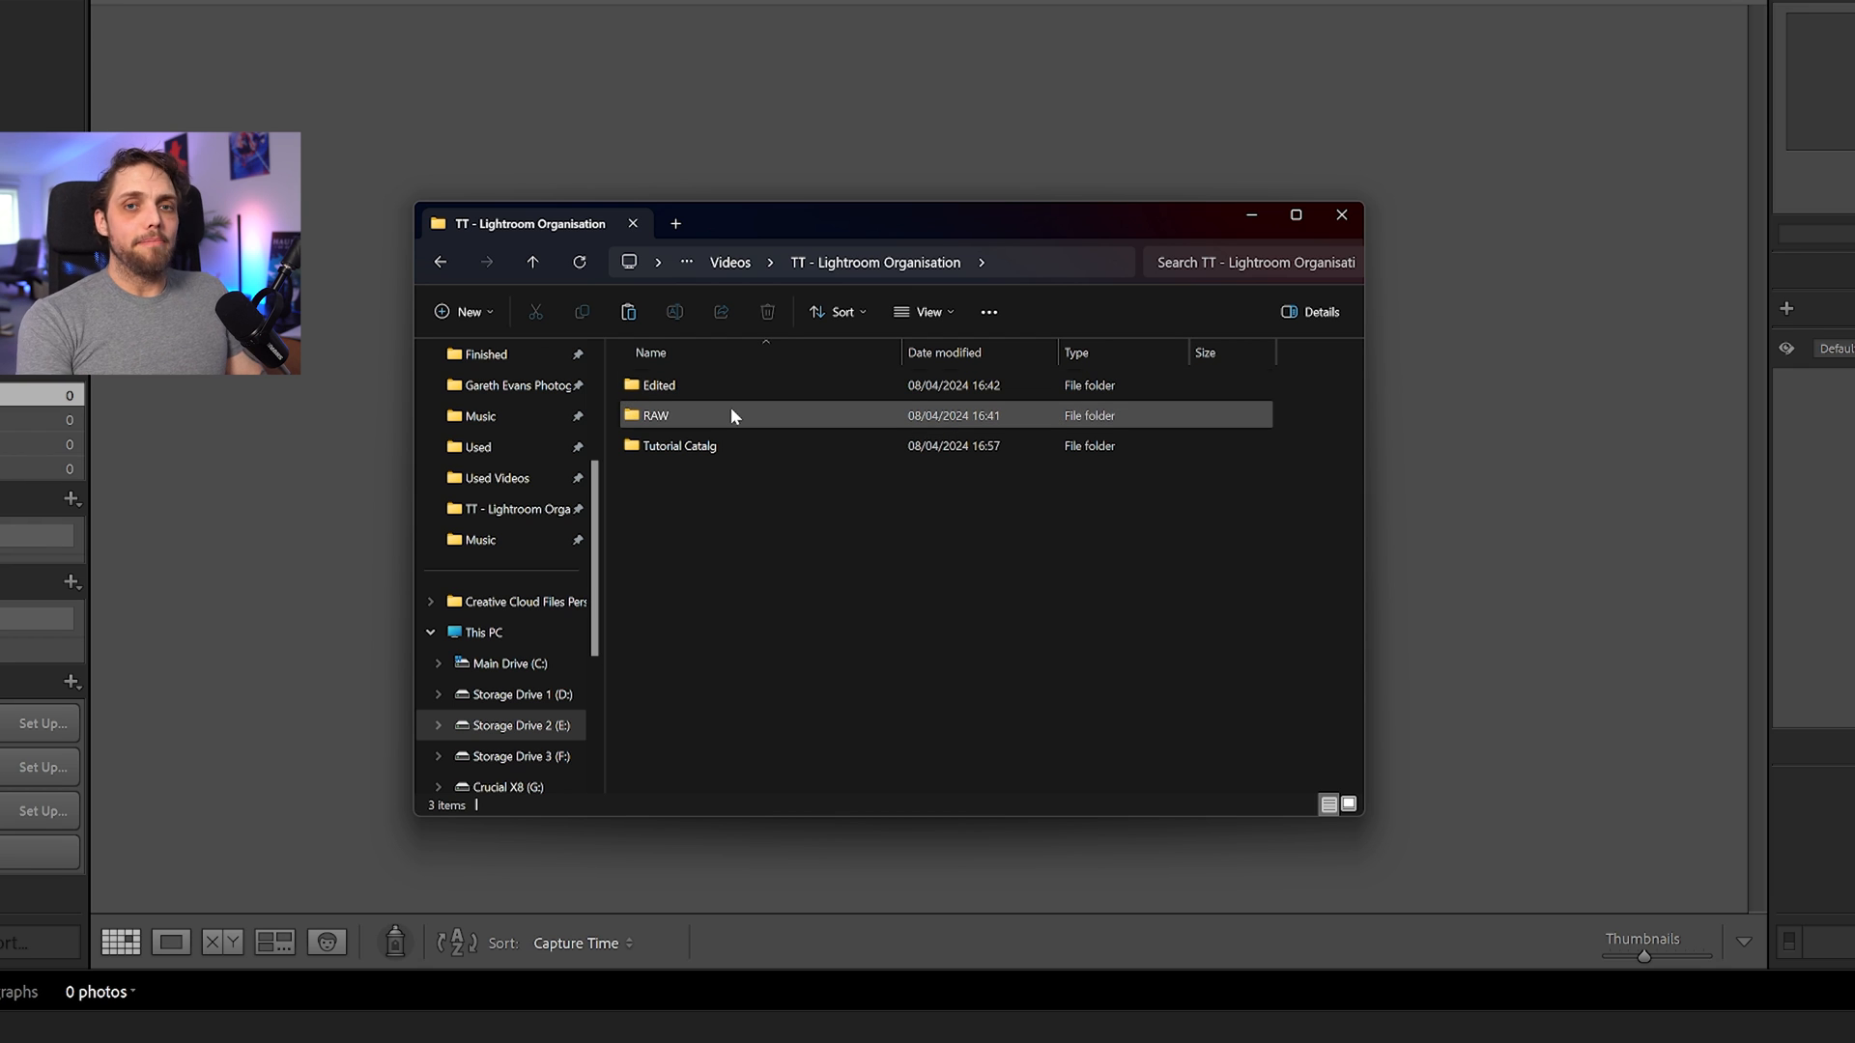
mouse_move(733, 415)
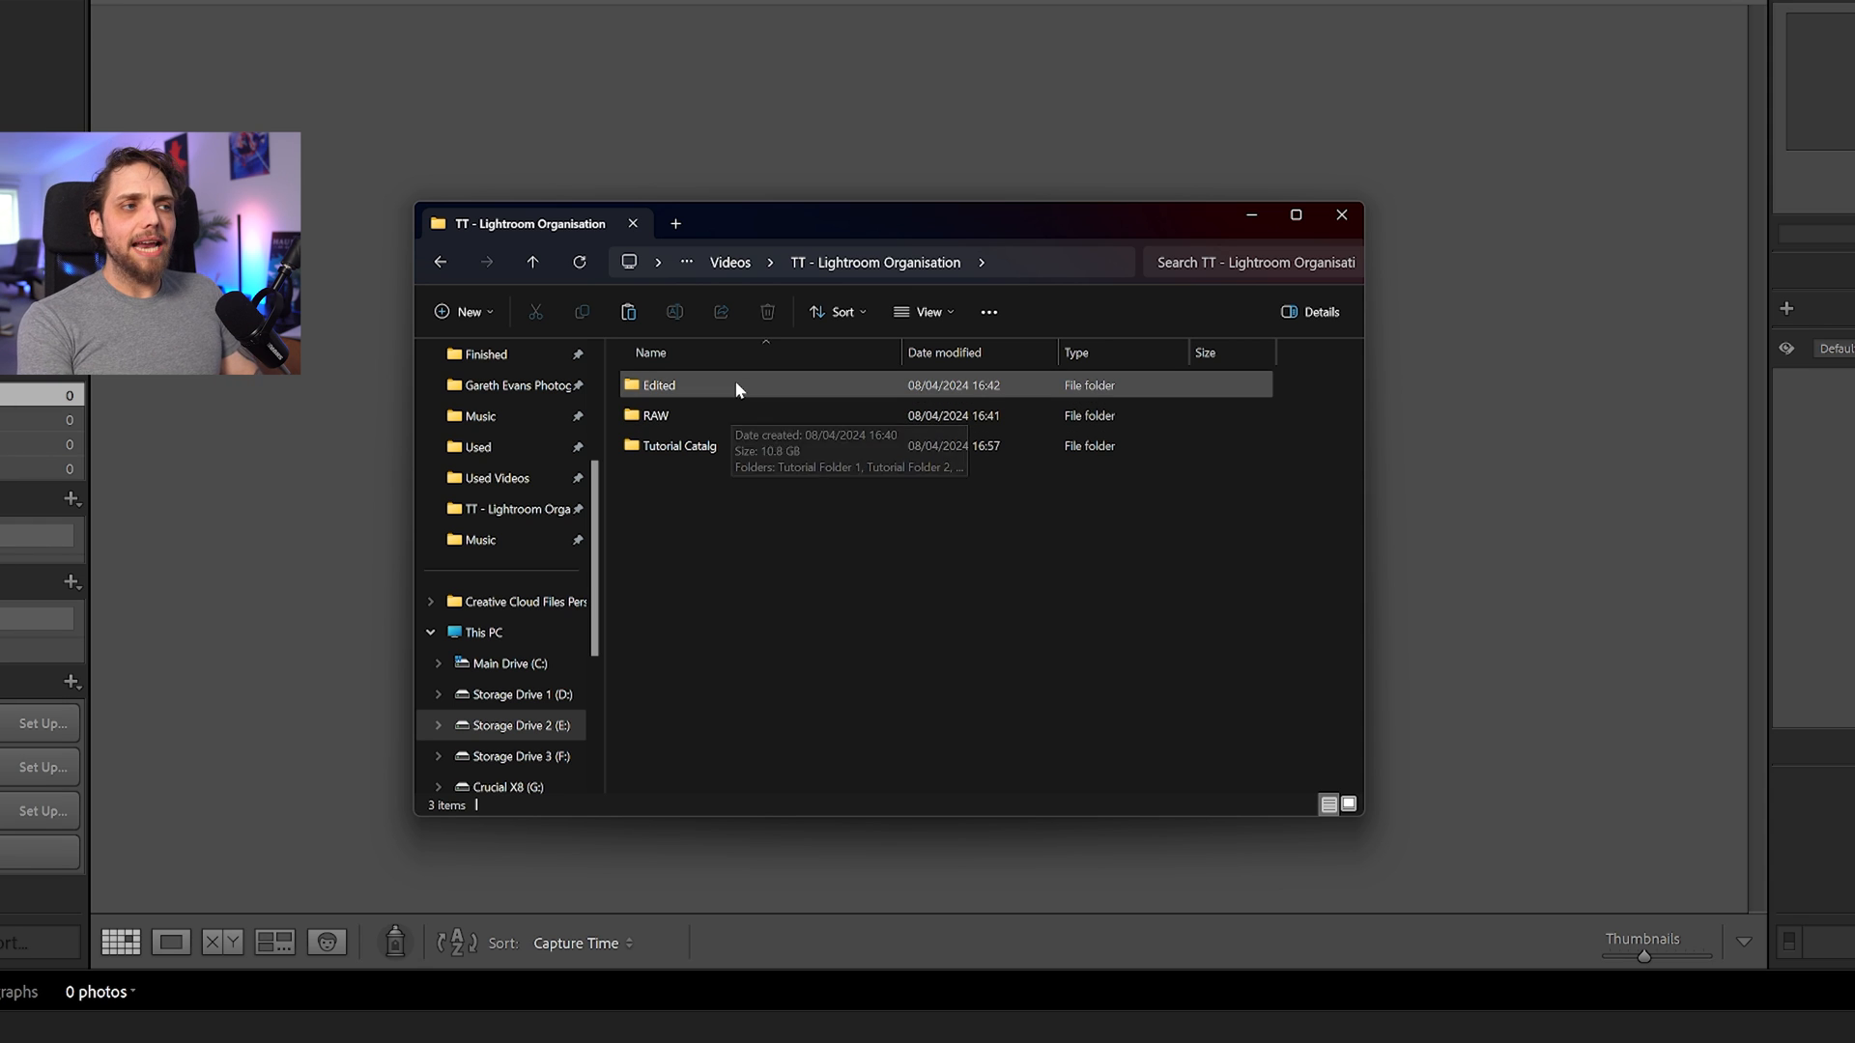
mouse_move(738, 388)
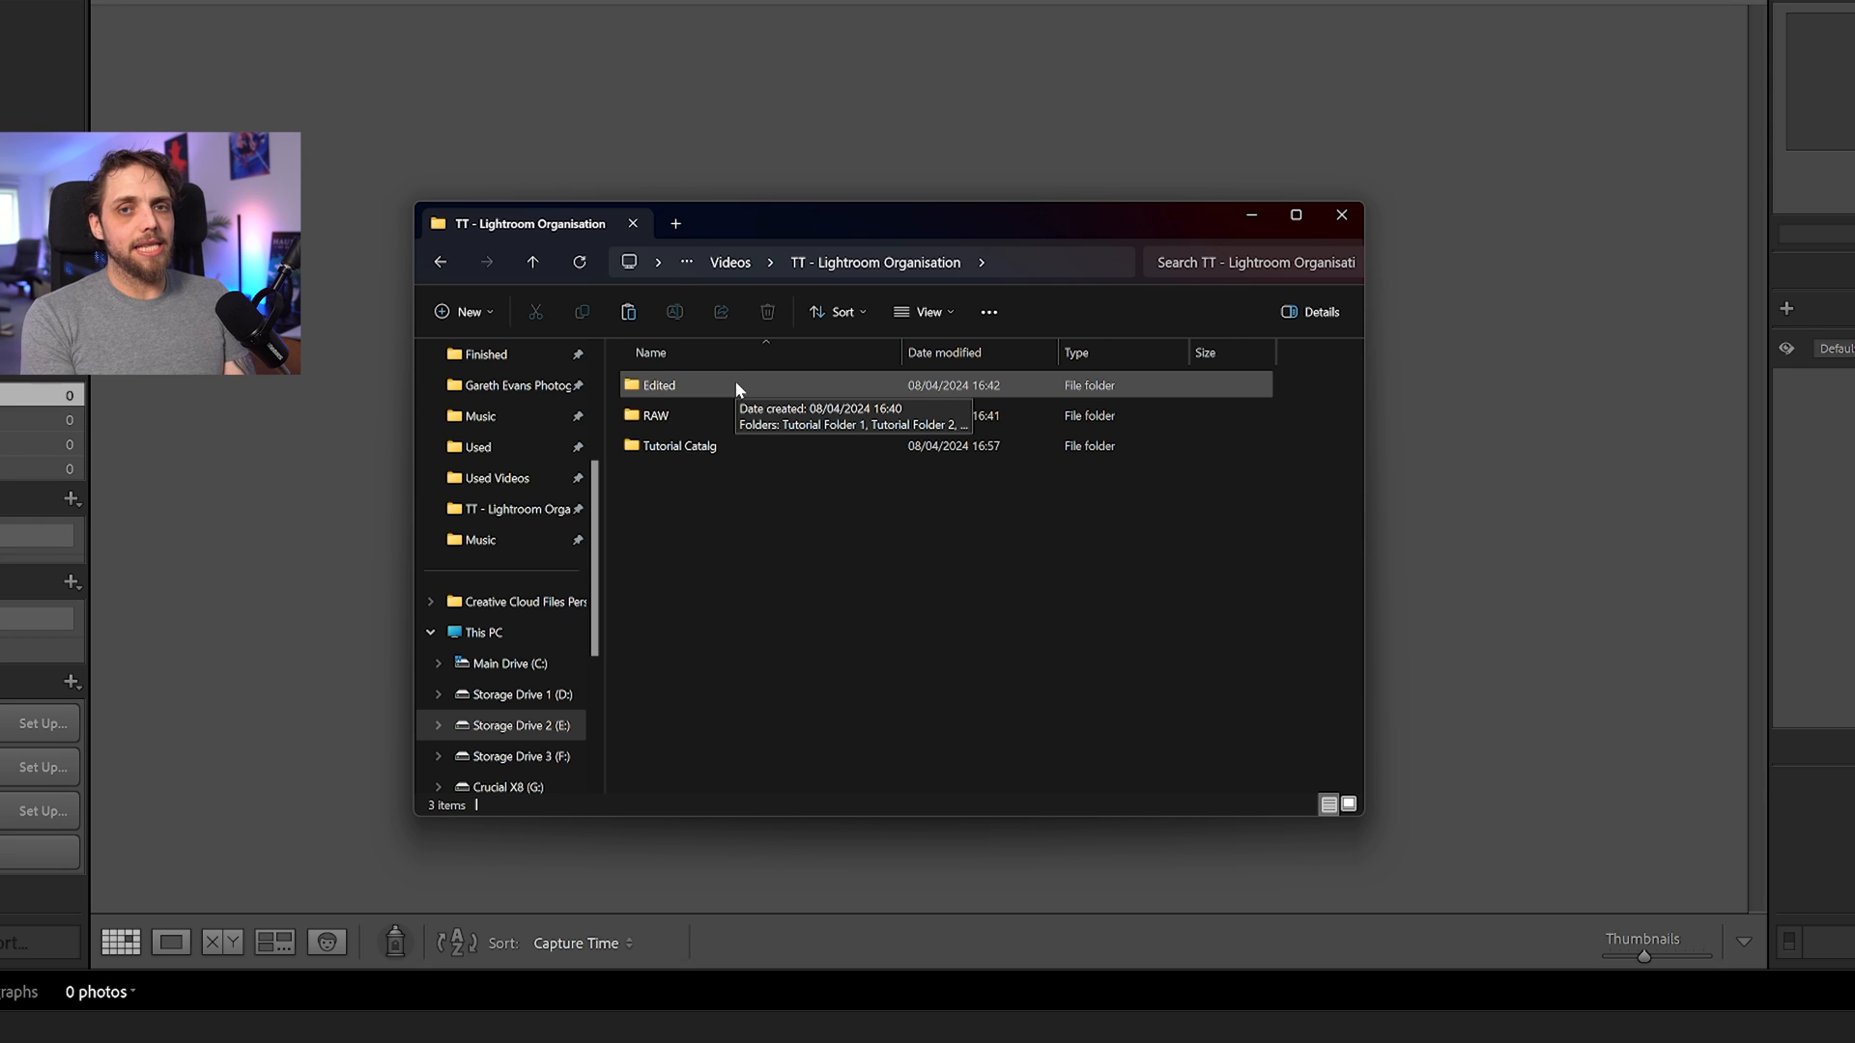
left_click(690, 415)
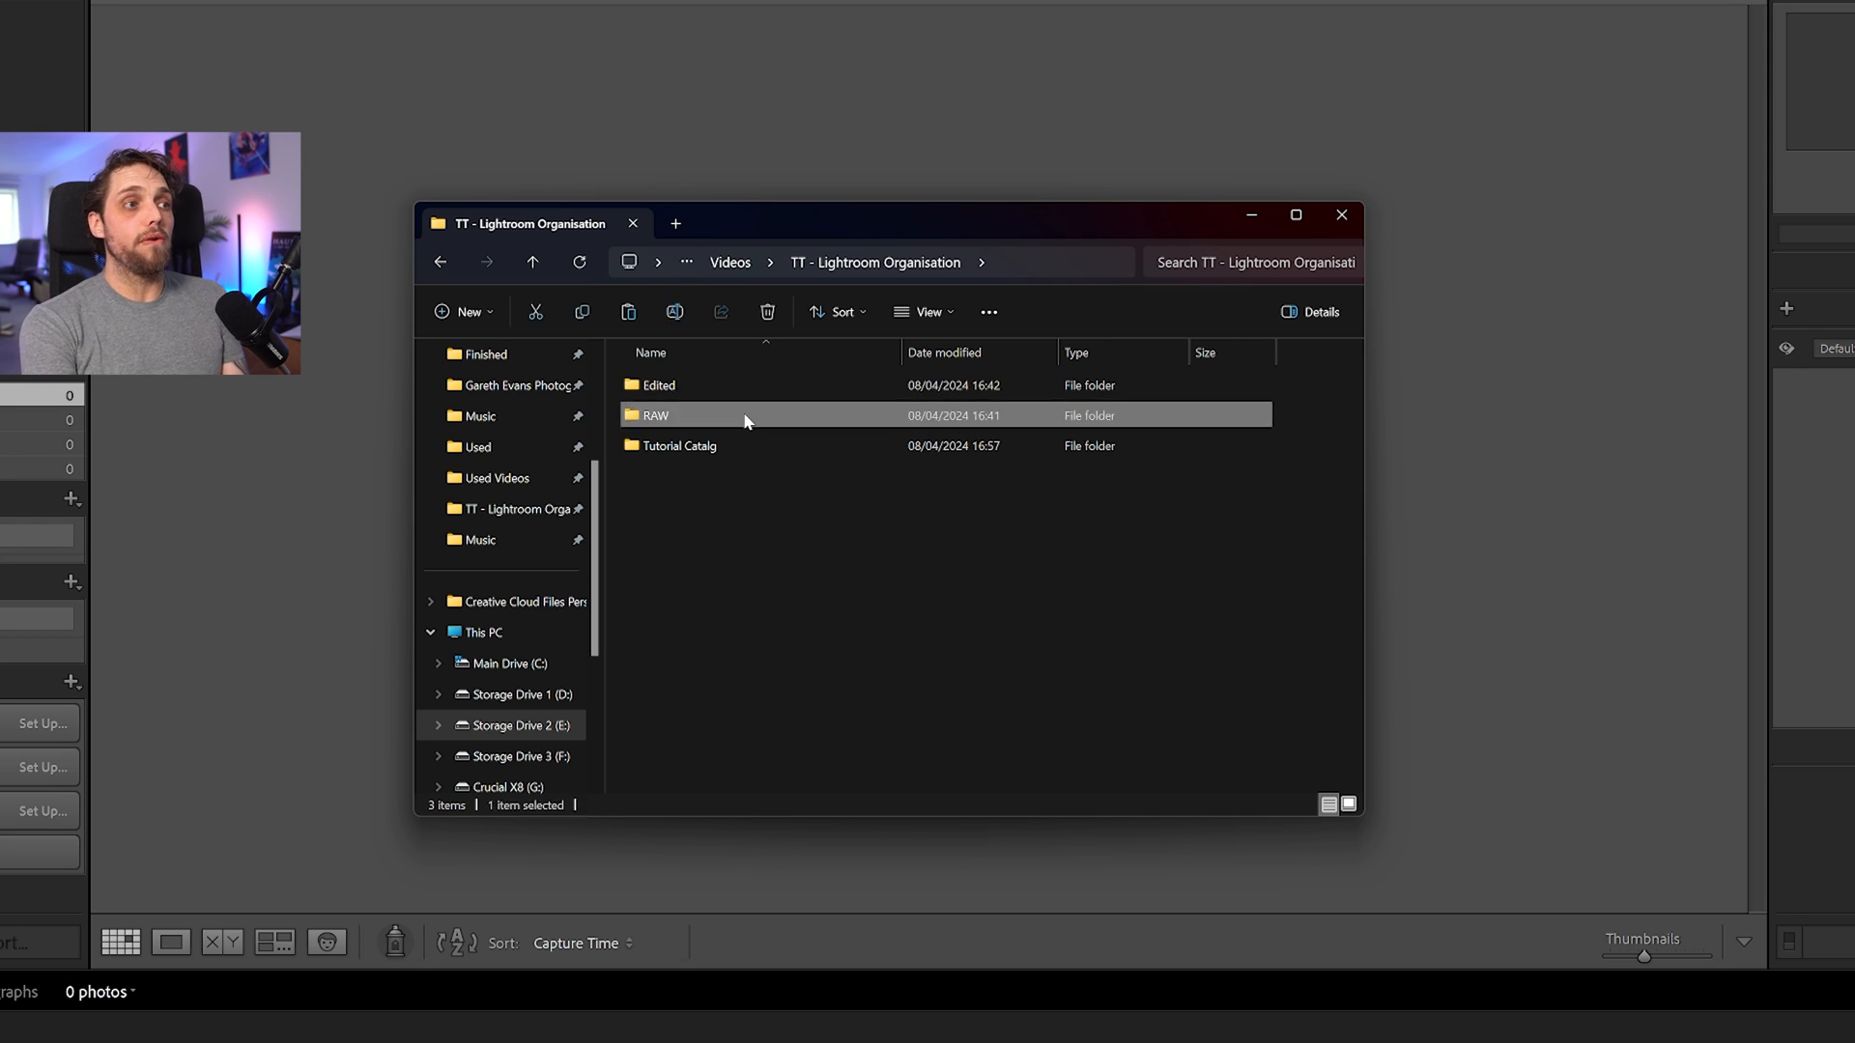
double_click(673, 415)
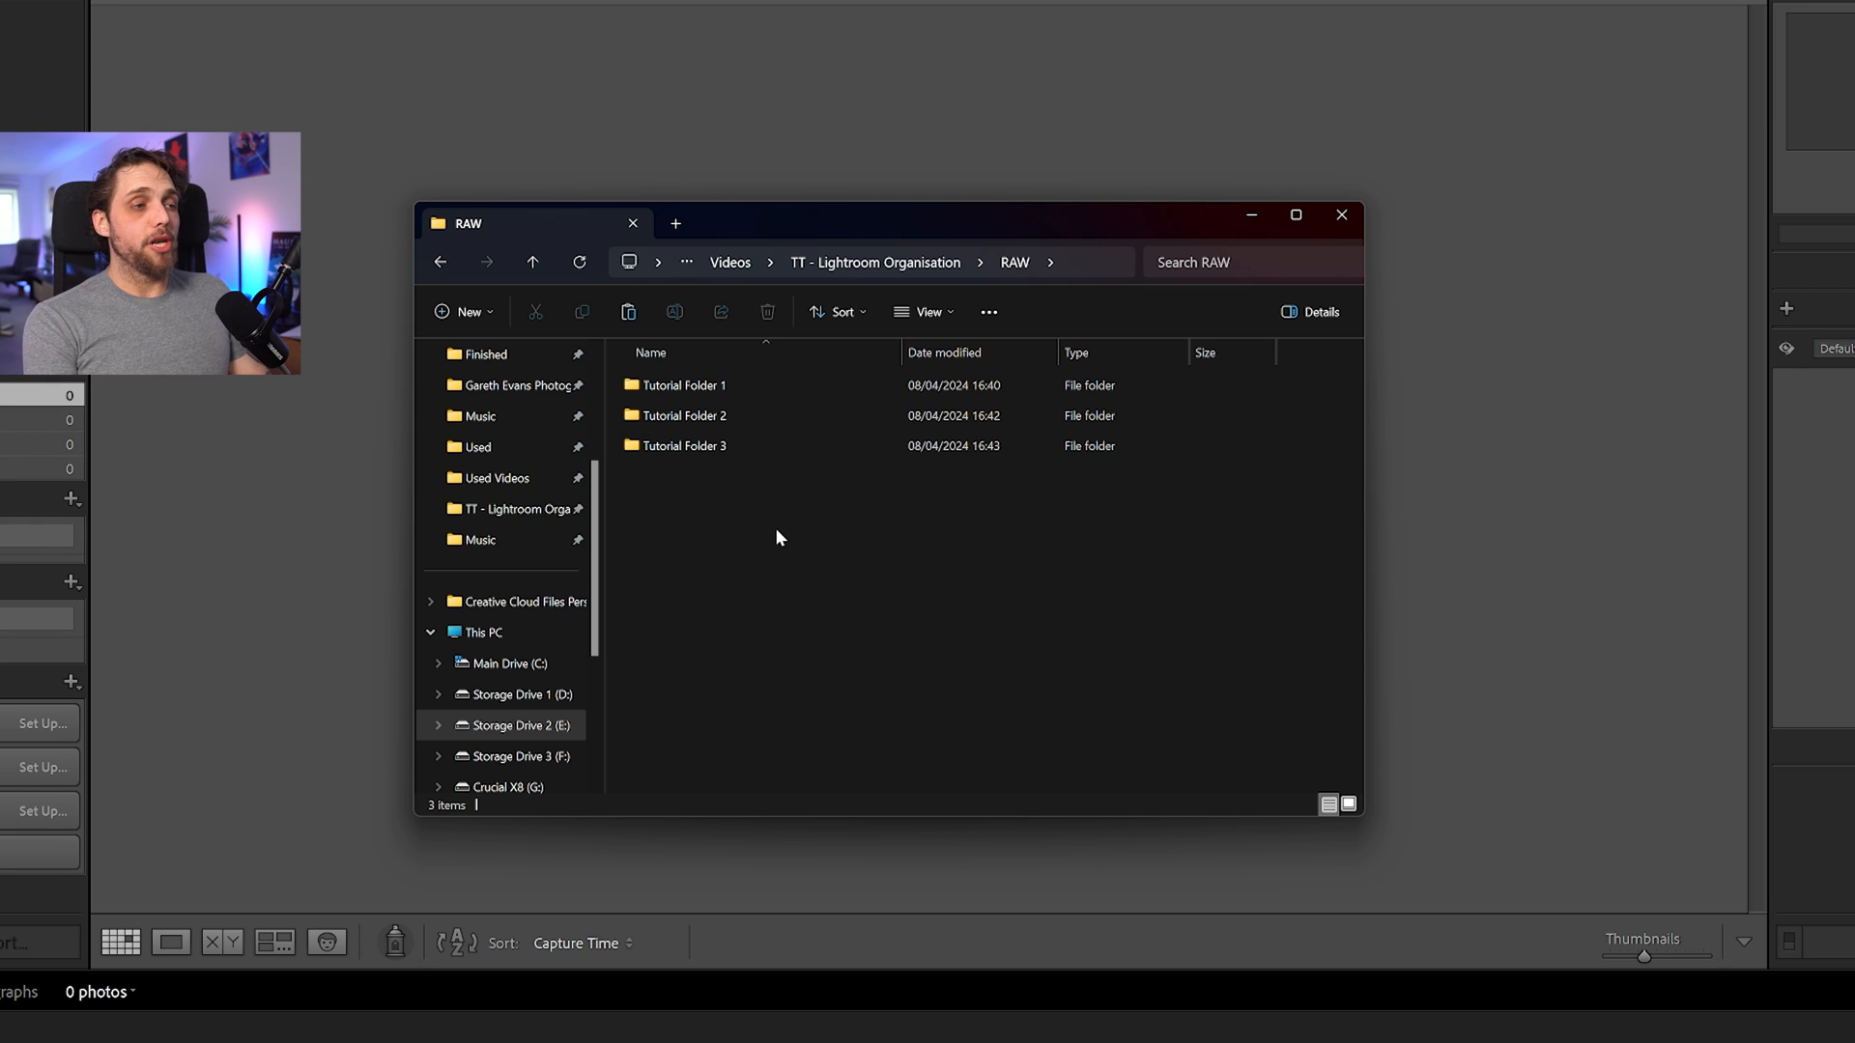
mouse_move(728, 389)
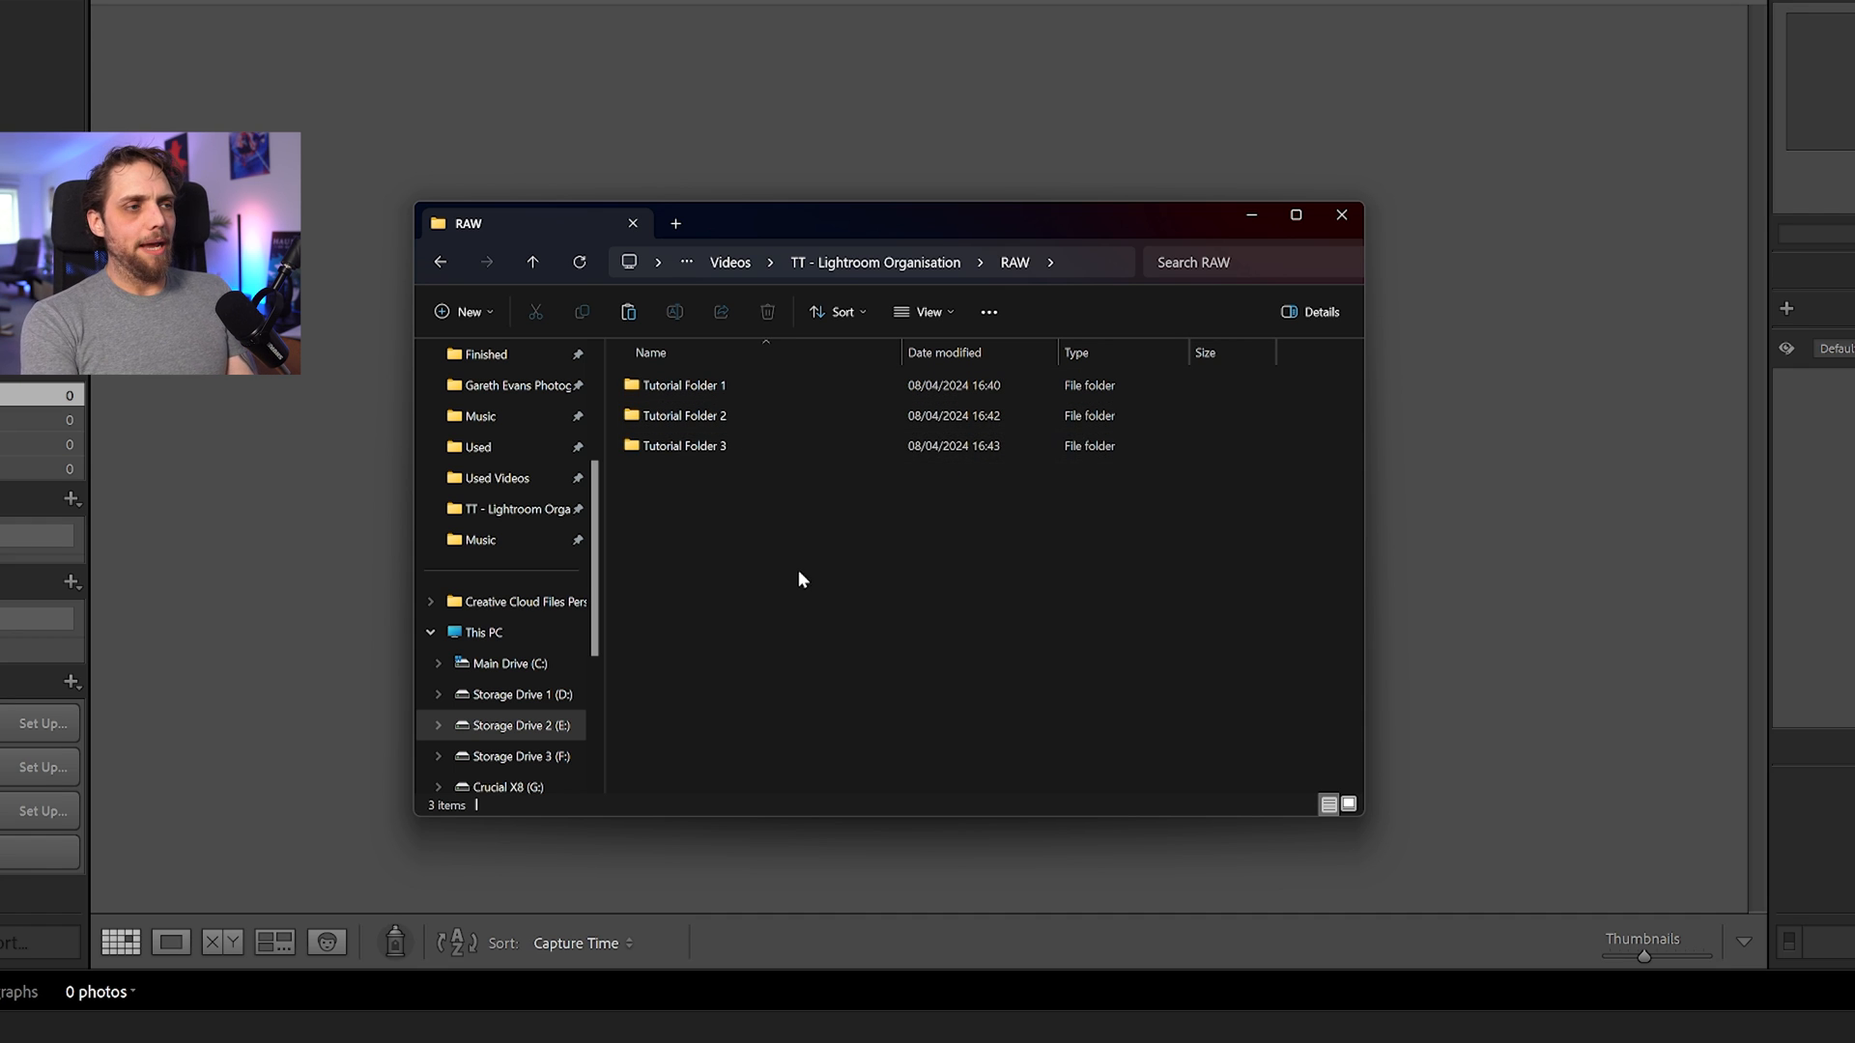
double_click(684, 384)
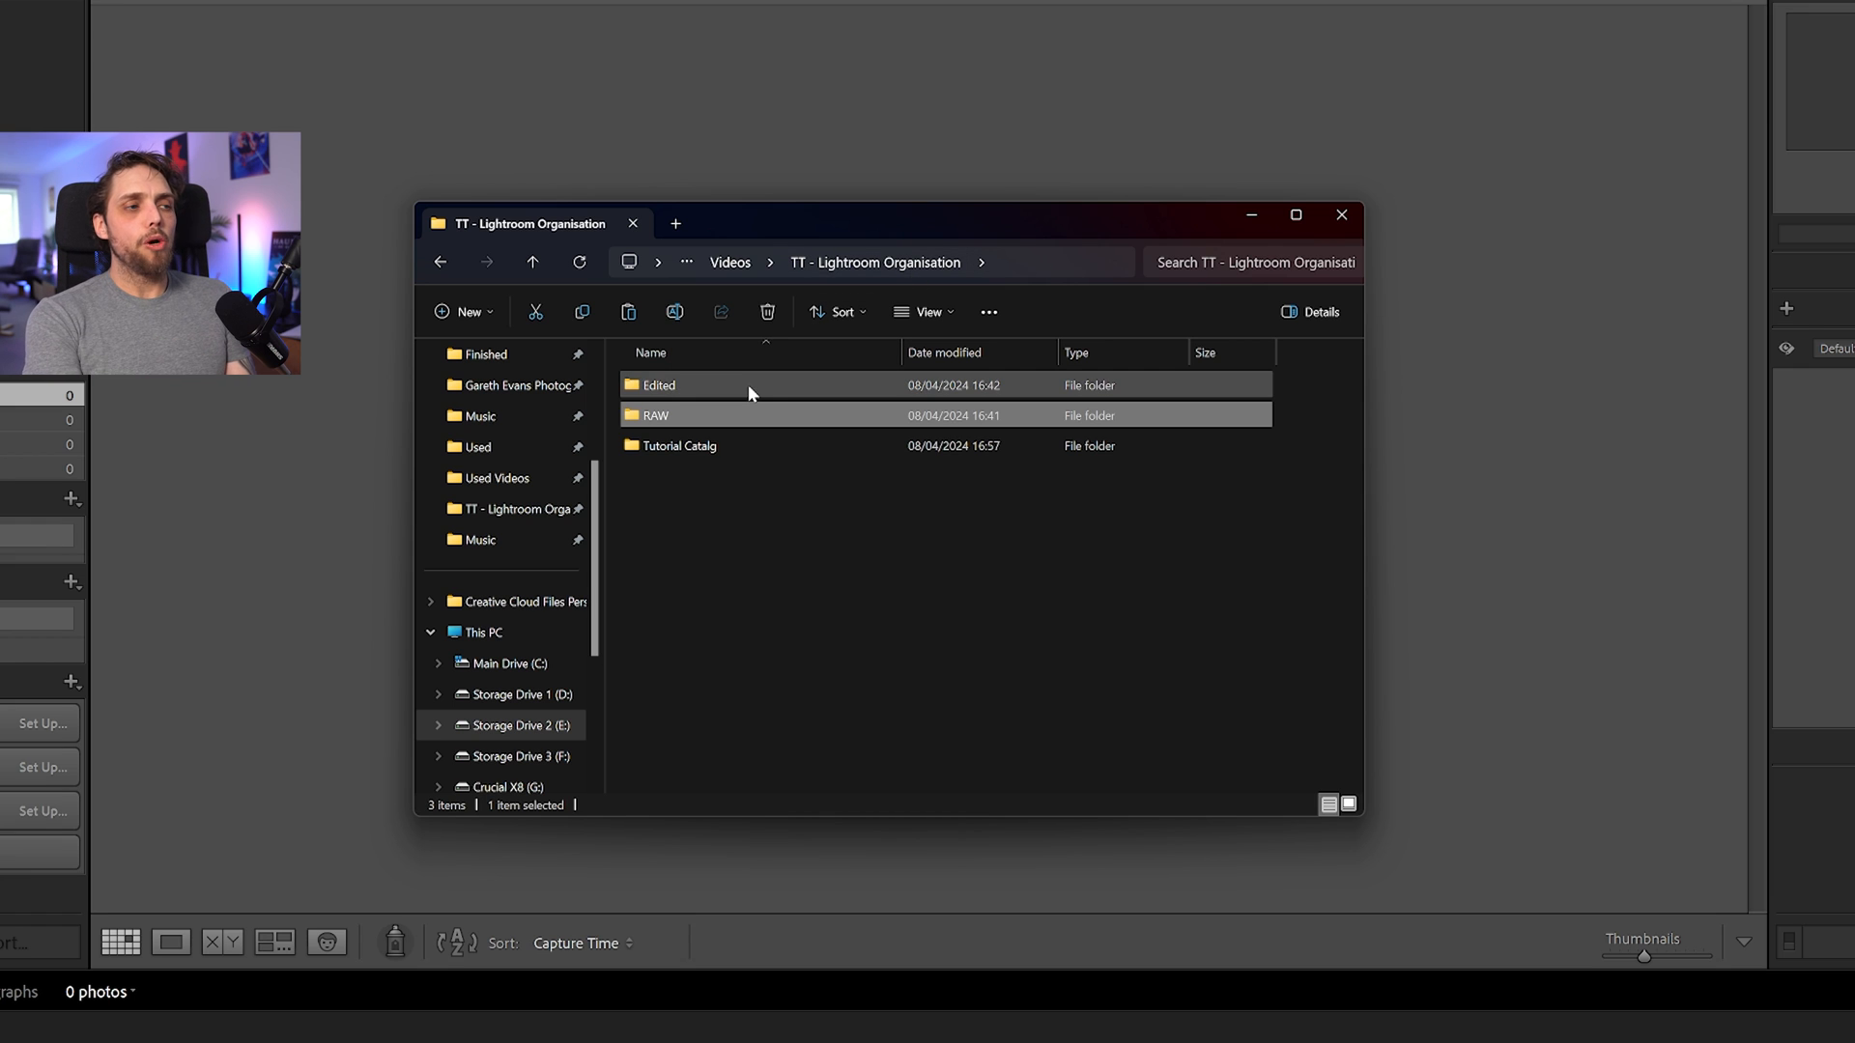
Step: Browse into the Edited folder to see its three Tutorial Folders
double_click(659, 385)
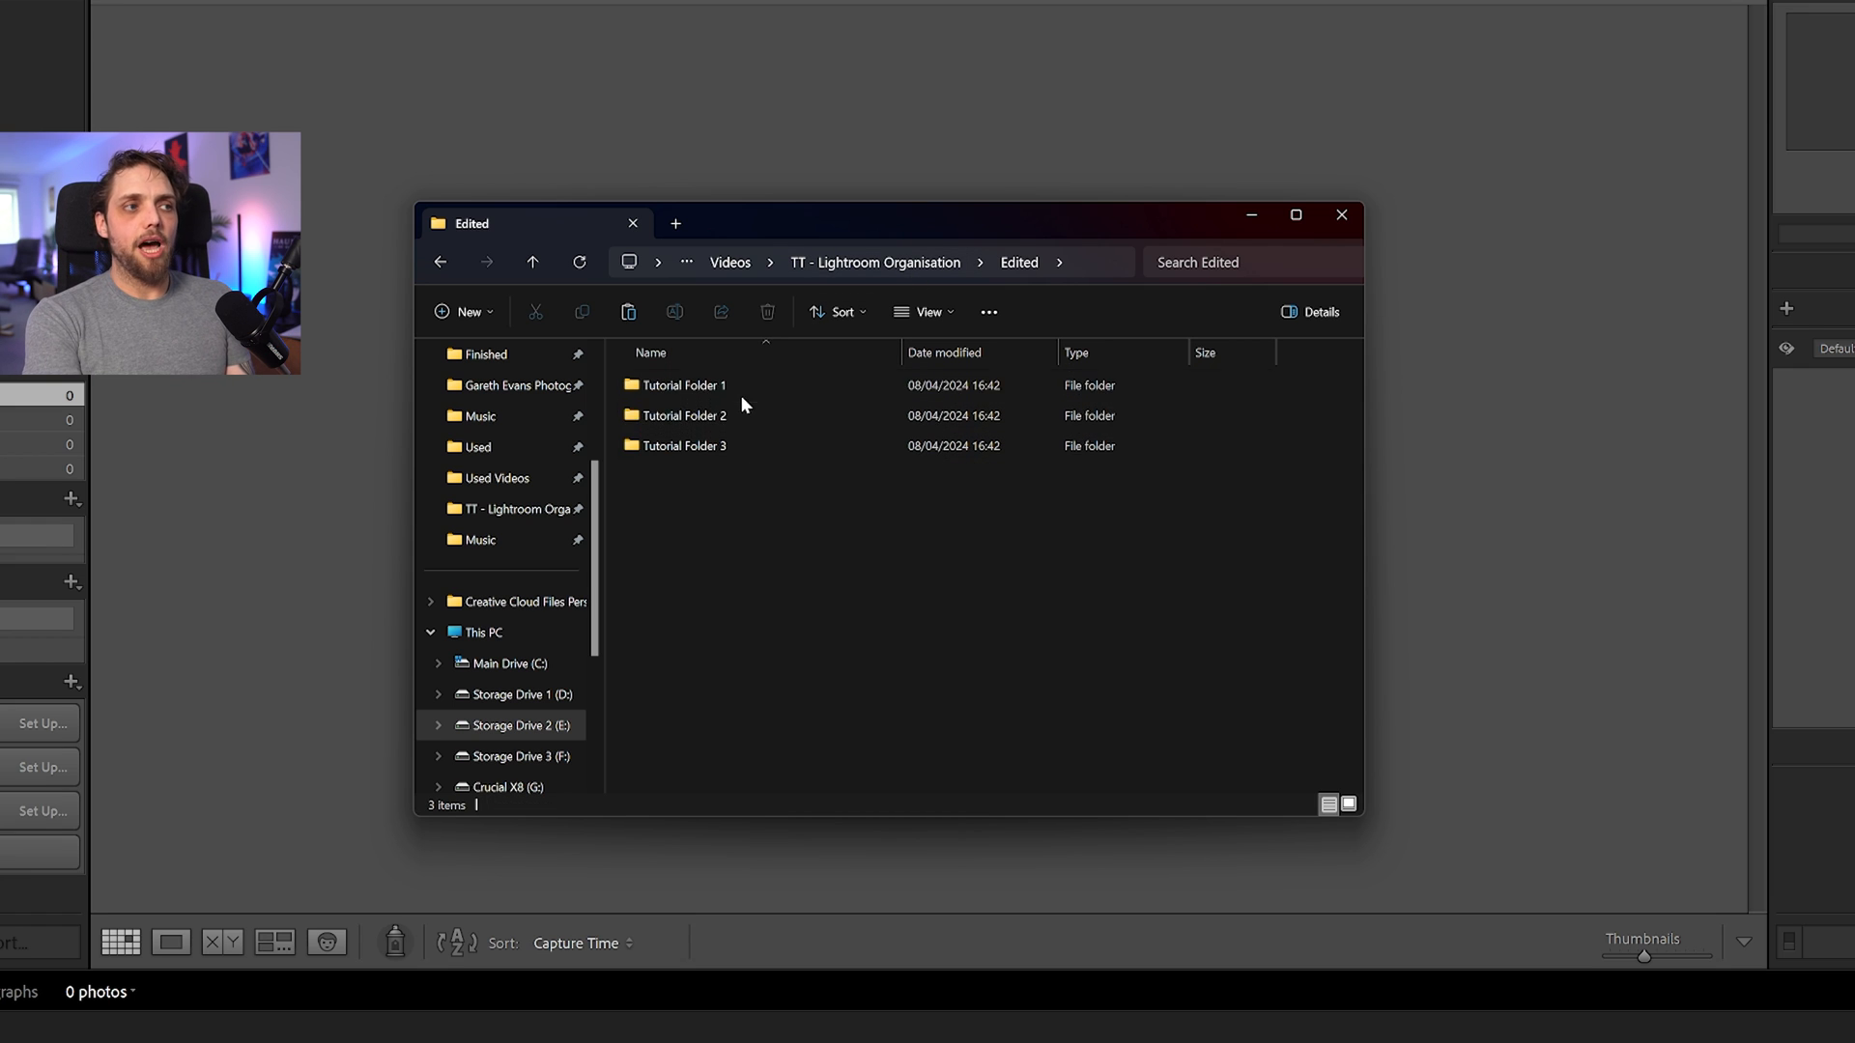
left_click(684, 444)
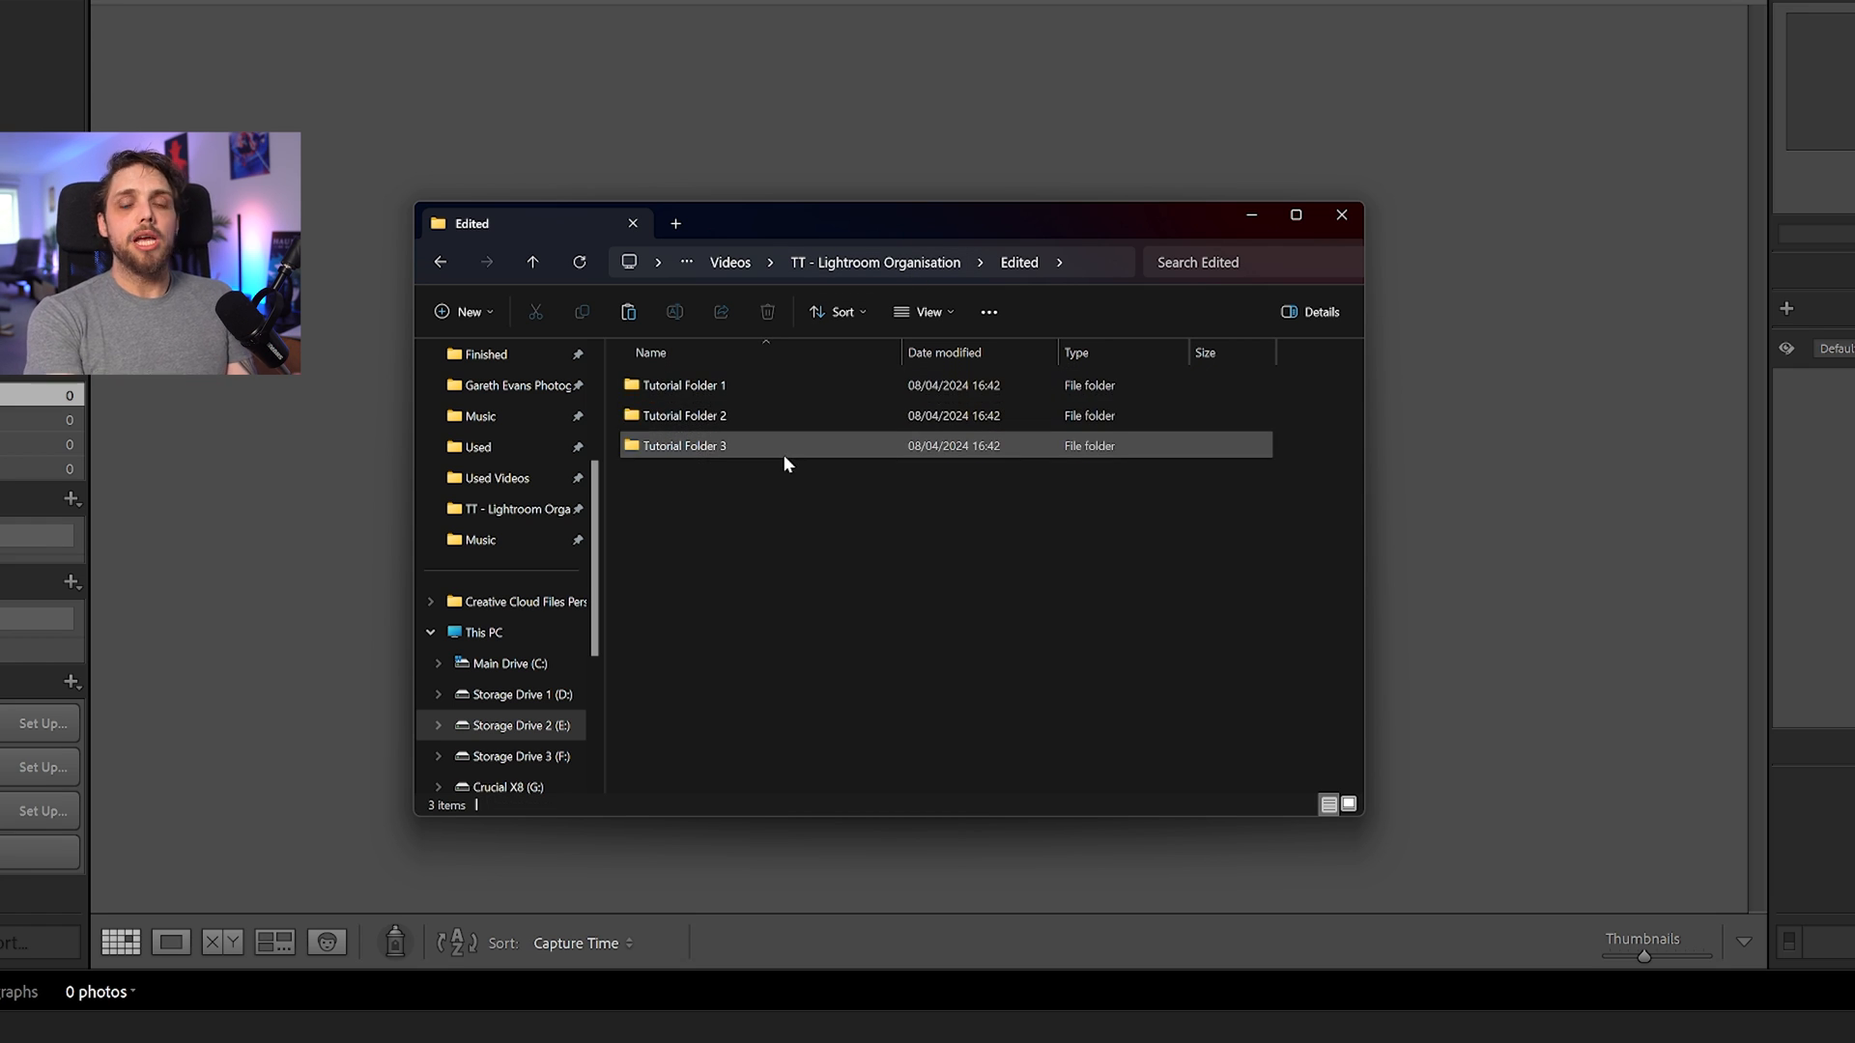
mouse_move(787, 460)
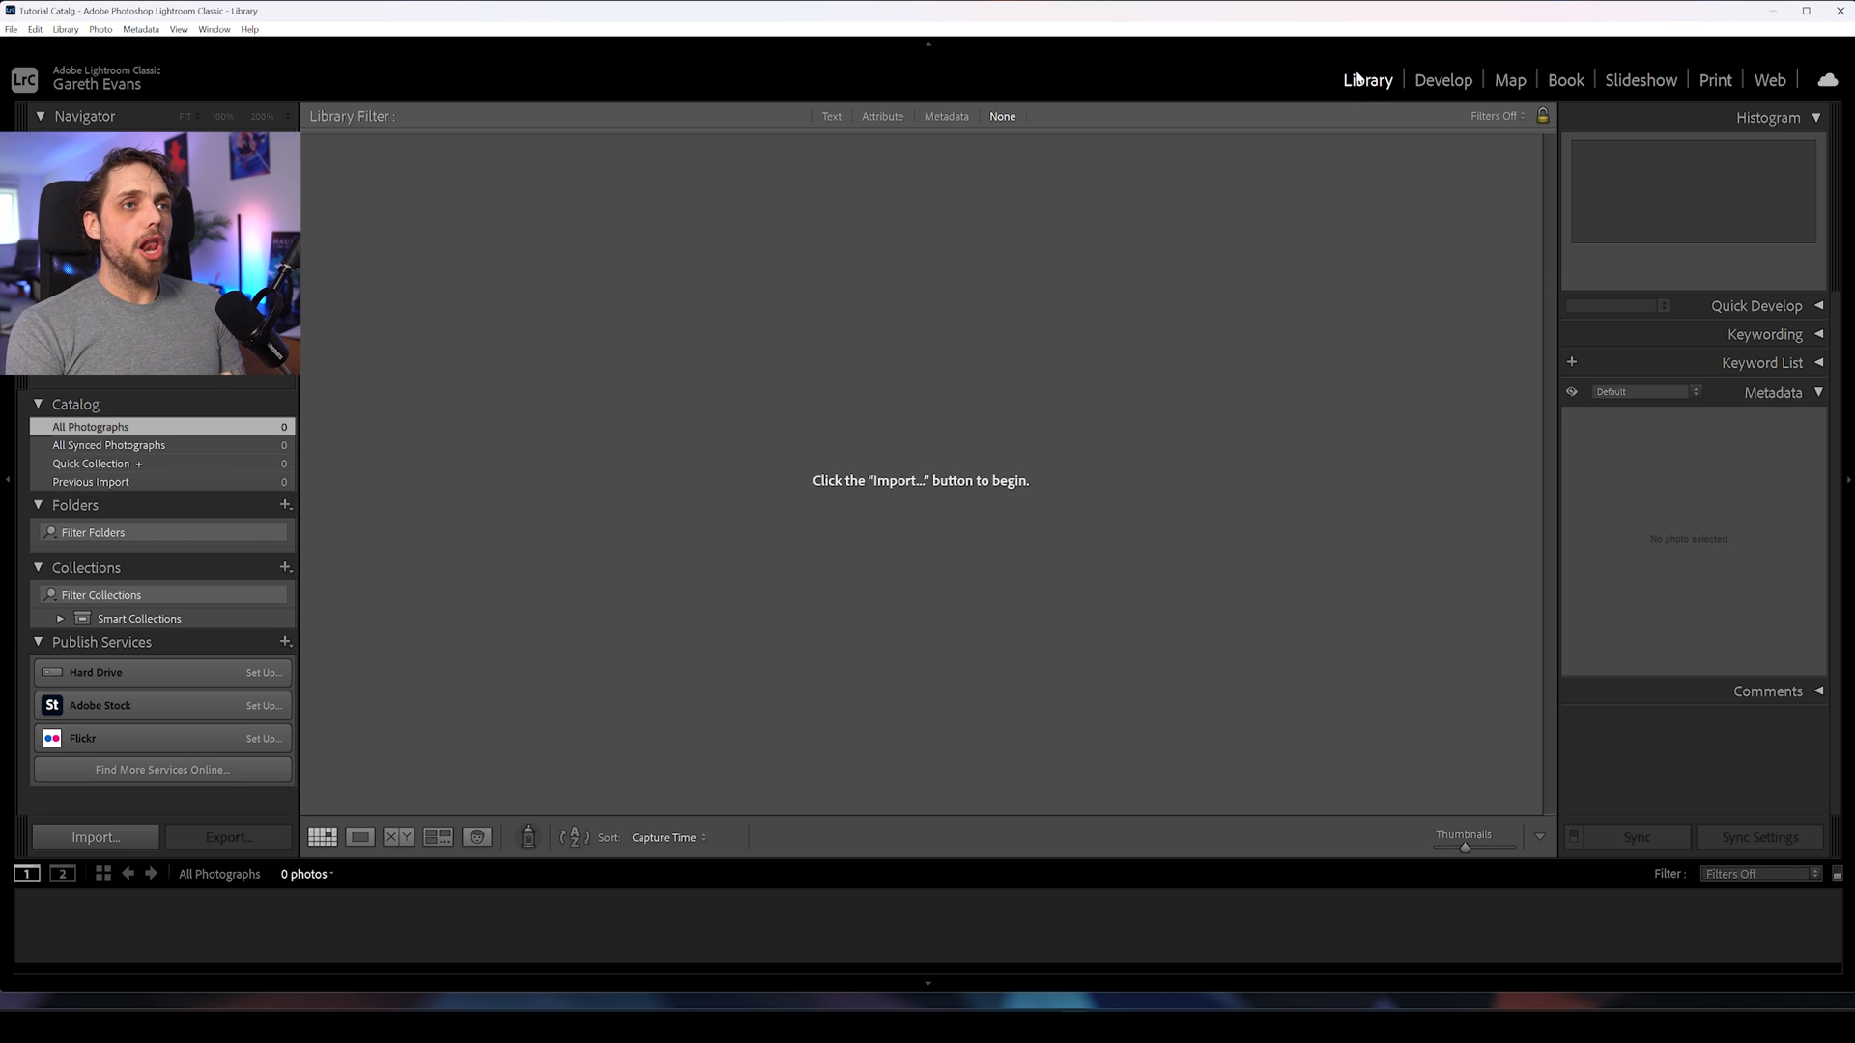
mouse_move(199, 819)
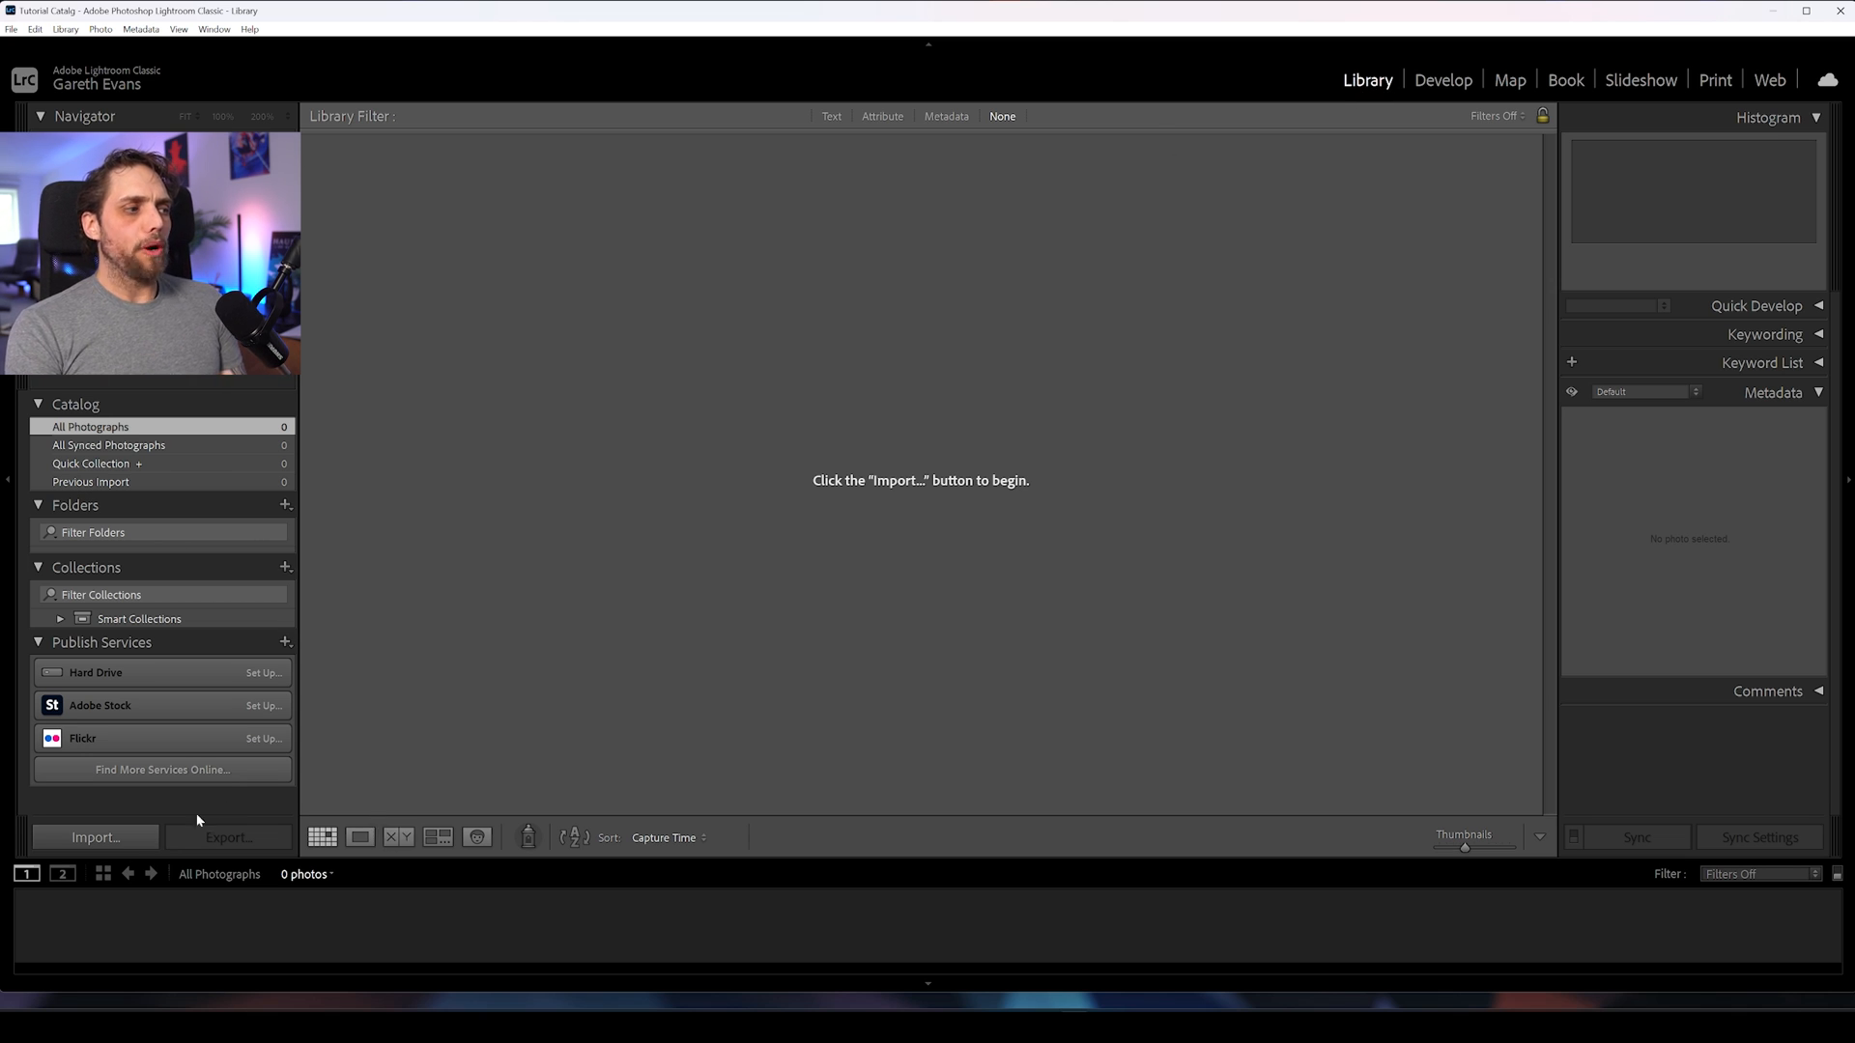
Step: Import the 48 photos from Storage Drive 2 > Park Cameras > TT - Lightroom Organisation > RAW > Tutorial Folder 1
left_click(95, 837)
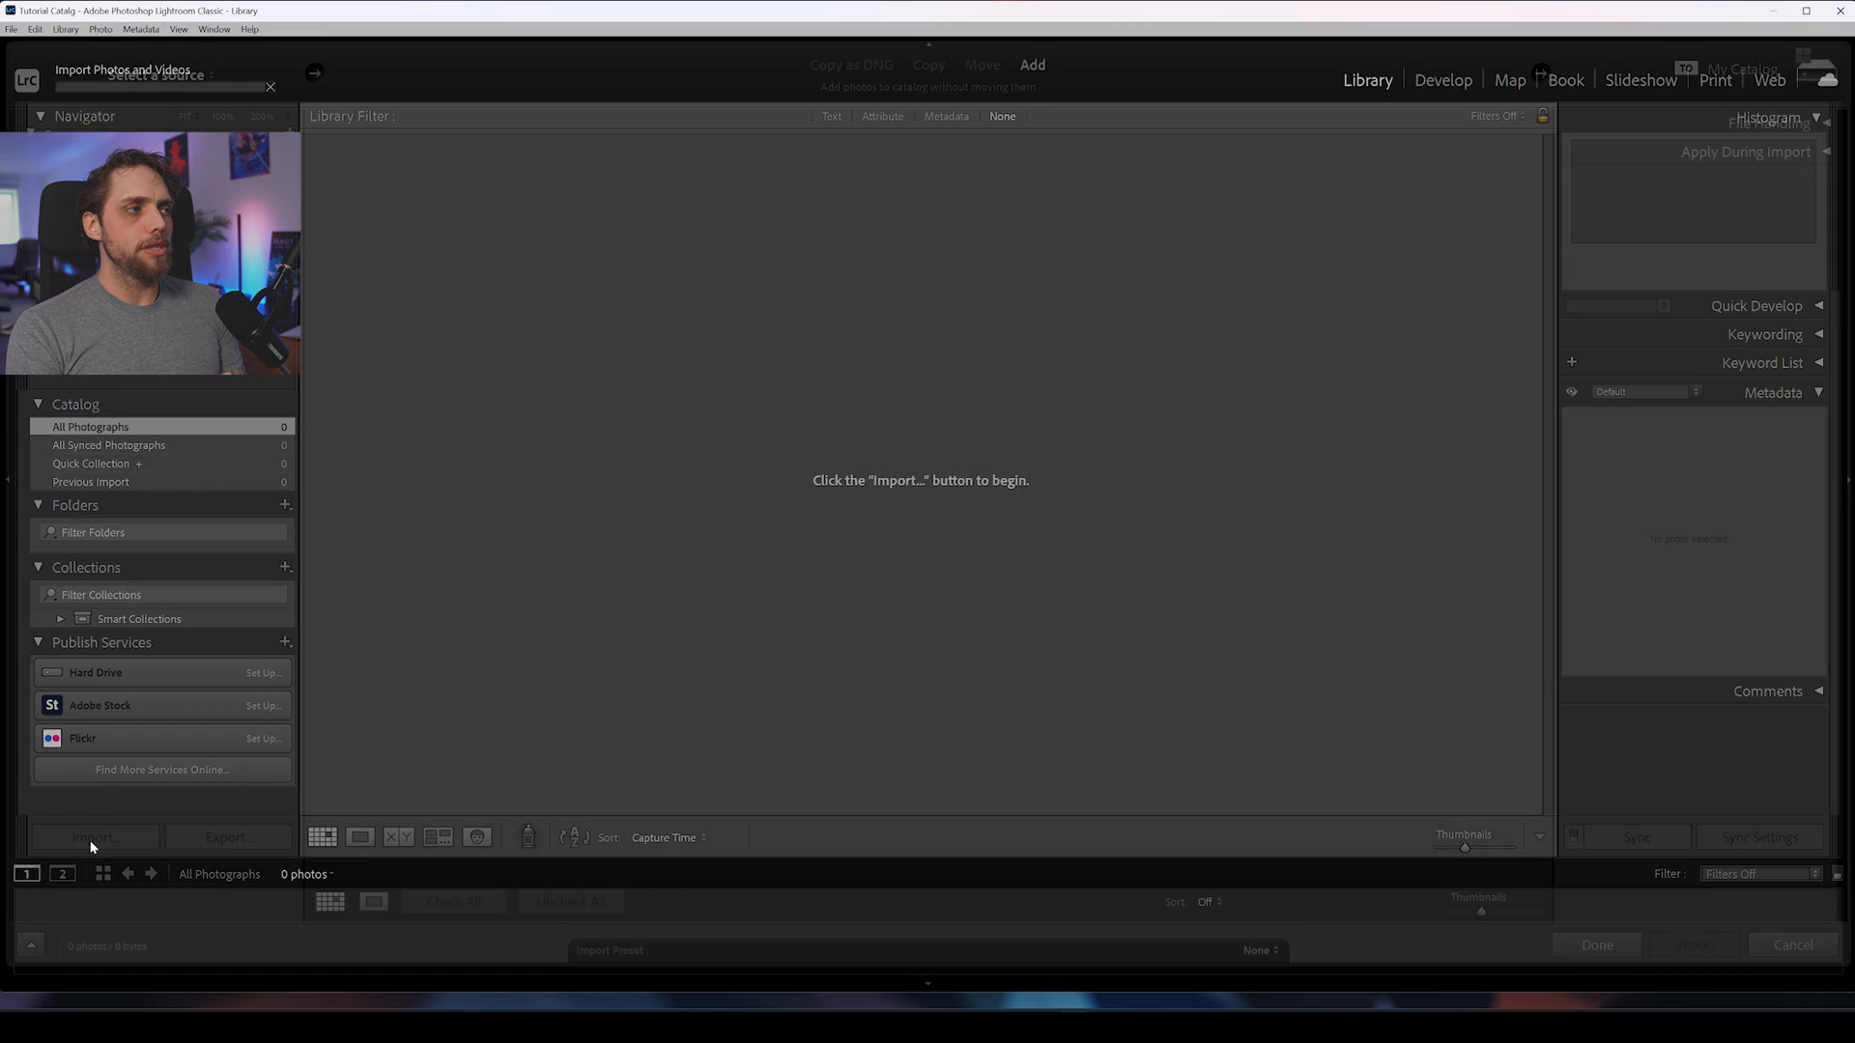
left_click(95, 837)
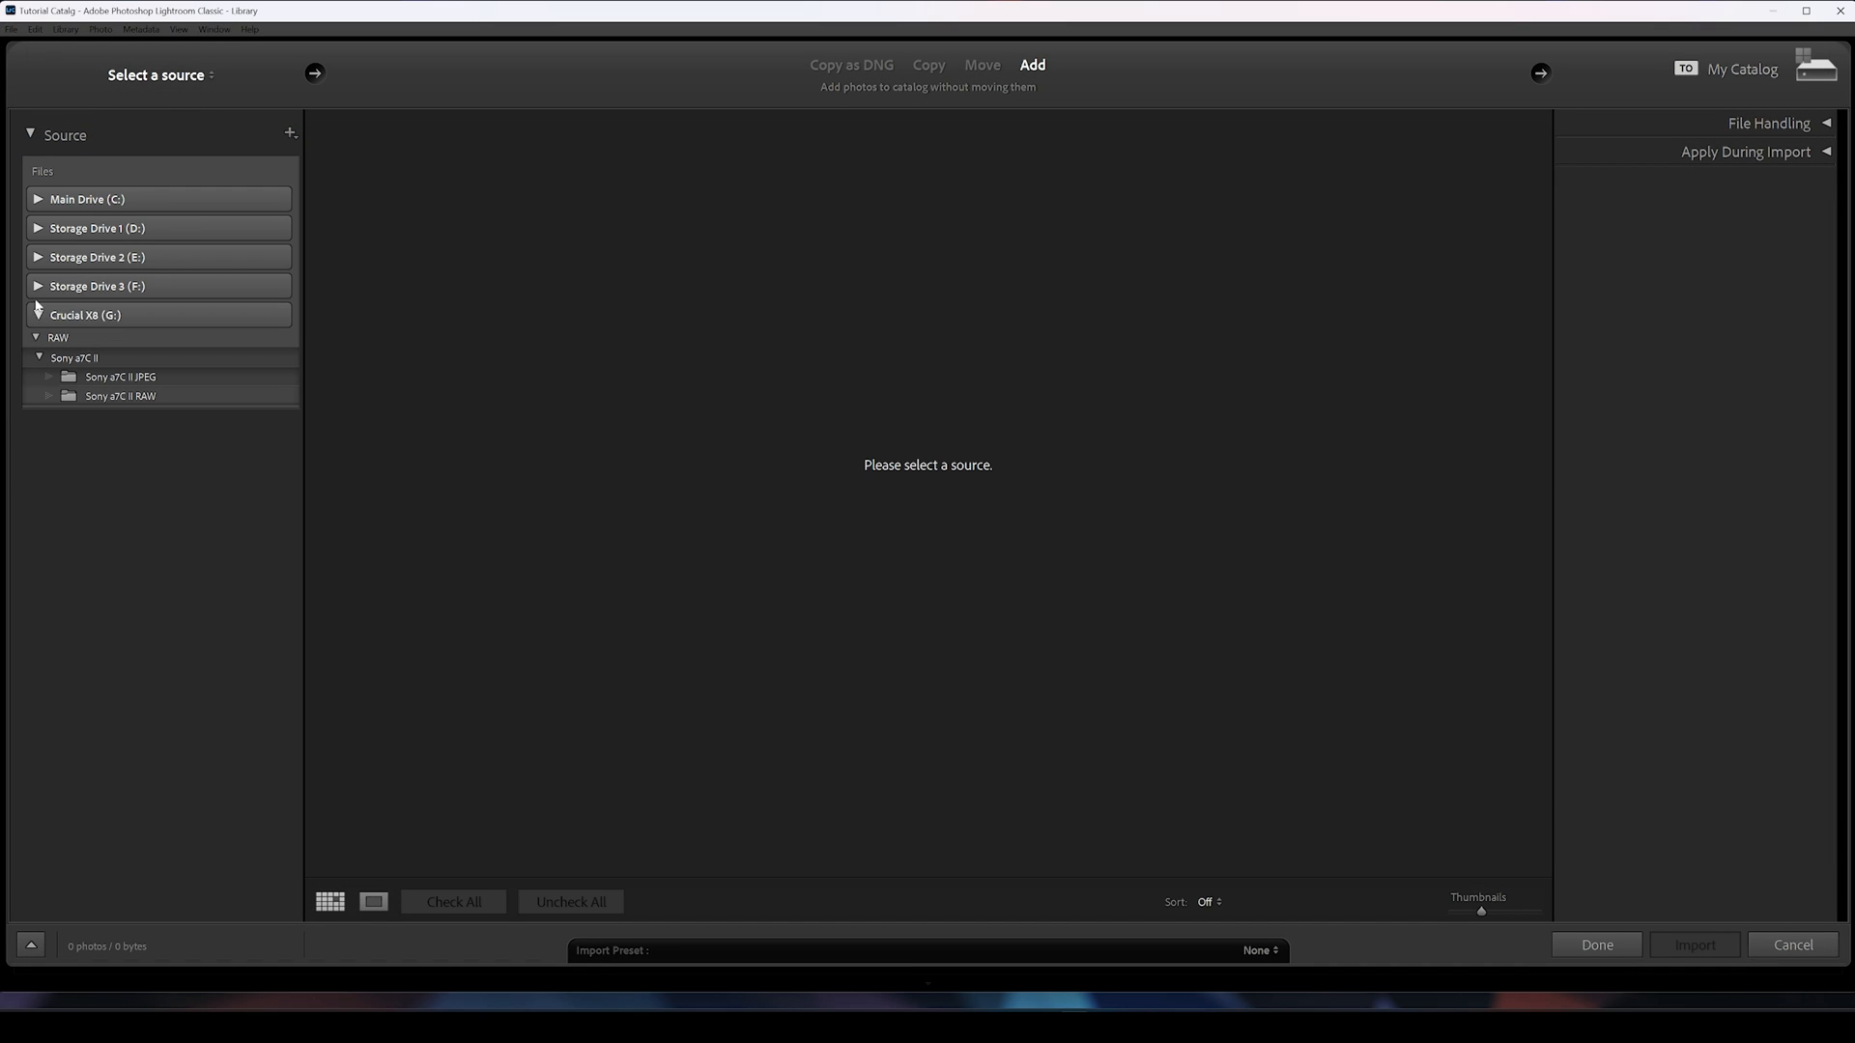
left_click(38, 259)
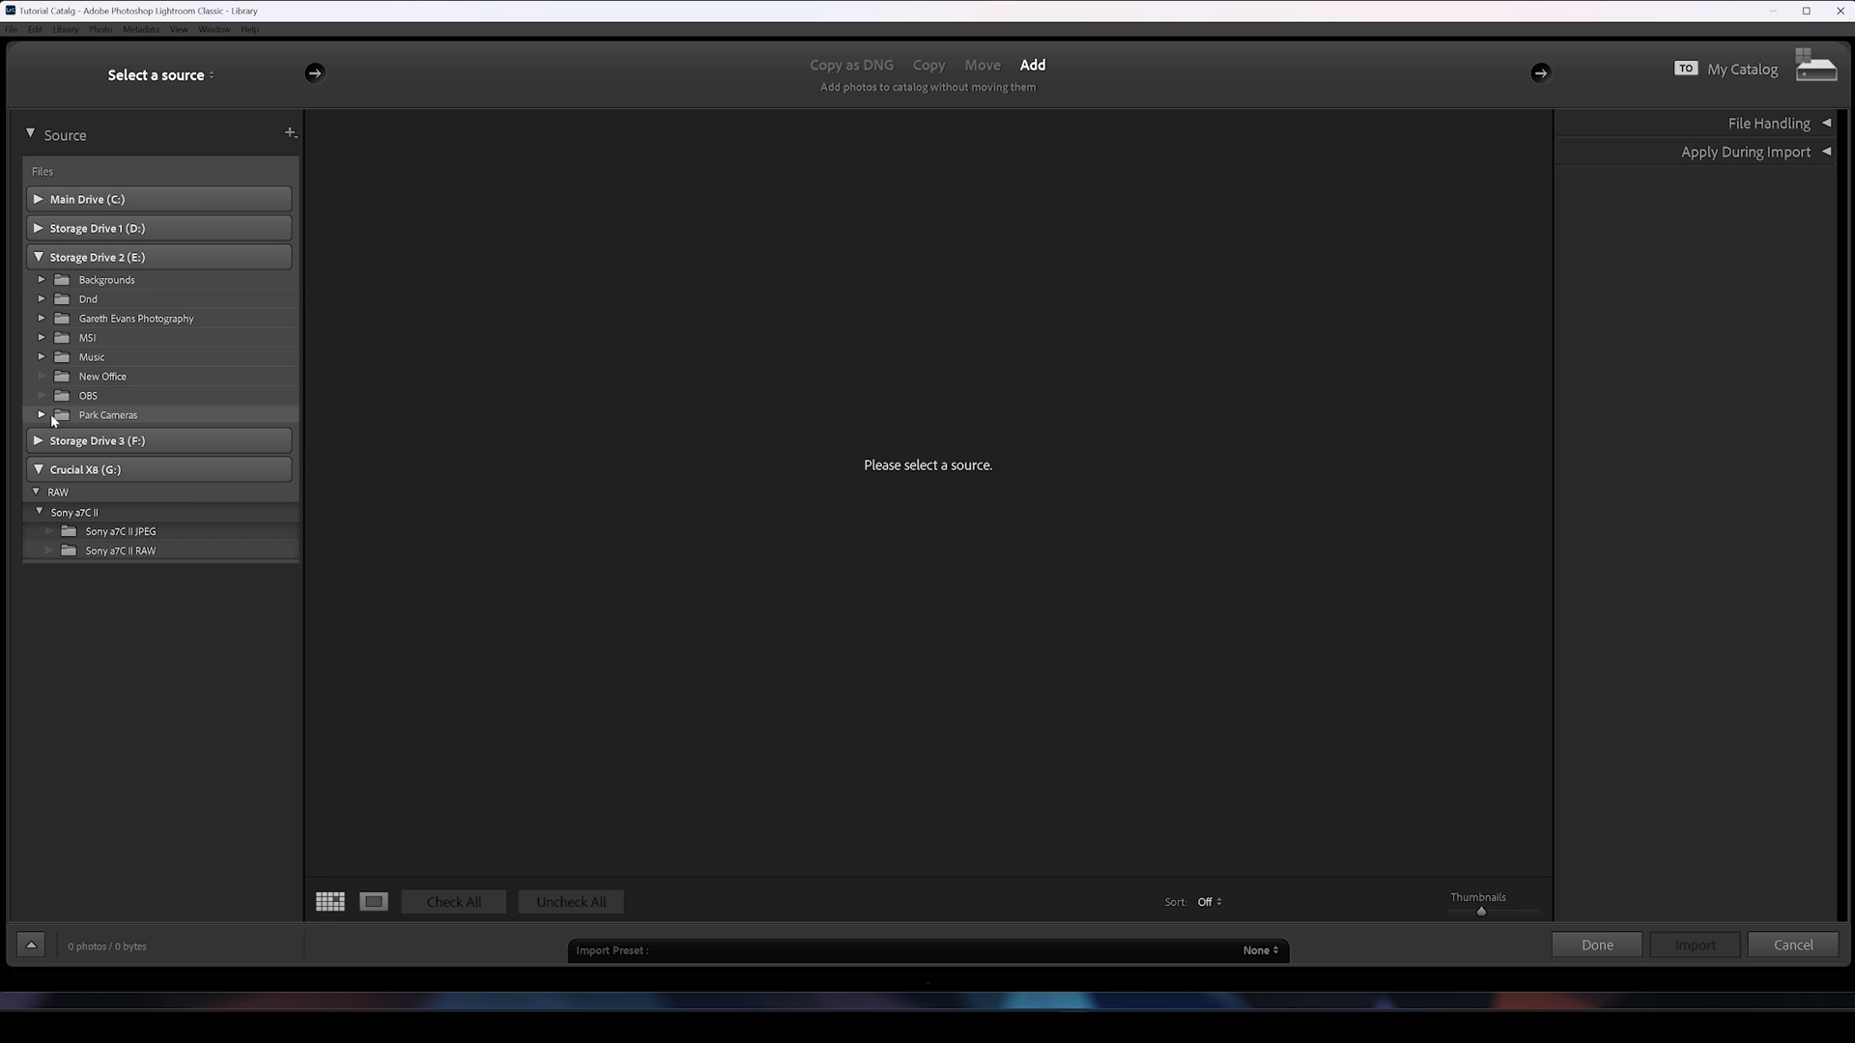
left_click(42, 413)
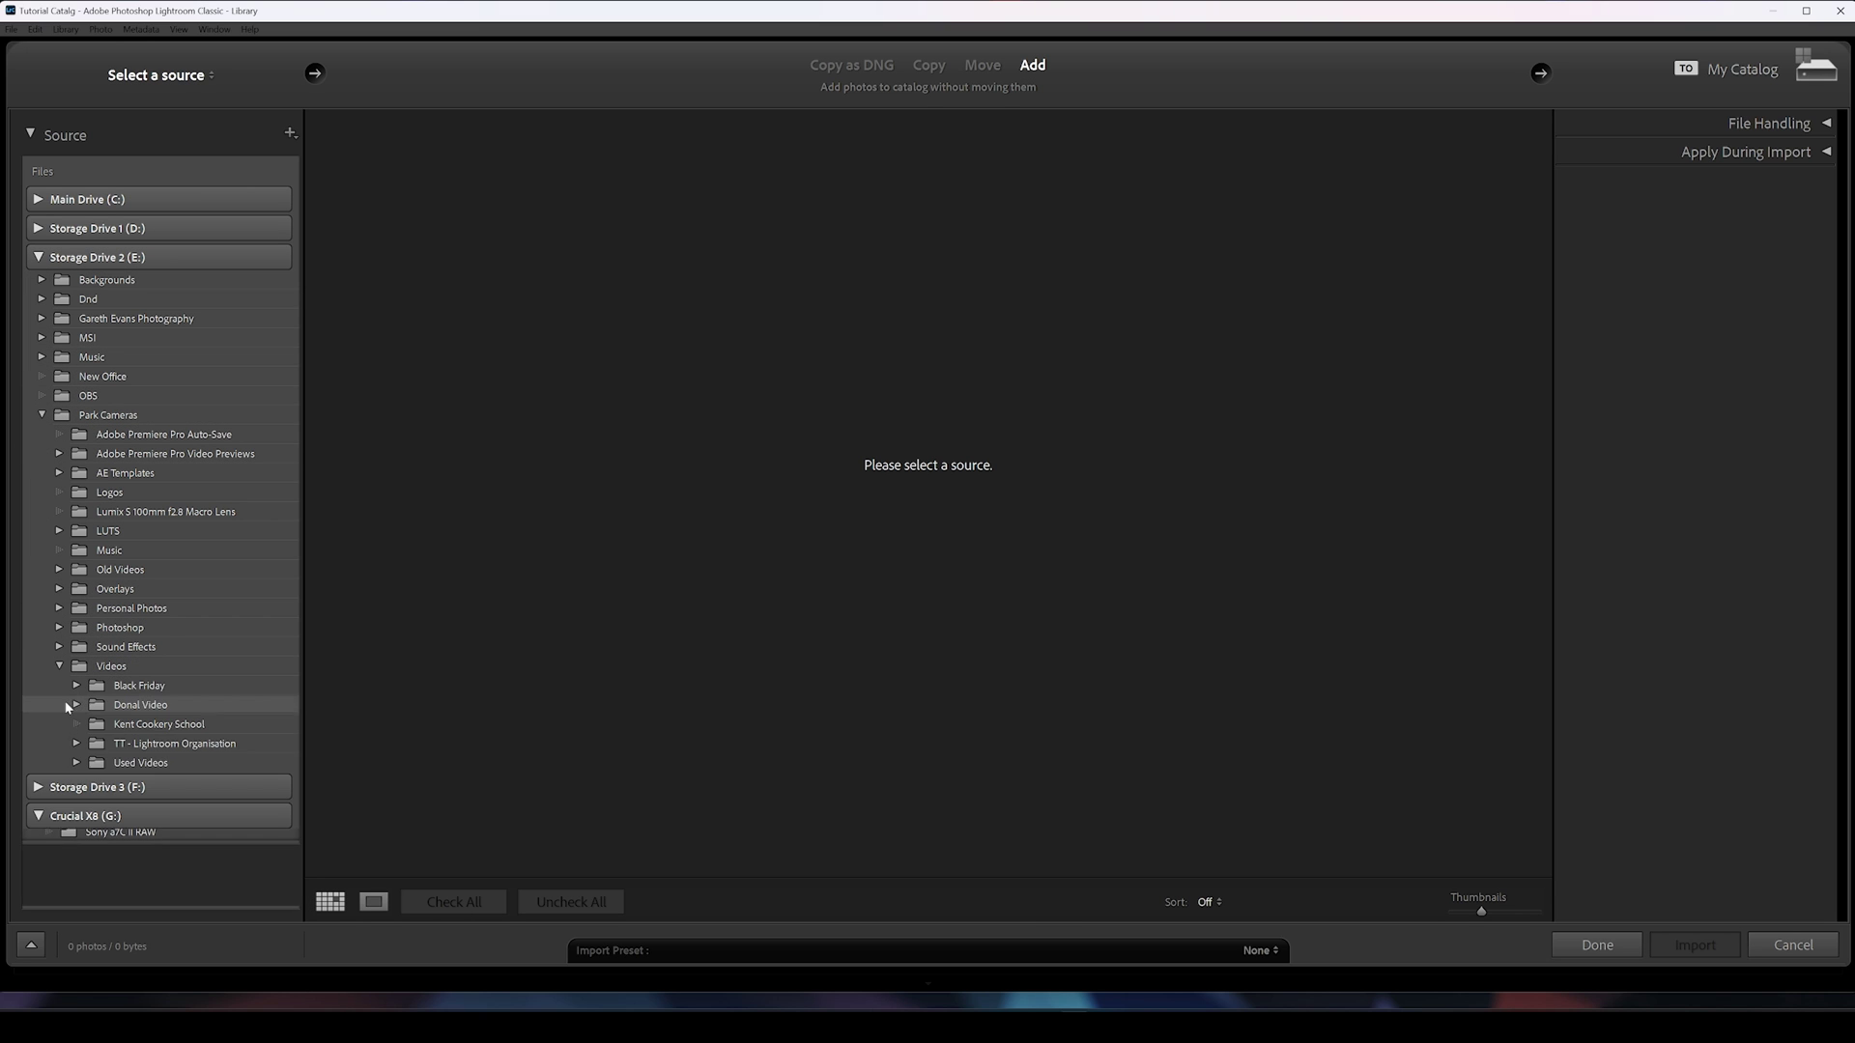
left_click(75, 742)
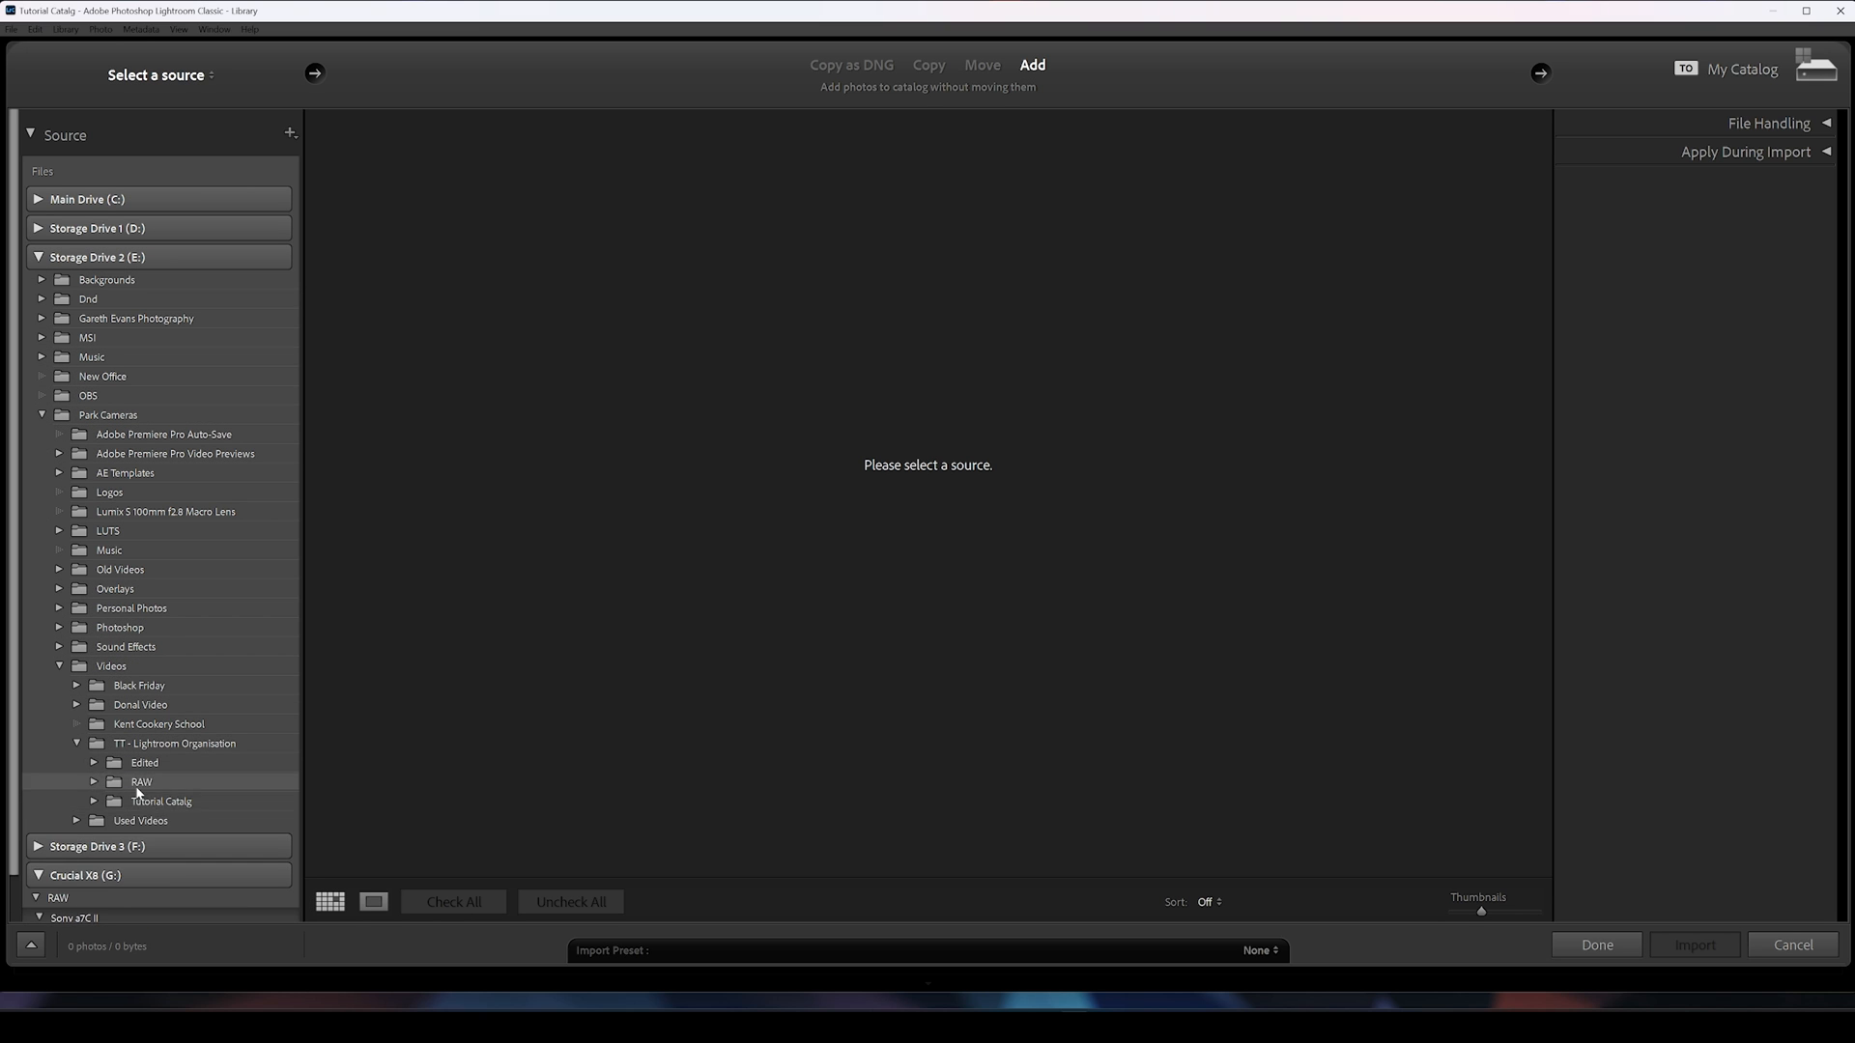
left_click(92, 781)
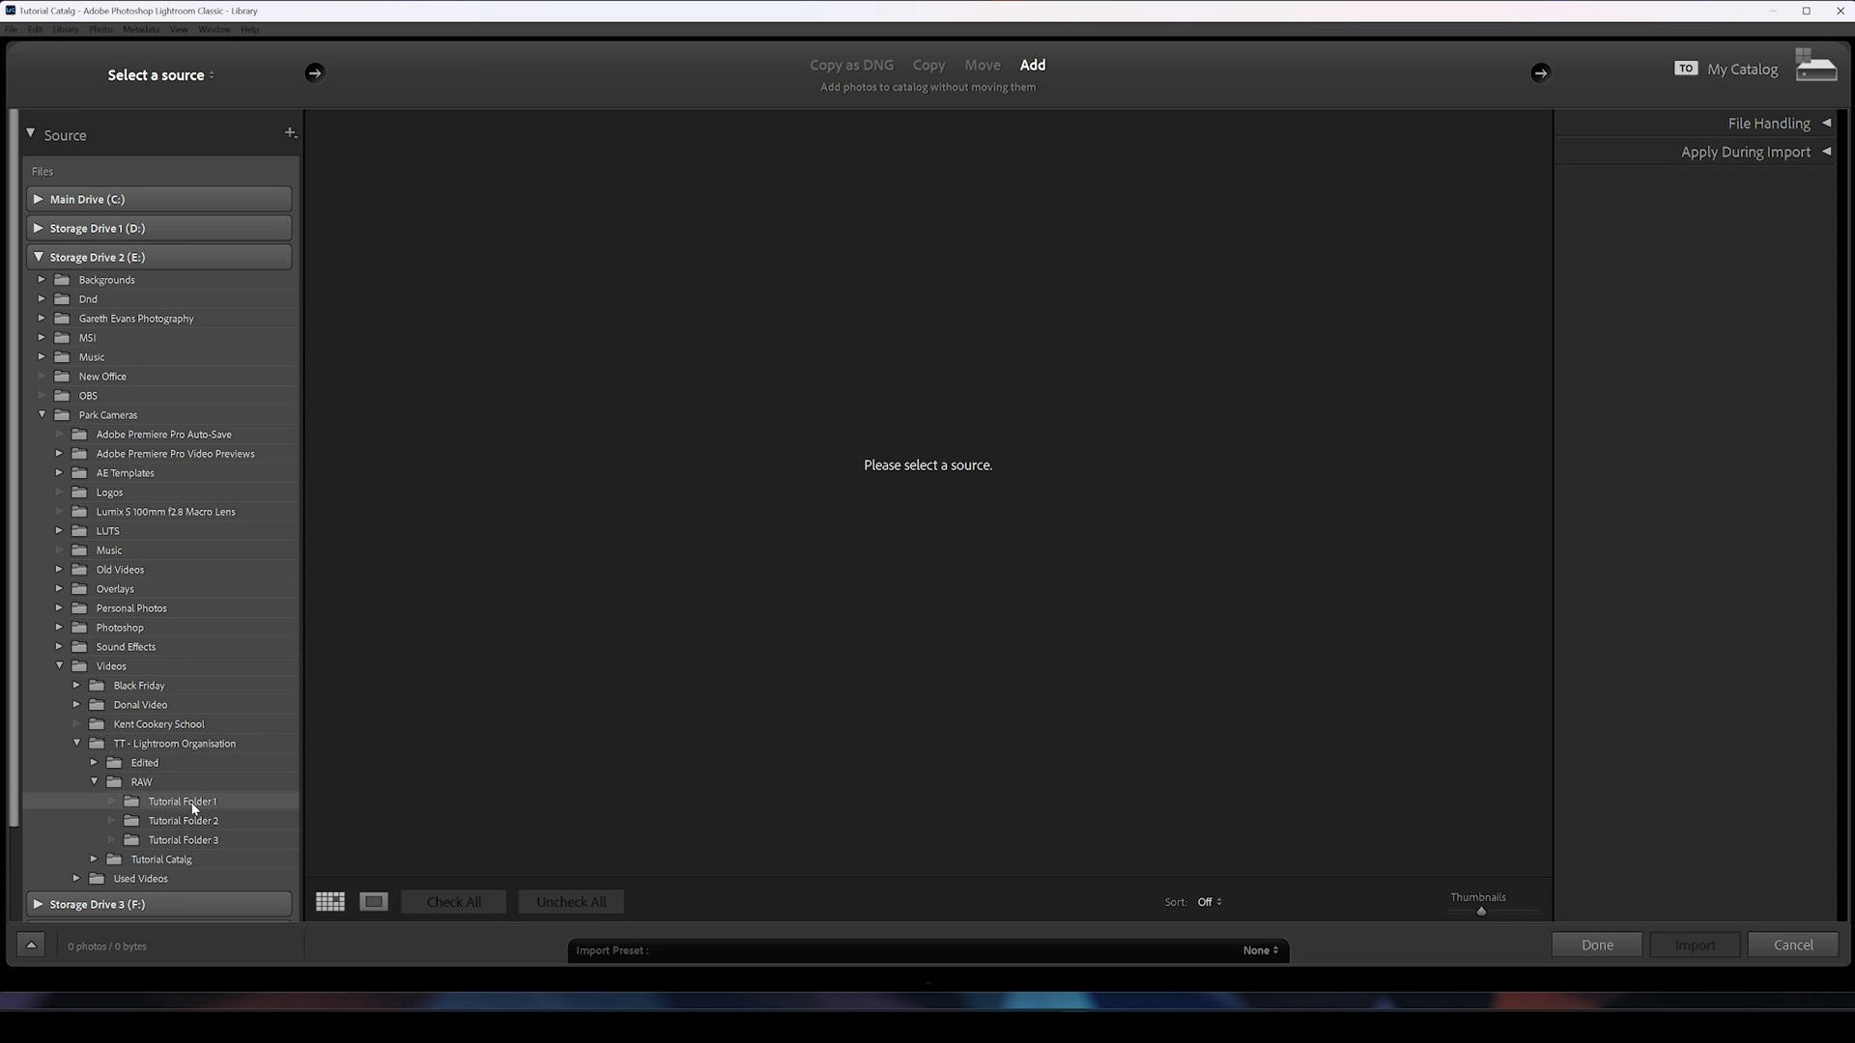
left_click(182, 800)
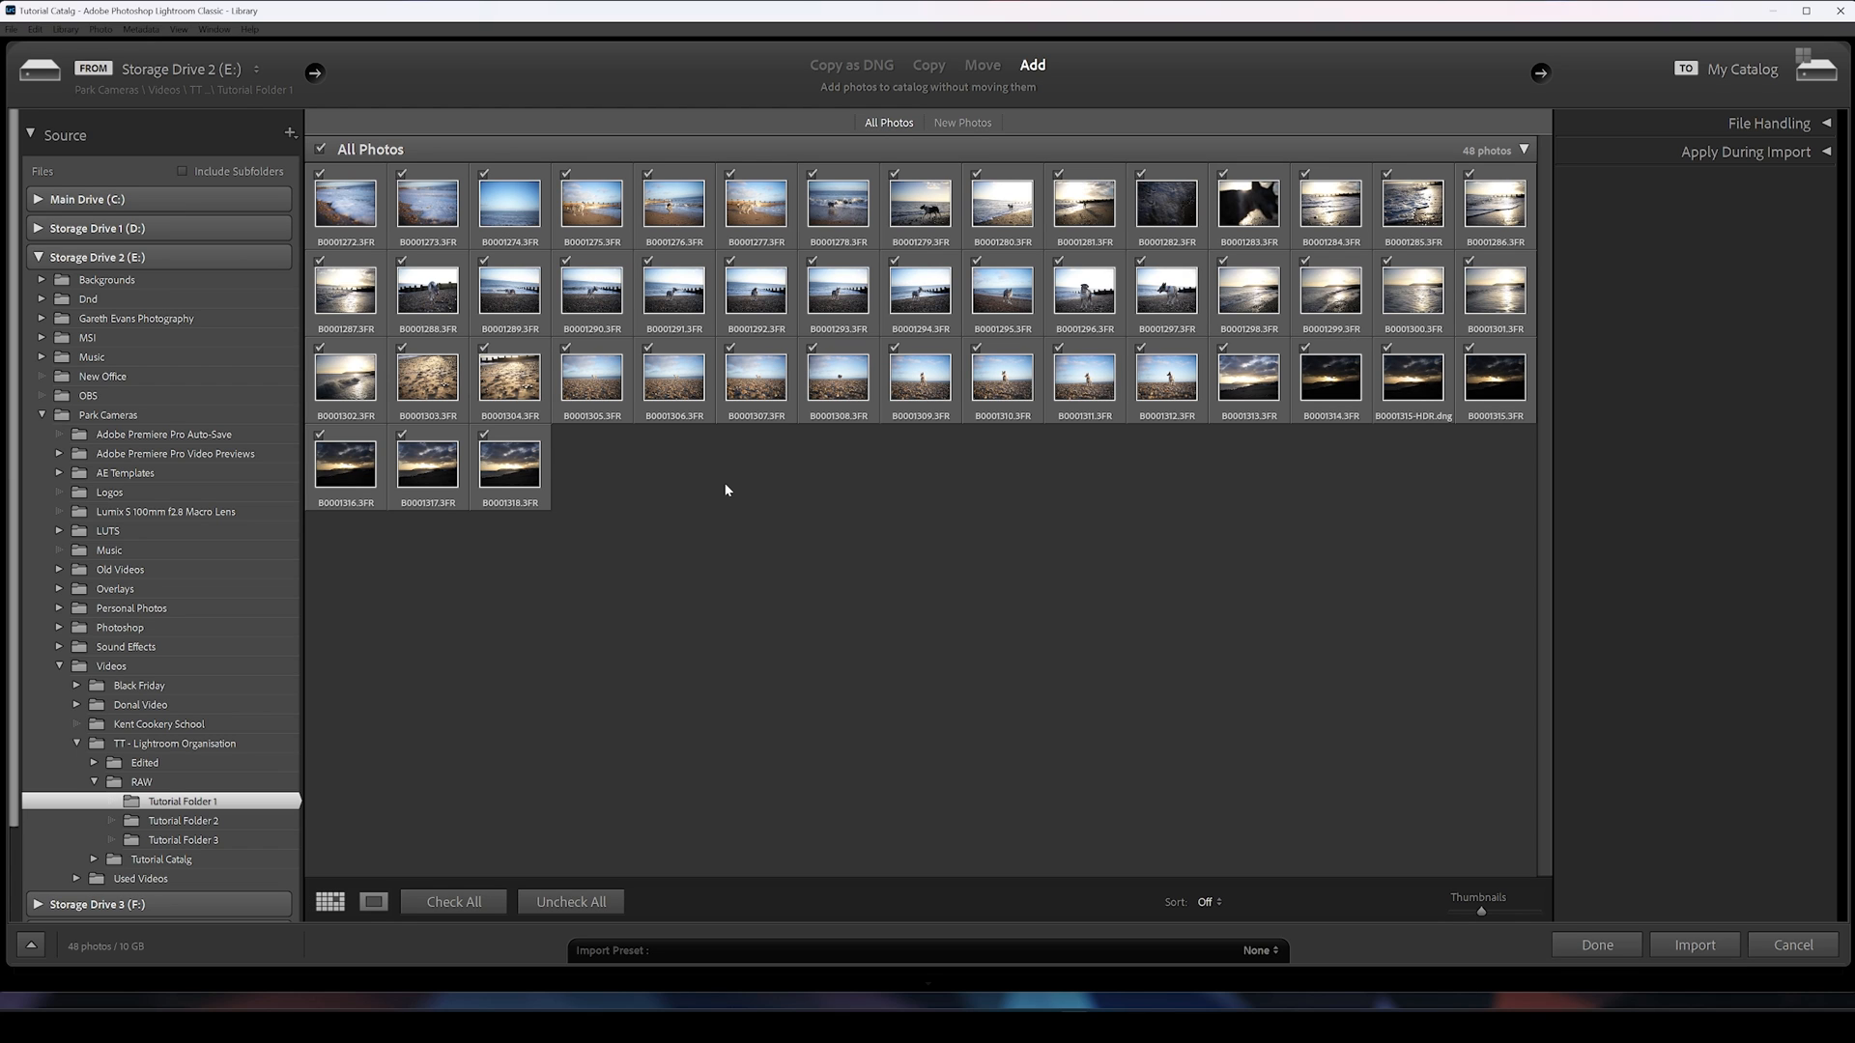
mouse_move(429, 957)
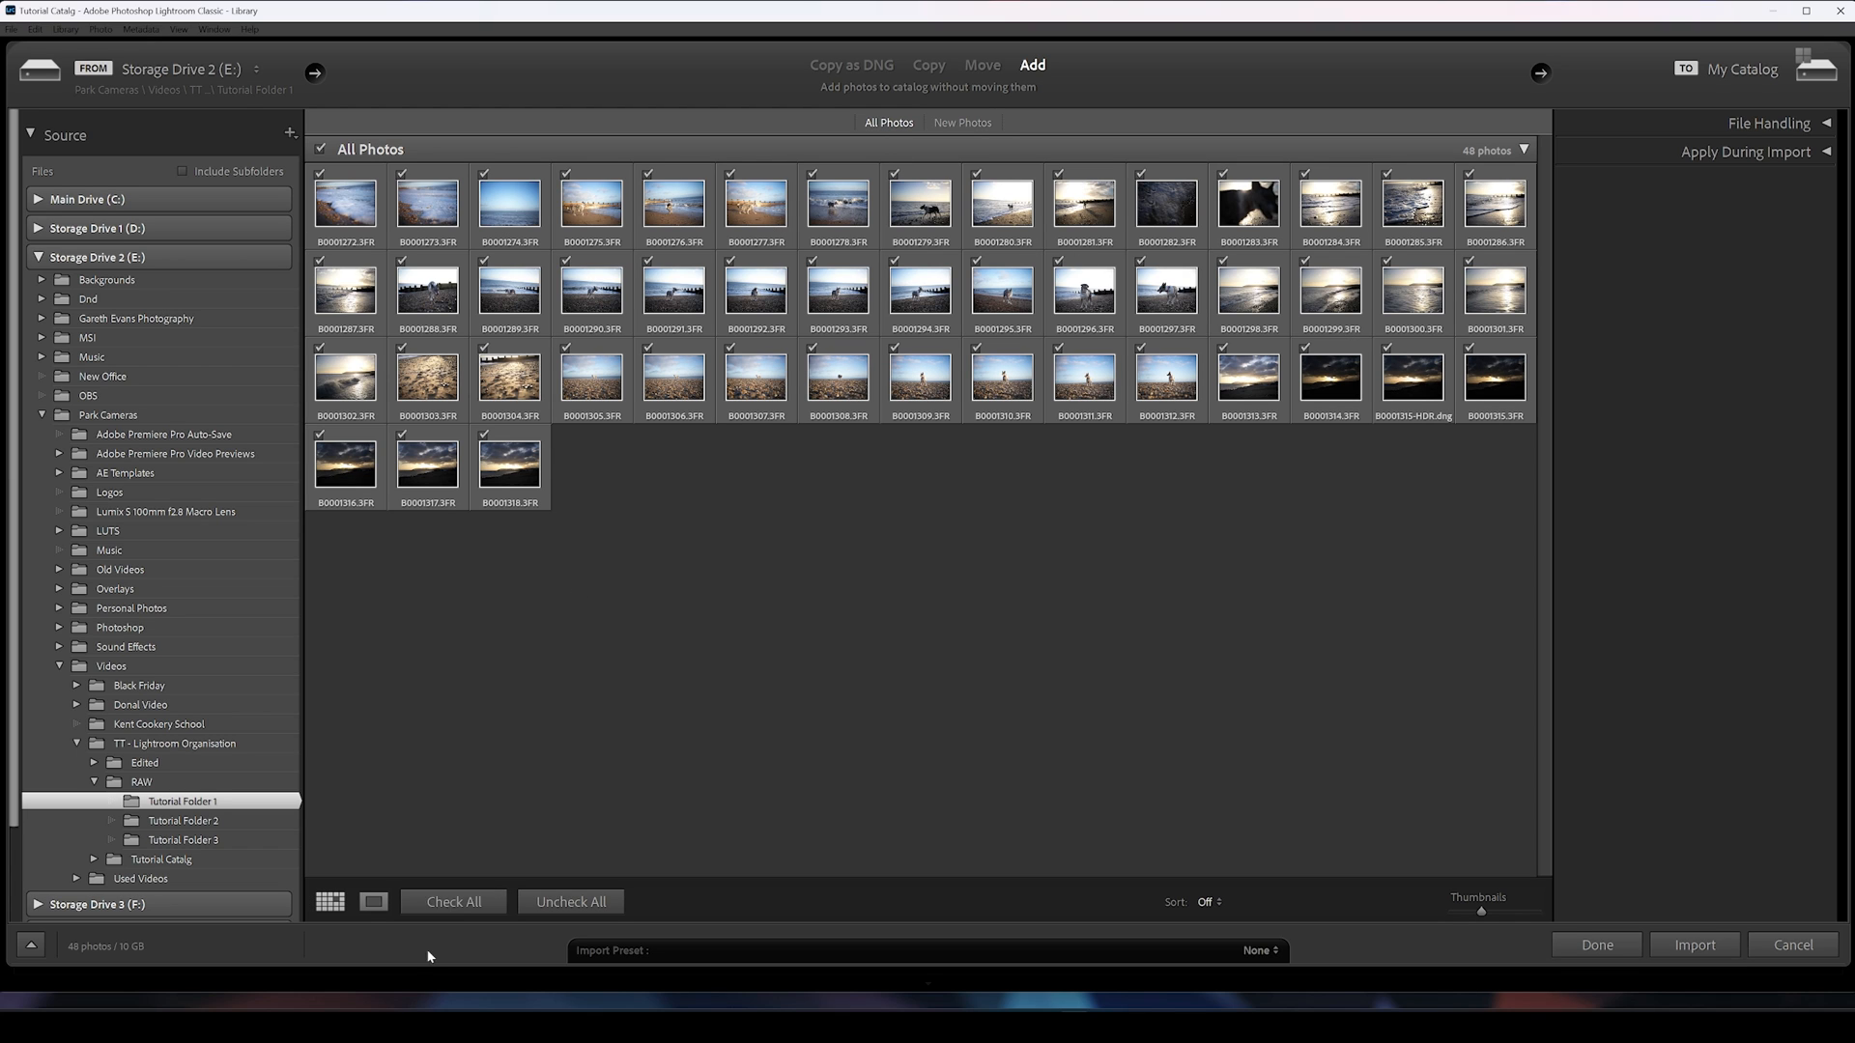
mouse_move(855, 427)
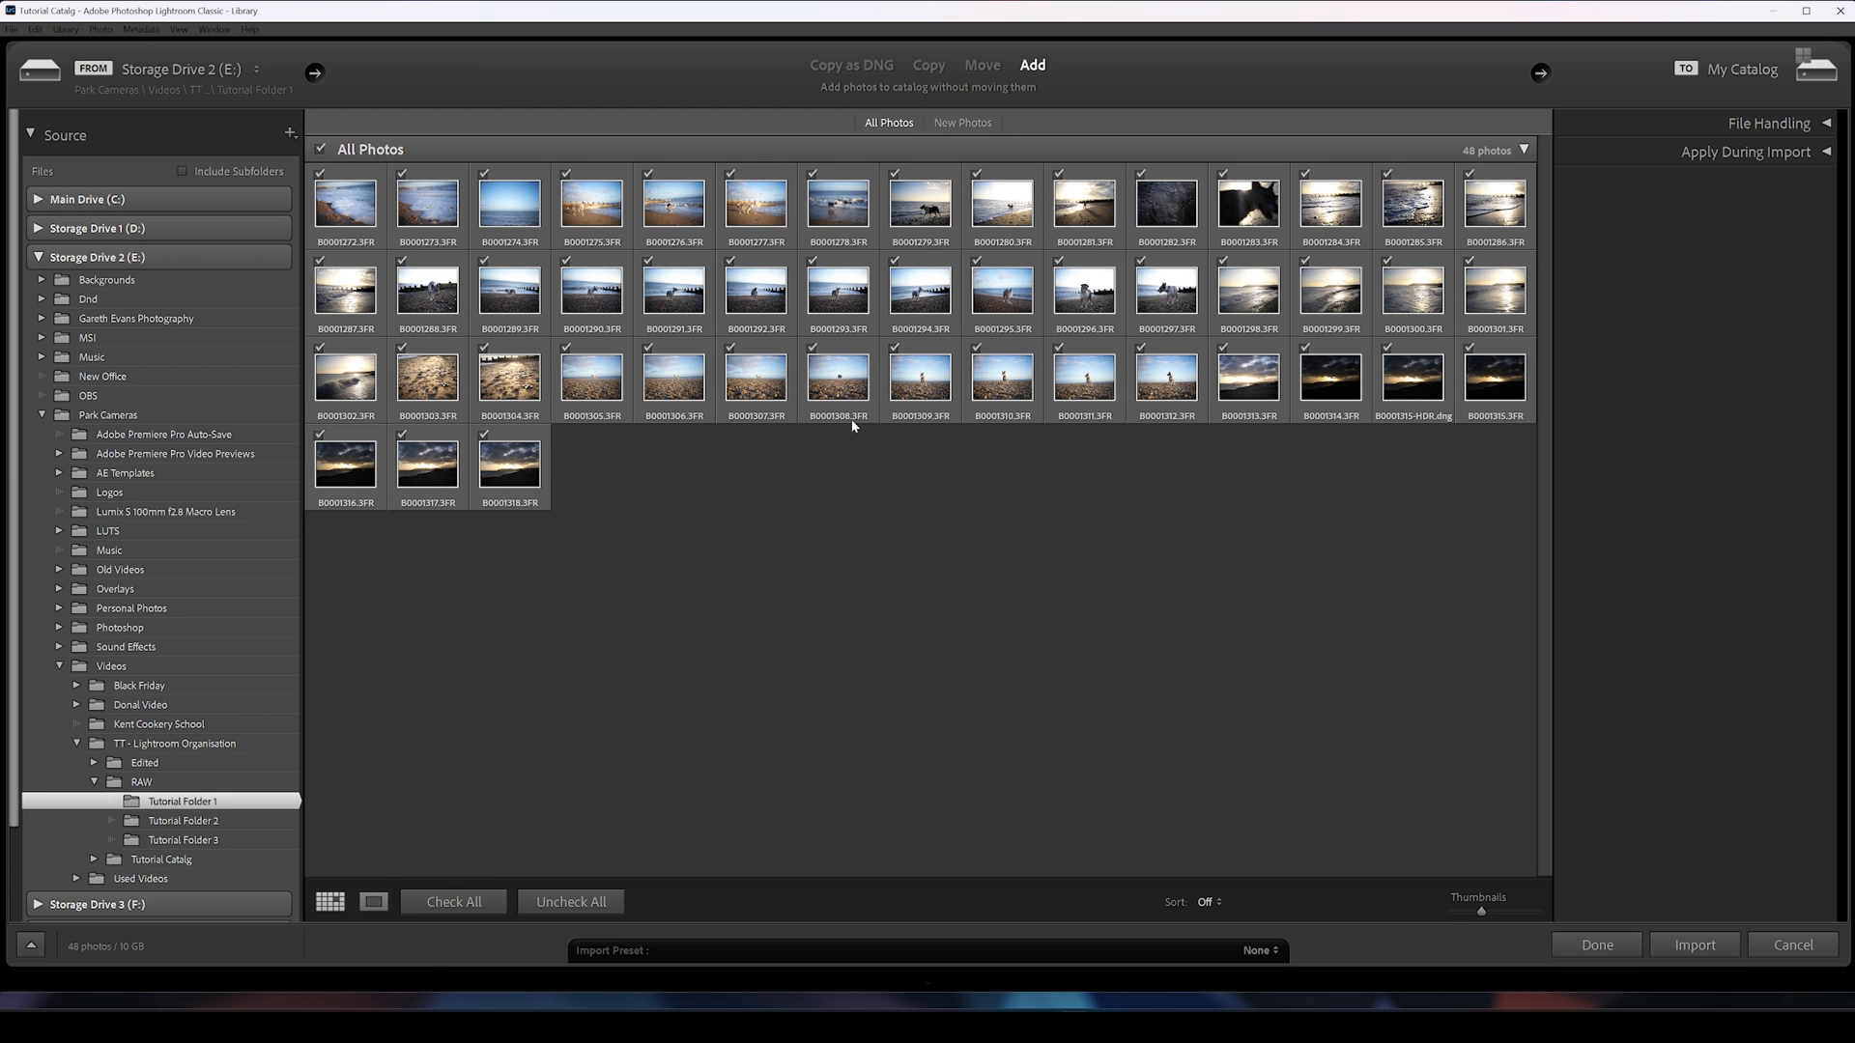
mouse_move(854, 423)
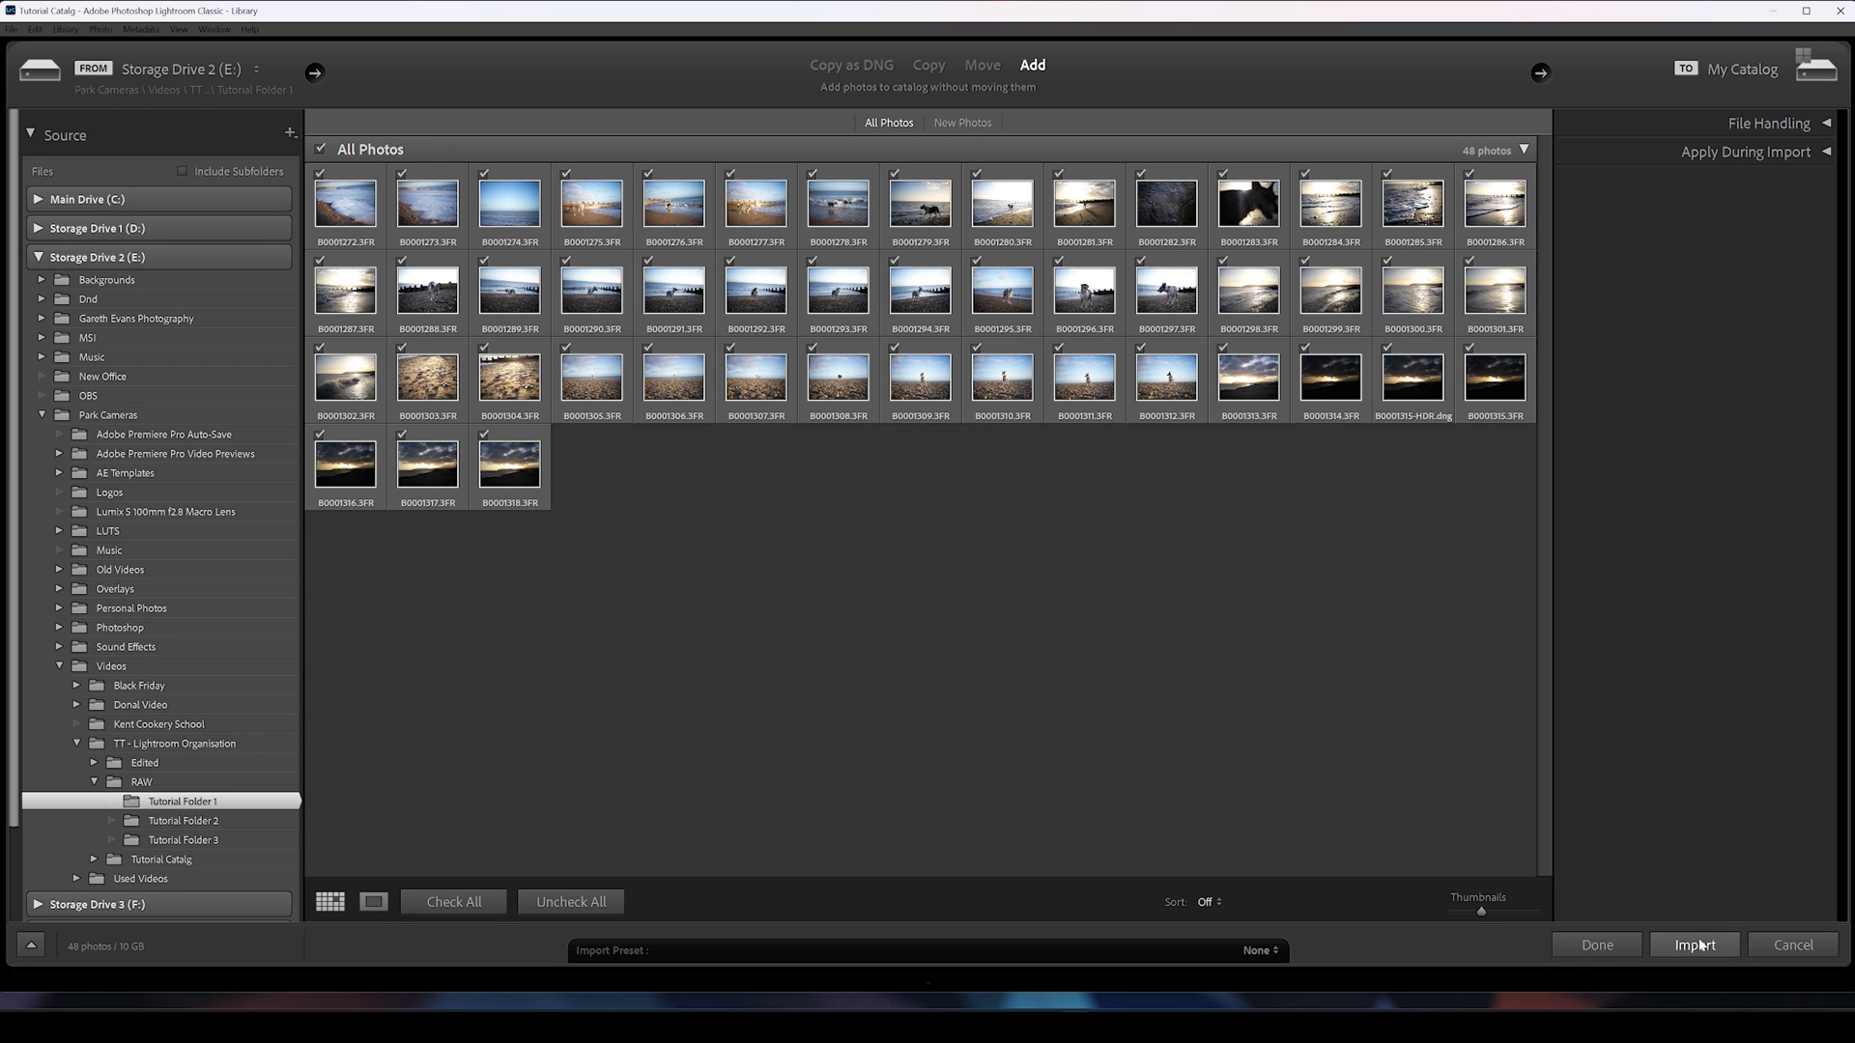
left_click(1695, 945)
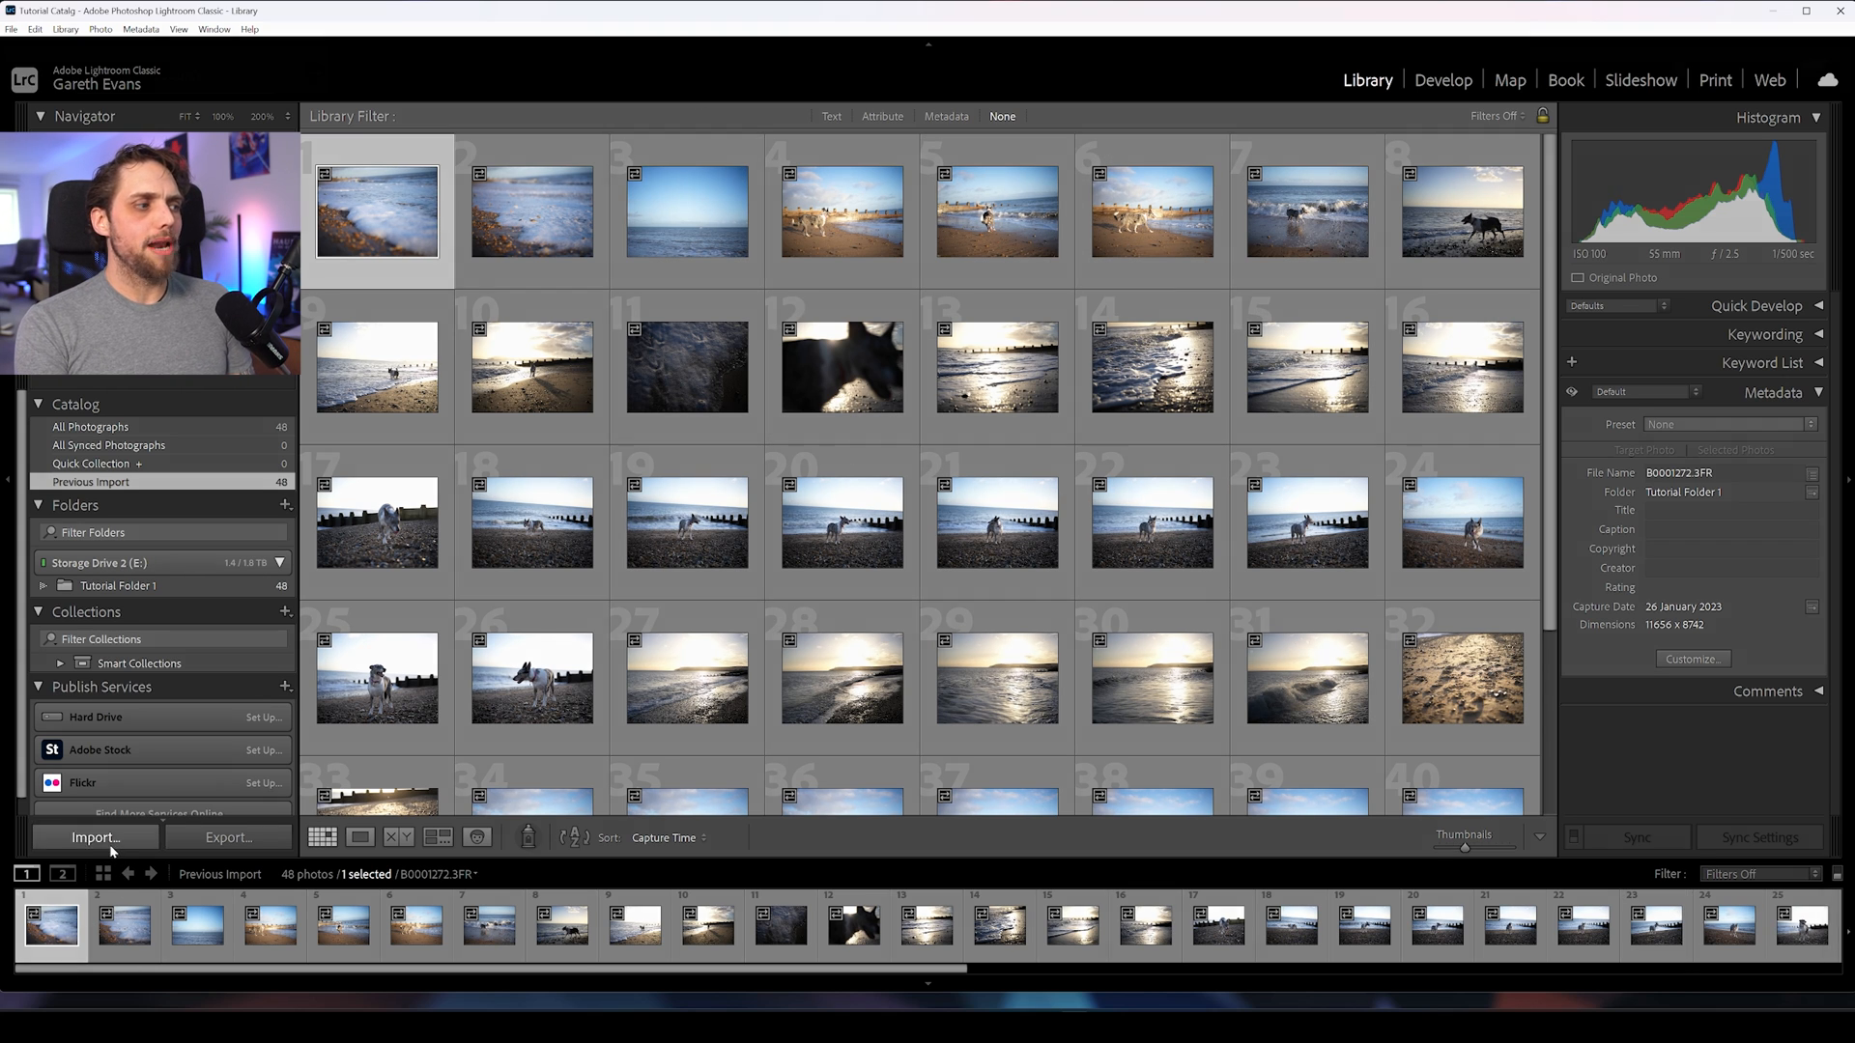
Step: Import the 38 photos from RAW Tutorial Folder 2, bringing the catalog to 86 photos
left_click(93, 836)
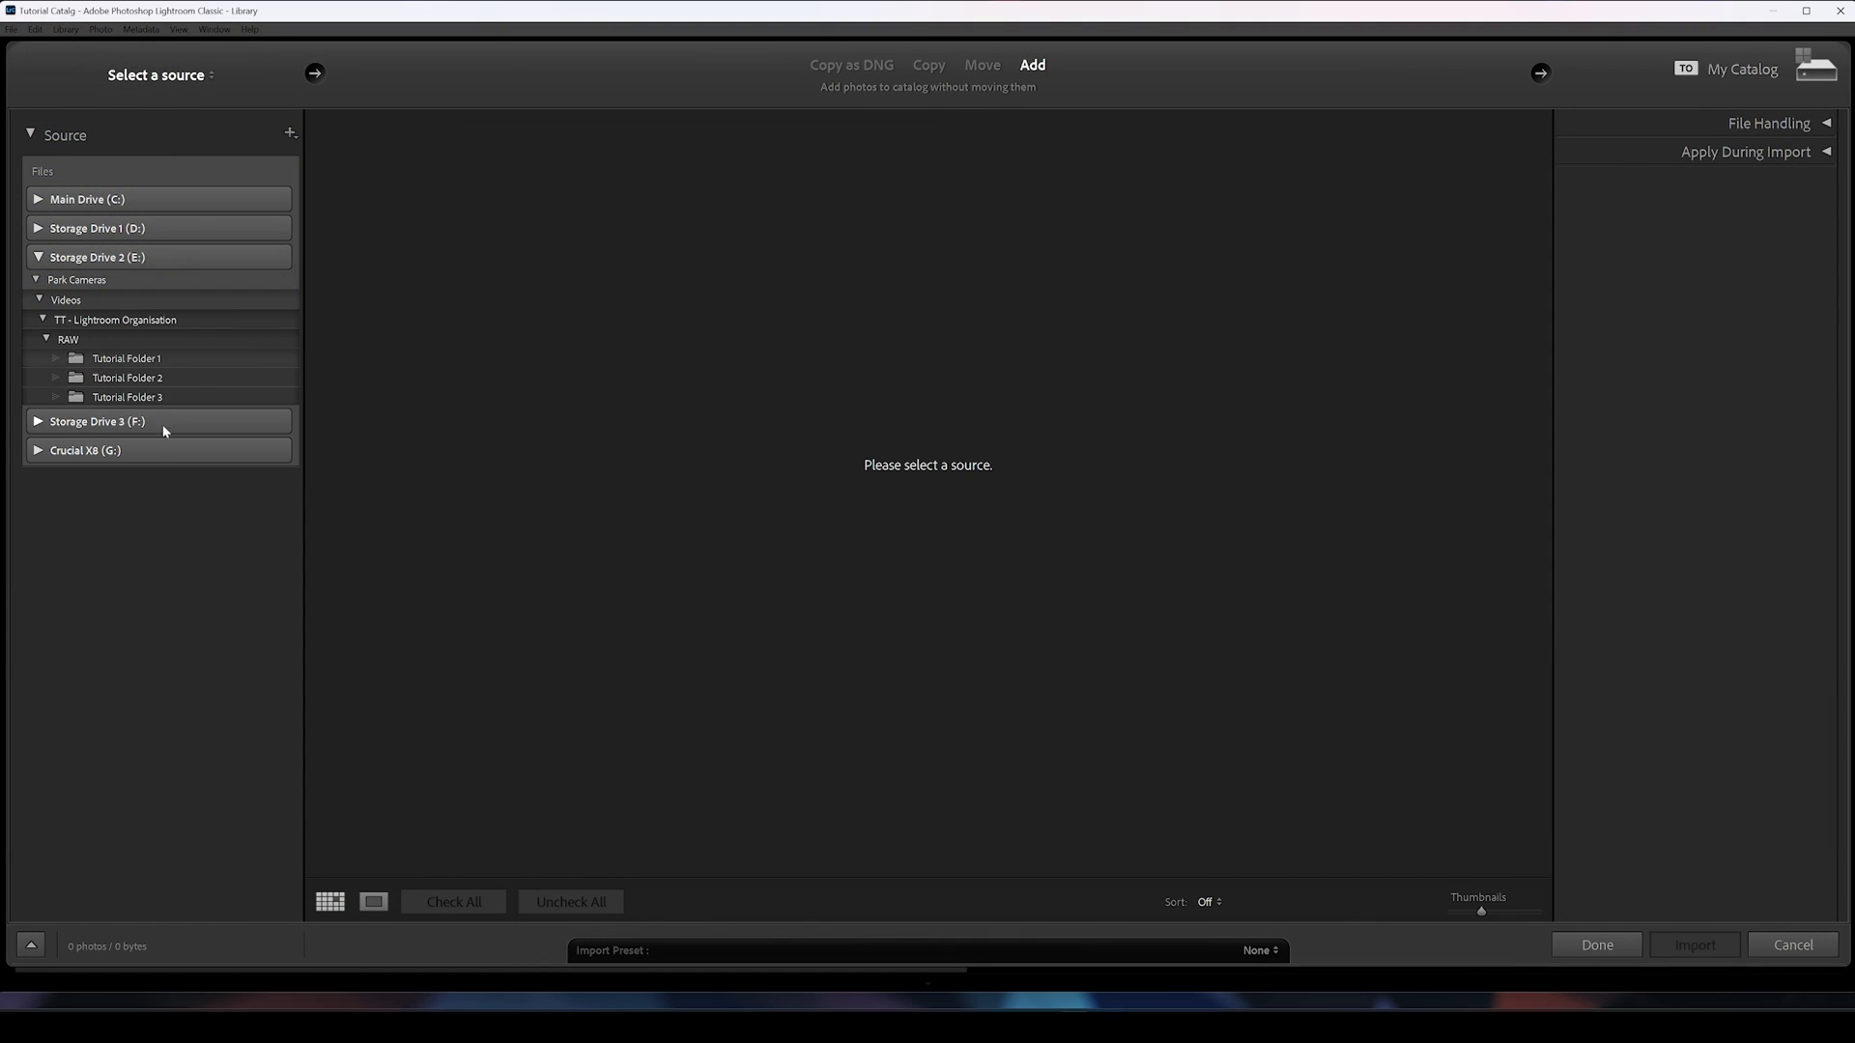
left_click(127, 377)
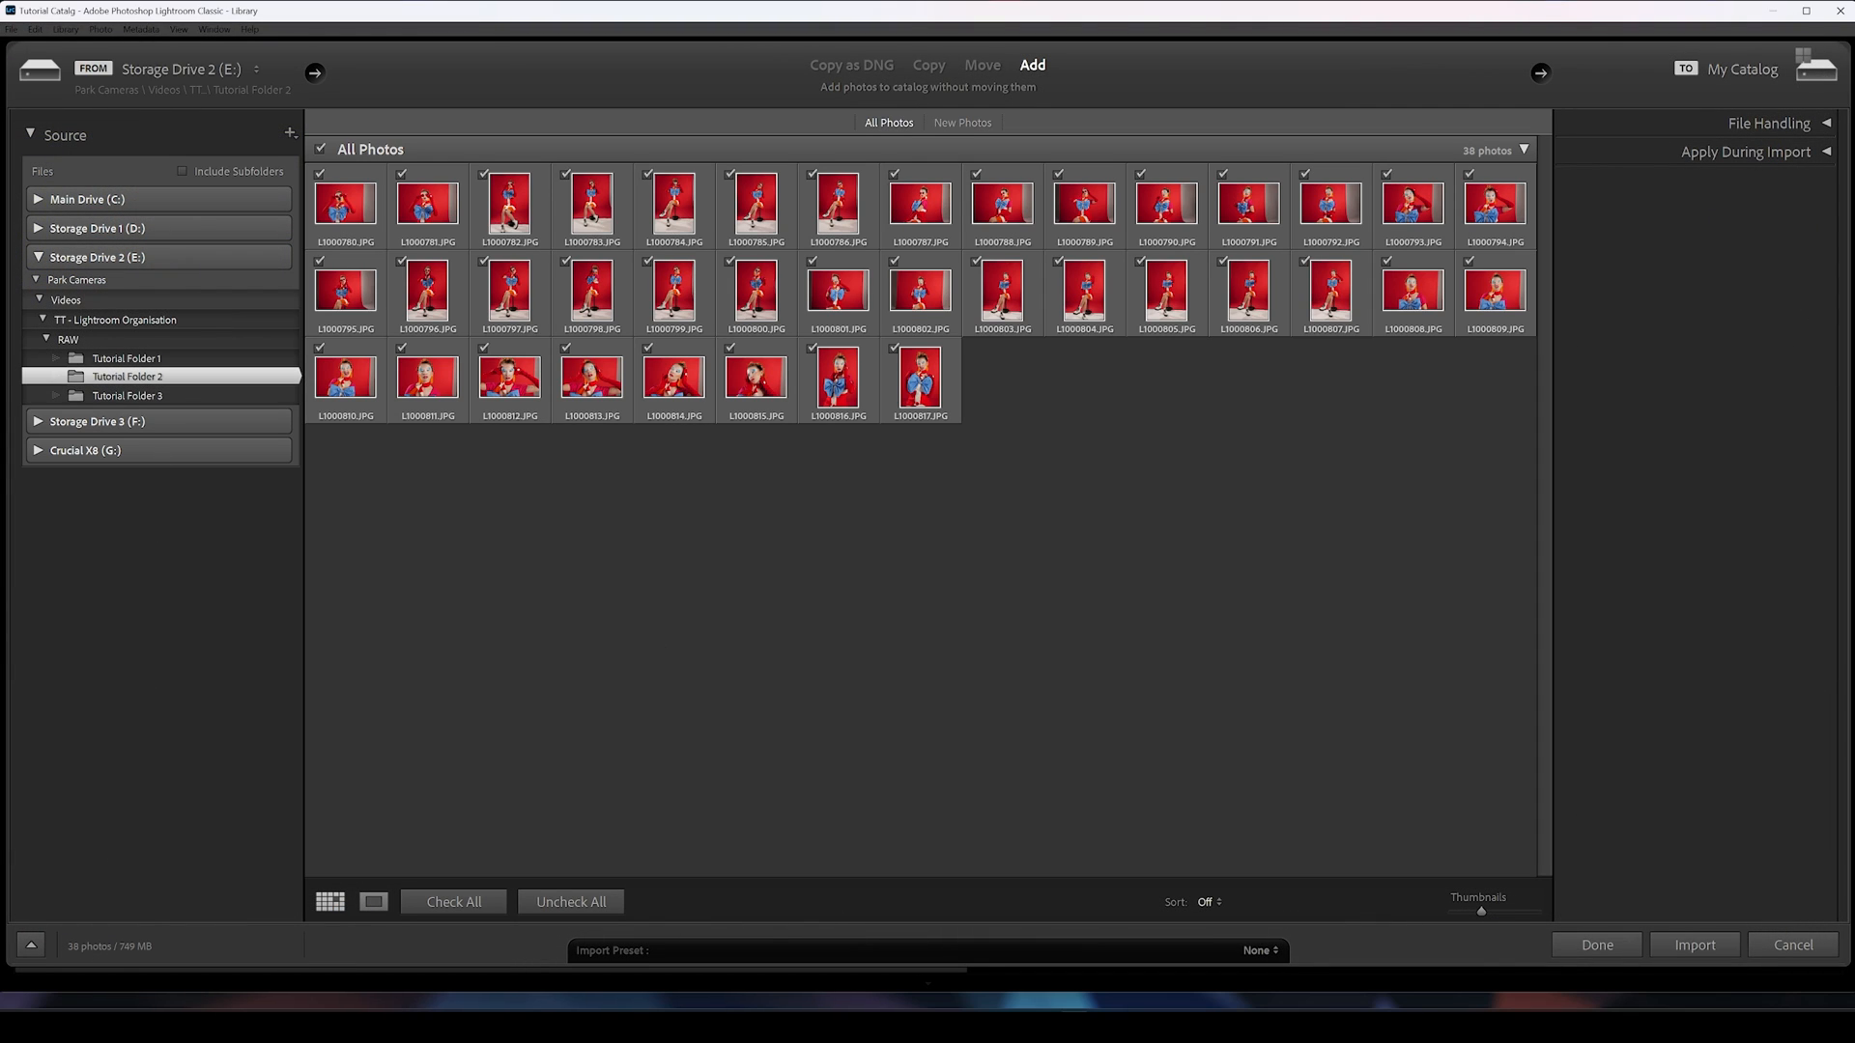
left_click(1694, 945)
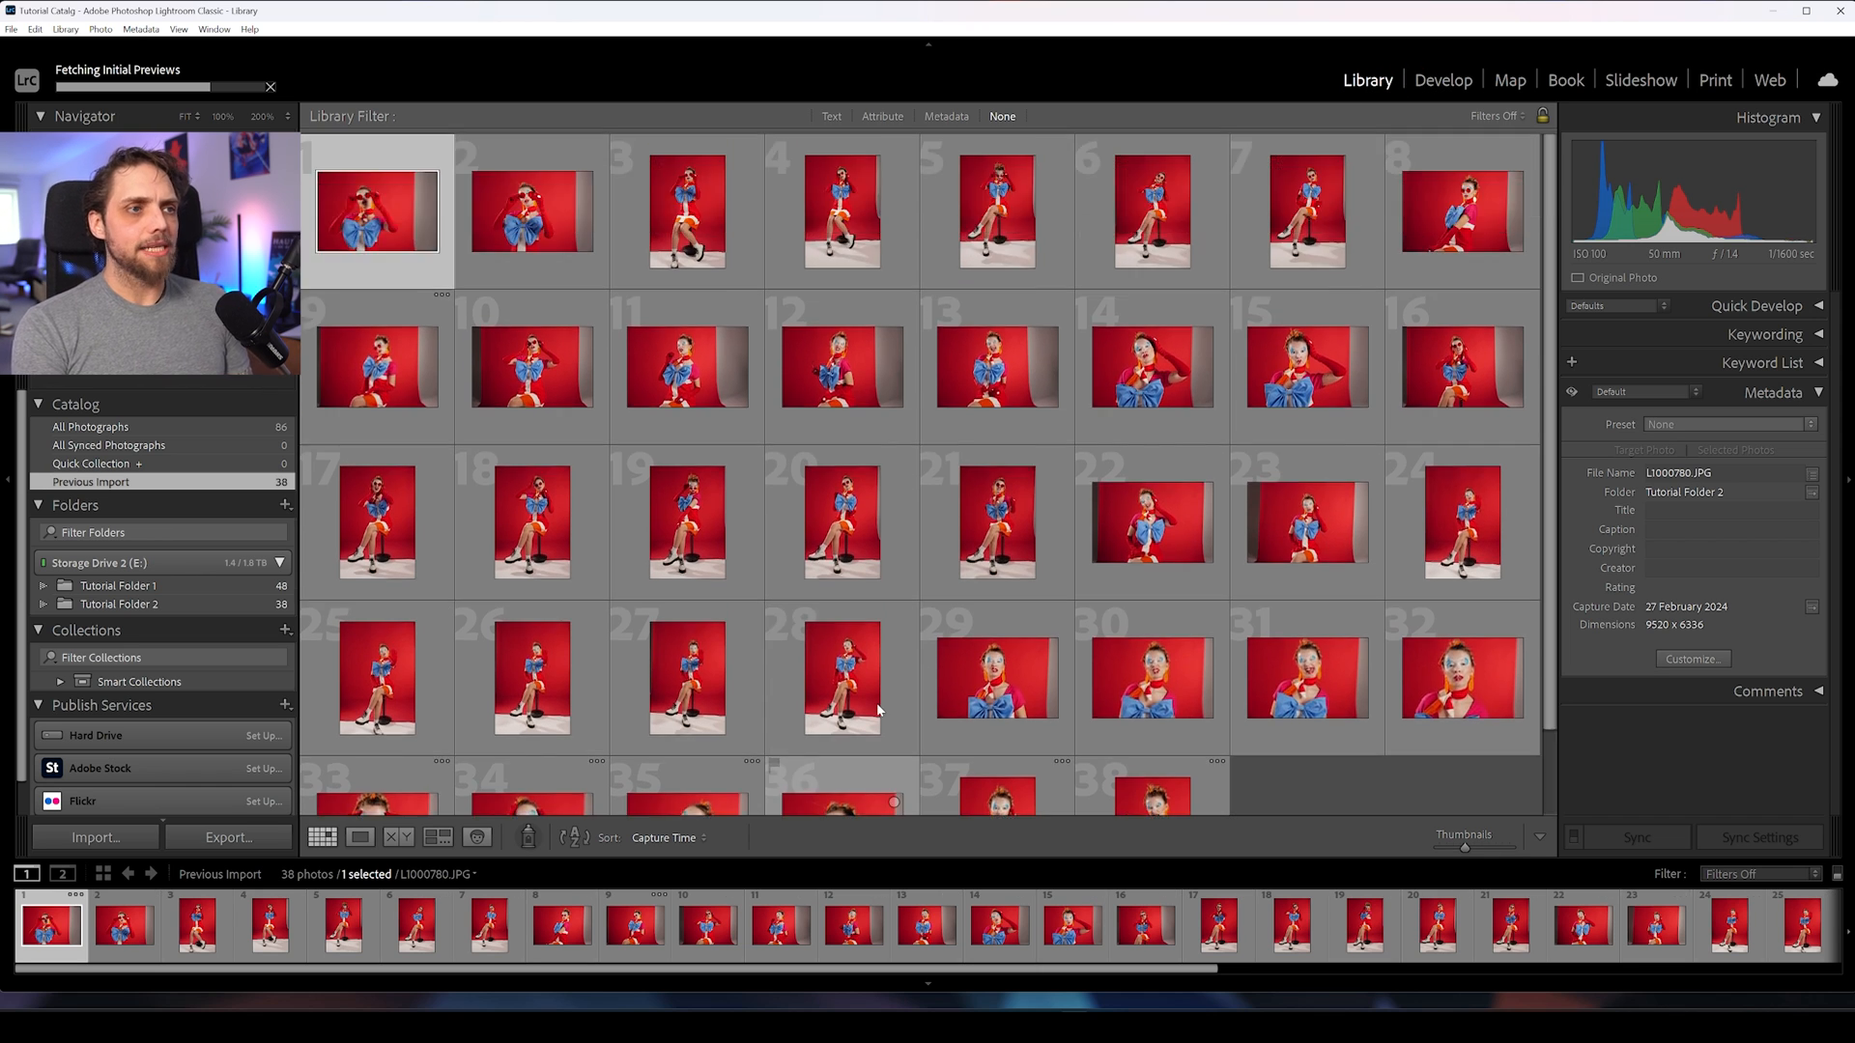
Step: Browse Tutorial Folder 1, then Folder 2, and return to Folder 1's beach photos
scroll("down", 3)
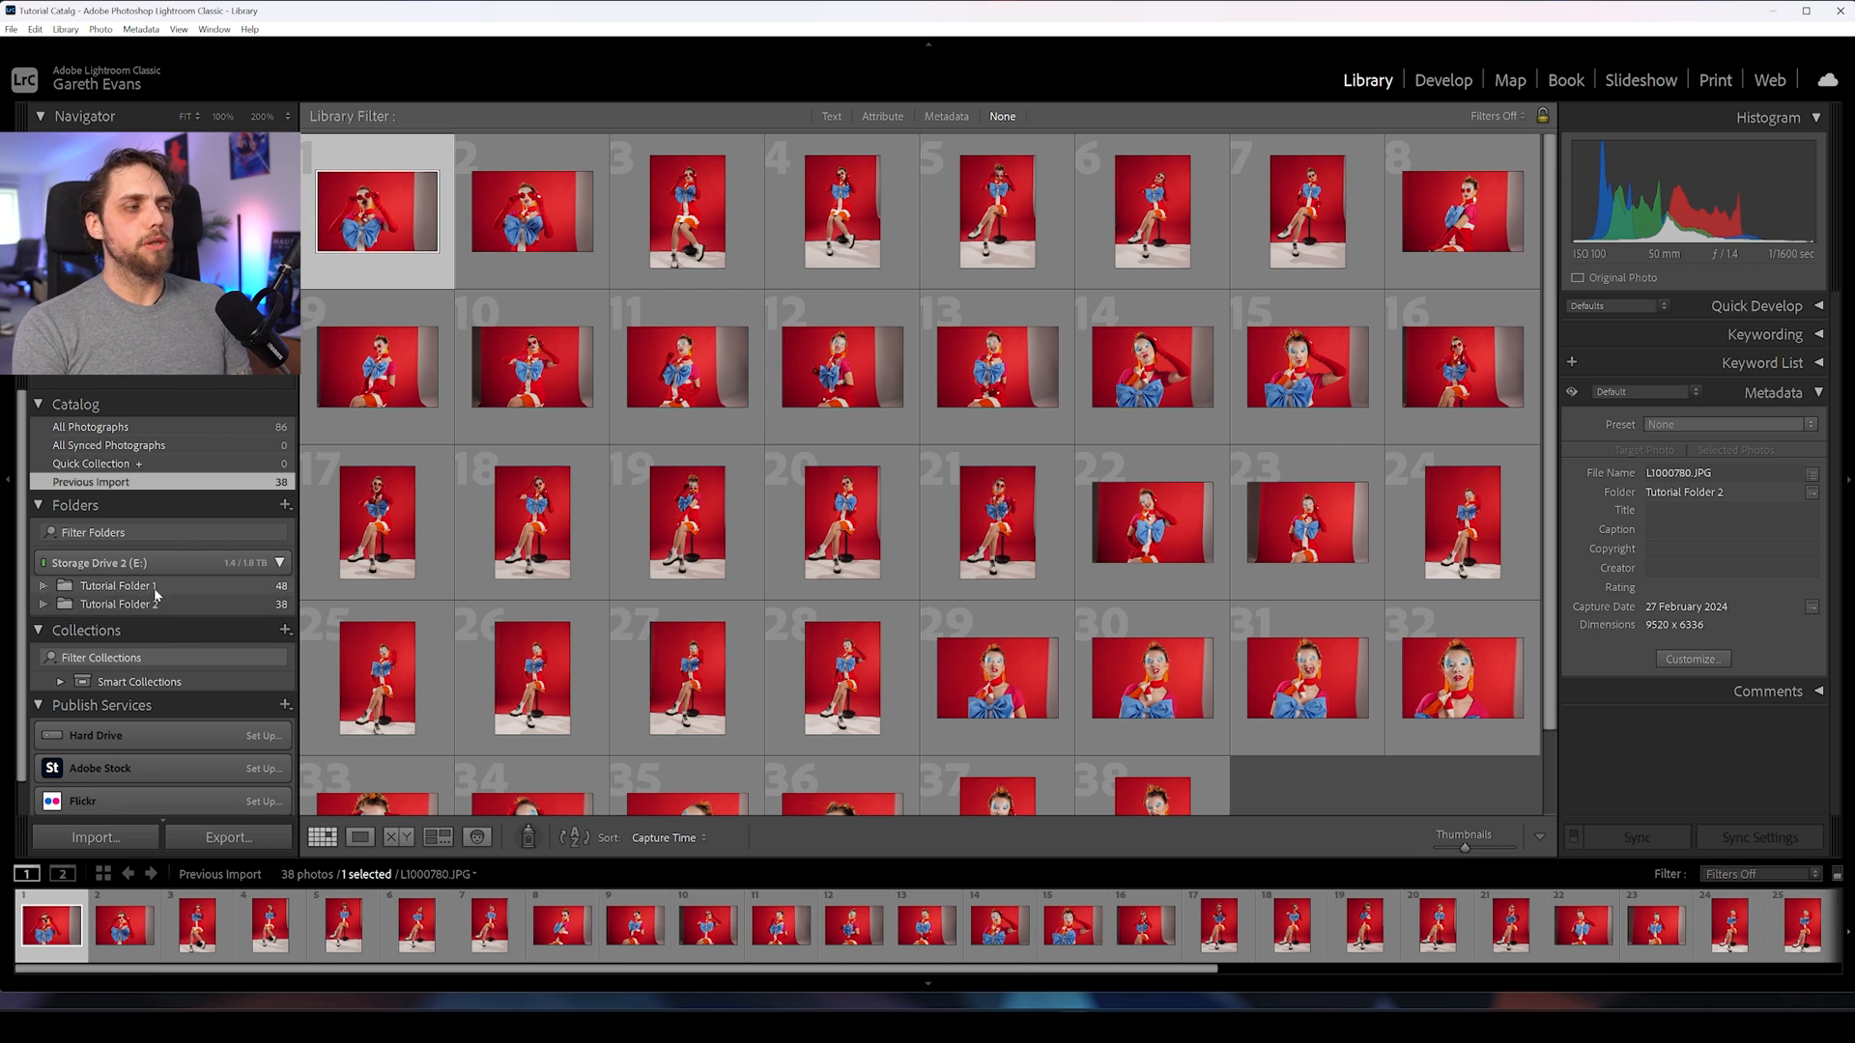
mouse_move(145, 586)
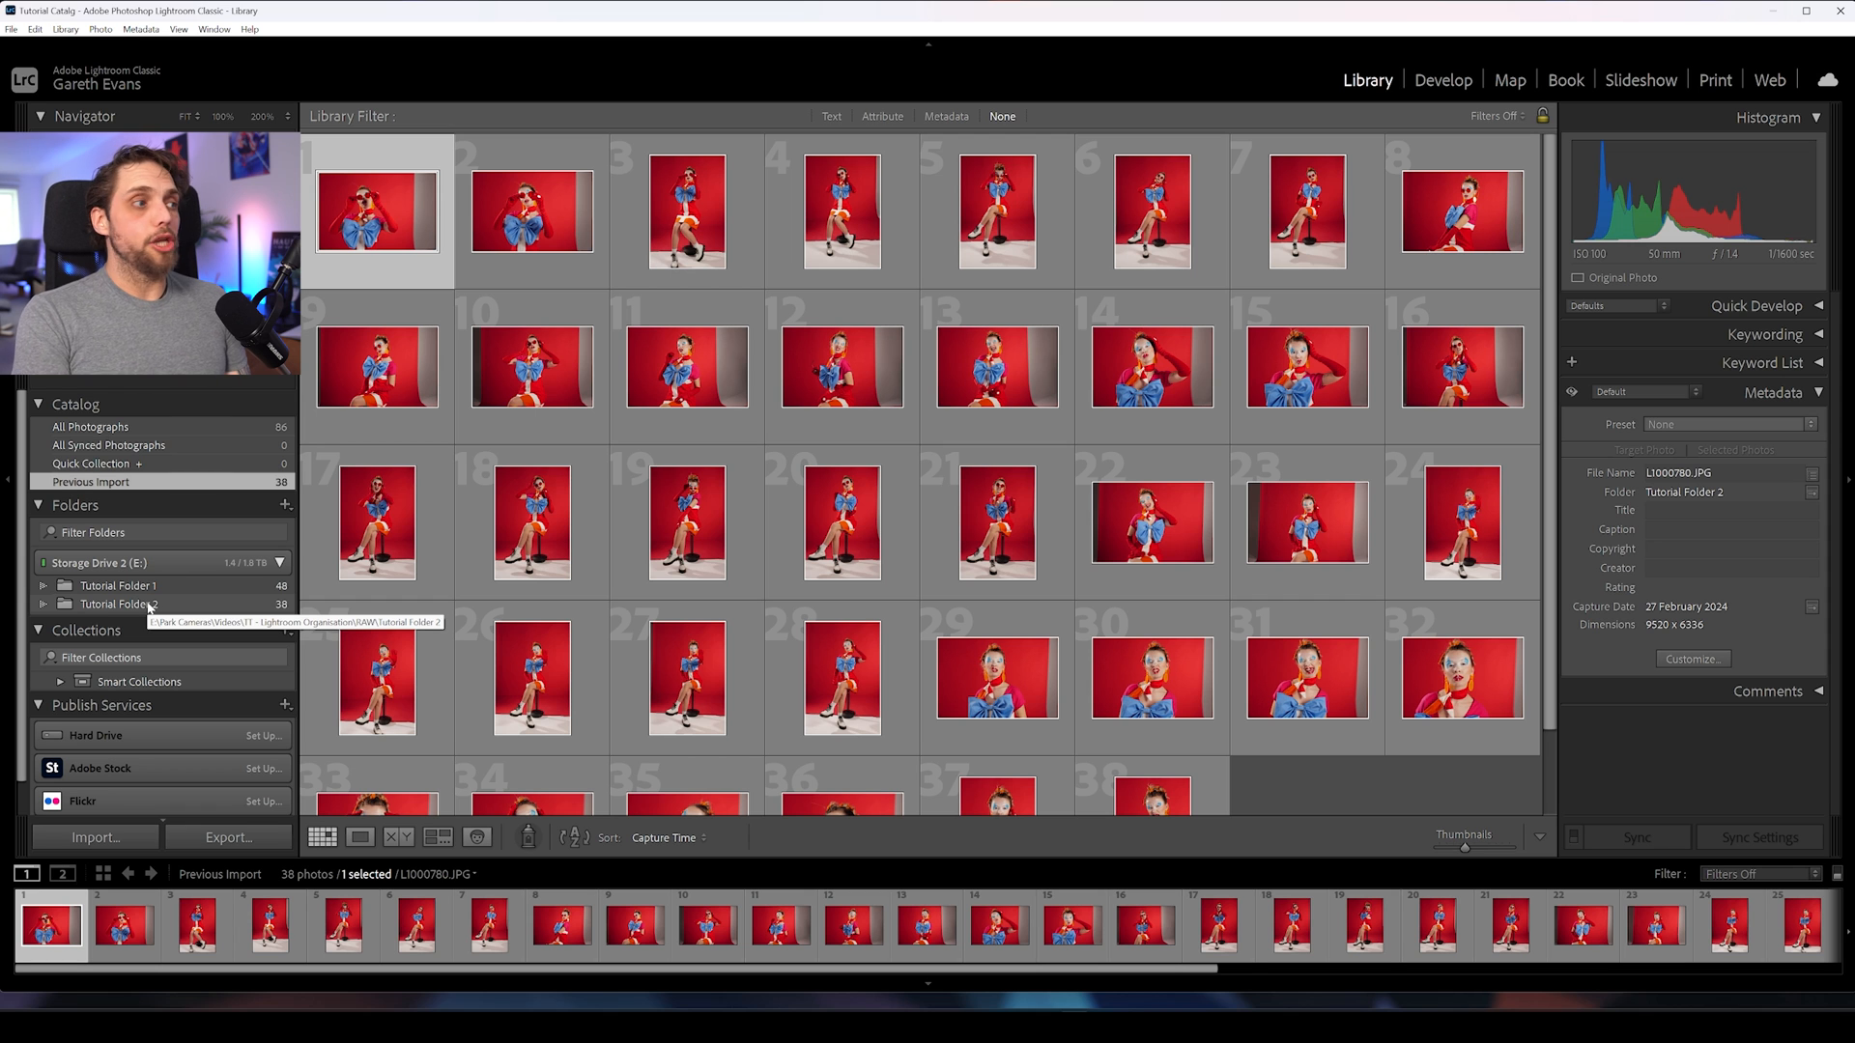
left_click(118, 585)
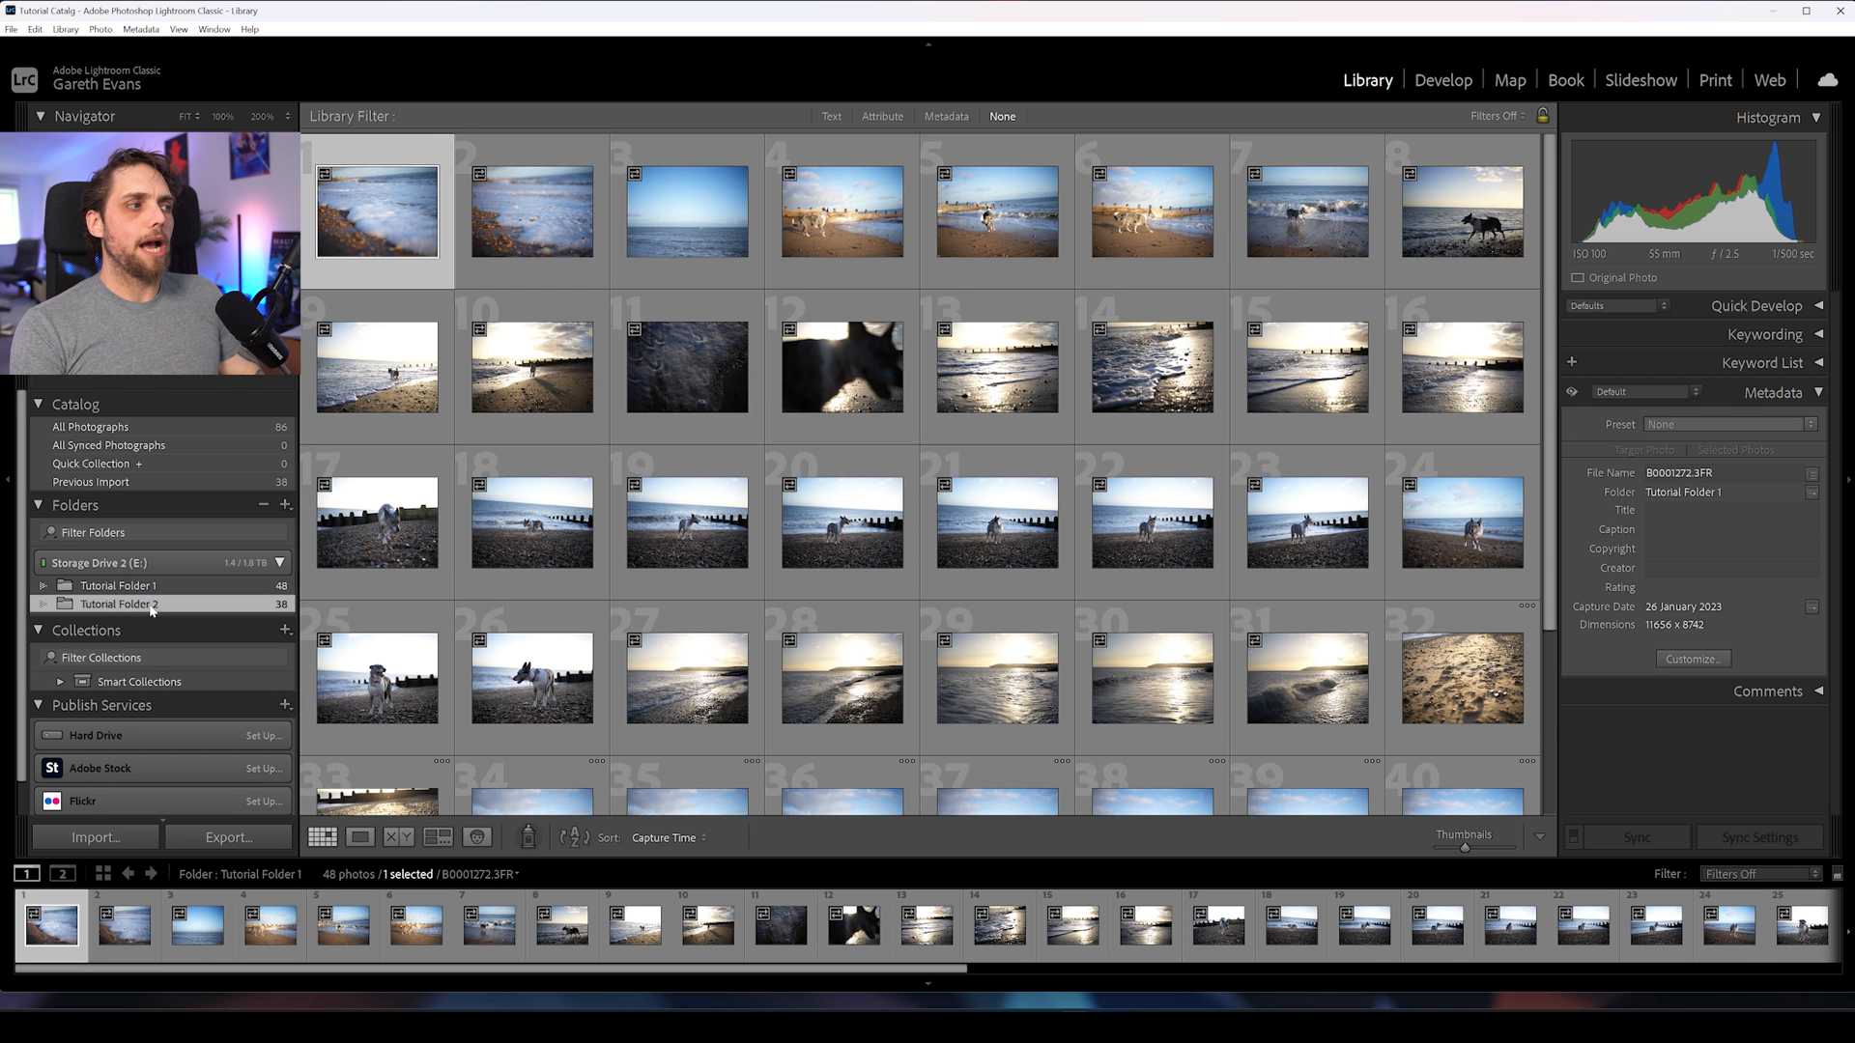
left_click(120, 603)
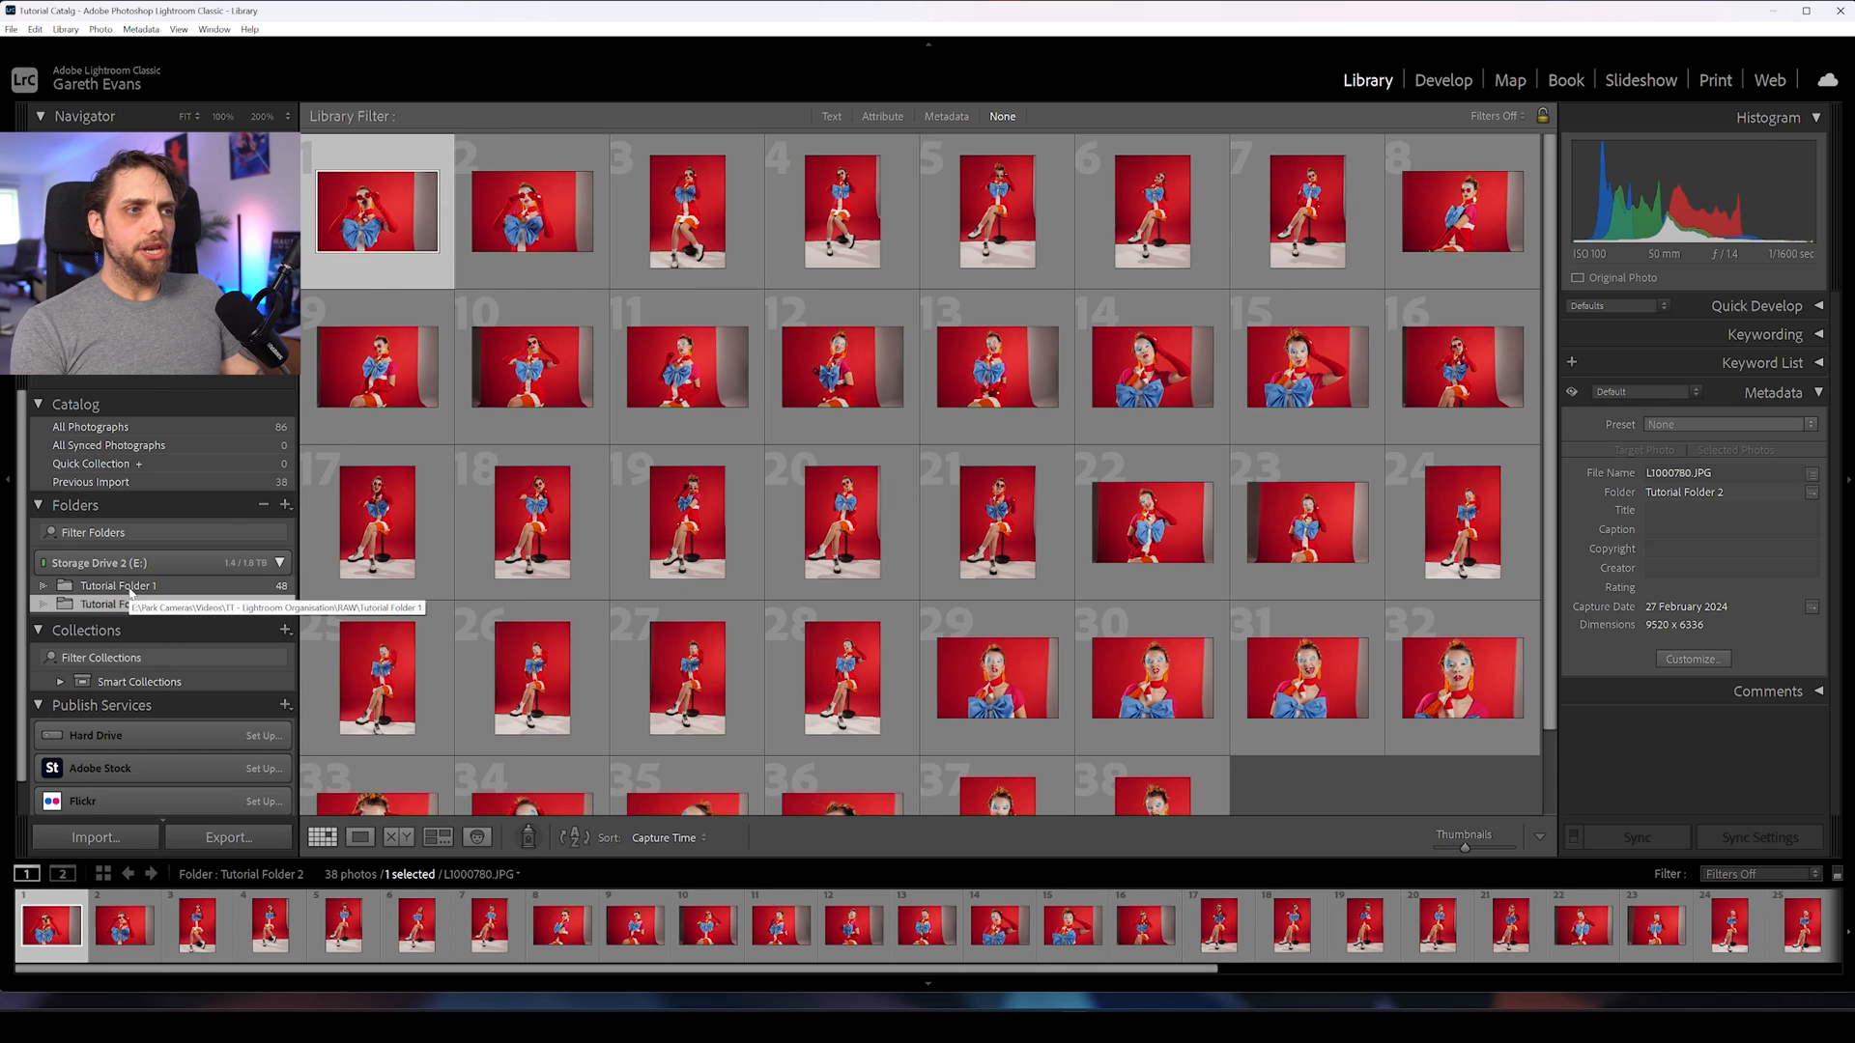
left_click(120, 586)
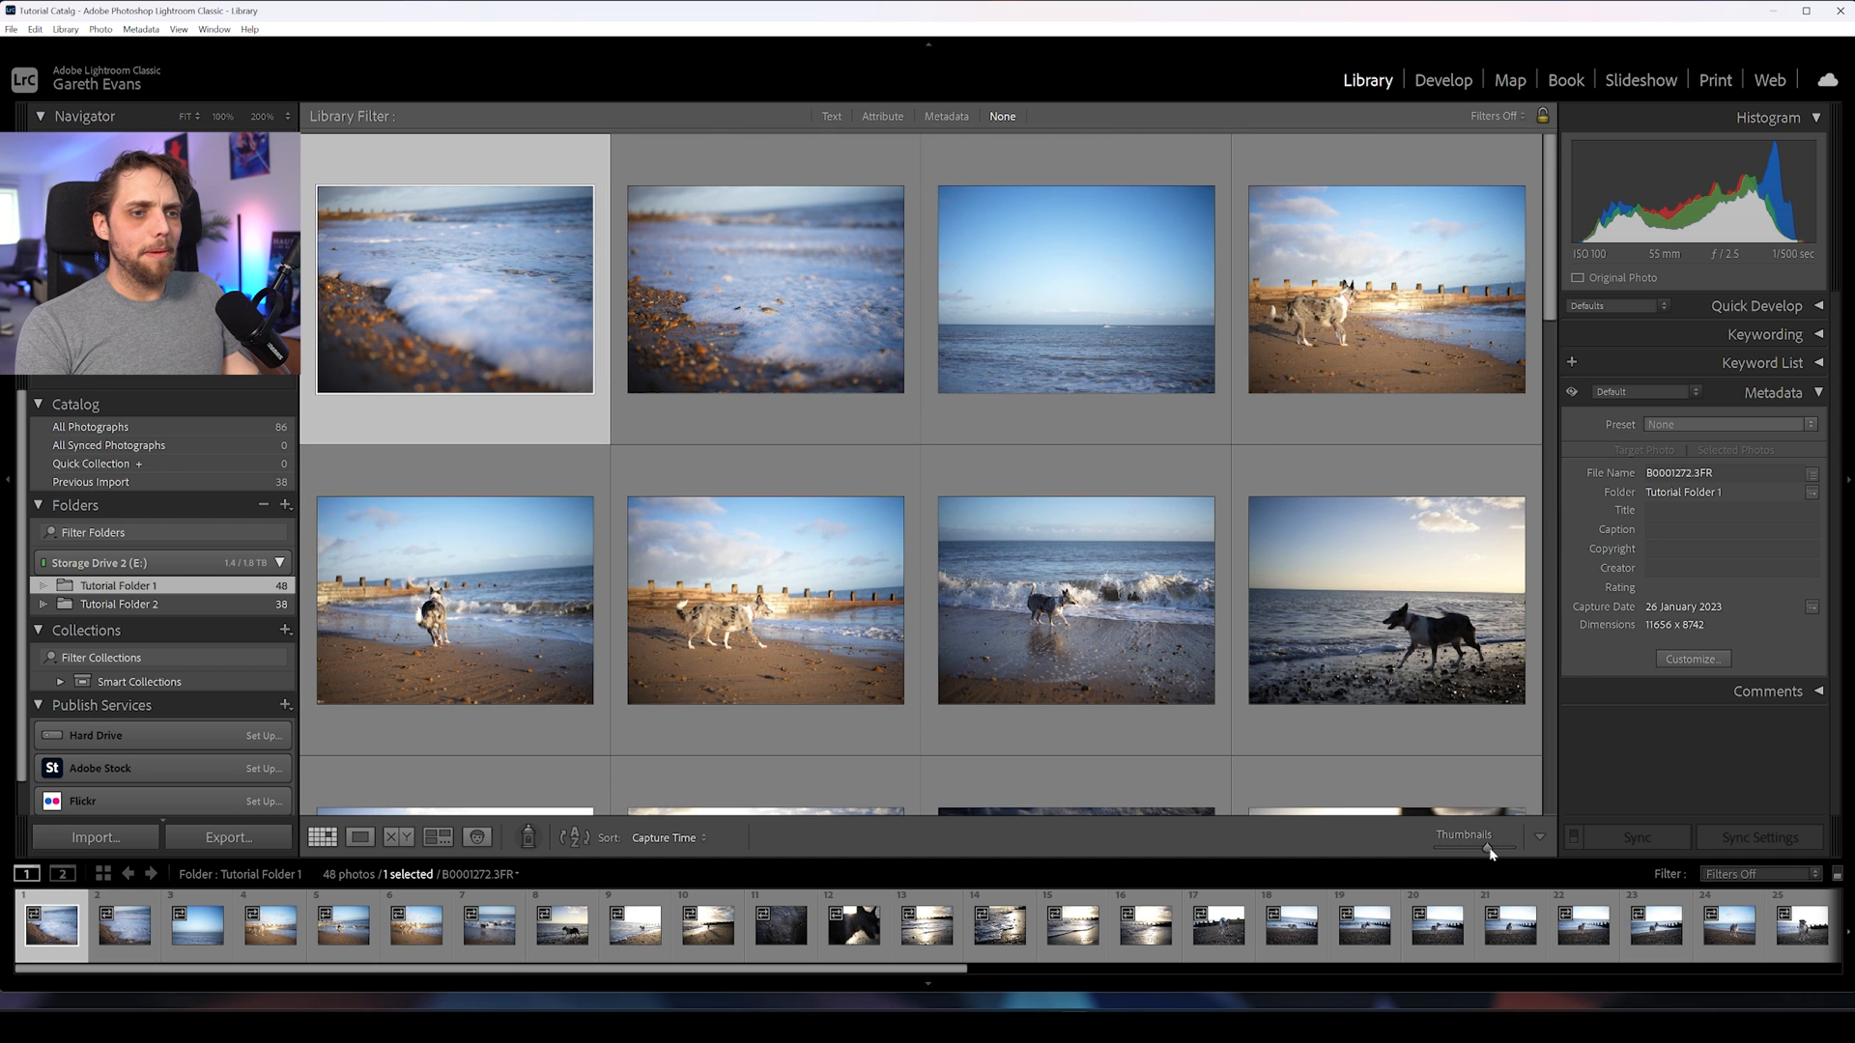
Step: Enlarge the Library grid thumbnails to show two photos per row
left_click_drag(1437, 846, 1472, 847)
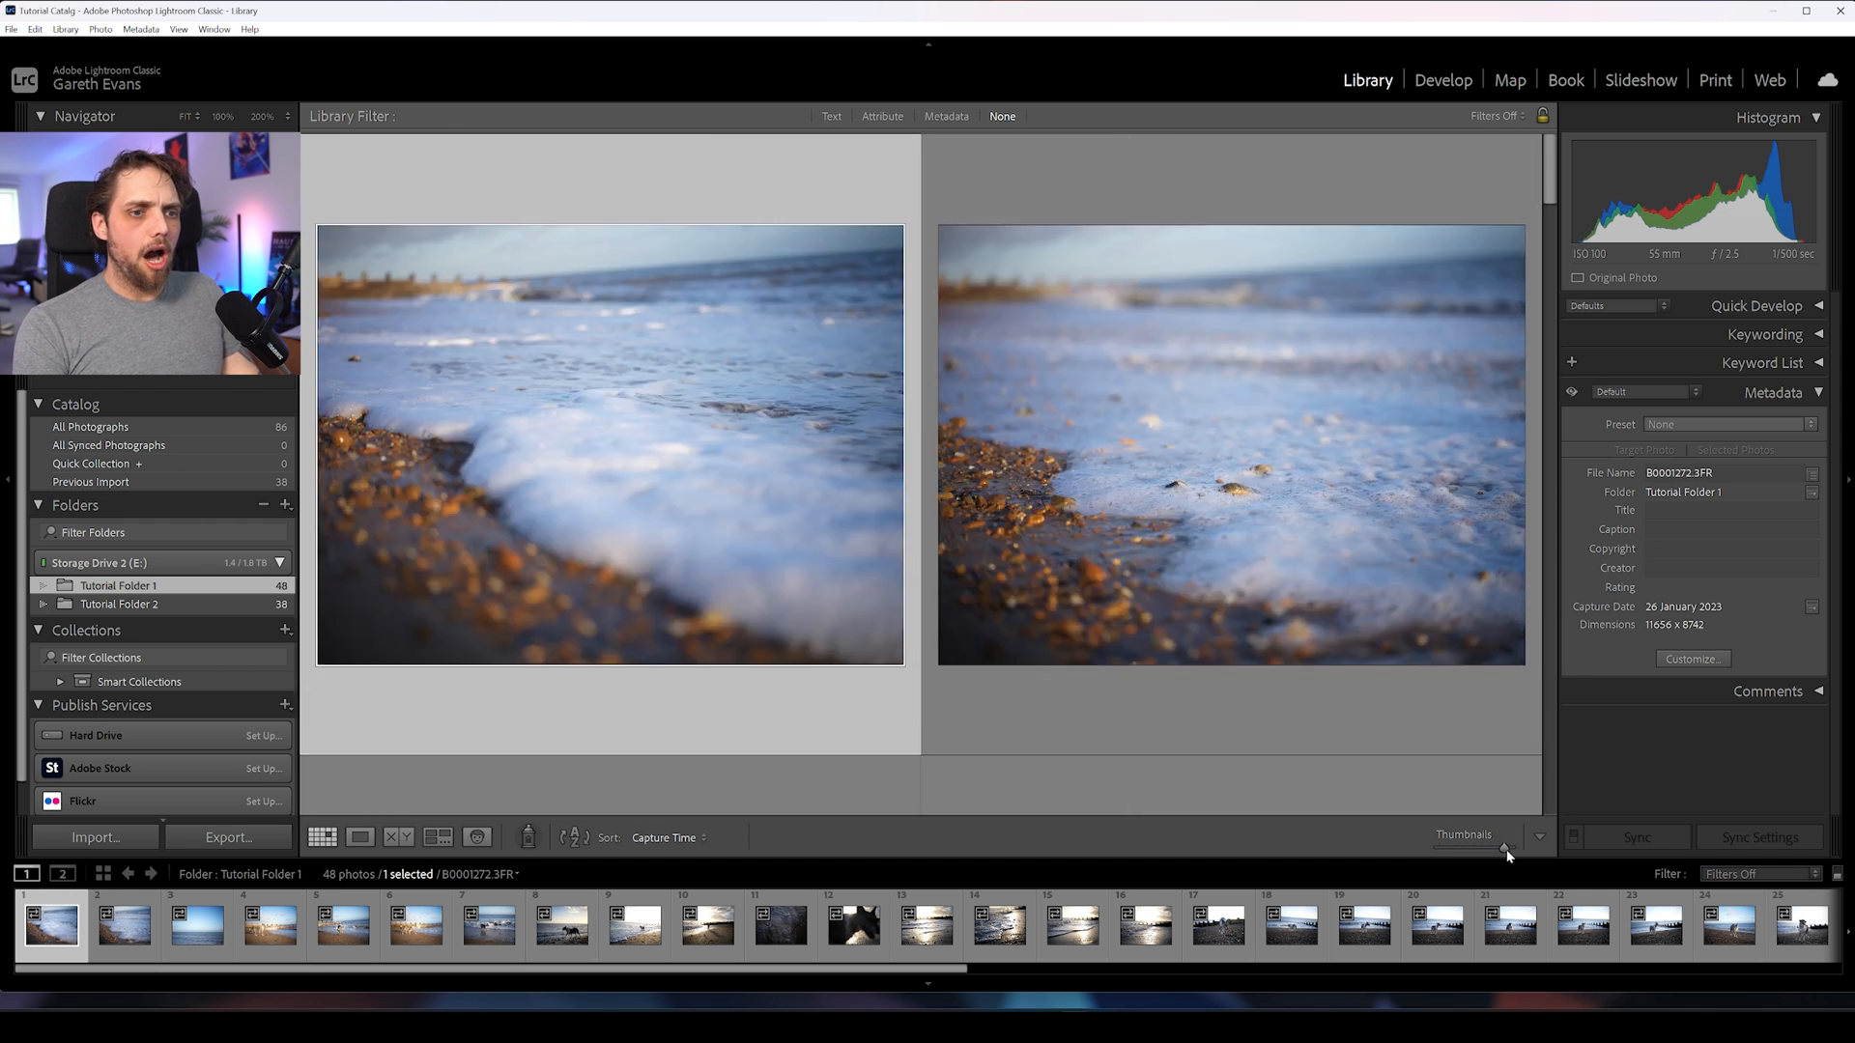
left_click(322, 836)
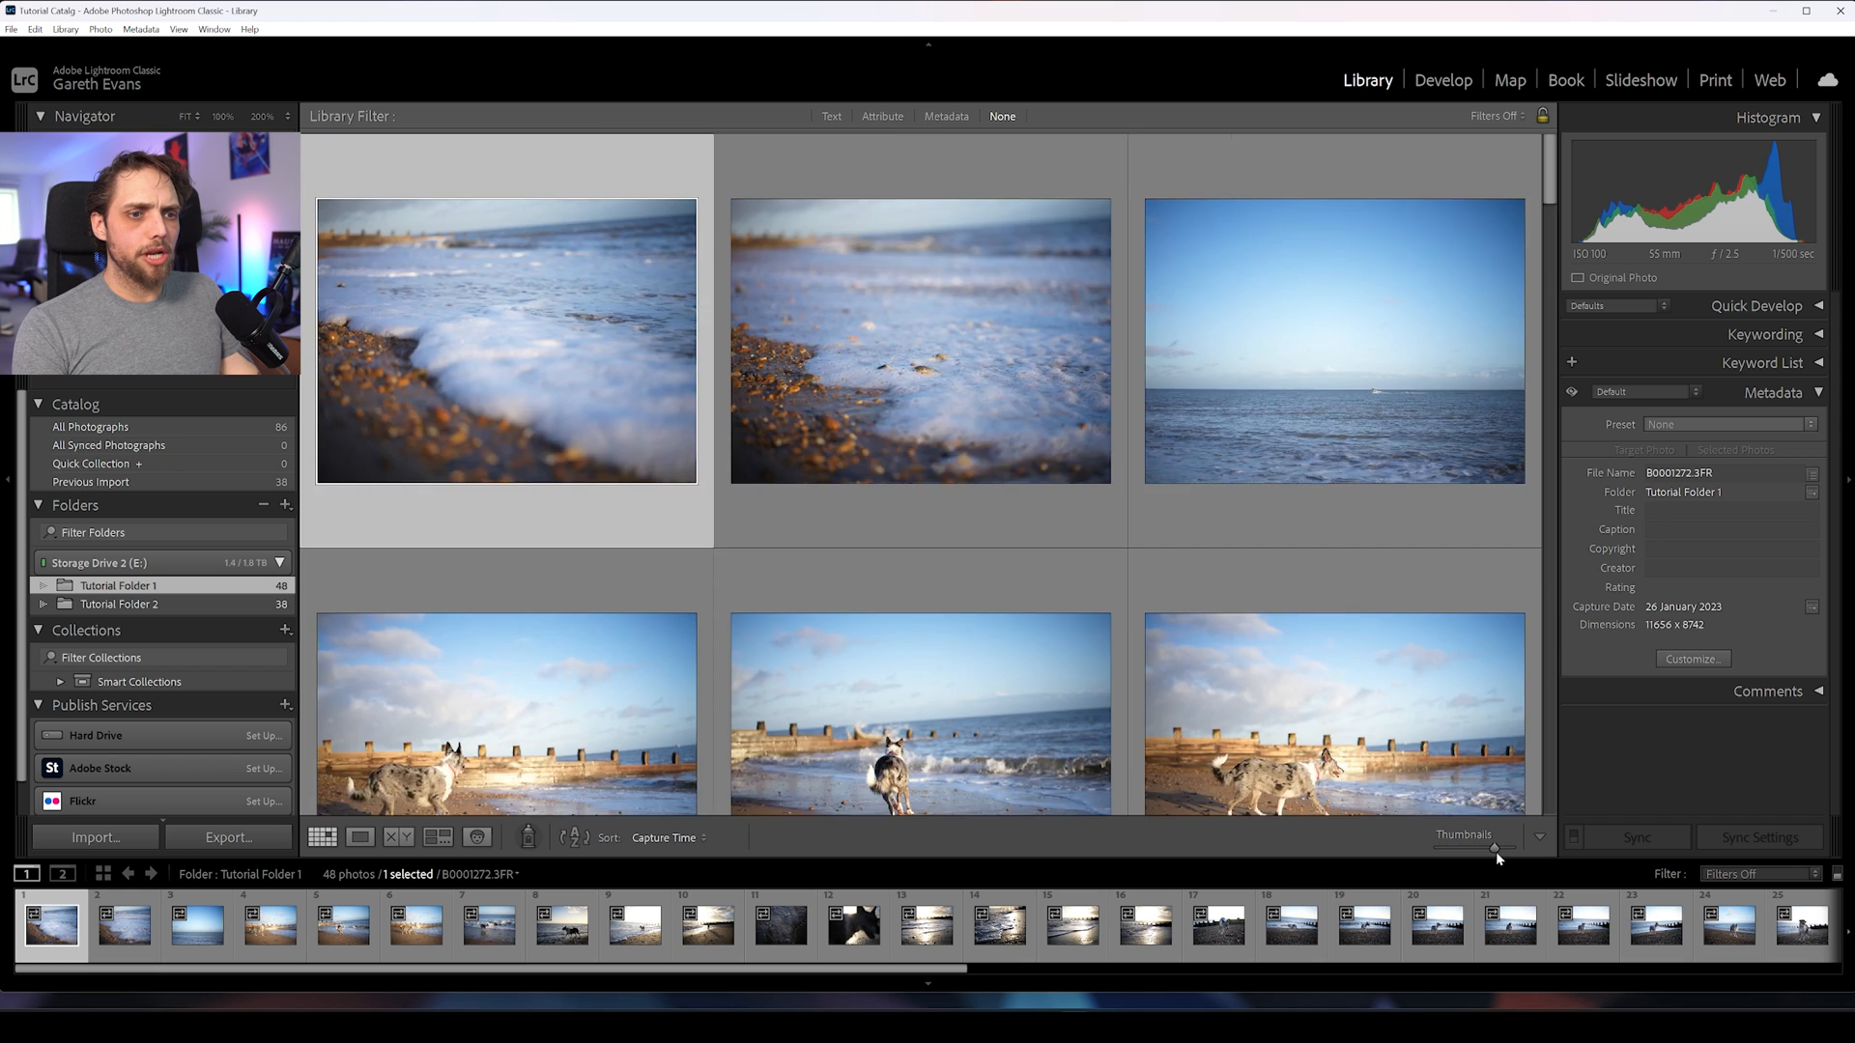
left_click(359, 836)
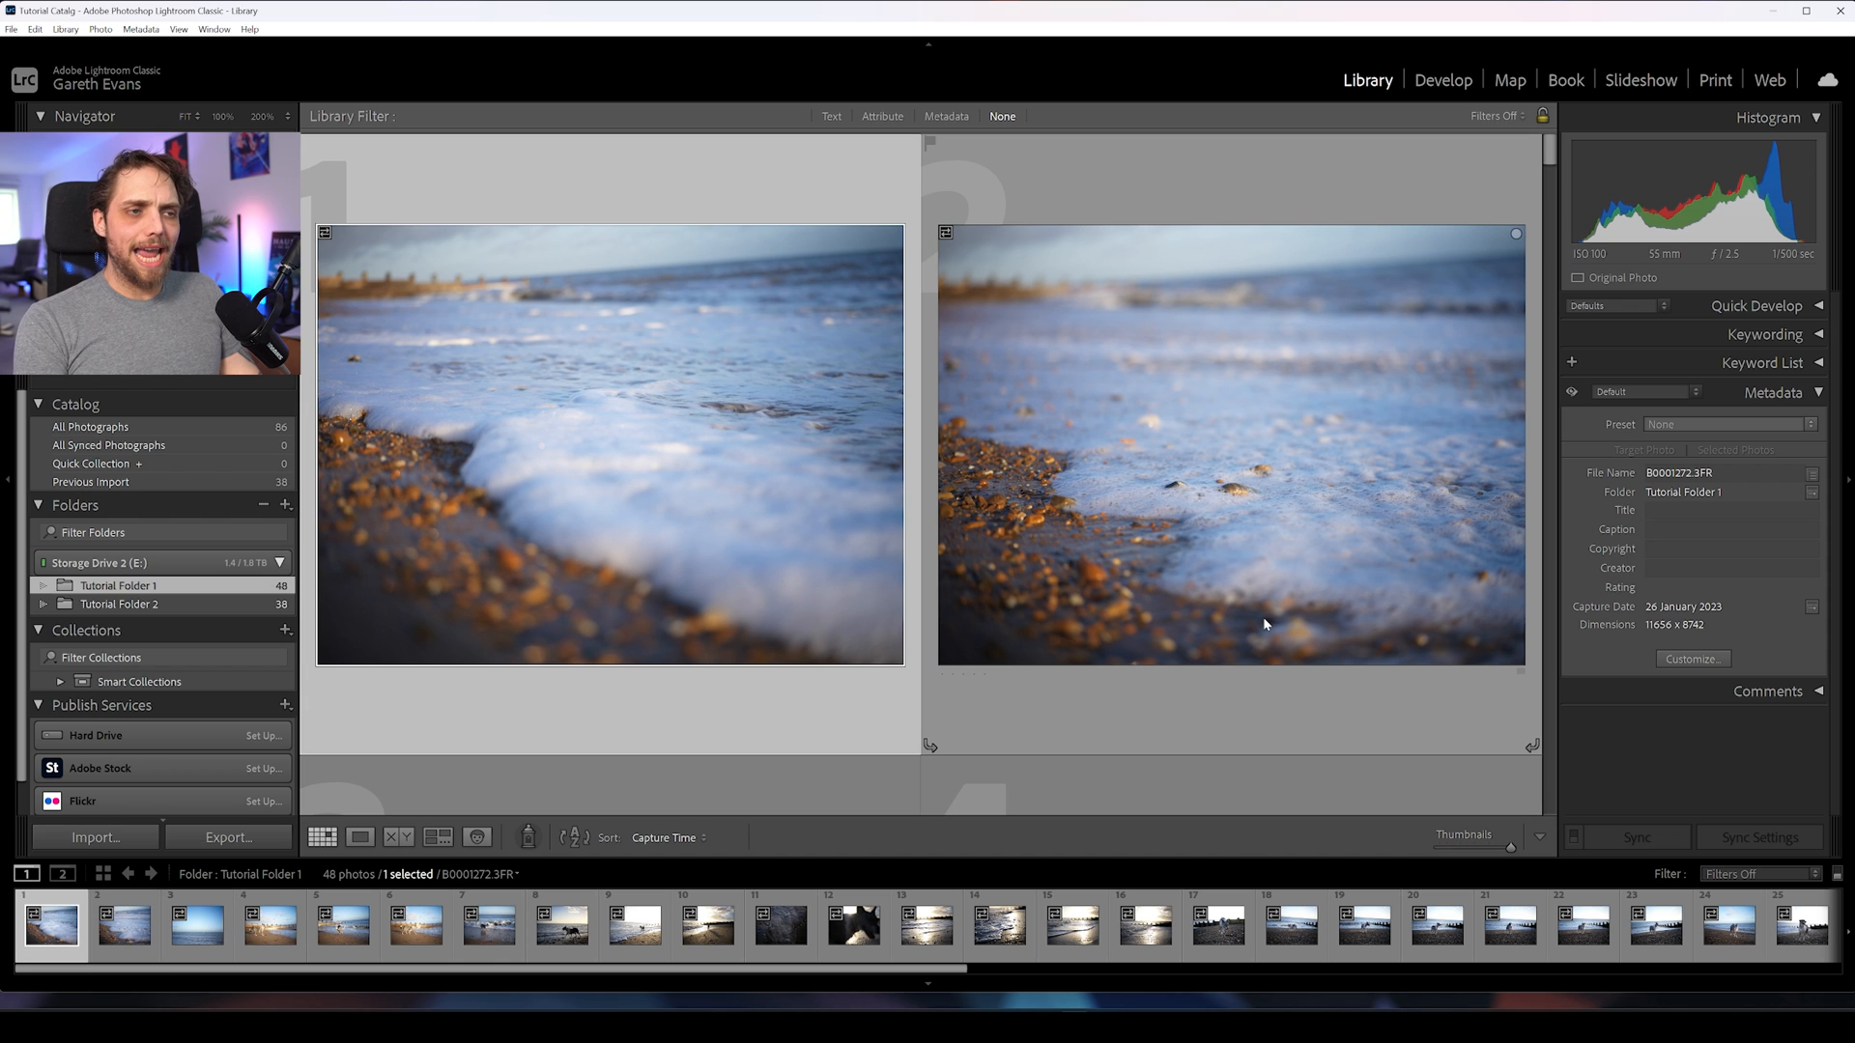
mouse_move(1265, 625)
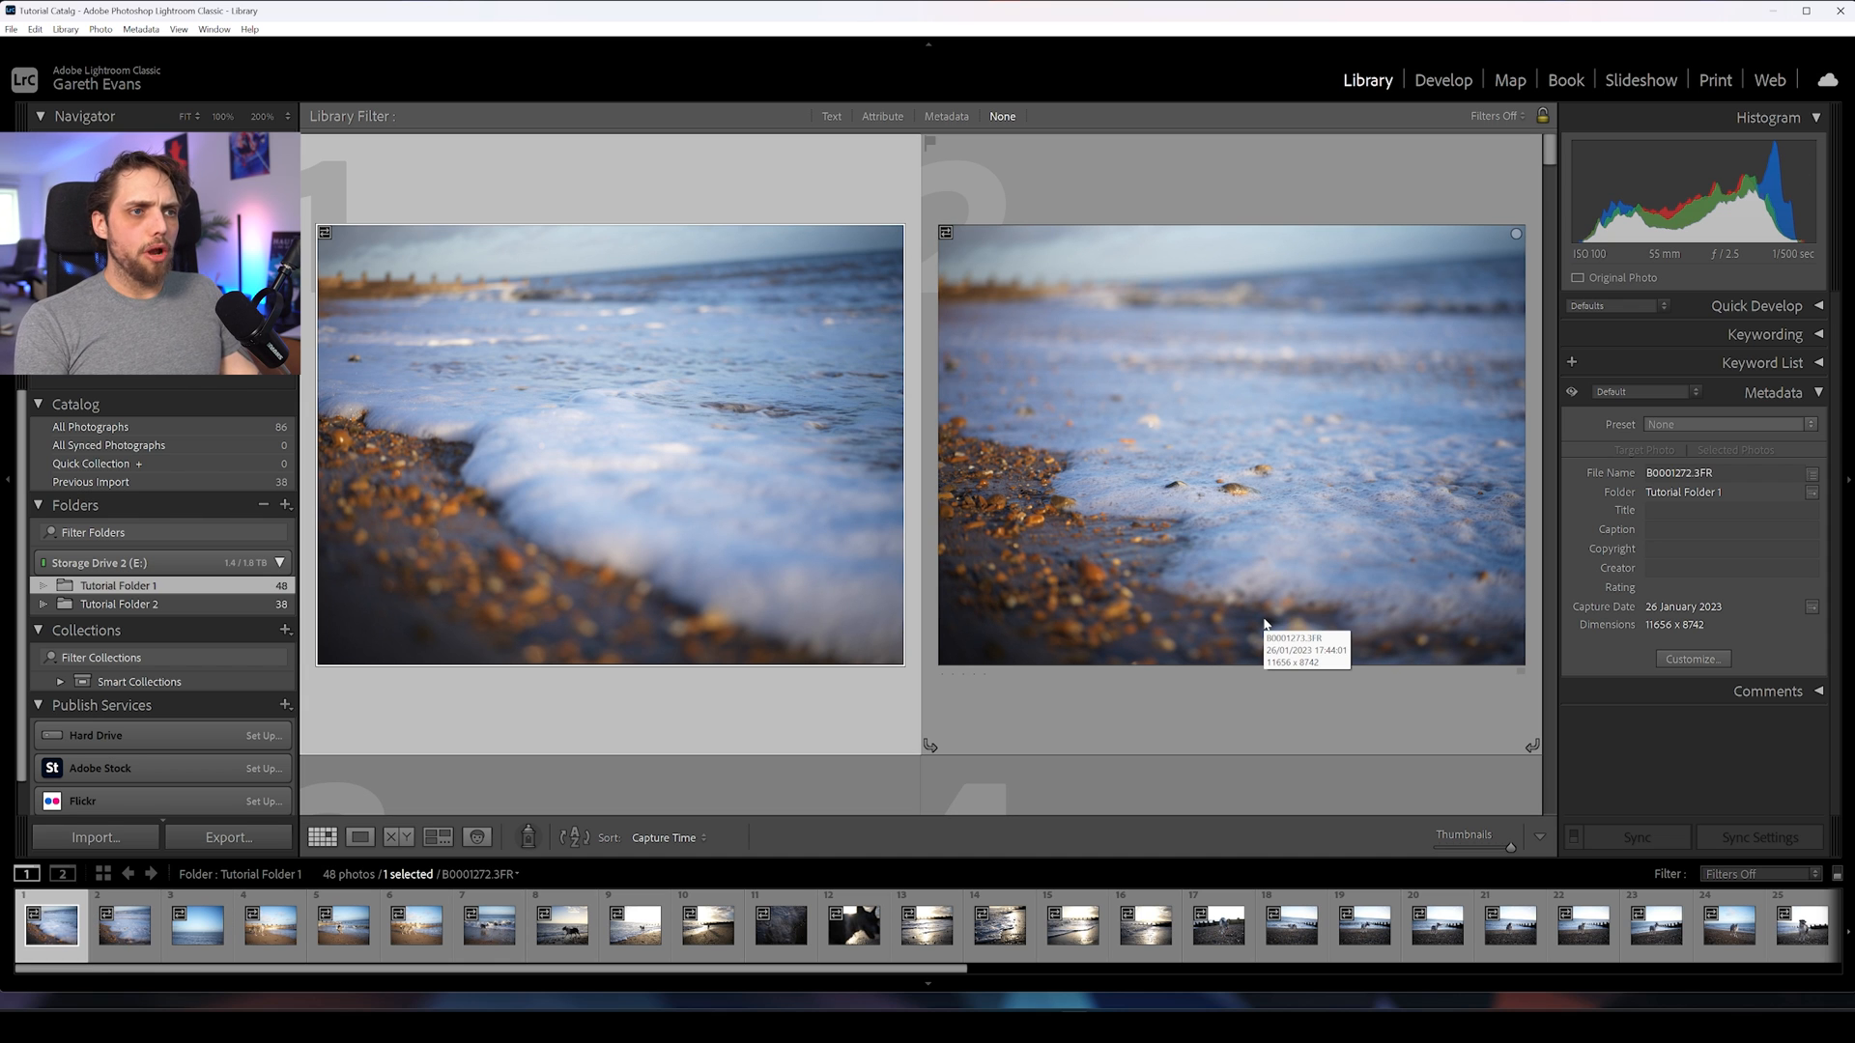
Step: Step through the grid and select photo 21, the dog standing on the pebble beach
left_click(116, 929)
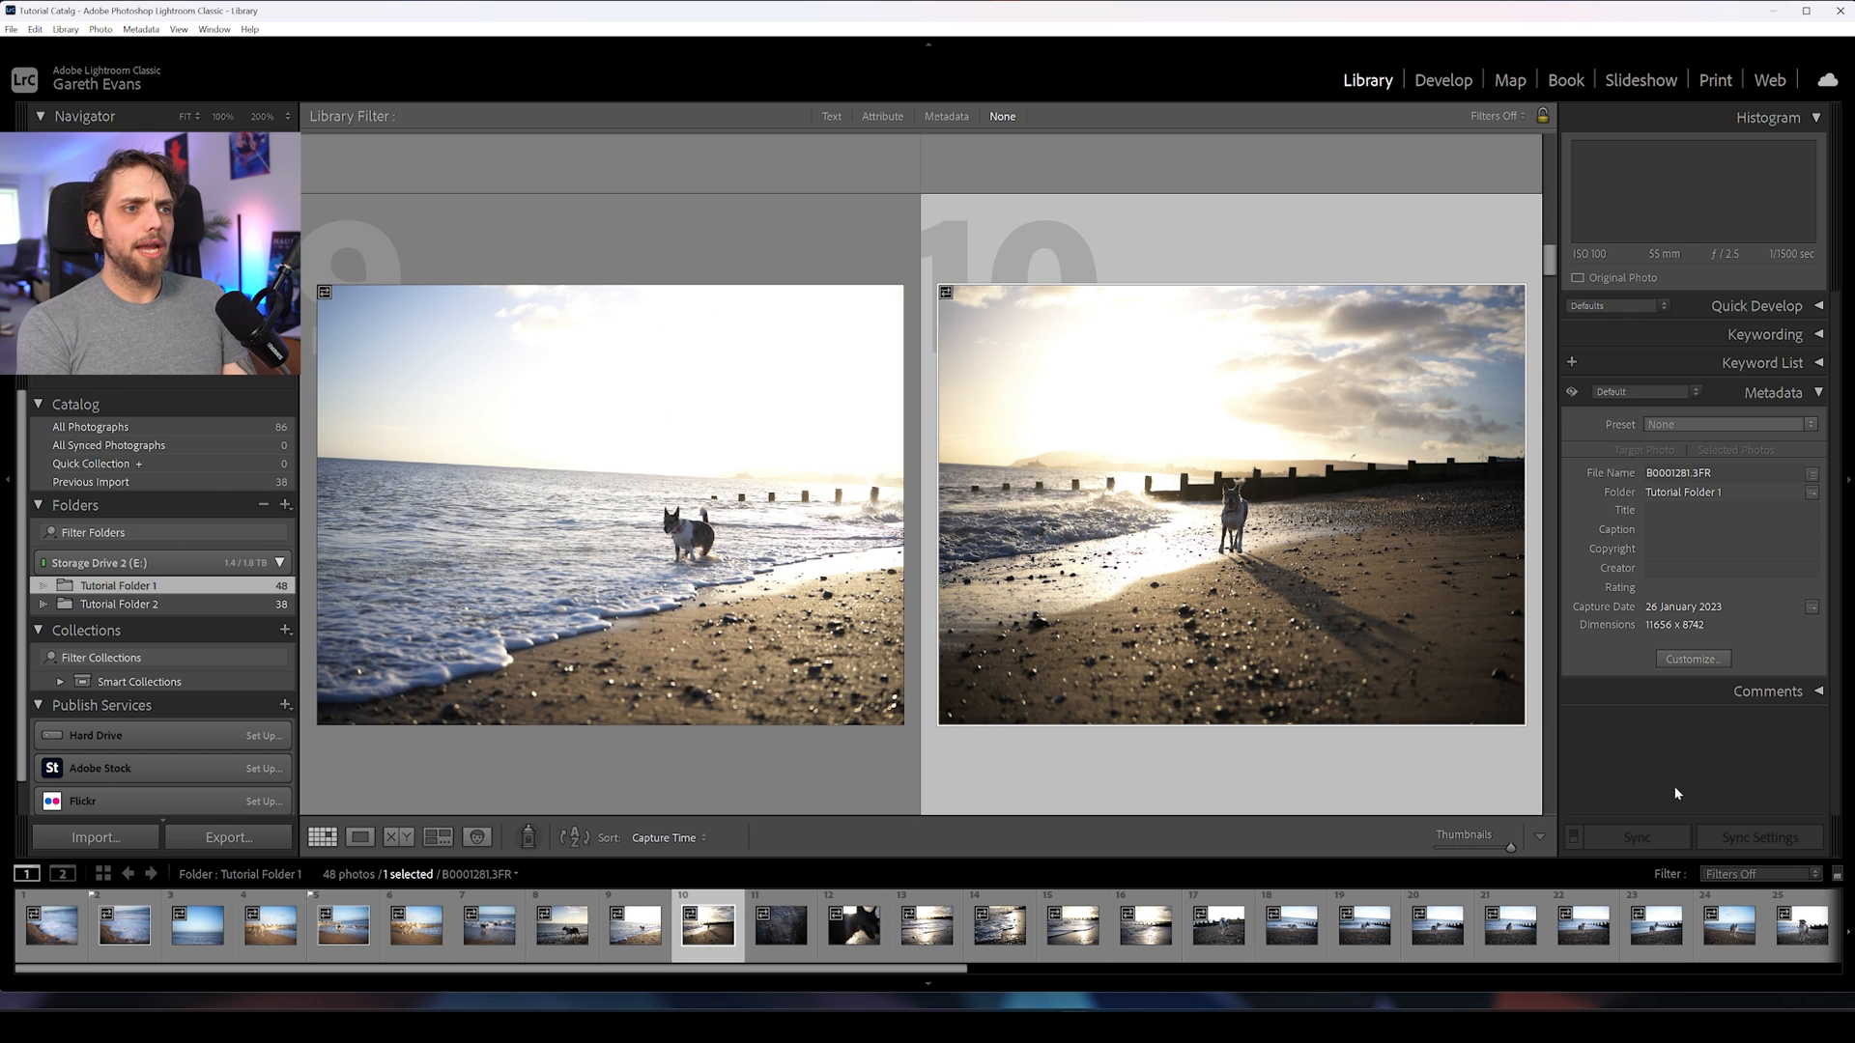
left_click(777, 939)
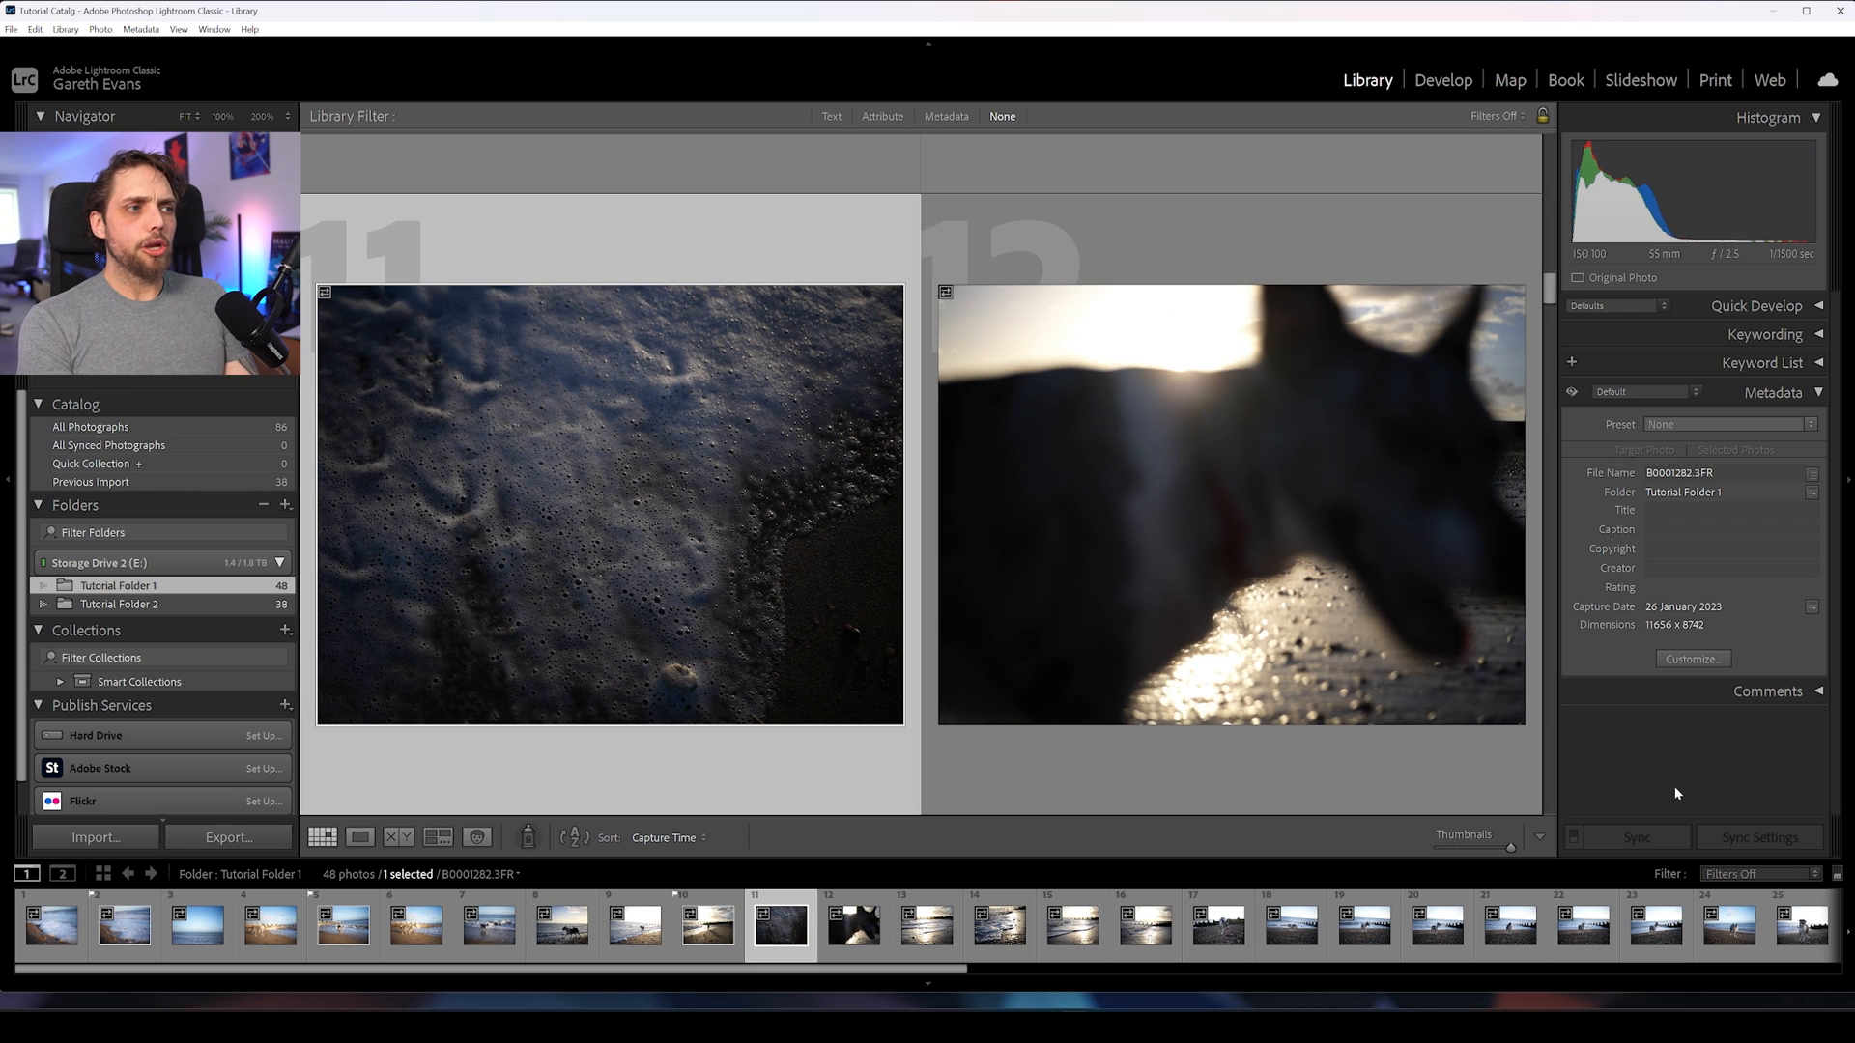
left_click(854, 939)
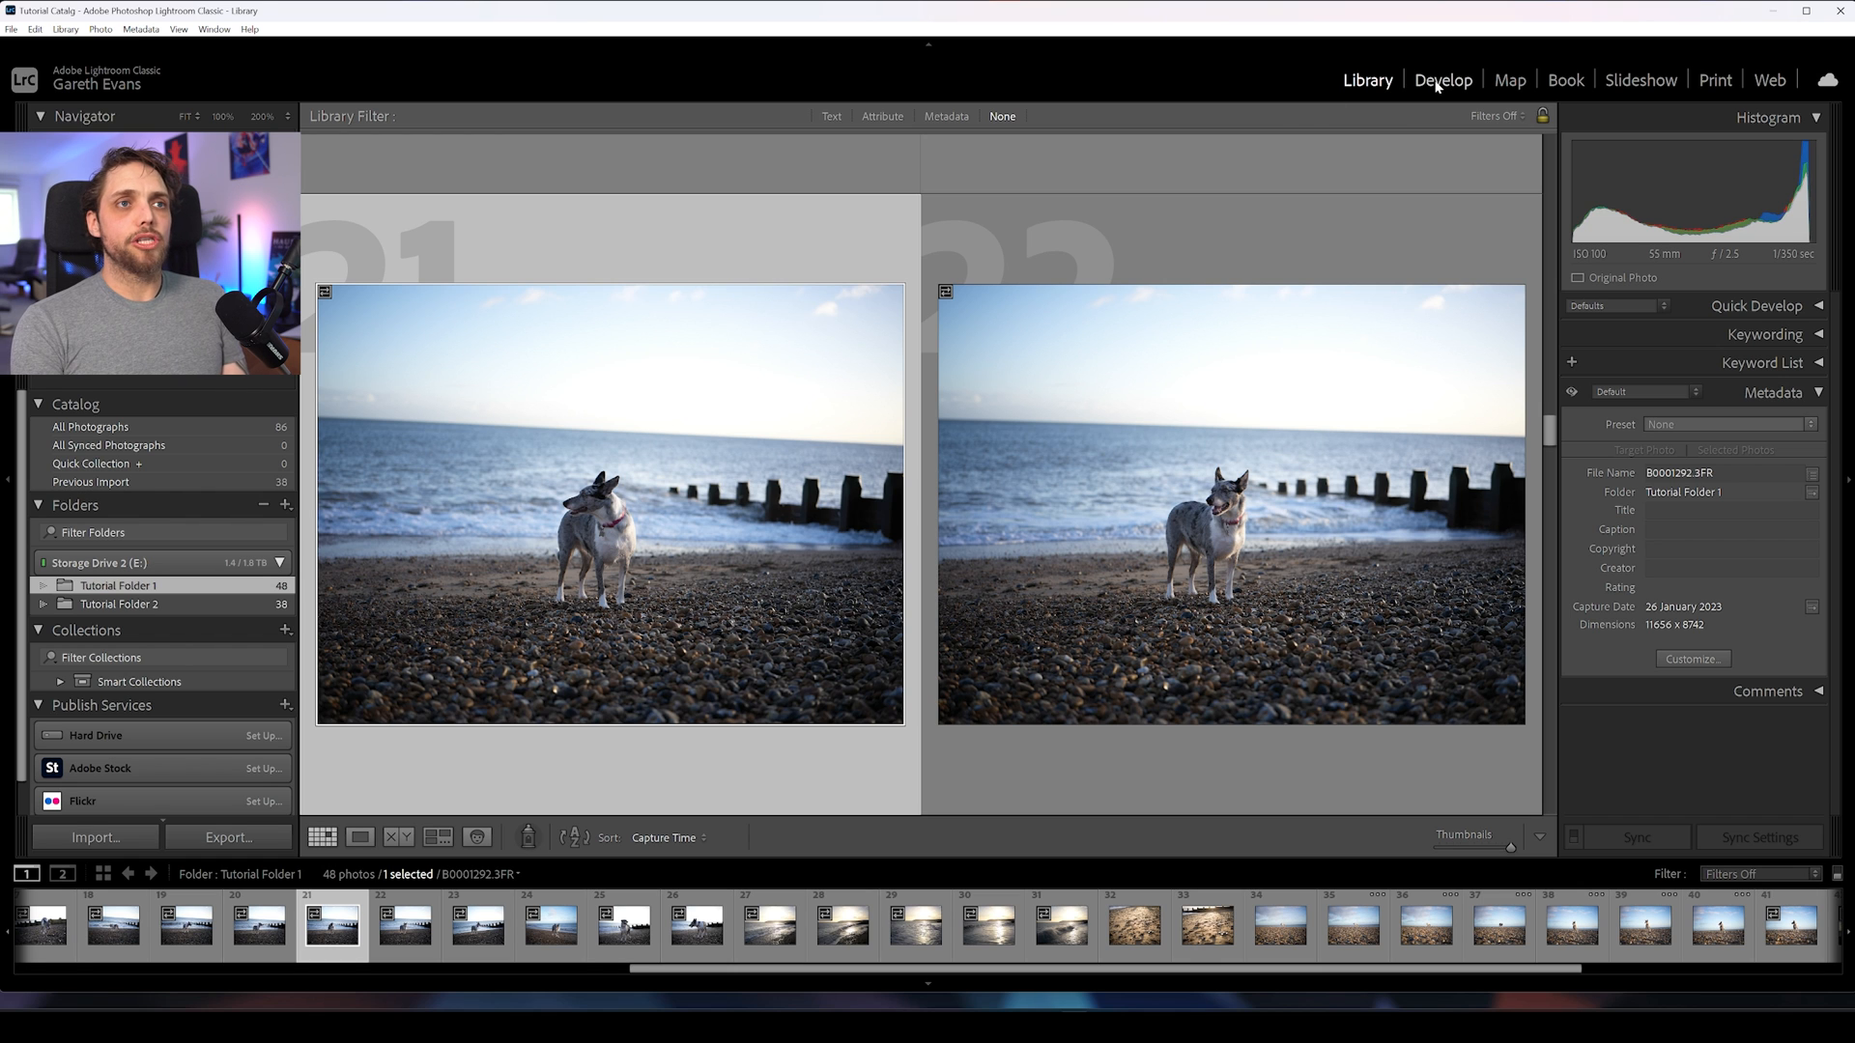
Step: Switch to Develop with the dog photo and filter the filmstrip to the 6 flagged photos
left_click(1441, 79)
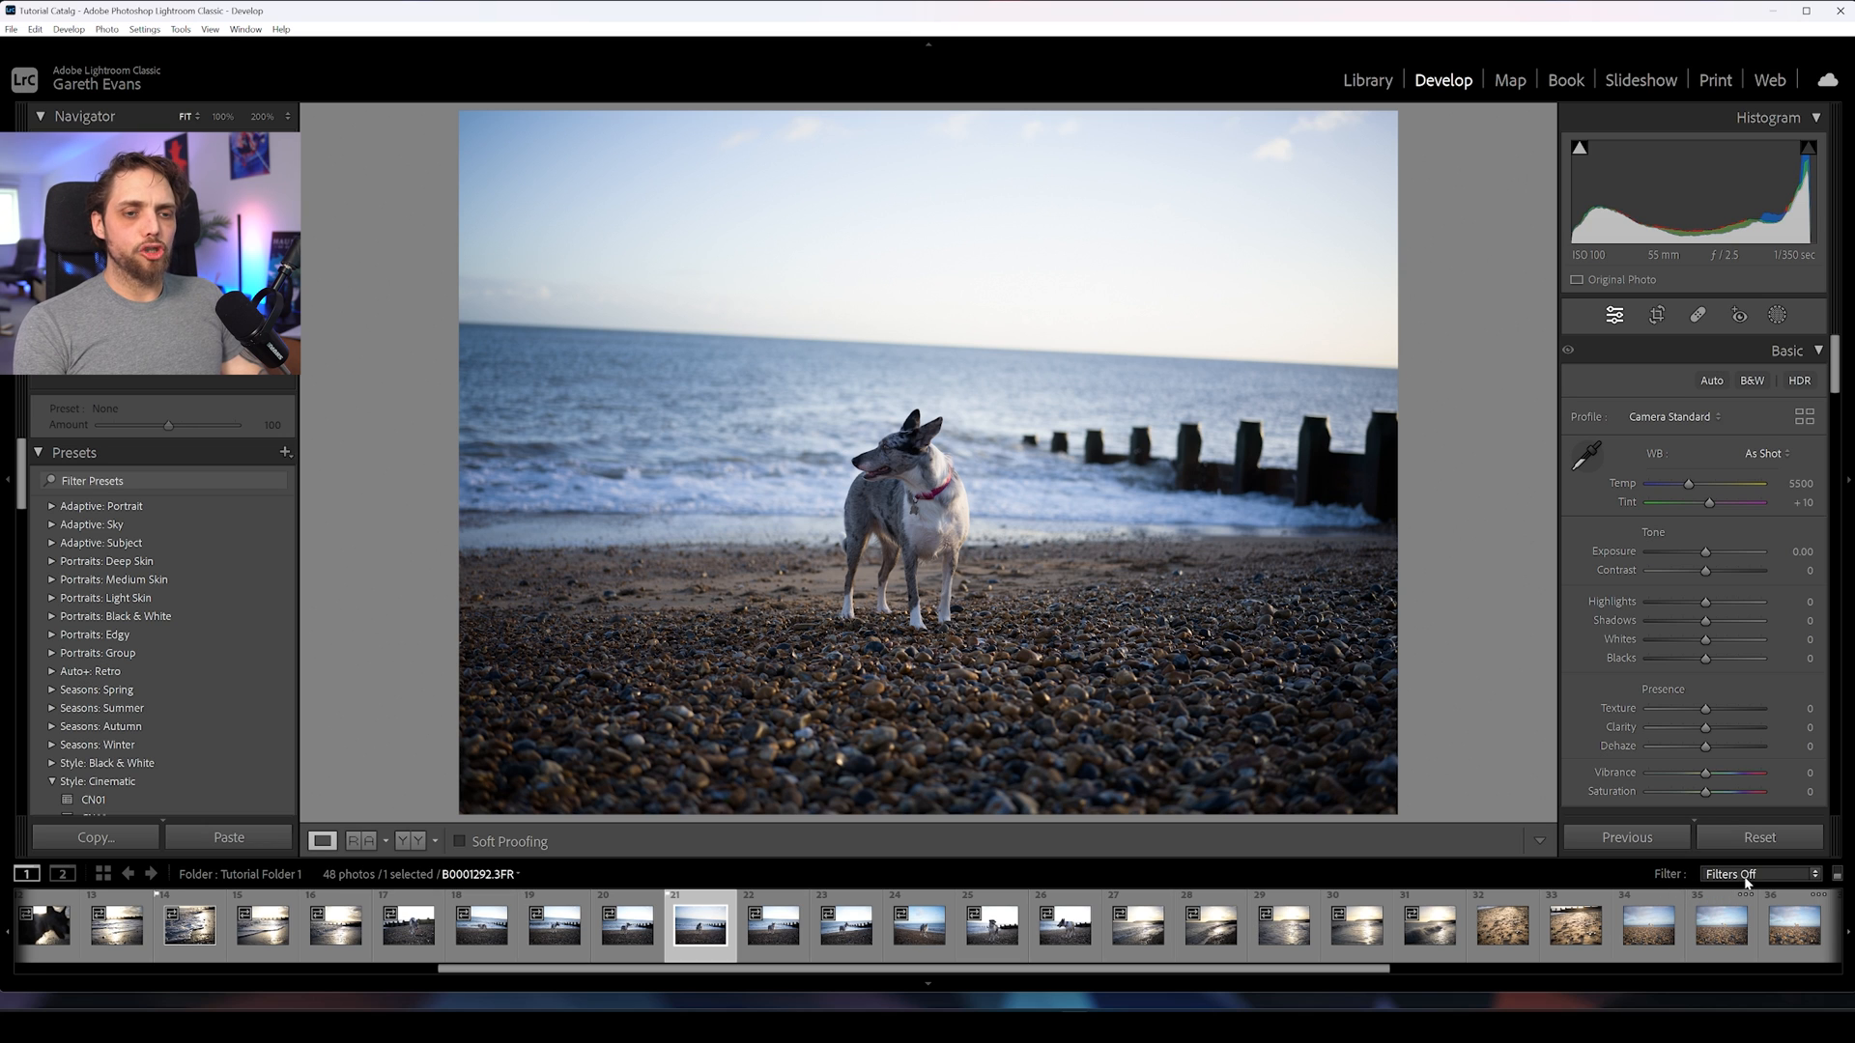
left_click(1754, 875)
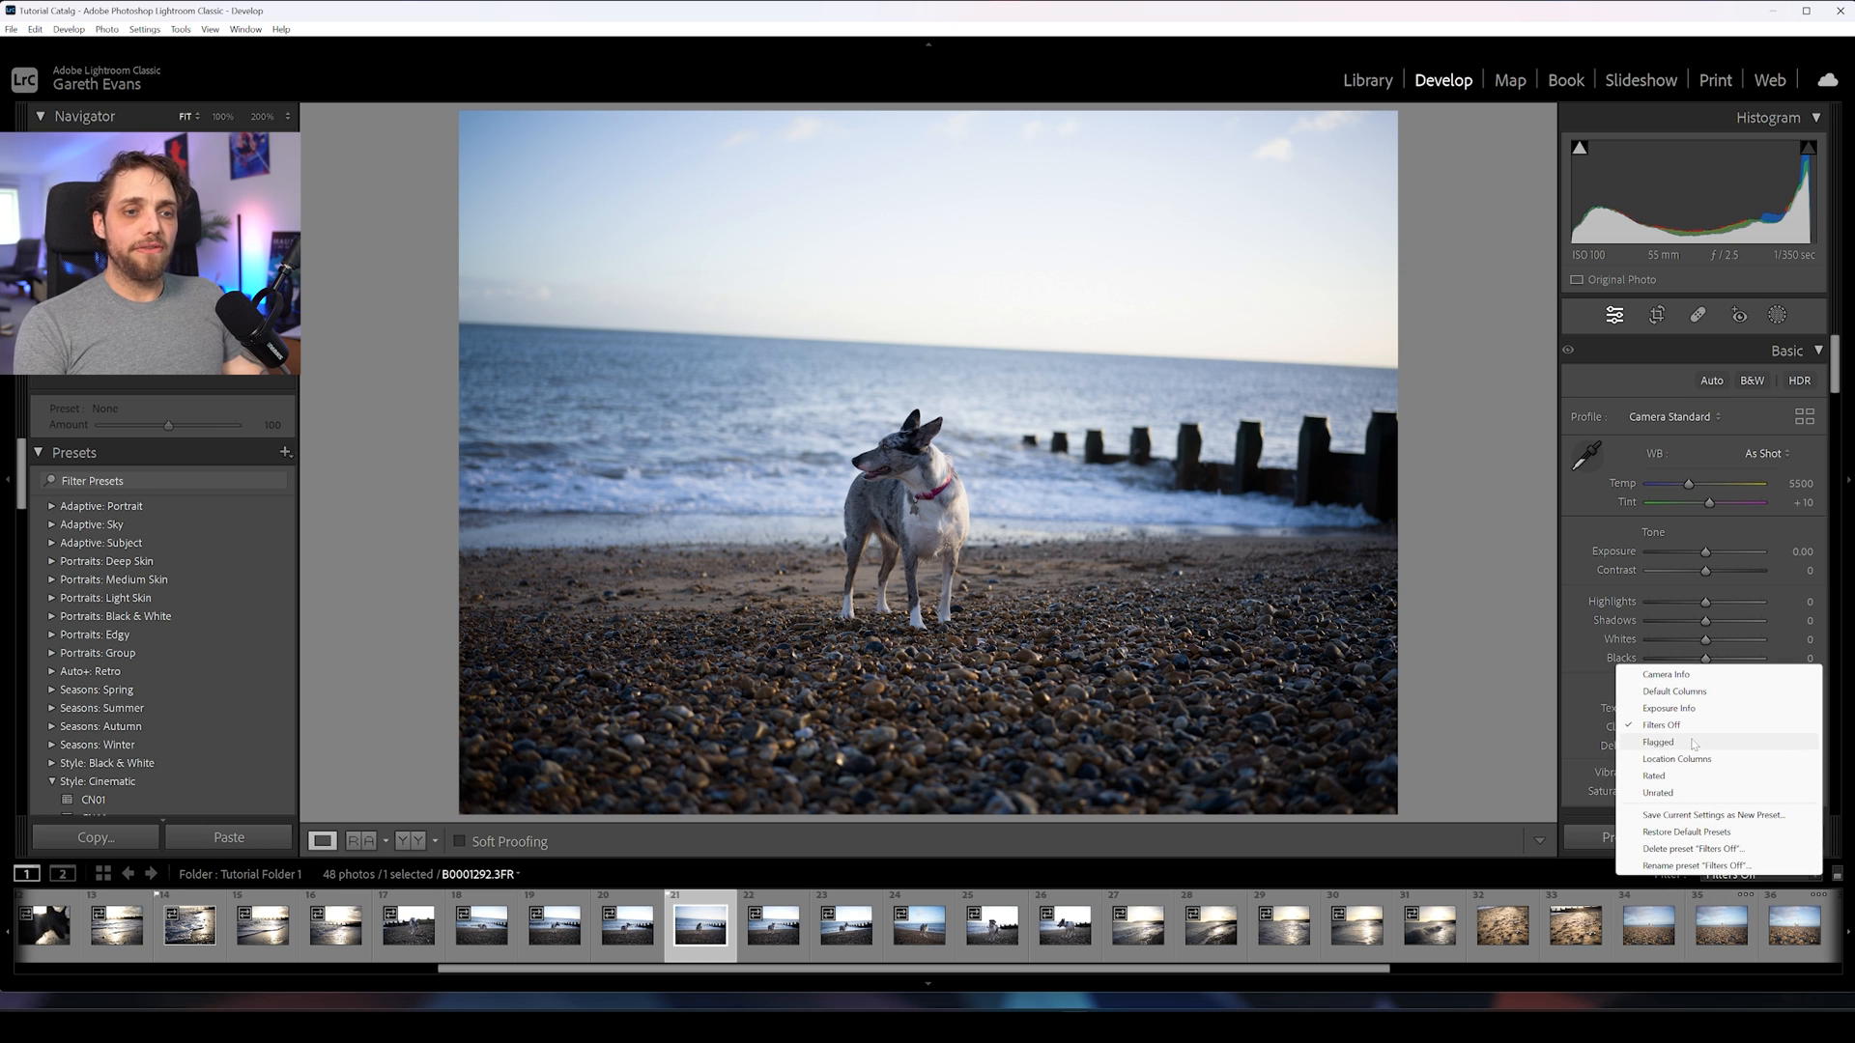
left_click(1658, 742)
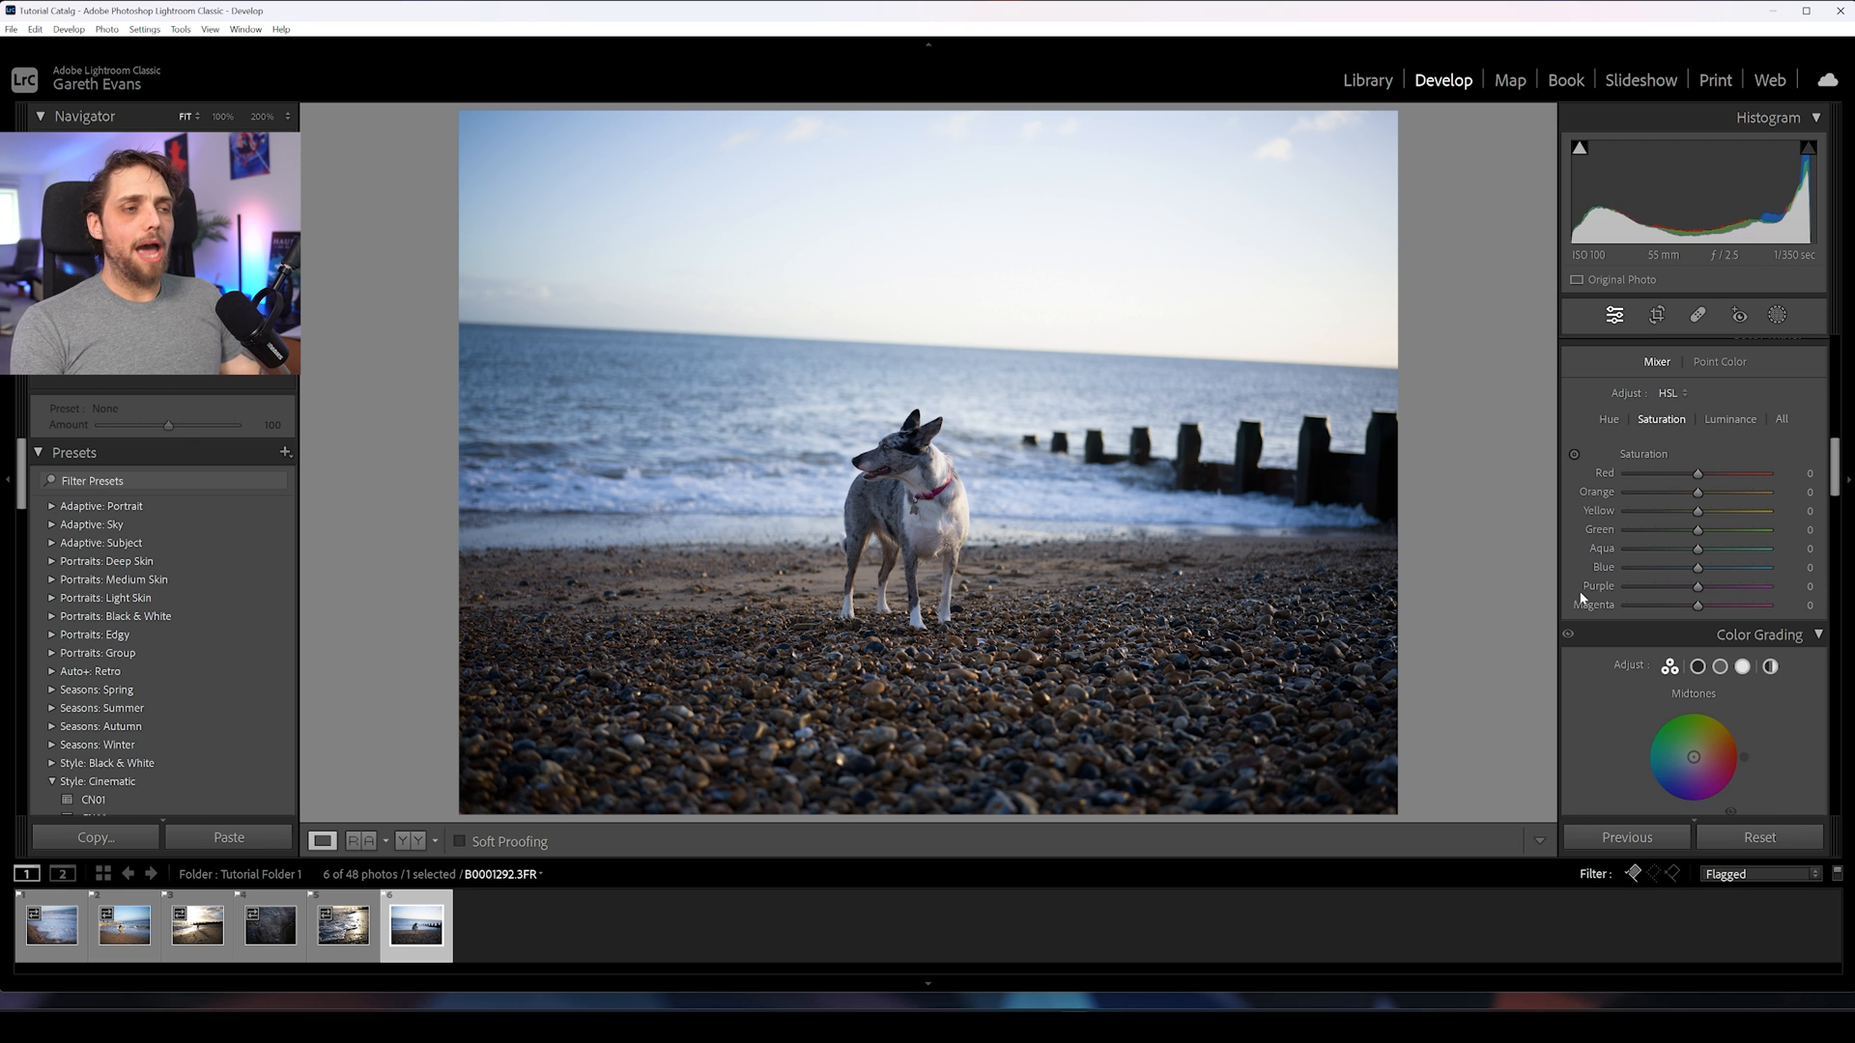
Step: Lower the dog photo's Exposure to -0.43 in the Basic panel and rate it 5 stars
scroll("down", 3)
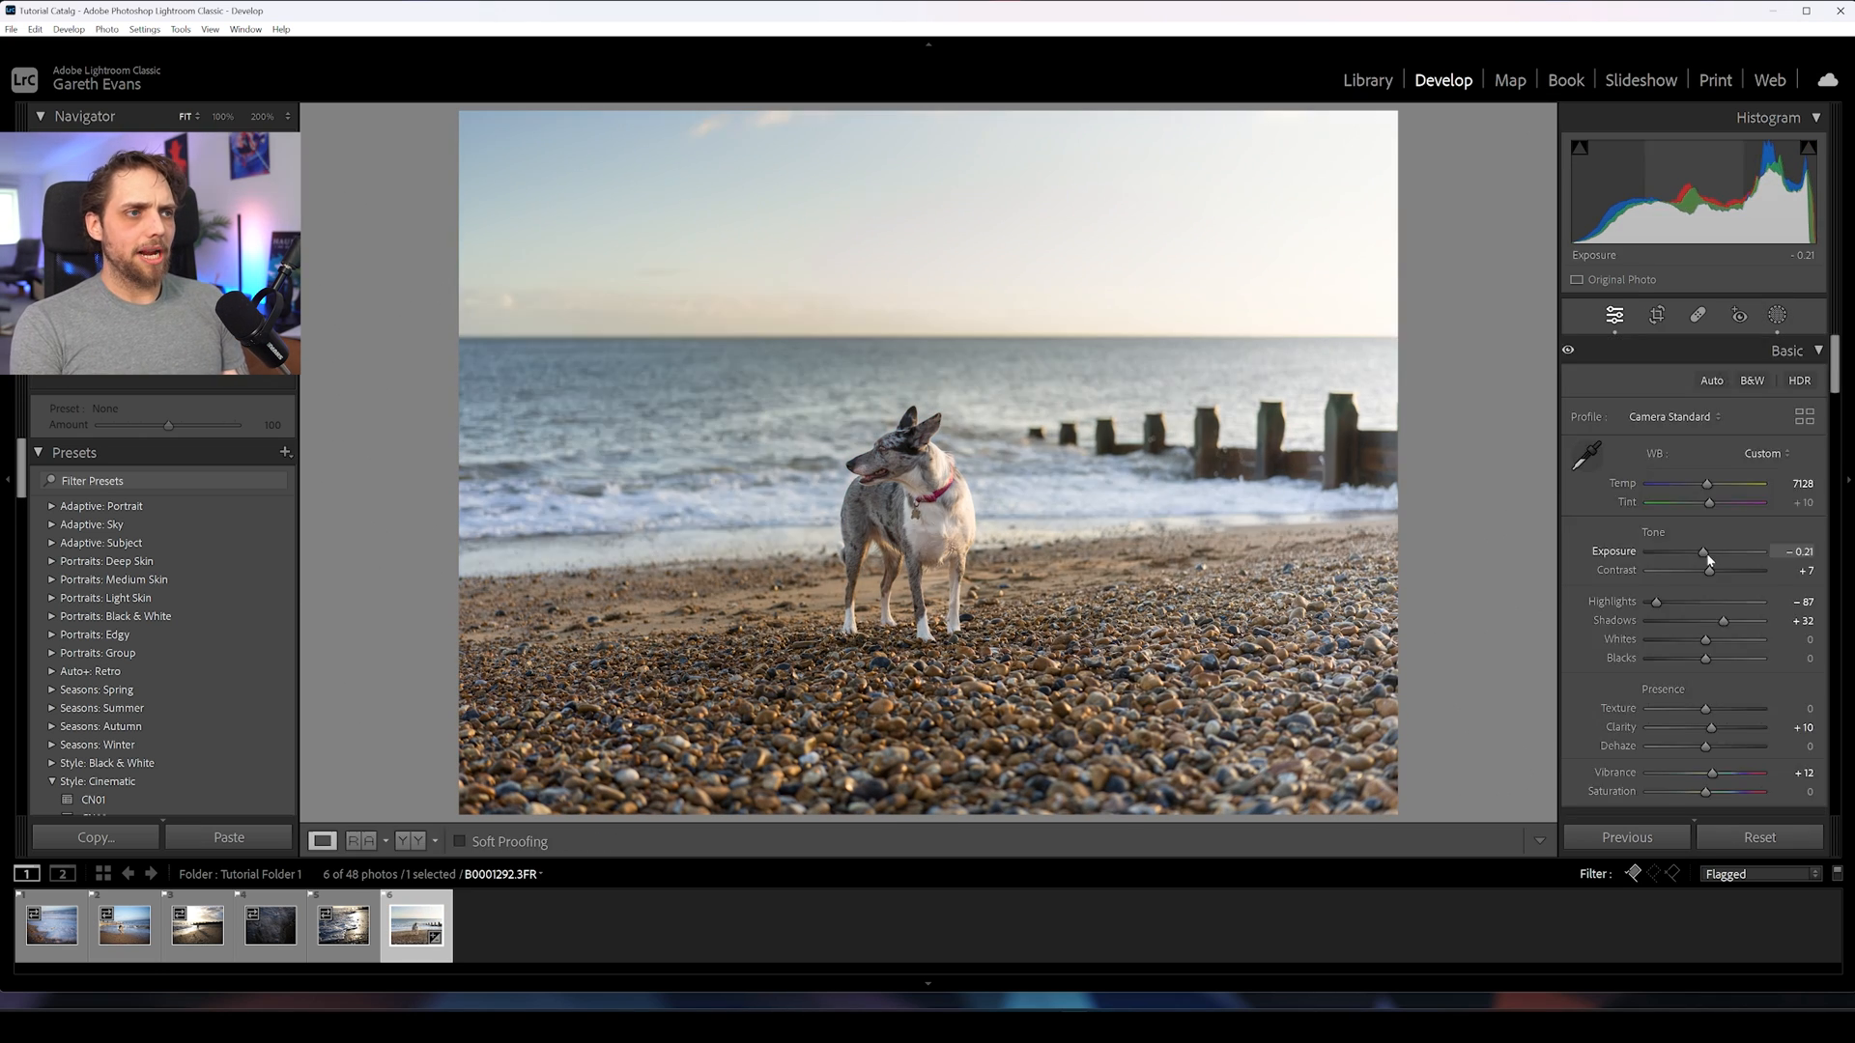
left_click_drag(1710, 553, 1700, 553)
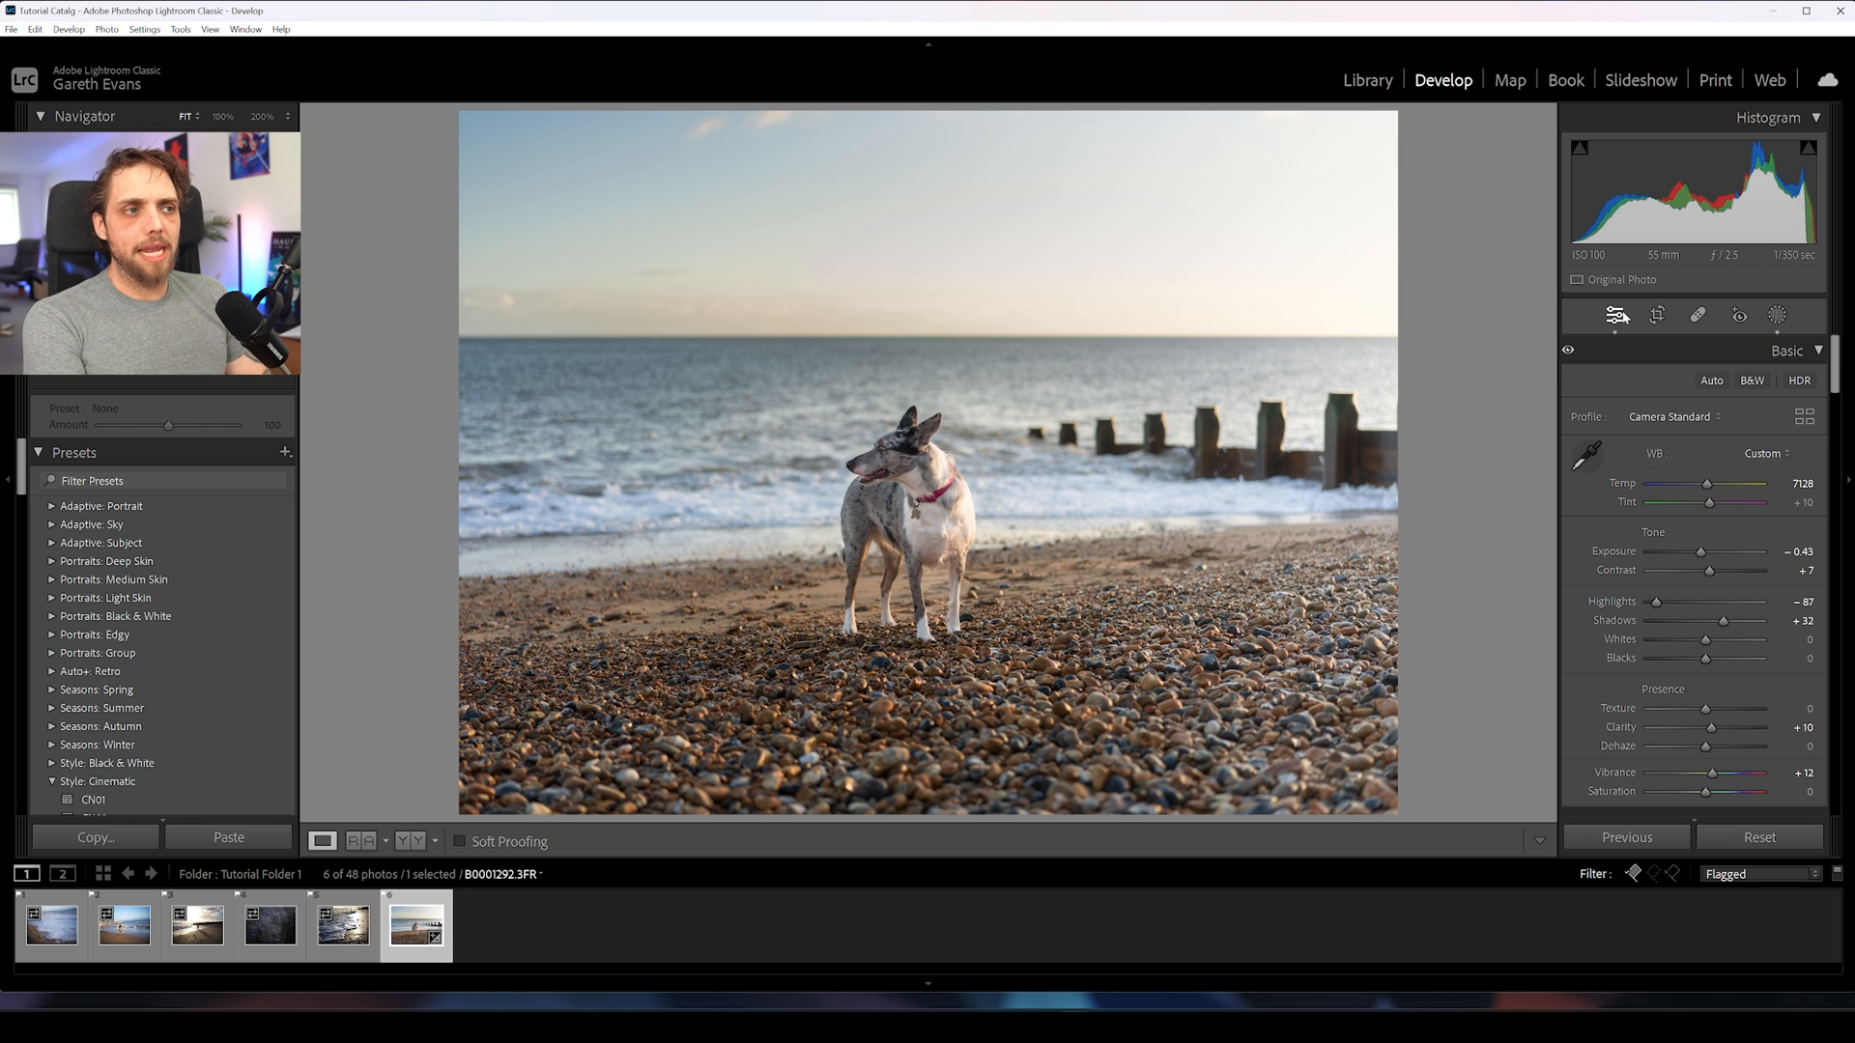
key("5")
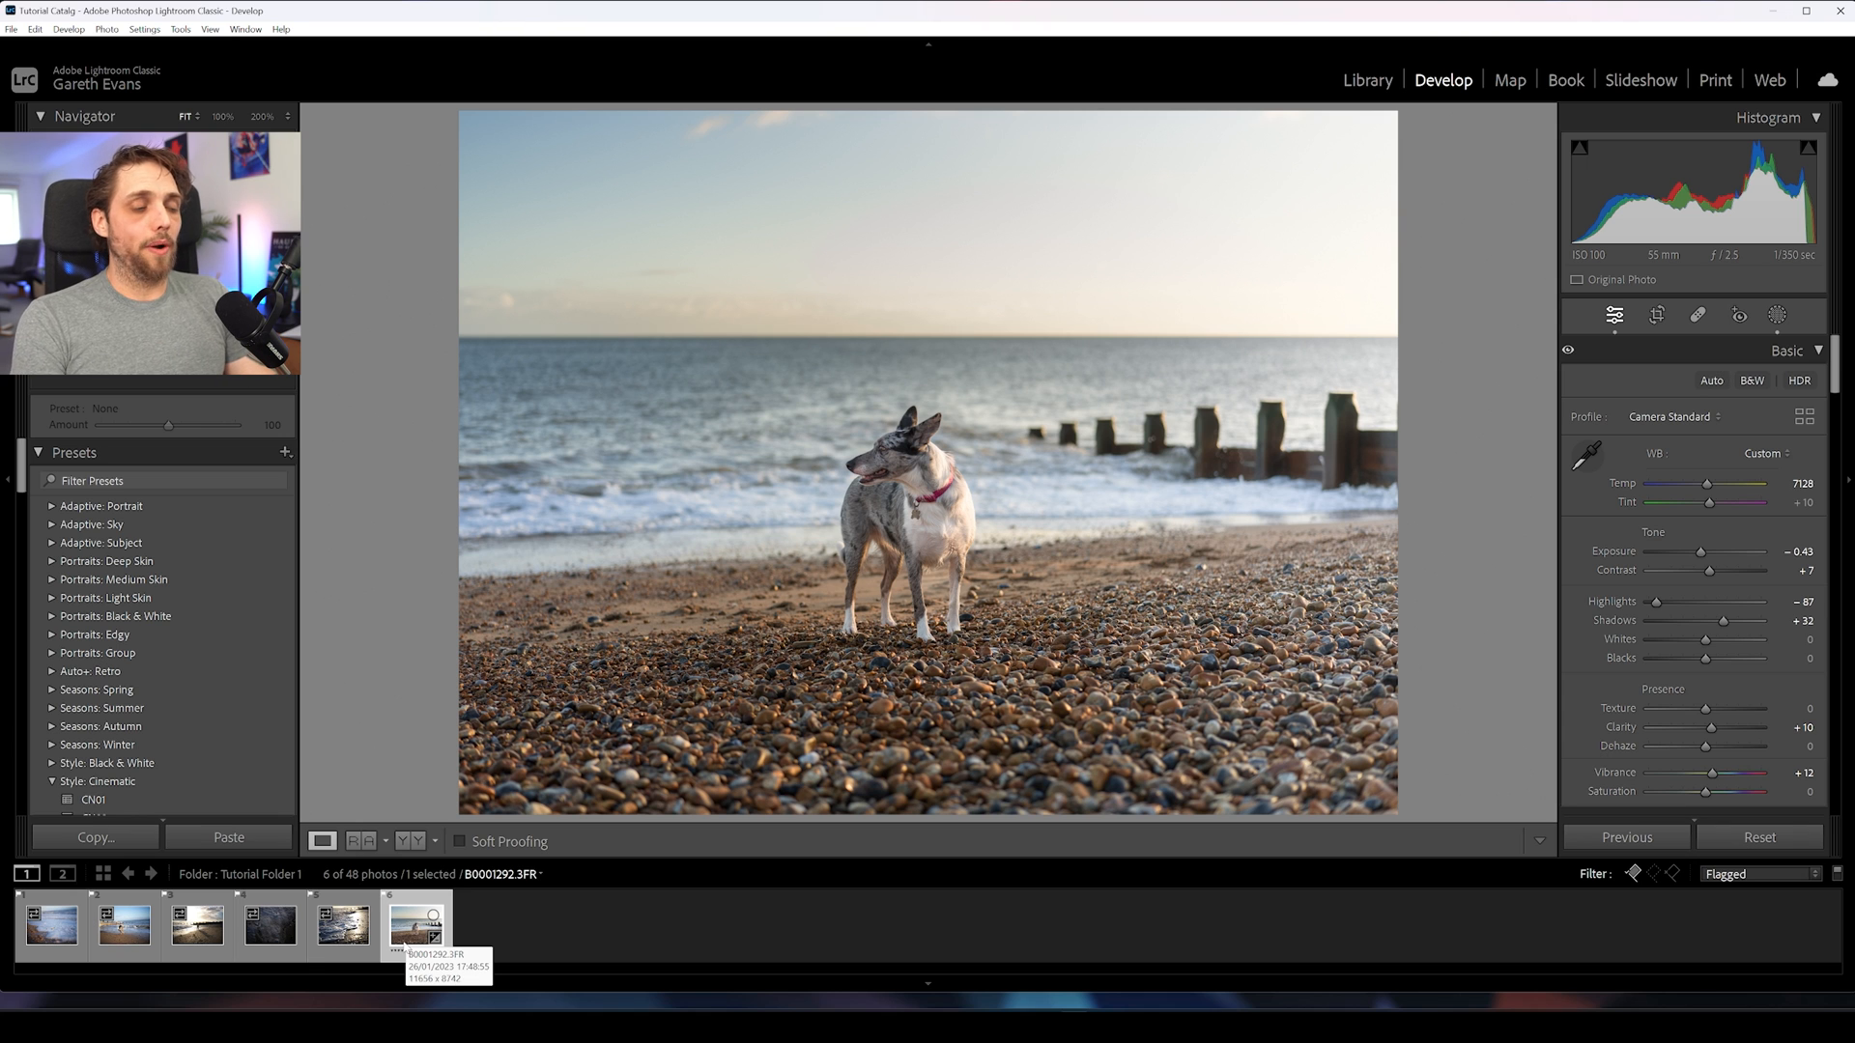
Step: Set the dog photo's rating and green colour label from its context menu, then return to Library
right_click(417, 927)
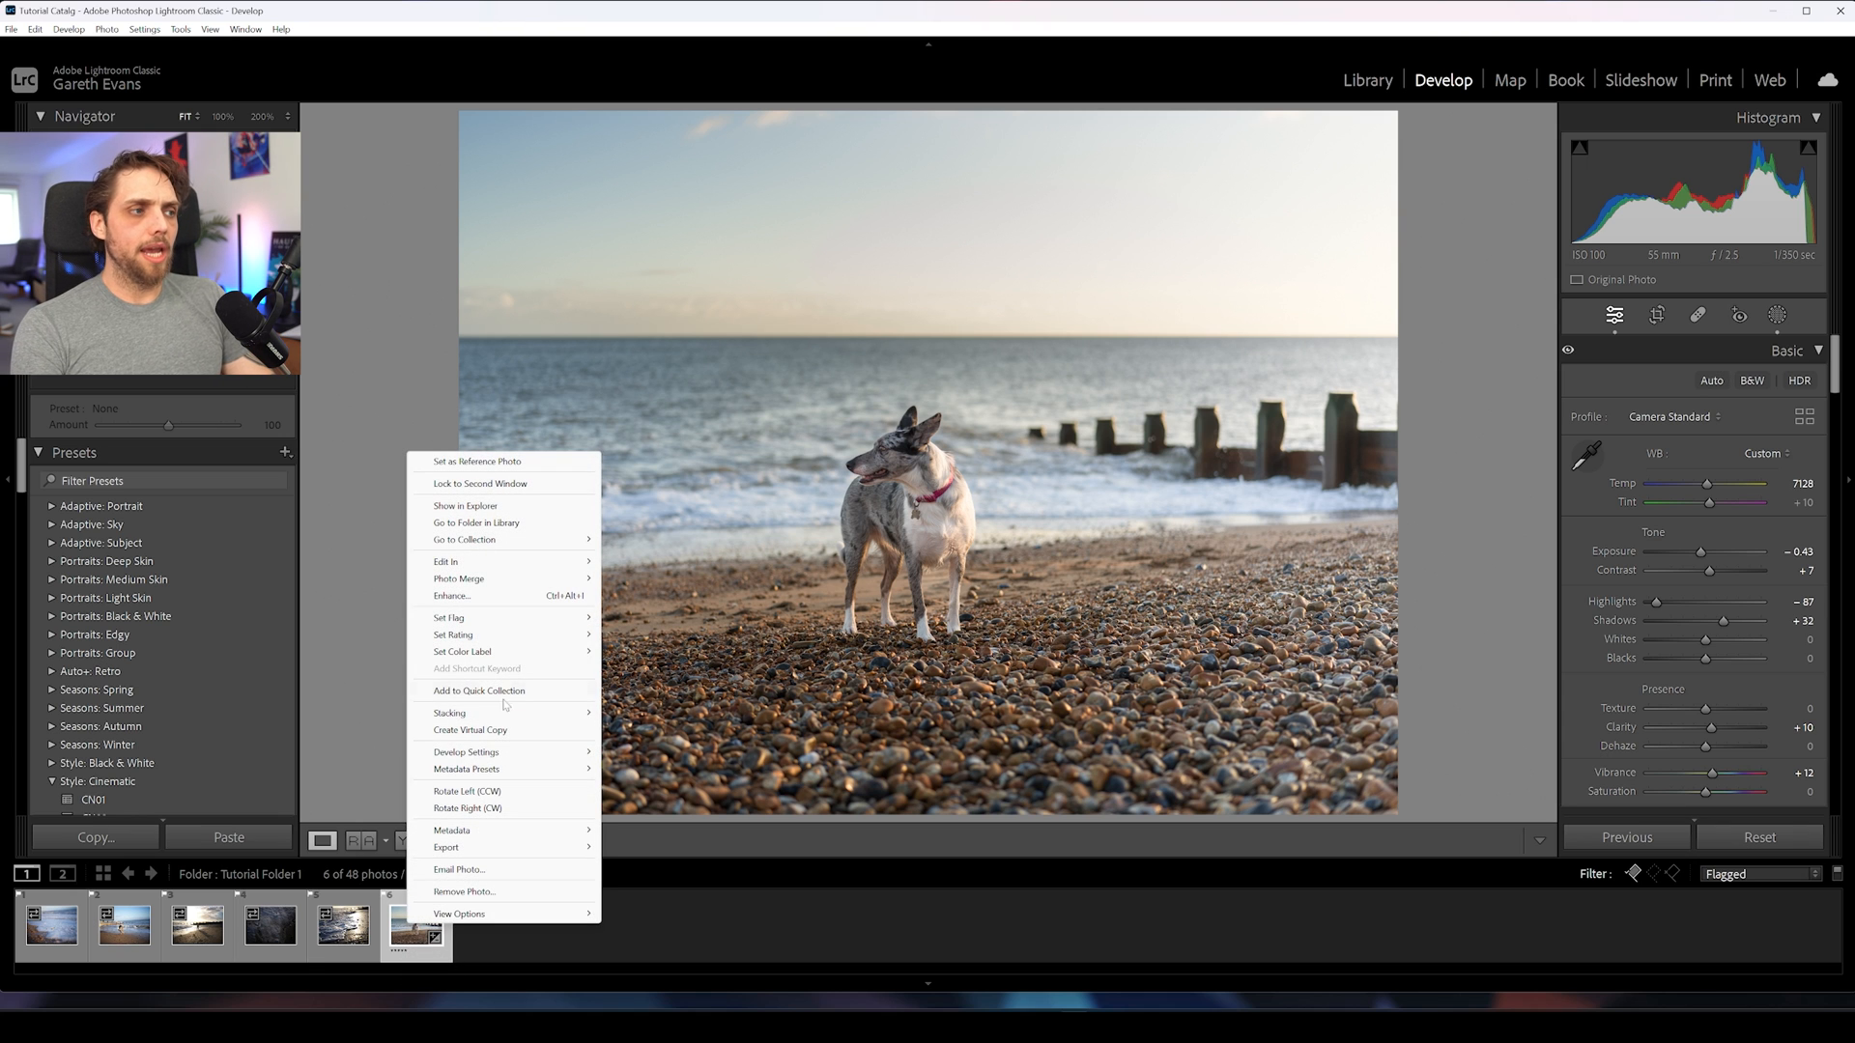
mouse_move(501, 653)
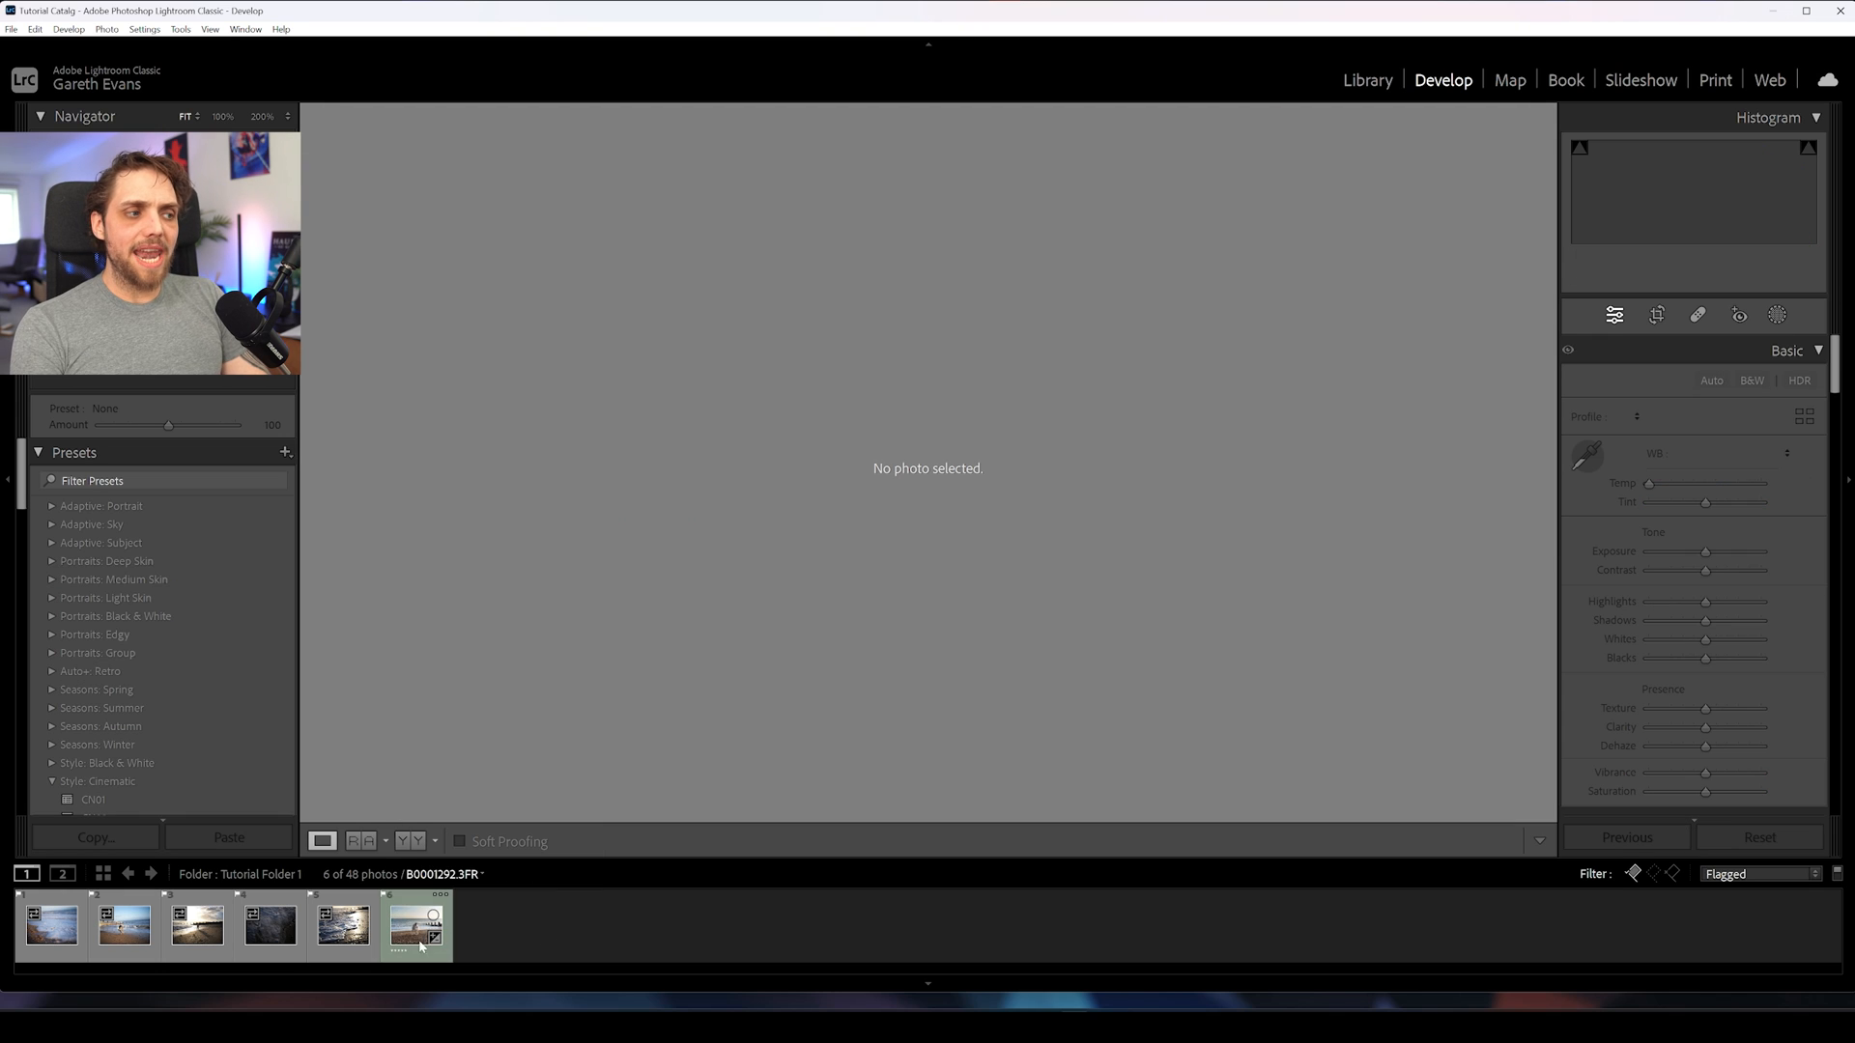
left_click(270, 928)
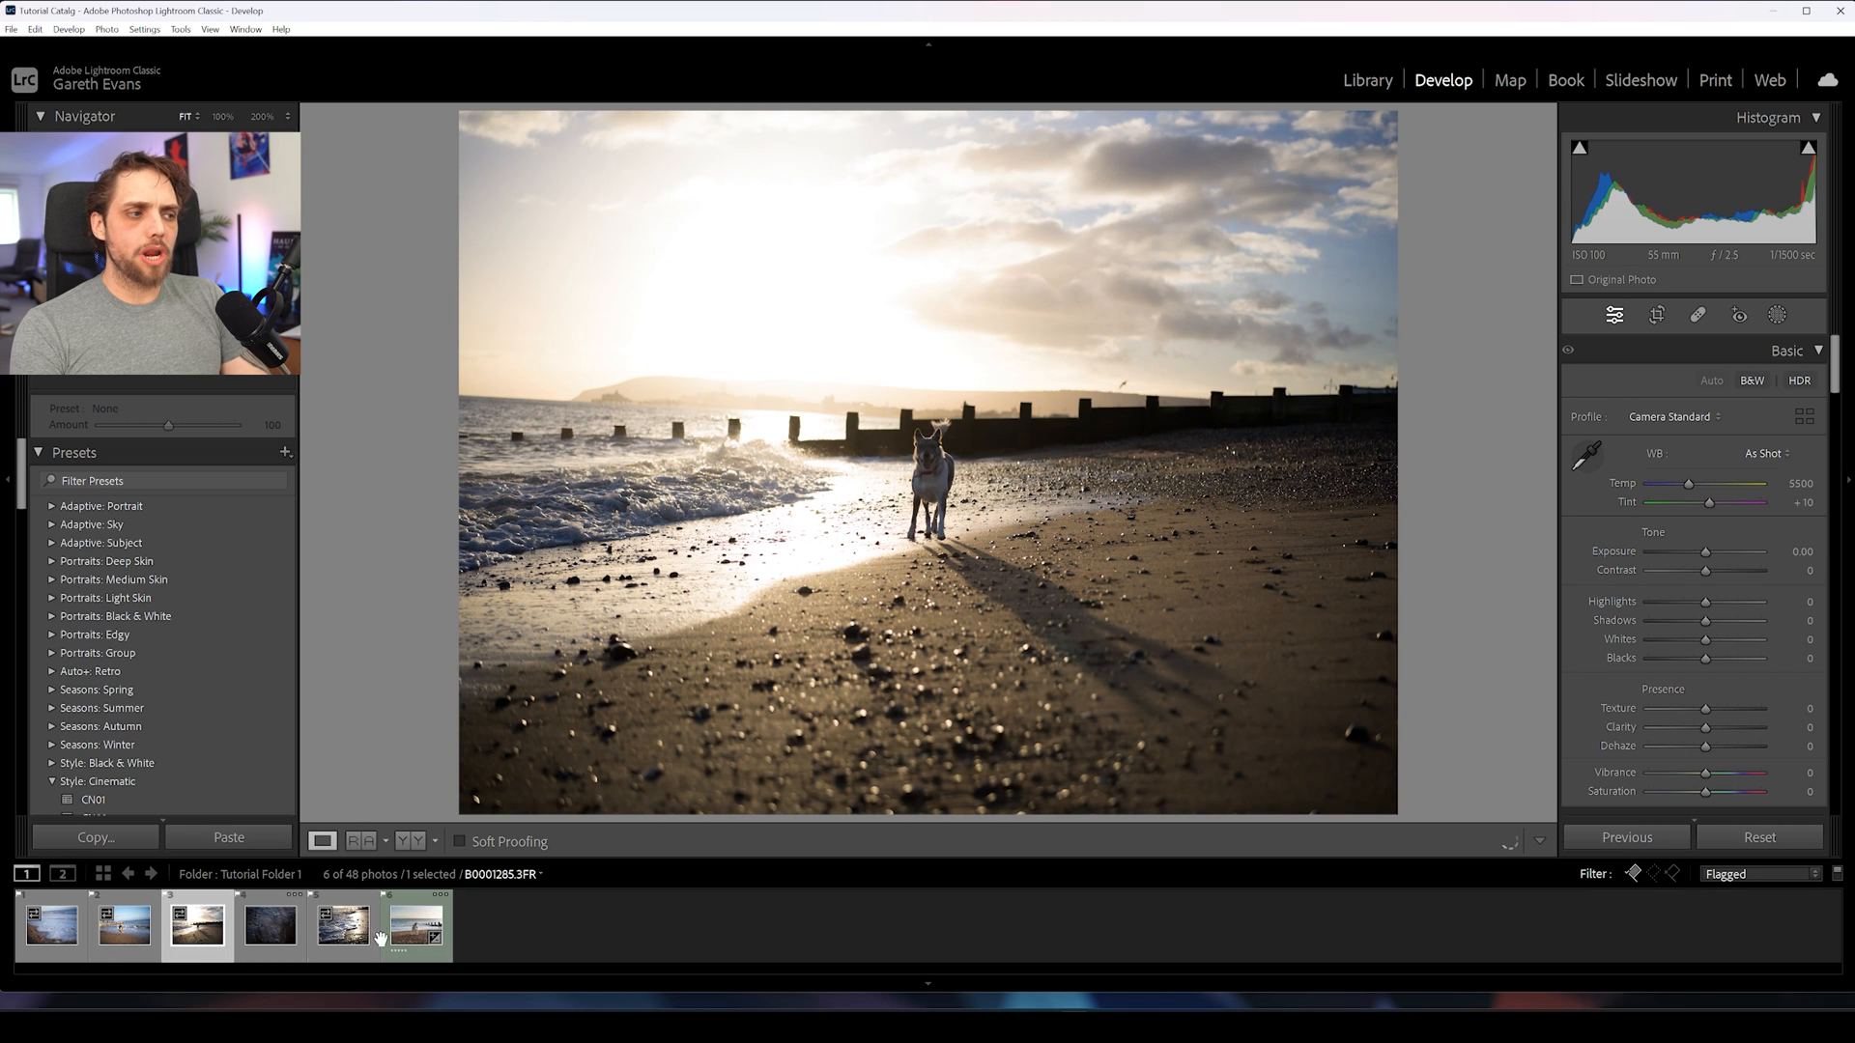
left_click(418, 935)
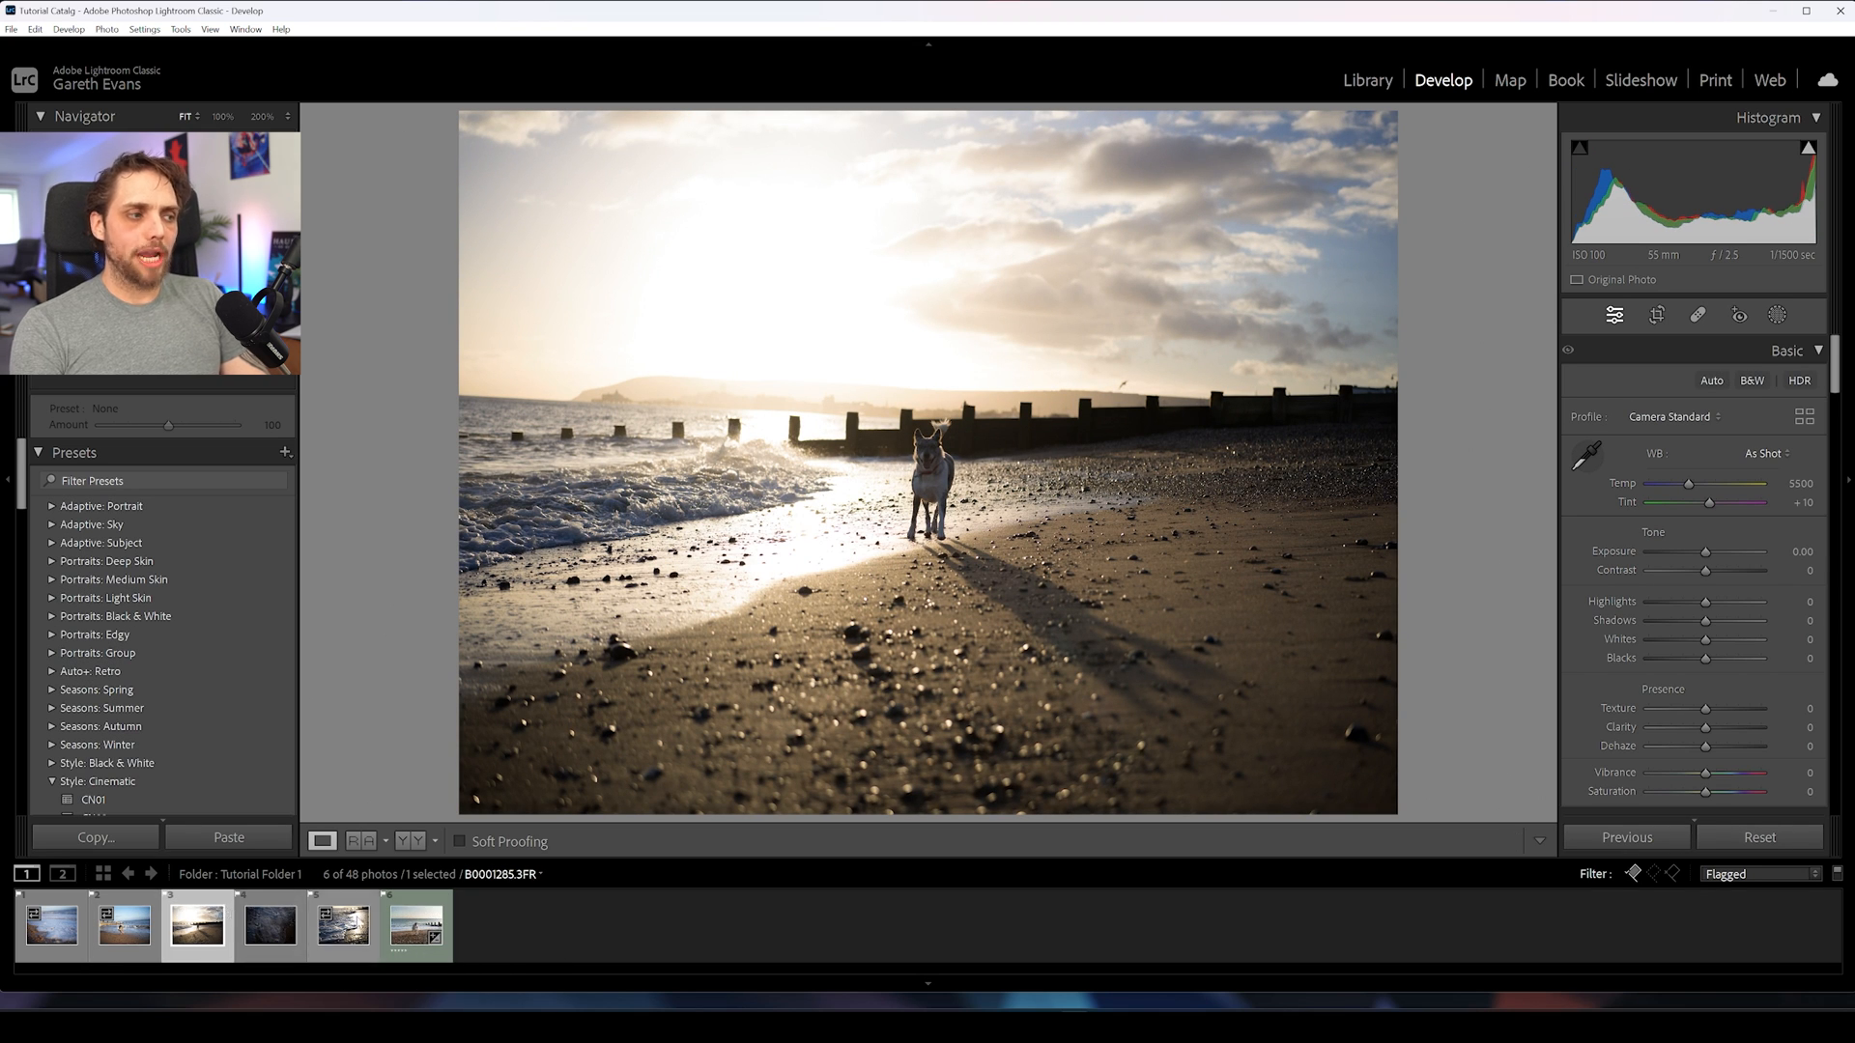
left_click(1368, 79)
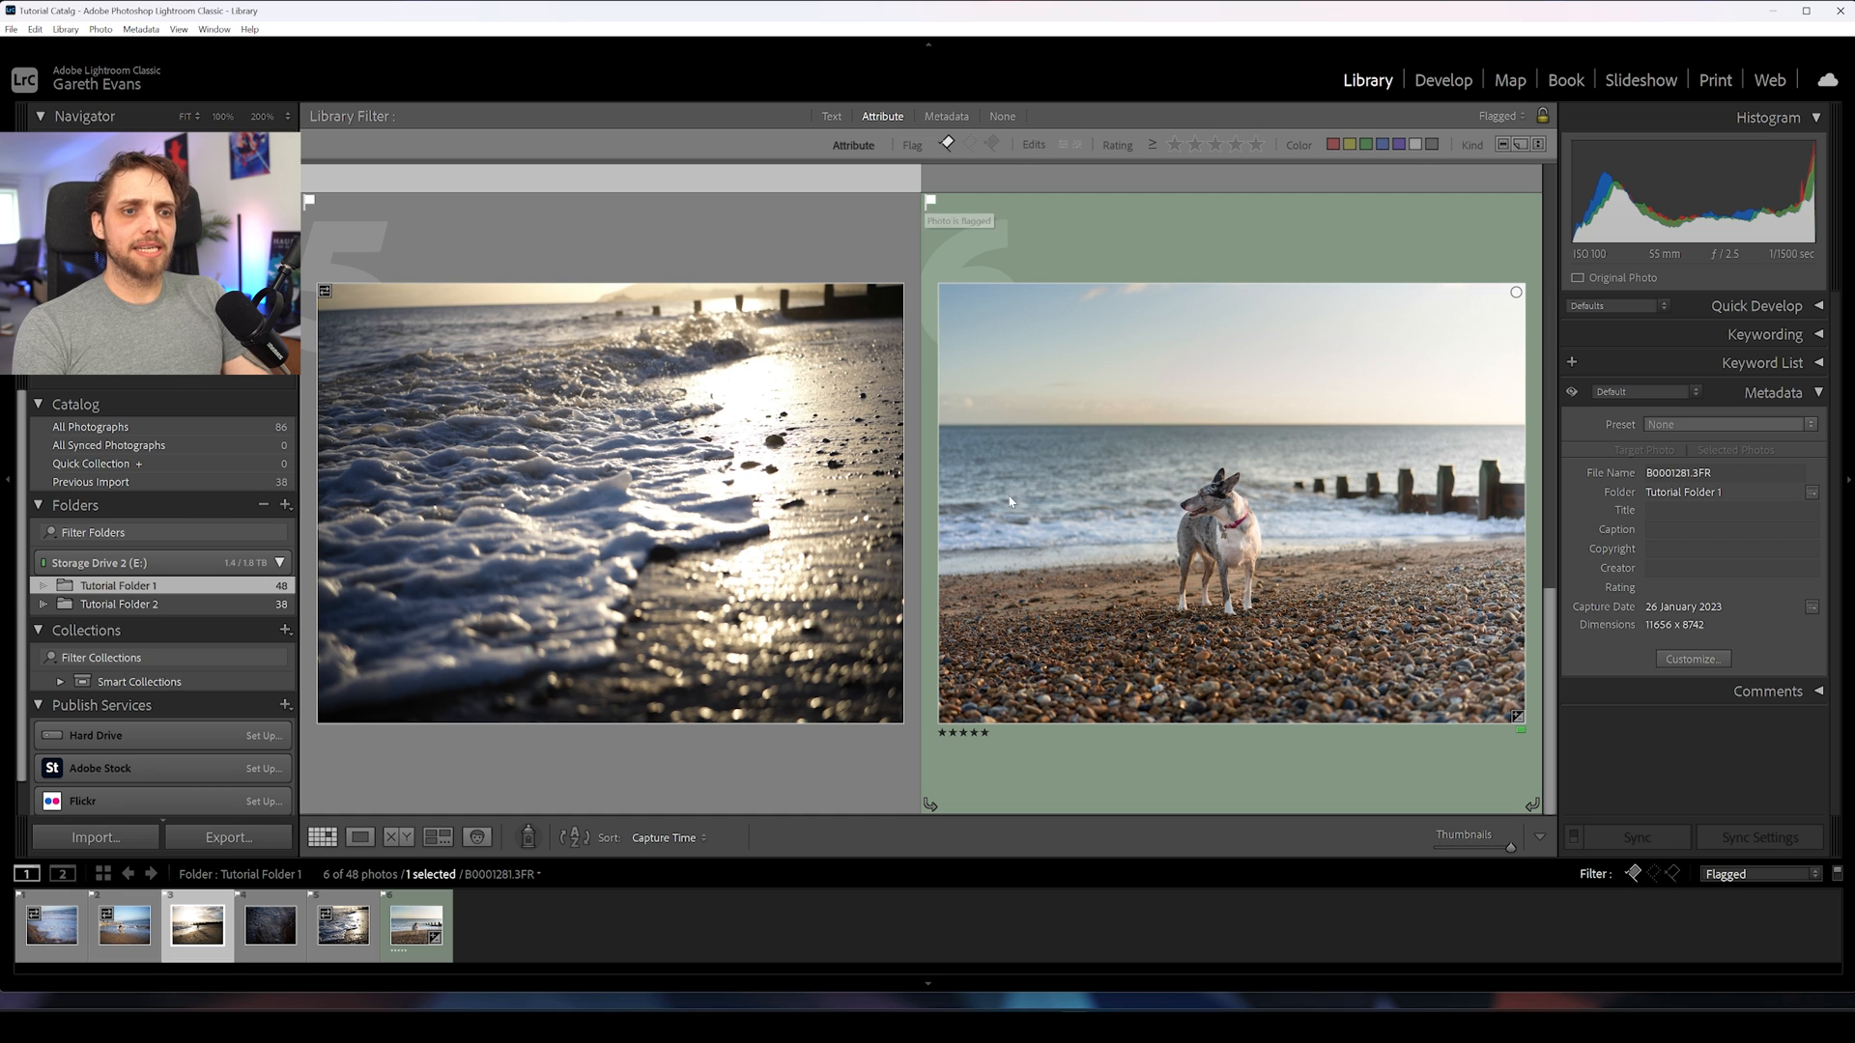
Step: Inspect the dog photo's Set Color Label and Set Rating entries in its context menus
right_click(1189, 618)
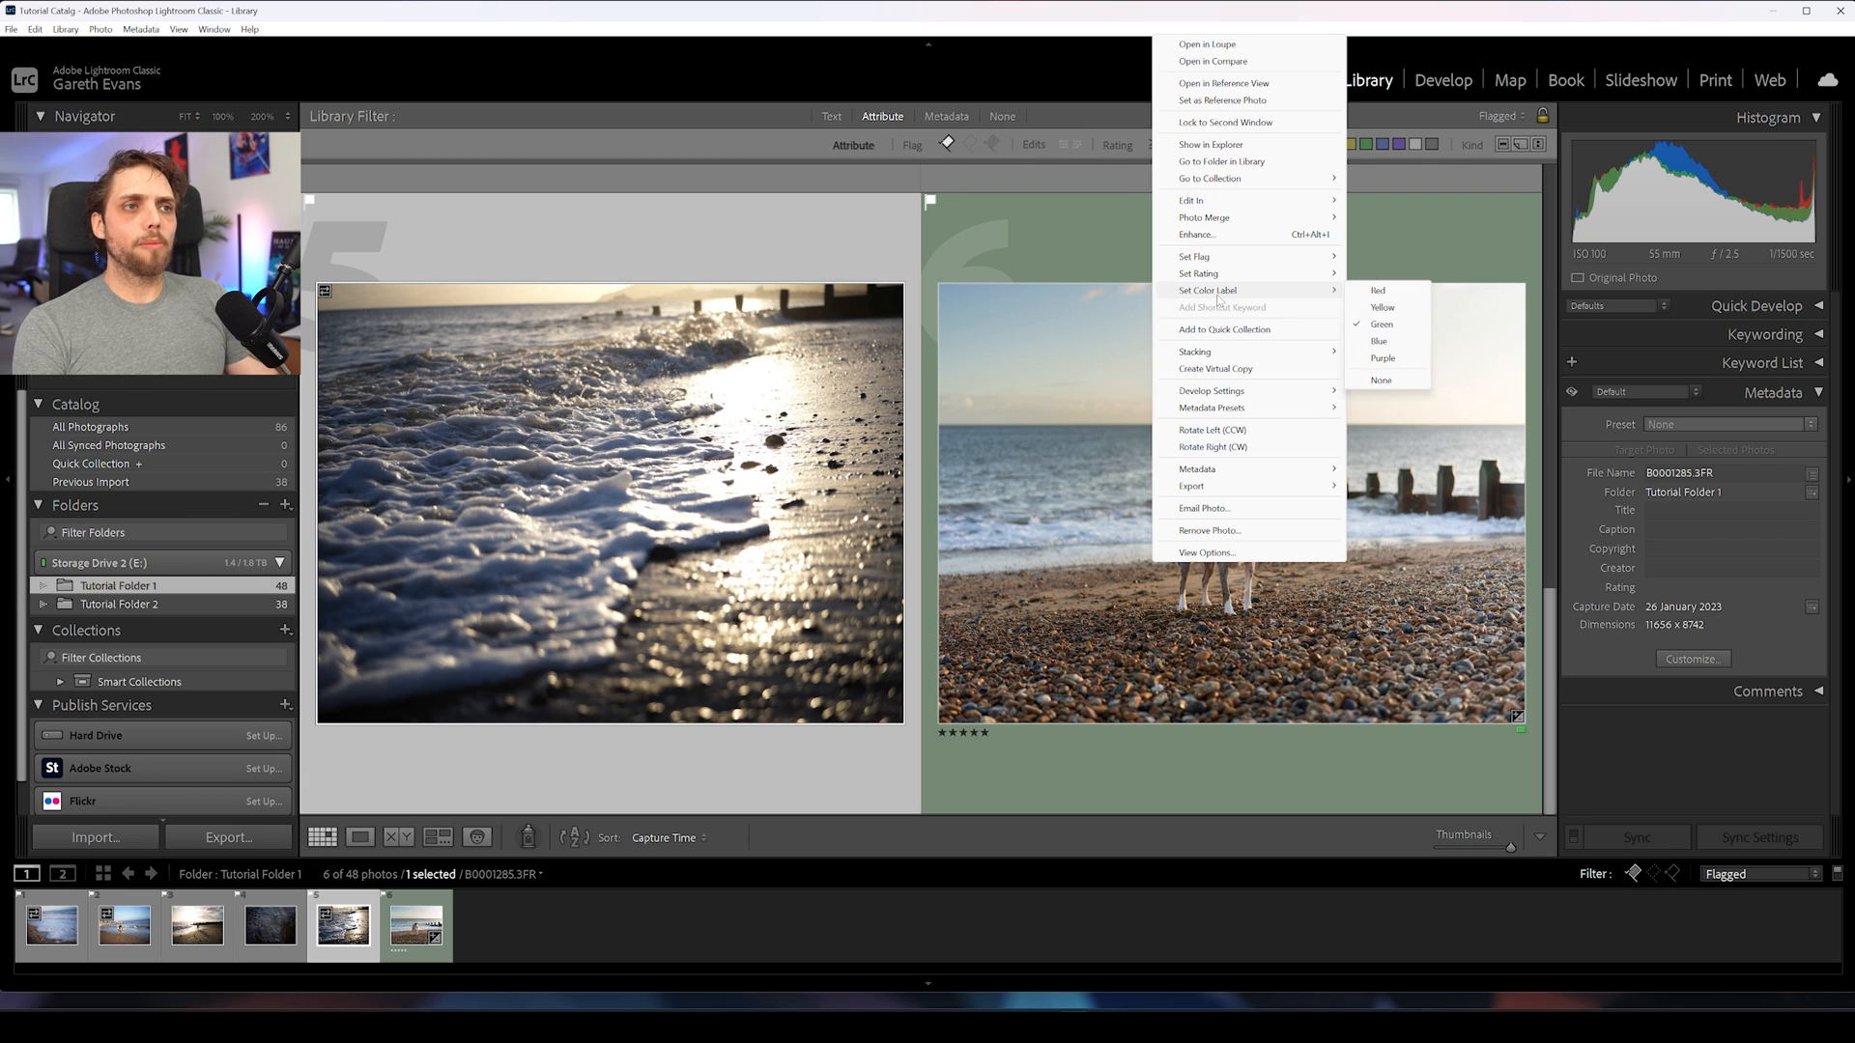
mouse_move(1200, 274)
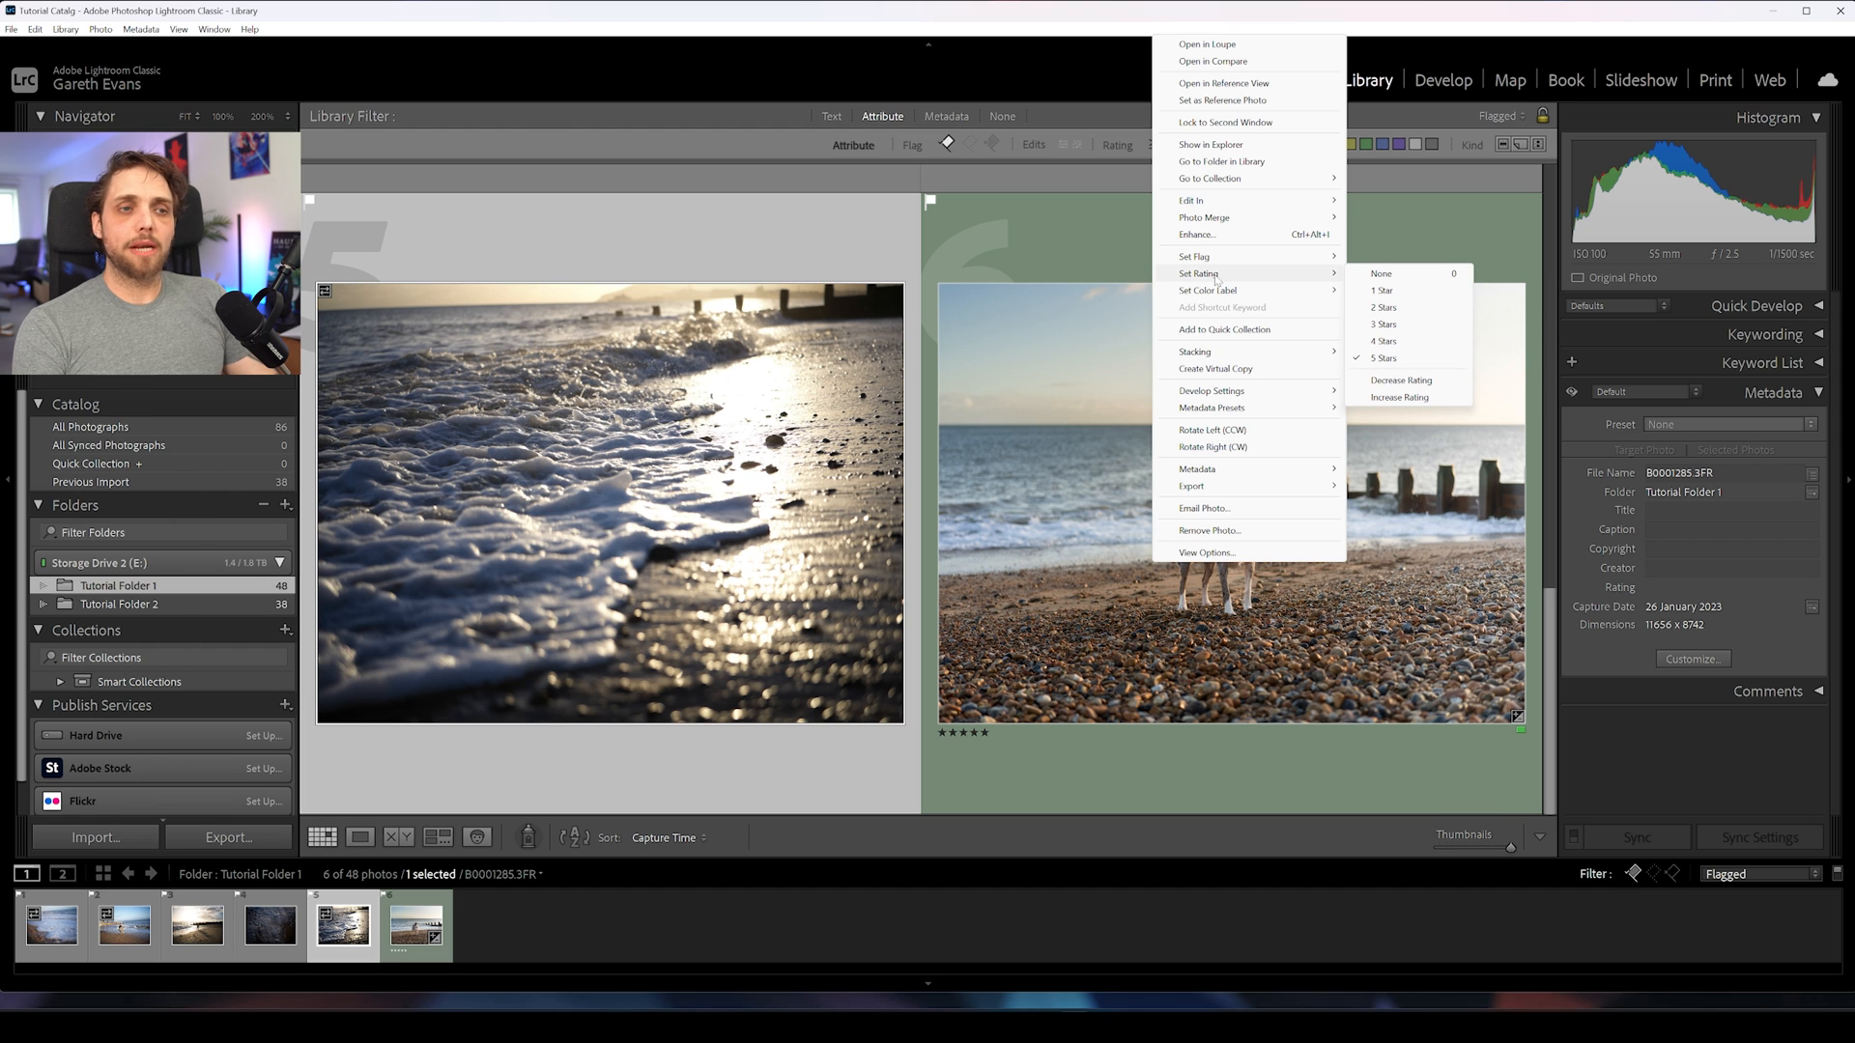
mouse_move(1222, 255)
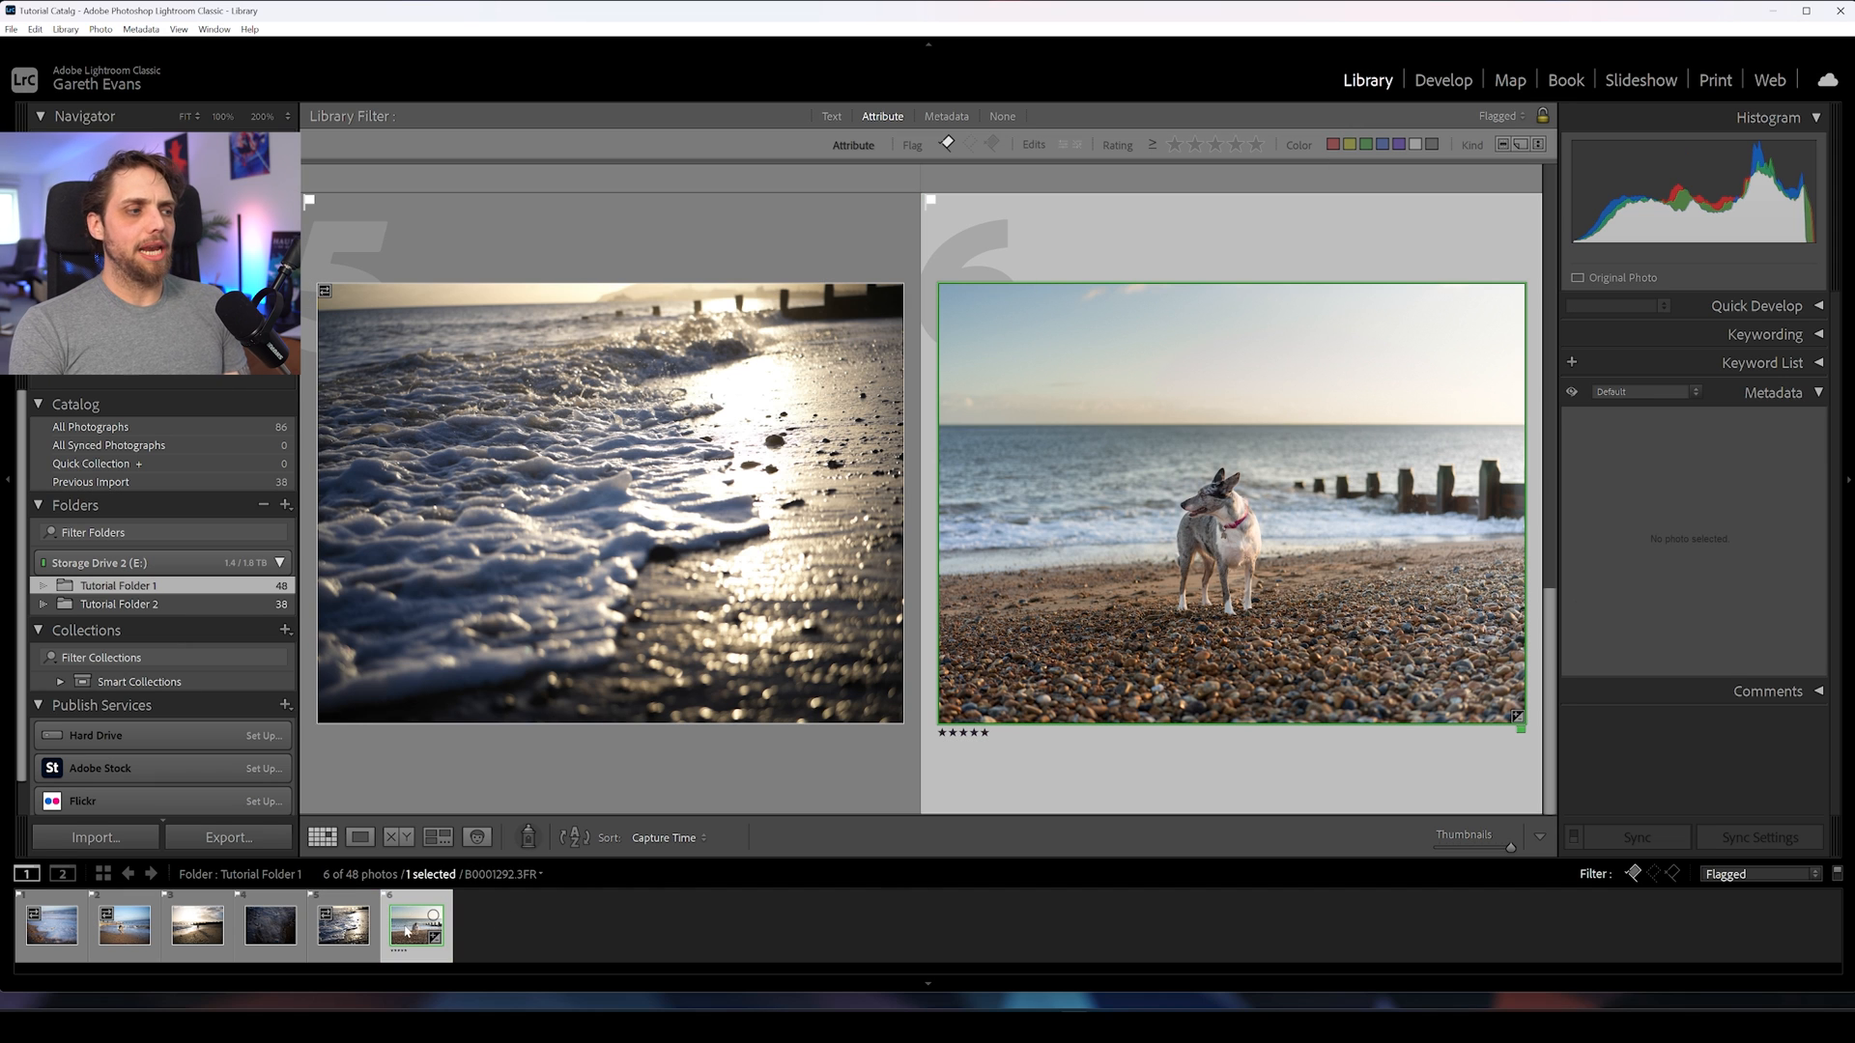
right_click(417, 932)
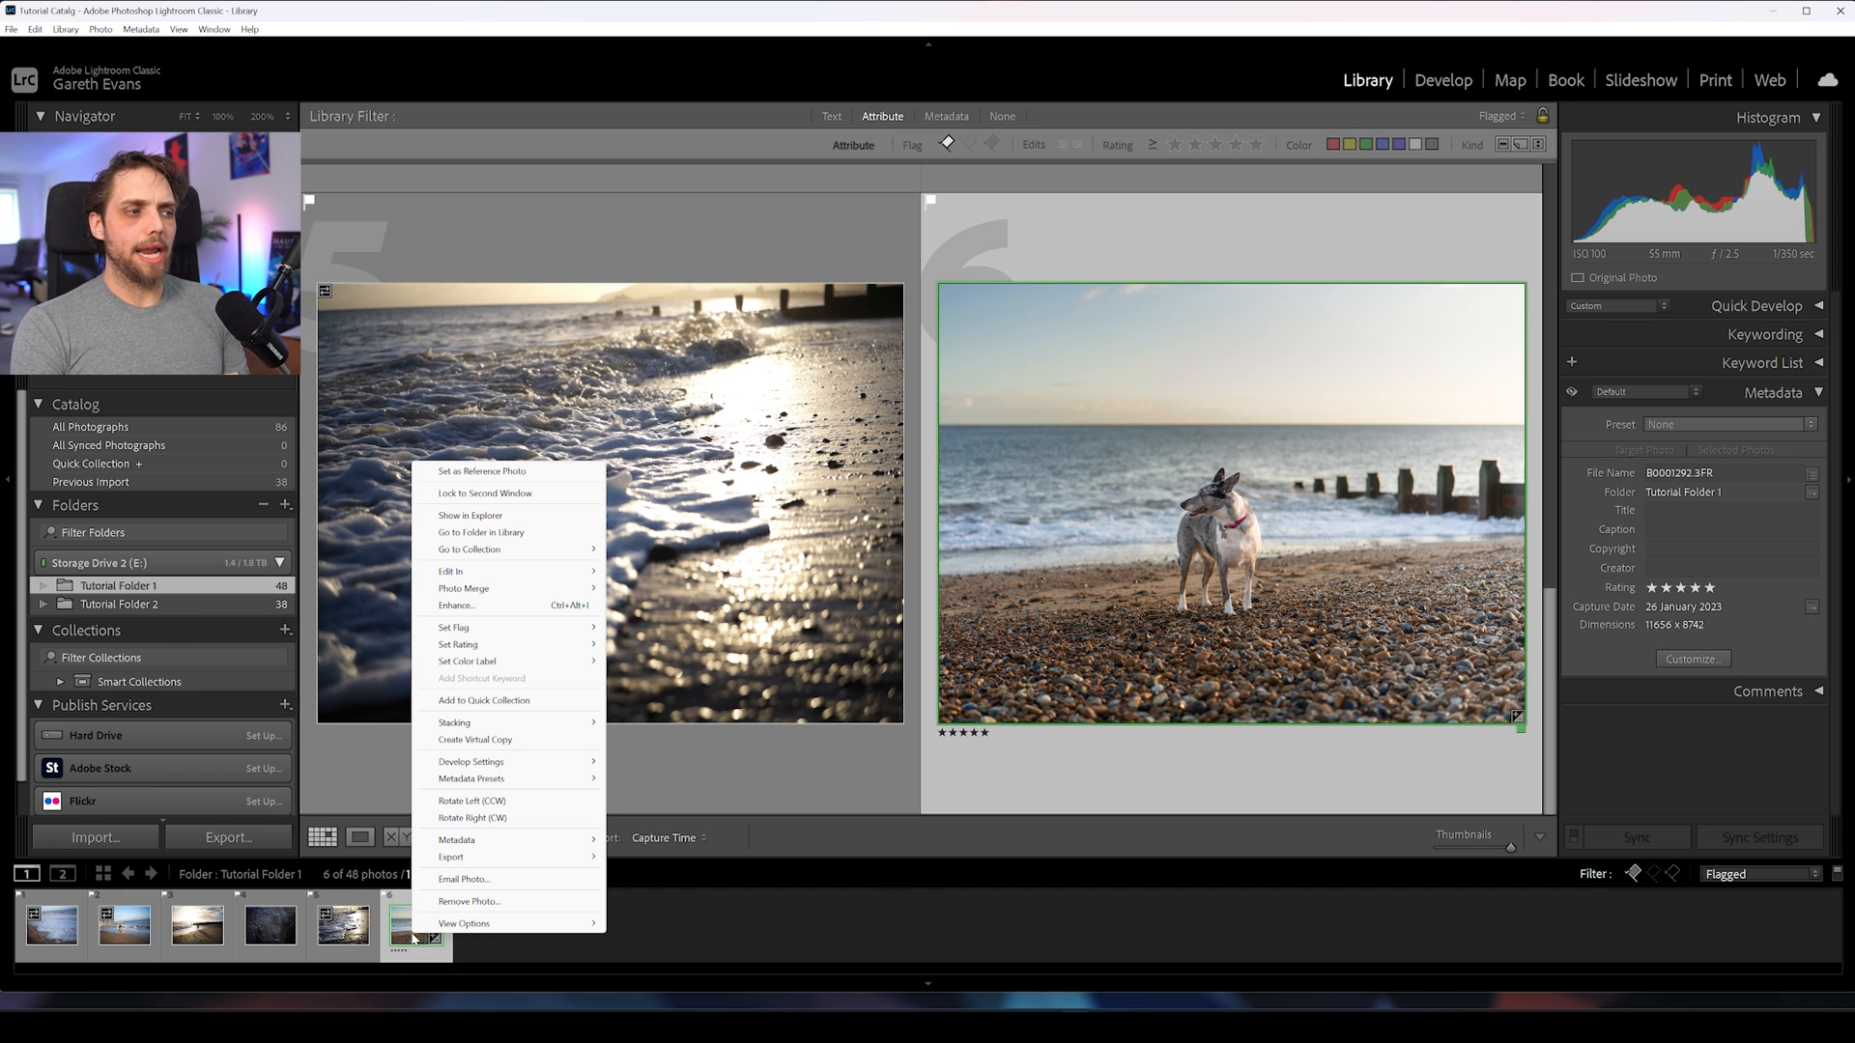
Step: Choose the Edited folder inside TT - Lightroom Organisation as the export destination
left_click(450, 858)
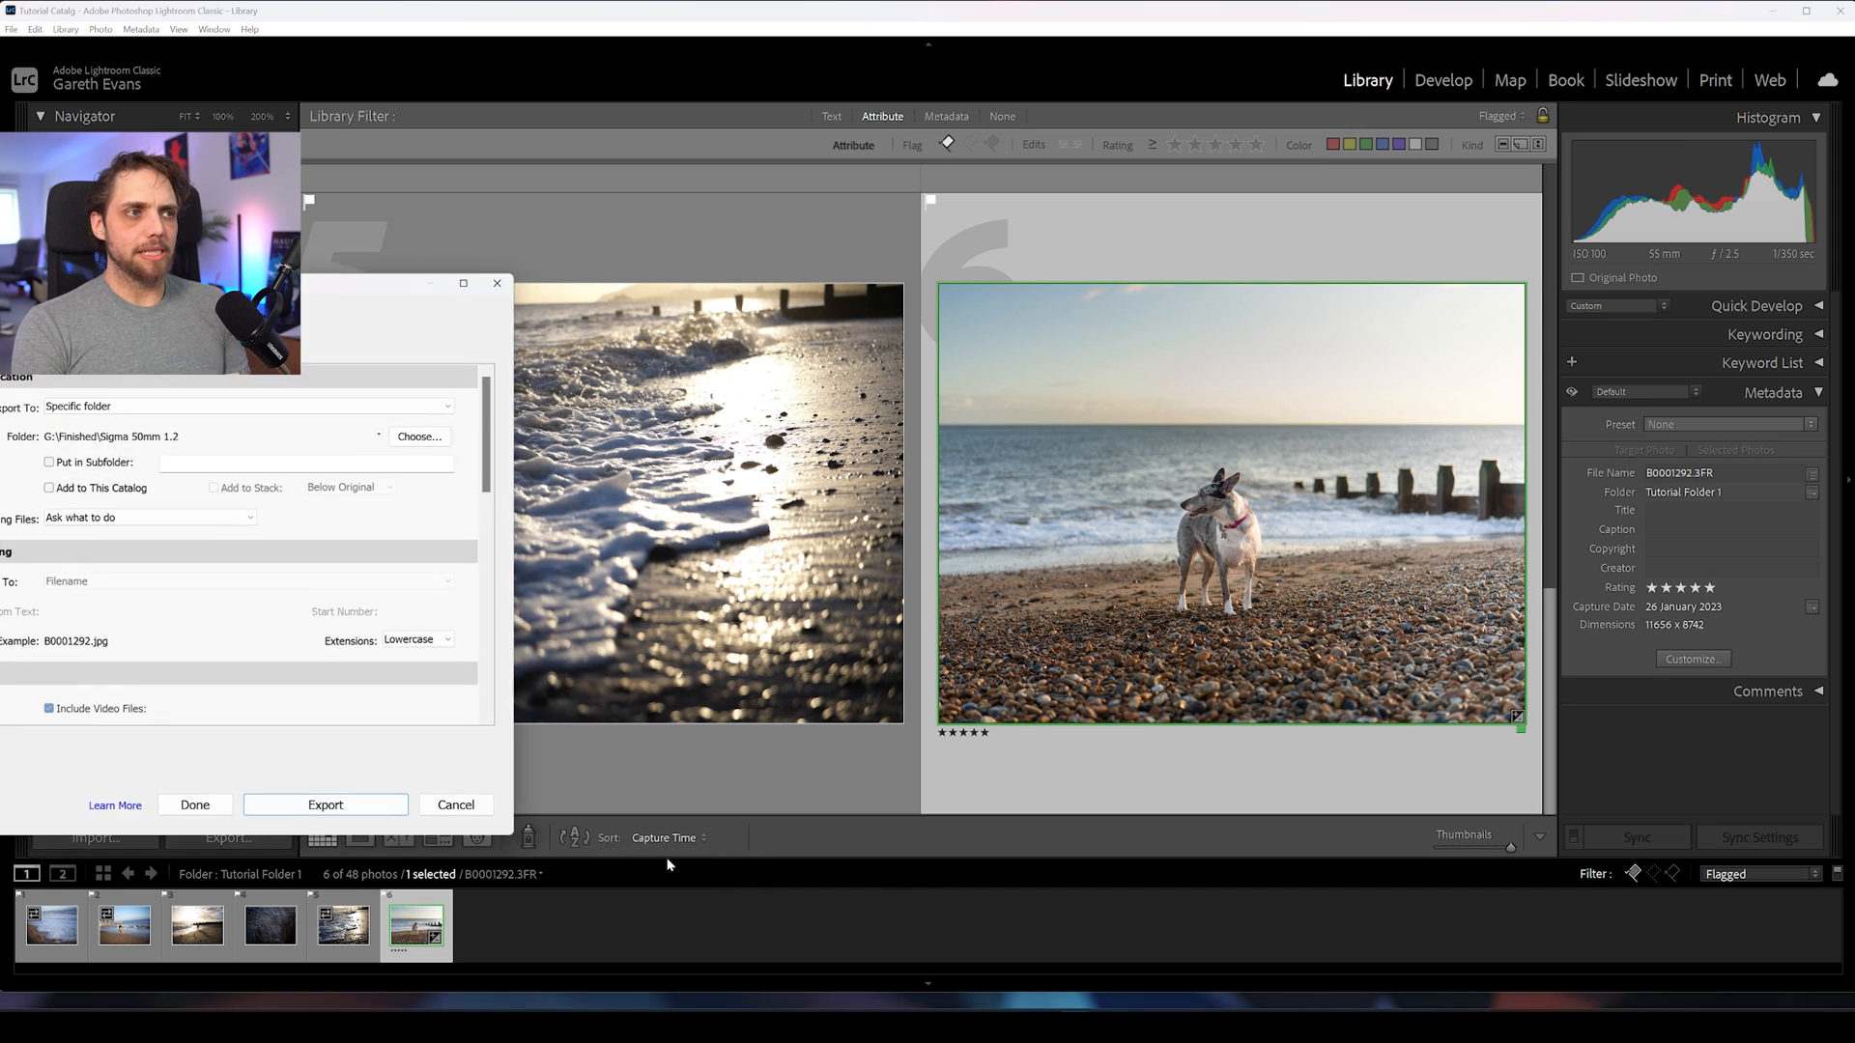
left_click(419, 437)
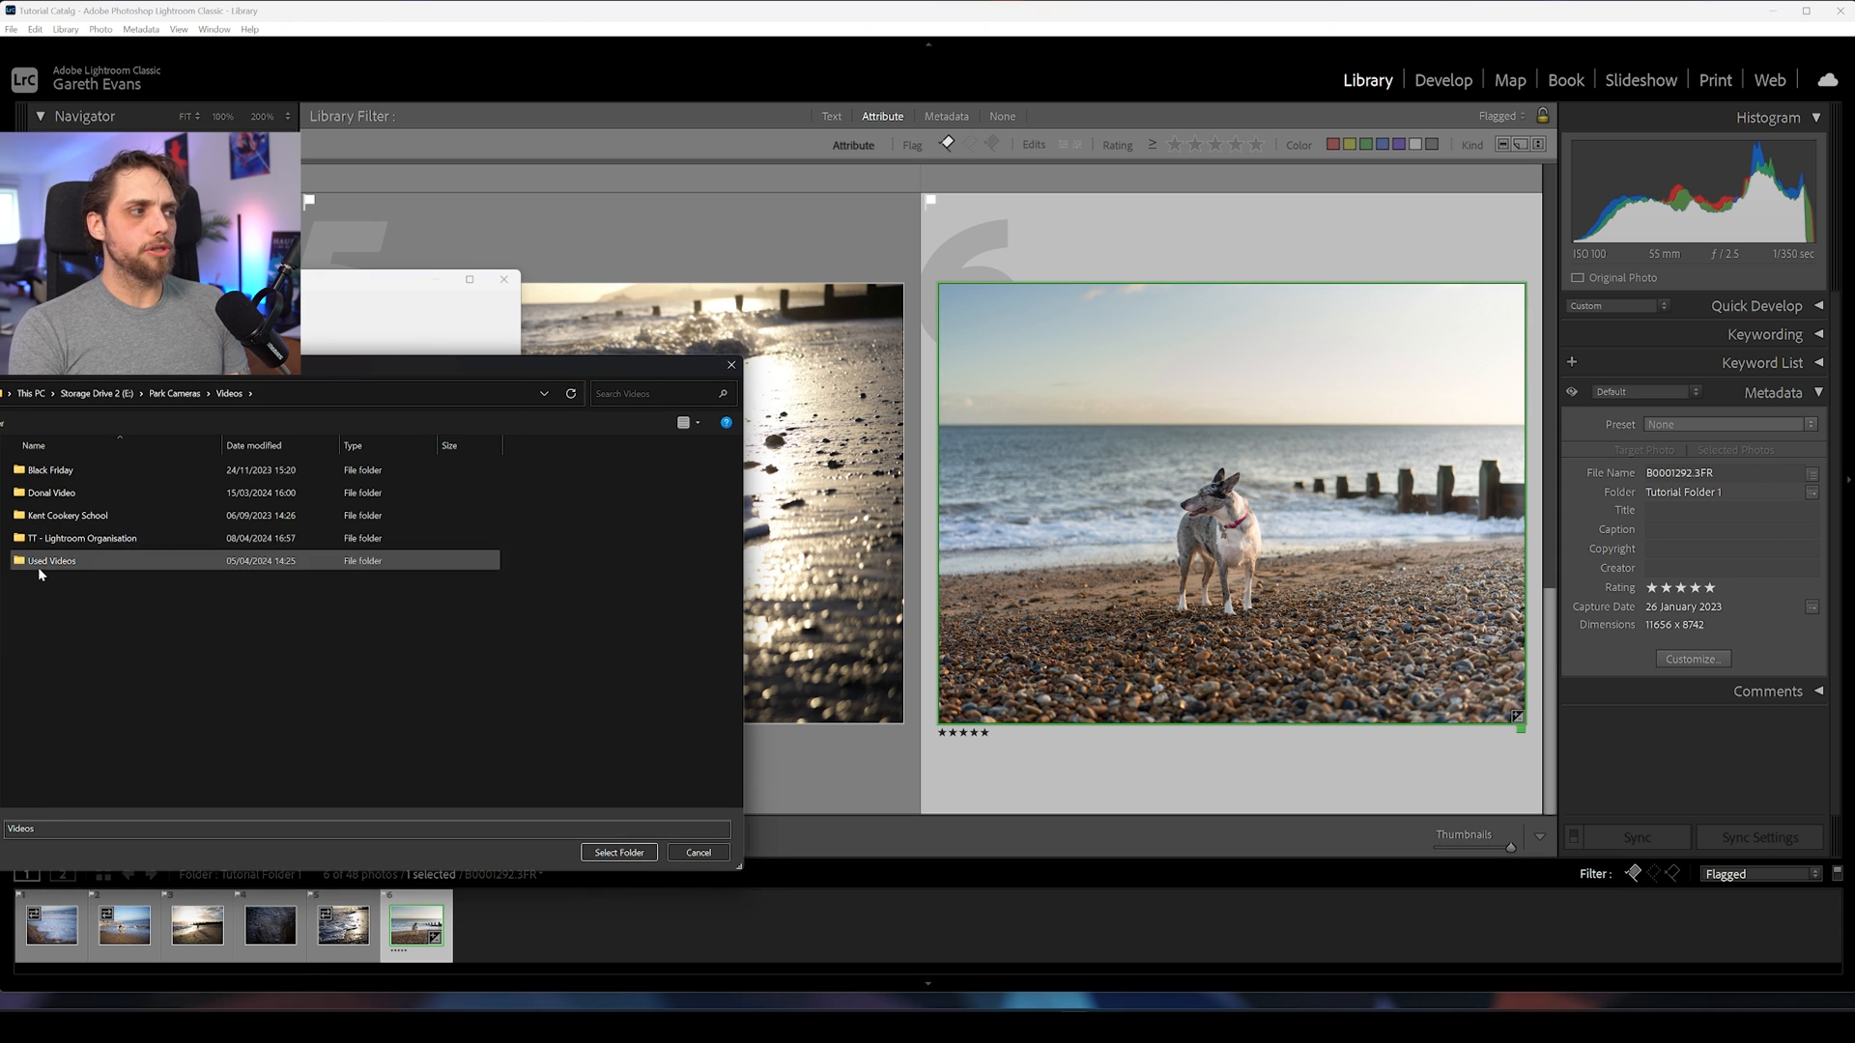
double_click(81, 537)
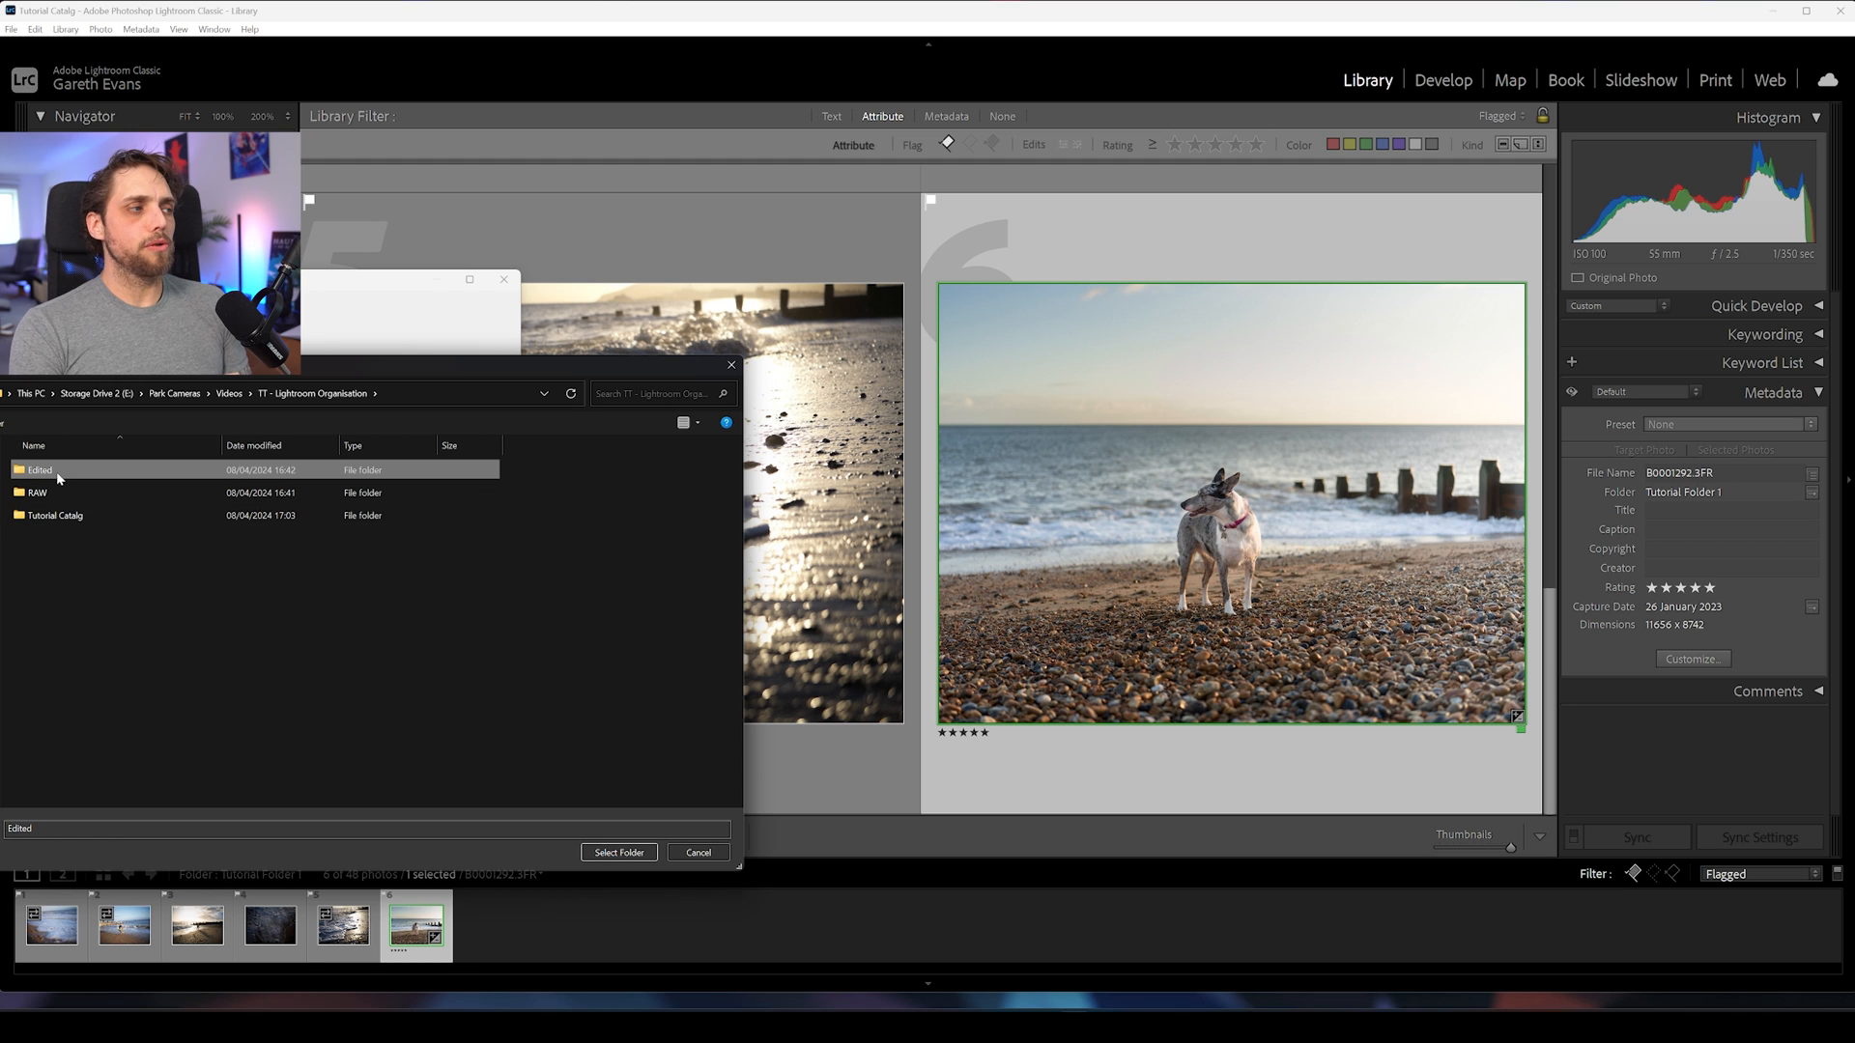
double_click(36, 469)
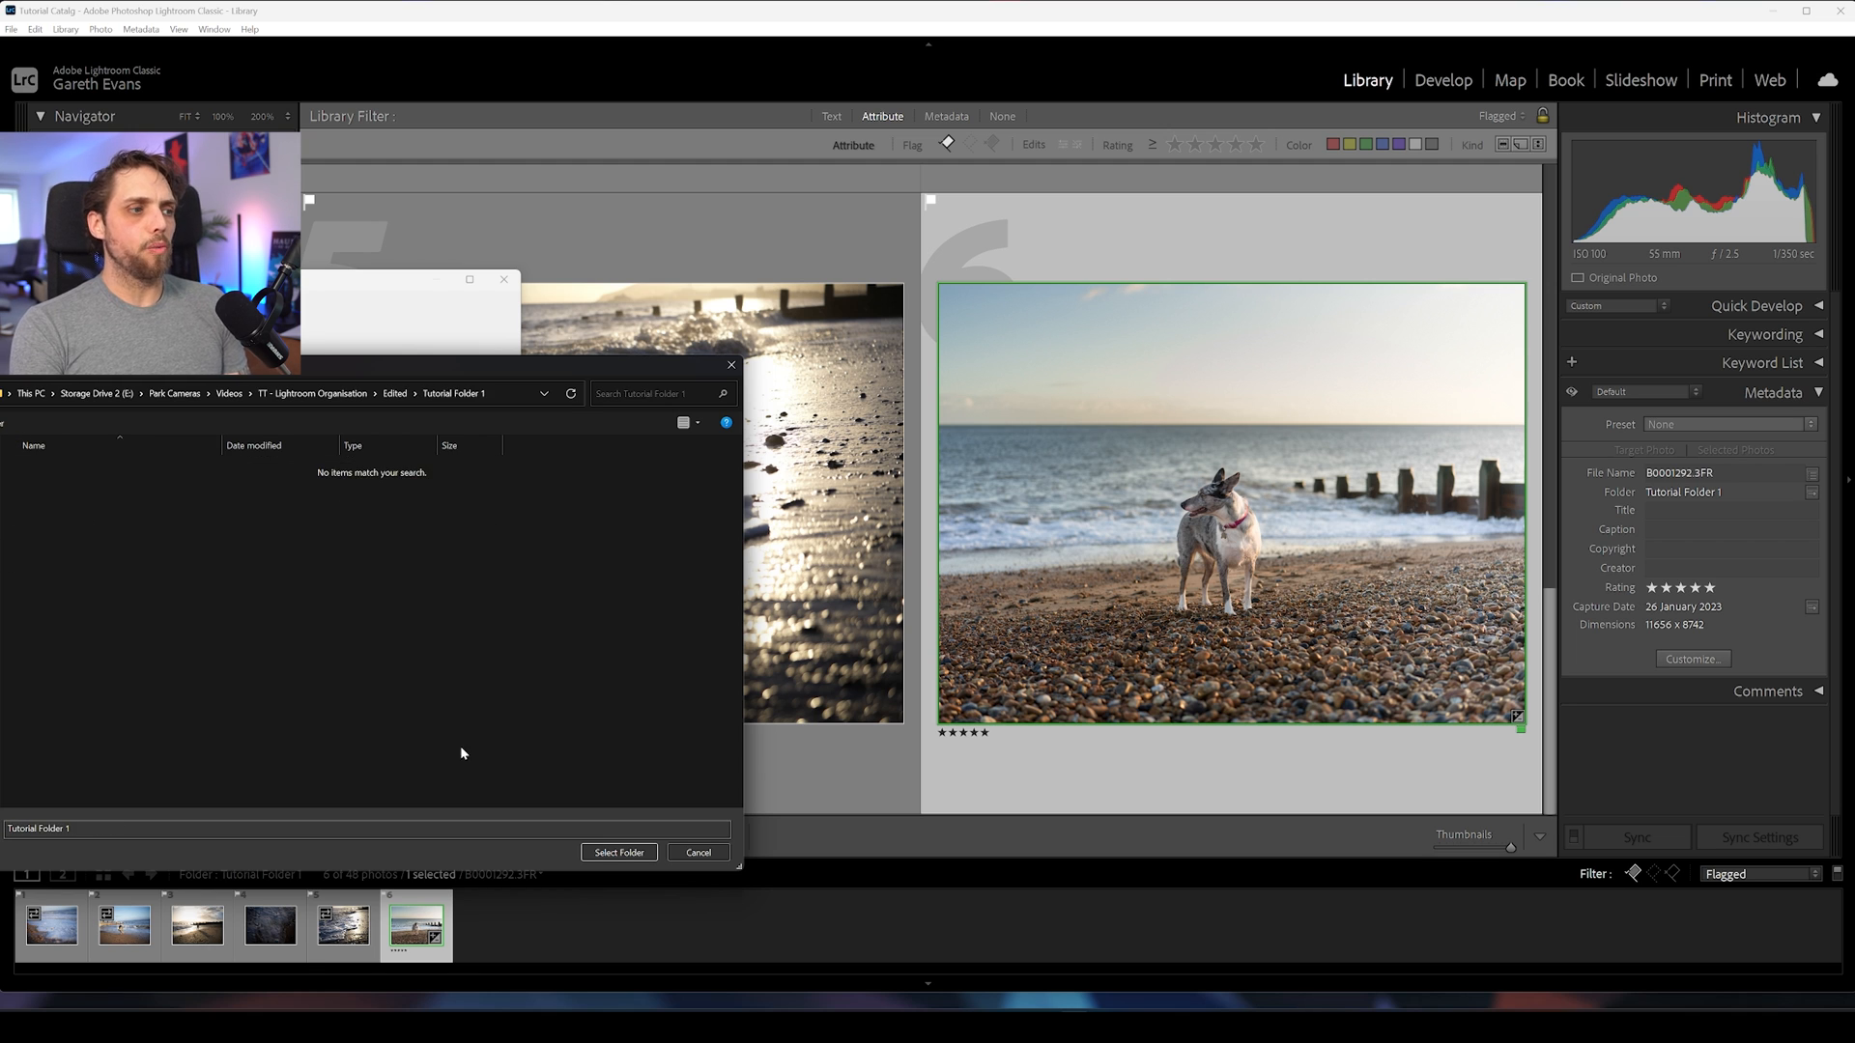
left_click(618, 852)
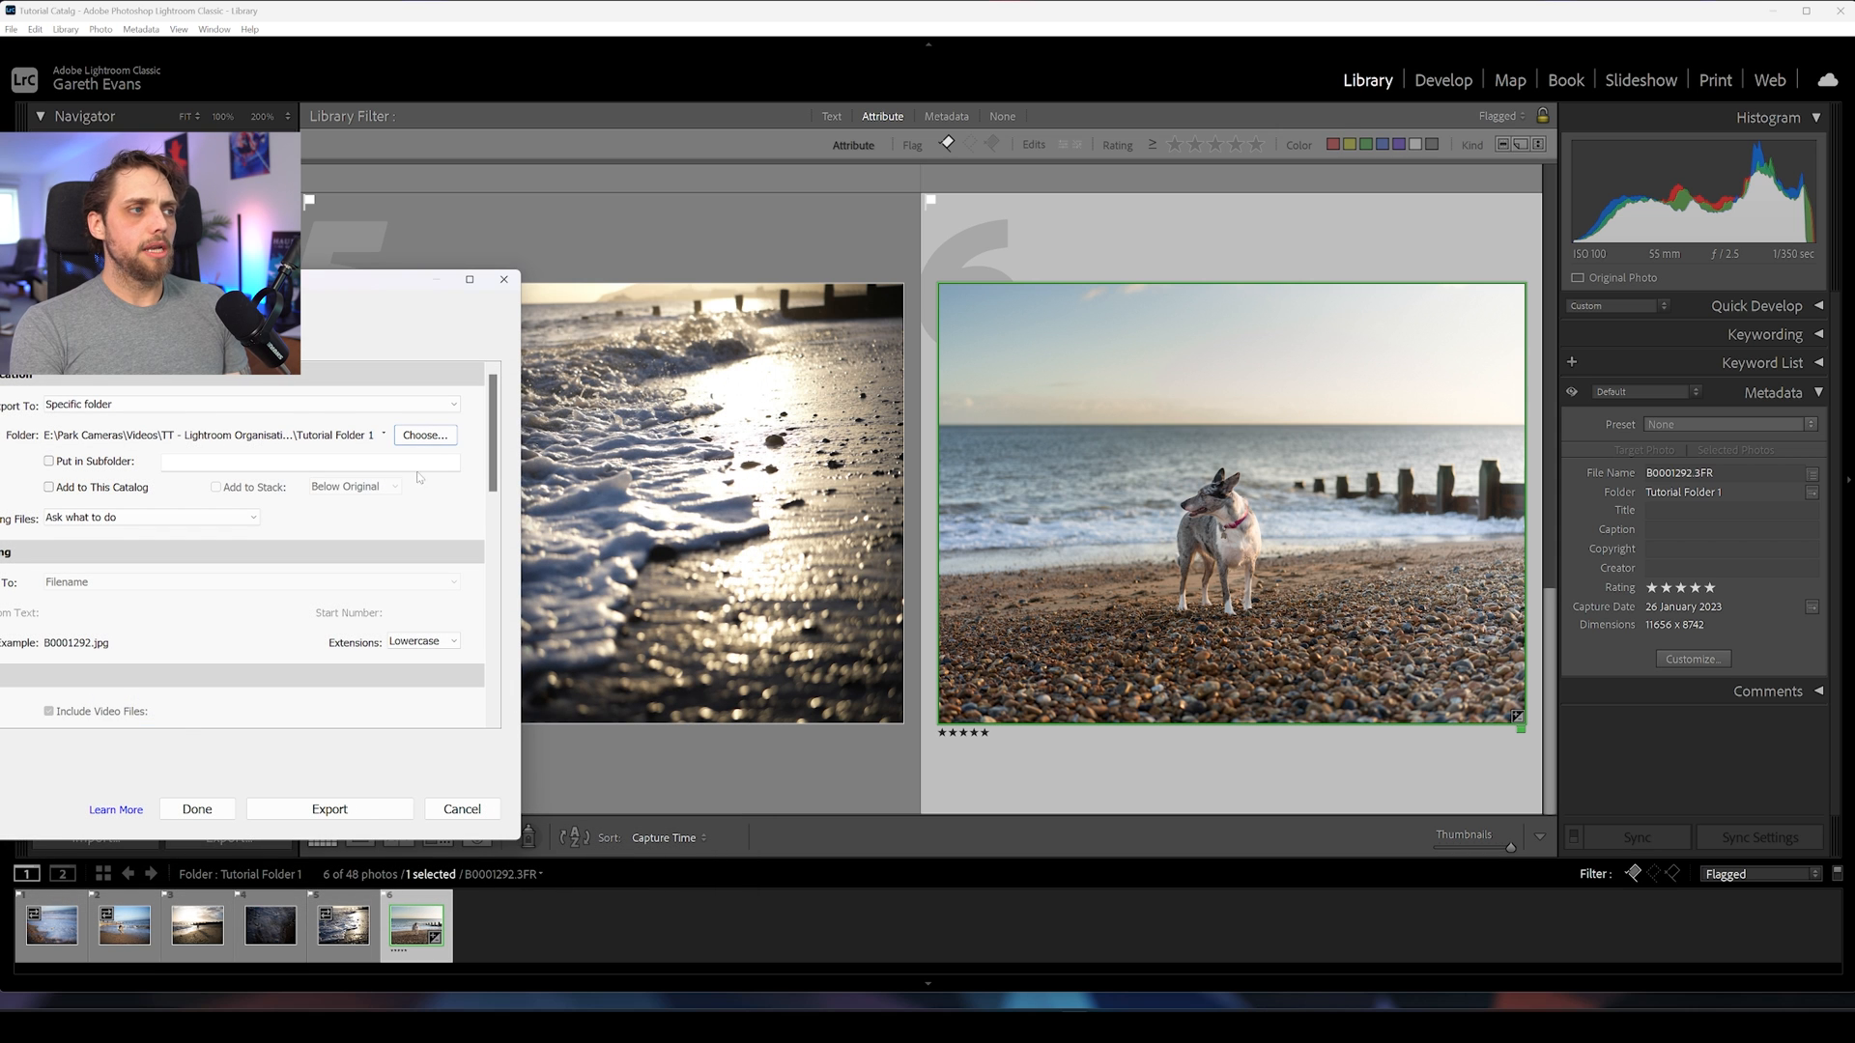
Step: Export the dog photo as a JPEG at quality 100
scroll("down", 3)
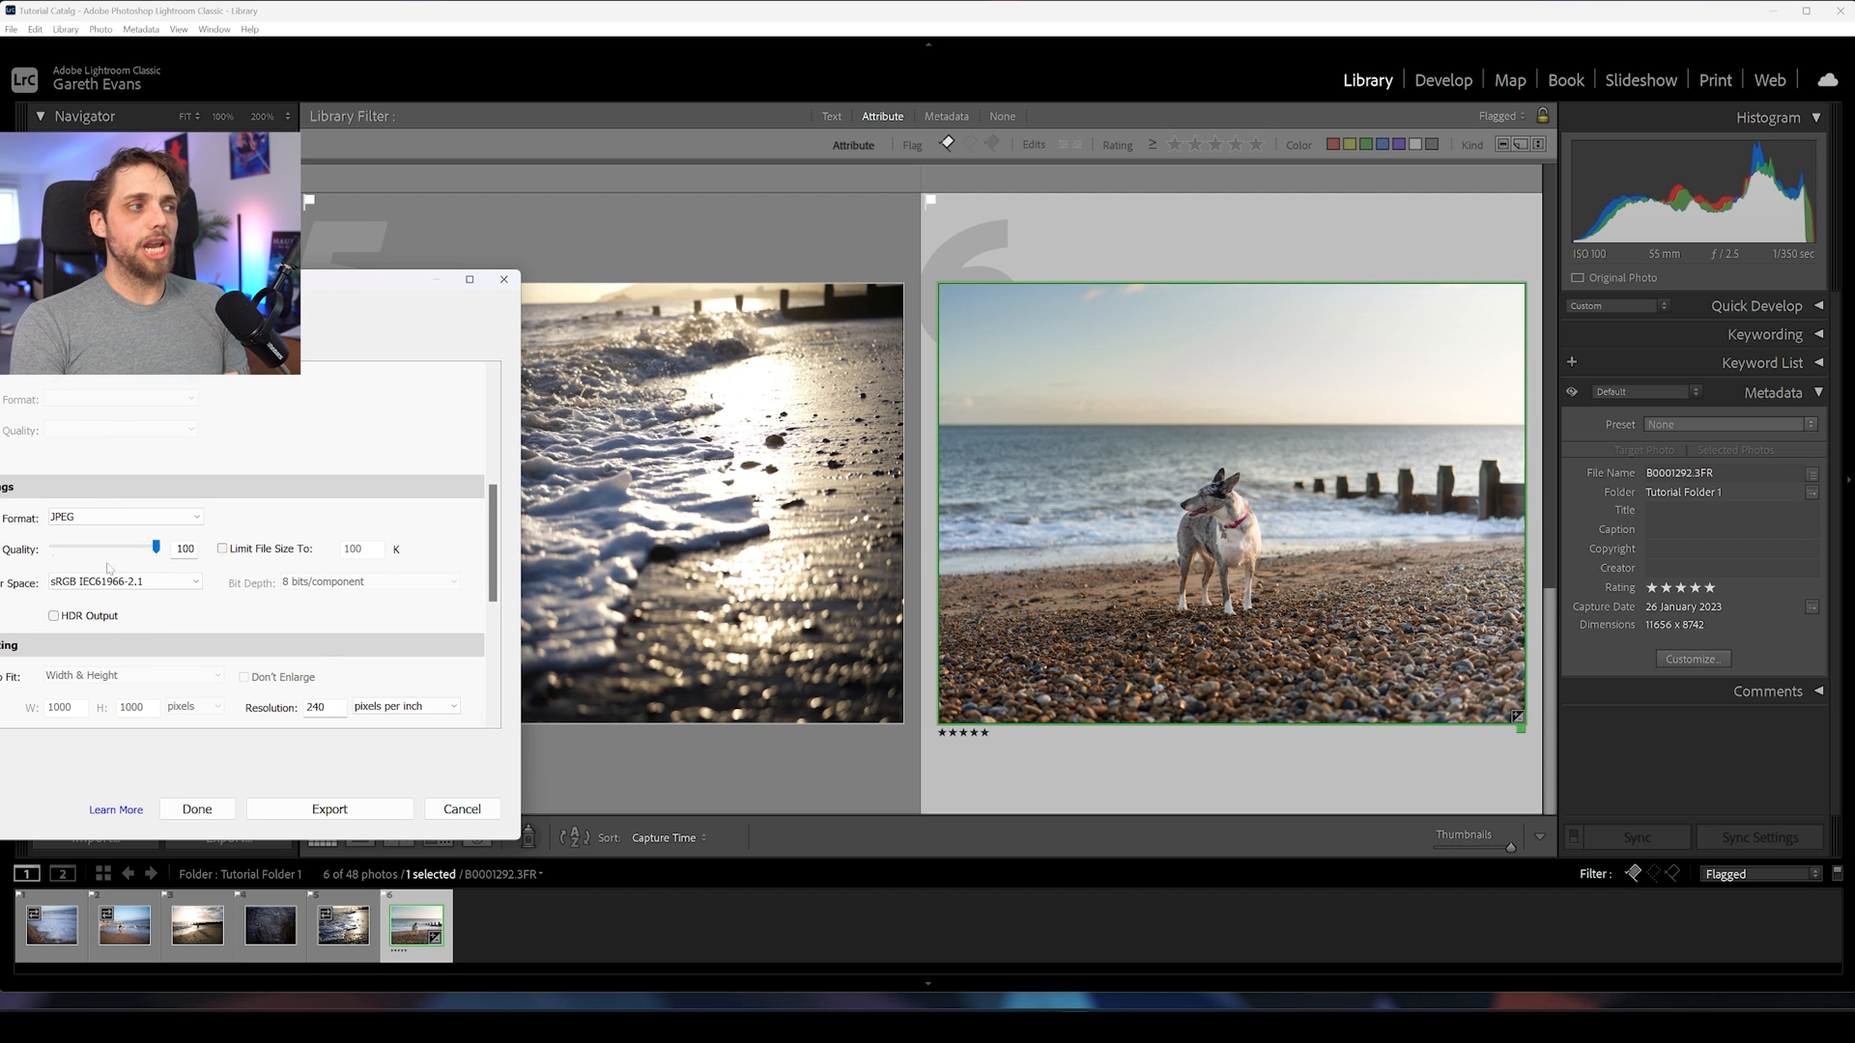
left_click(329, 808)
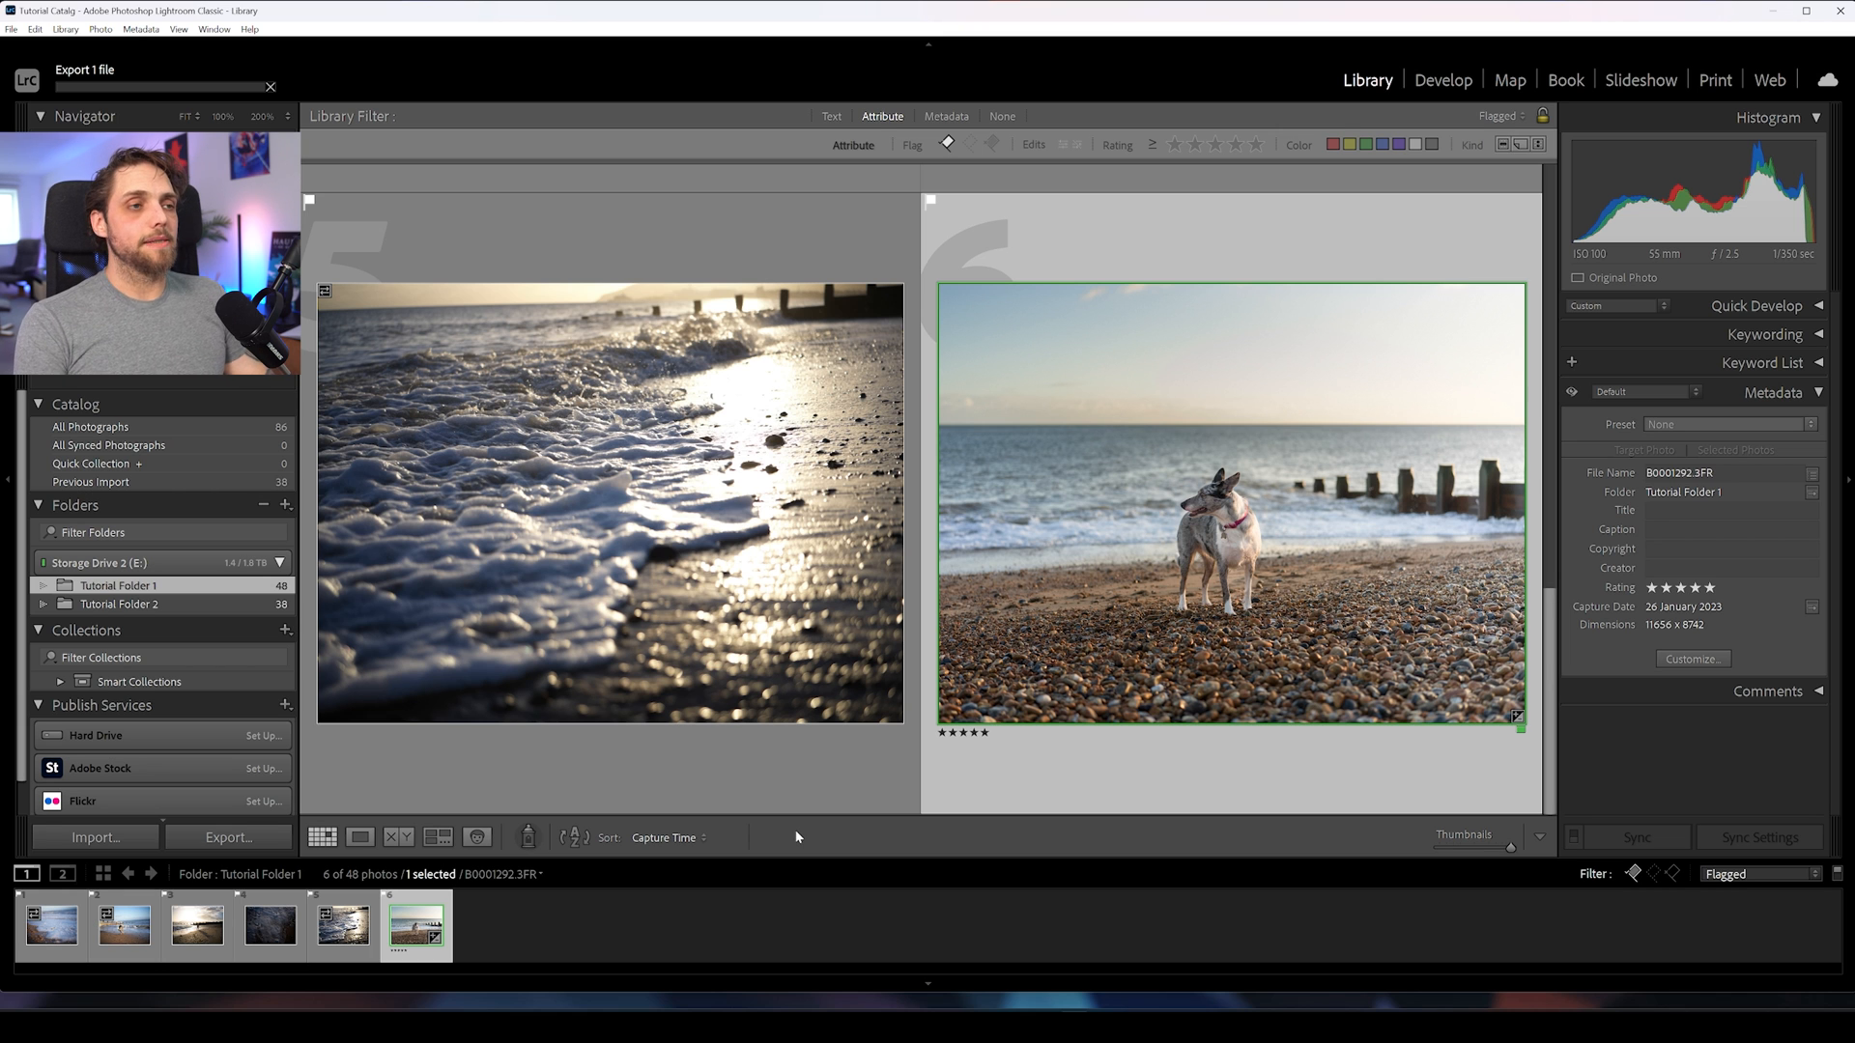
Step: Show the six flagged Tutorial Folder 1 photos together in the Library grid
left_click(323, 837)
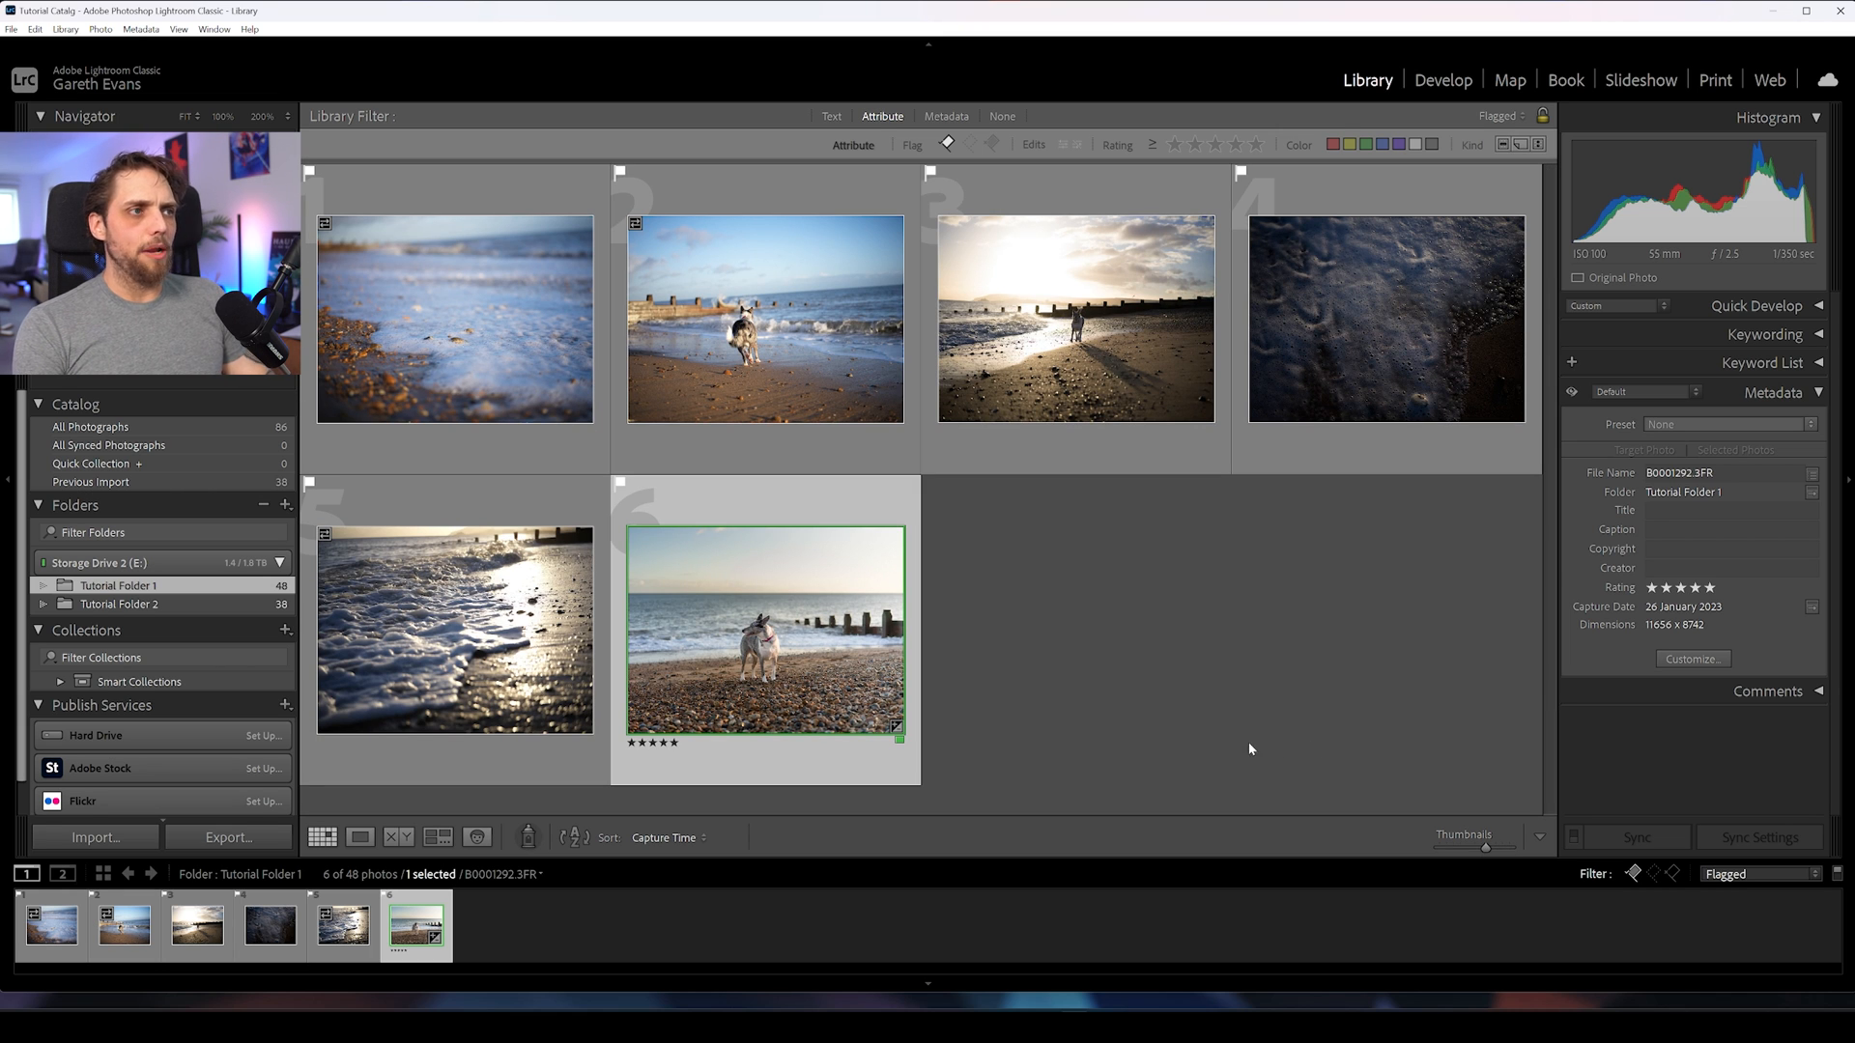
mouse_move(1131, 742)
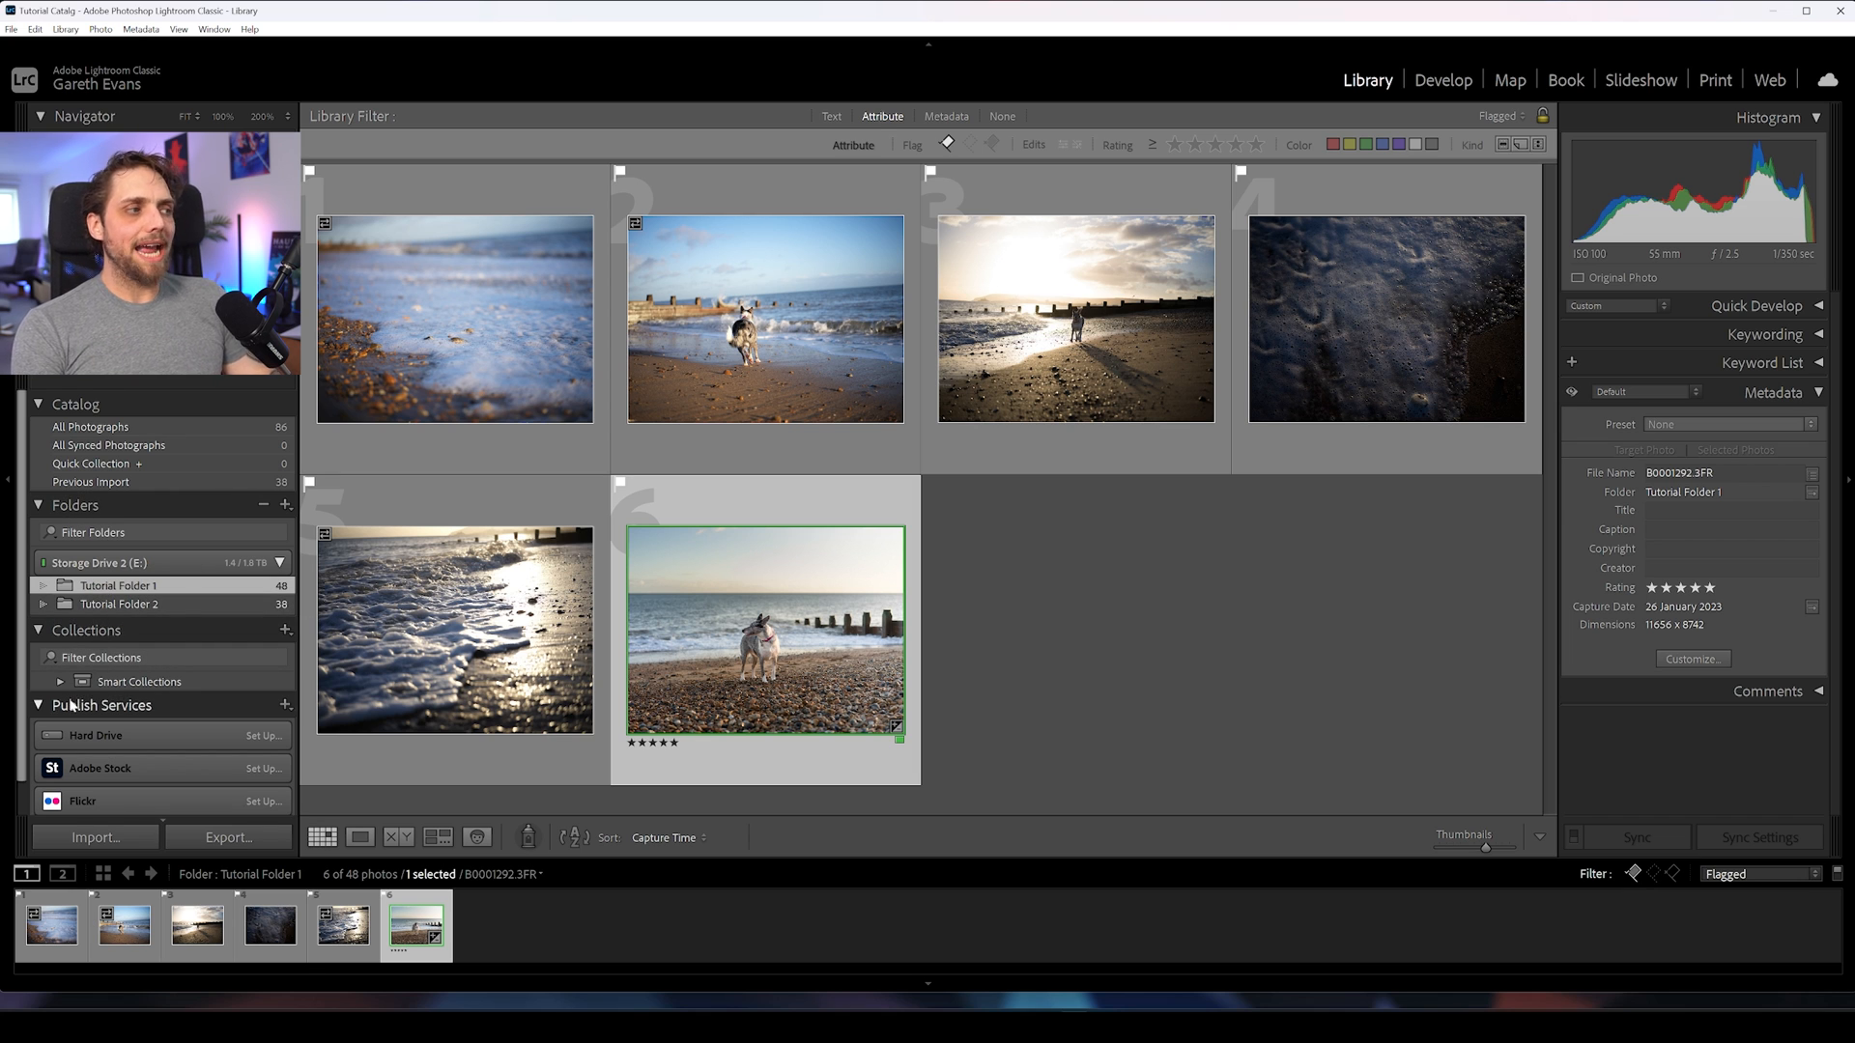
mouse_move(205, 672)
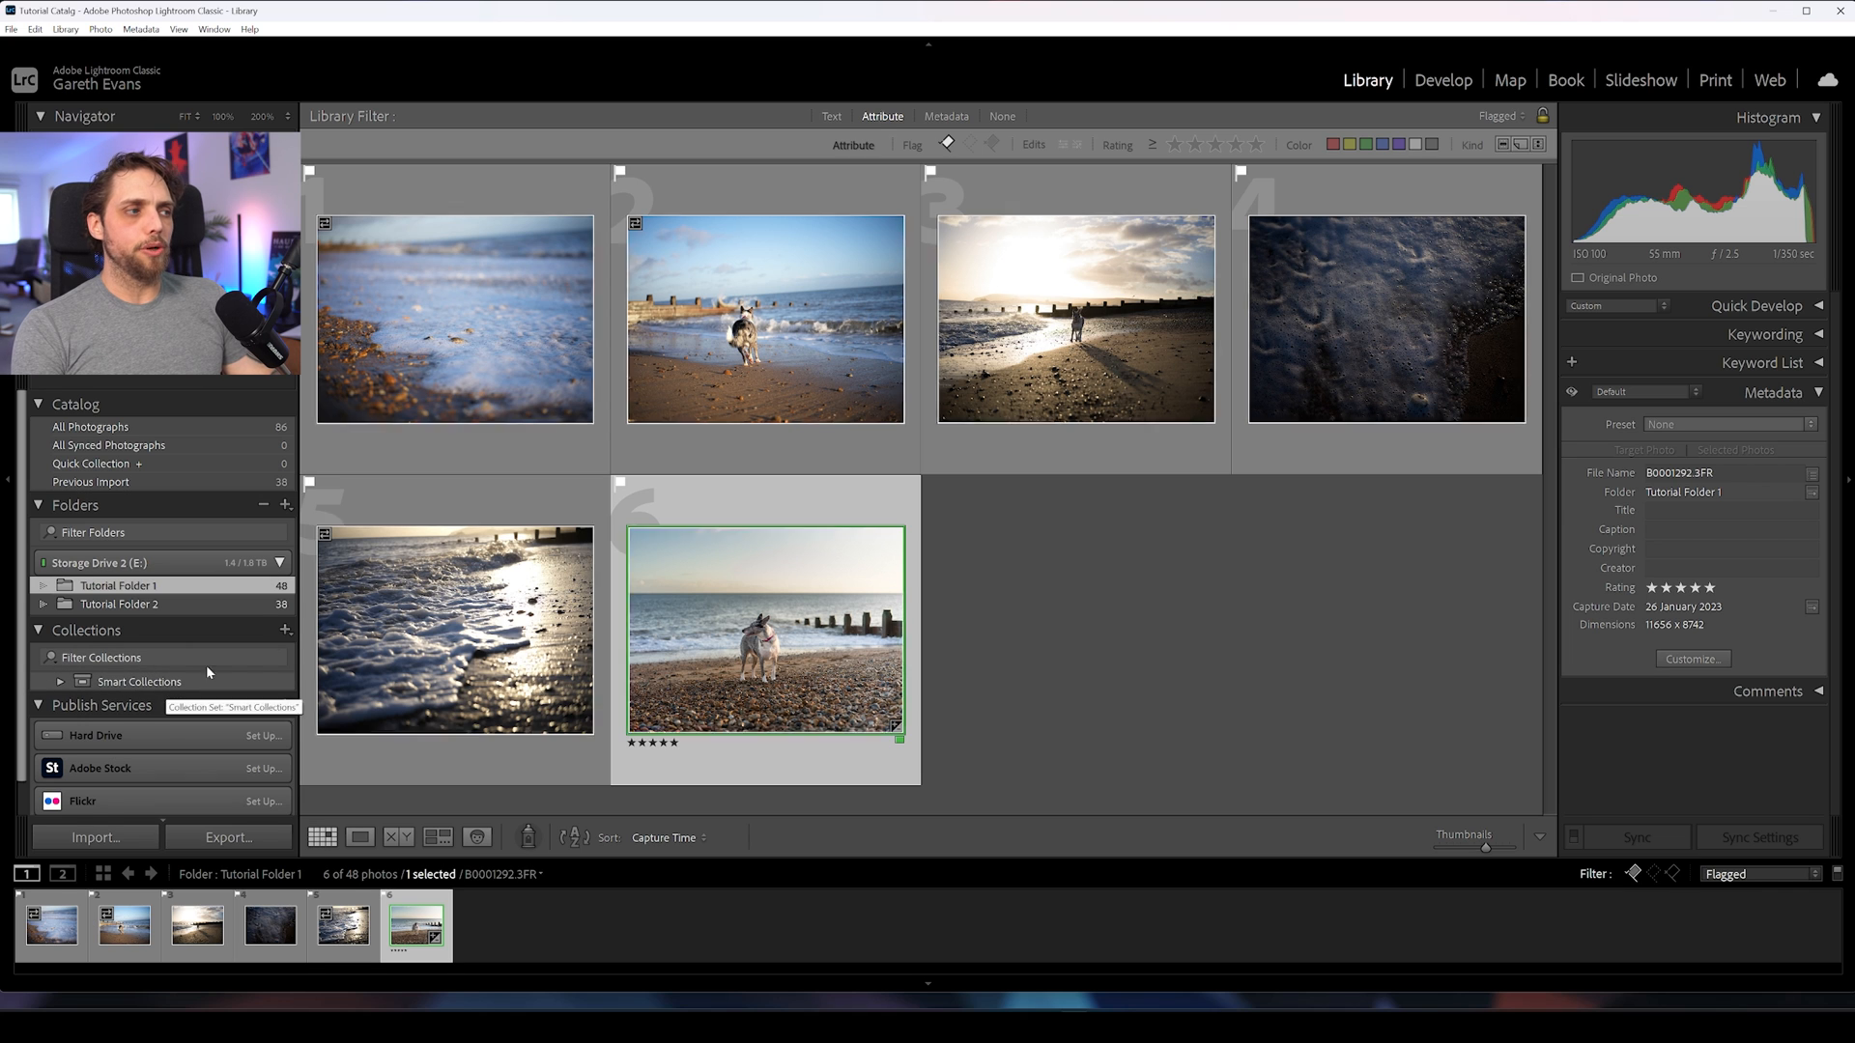
left_click(284, 629)
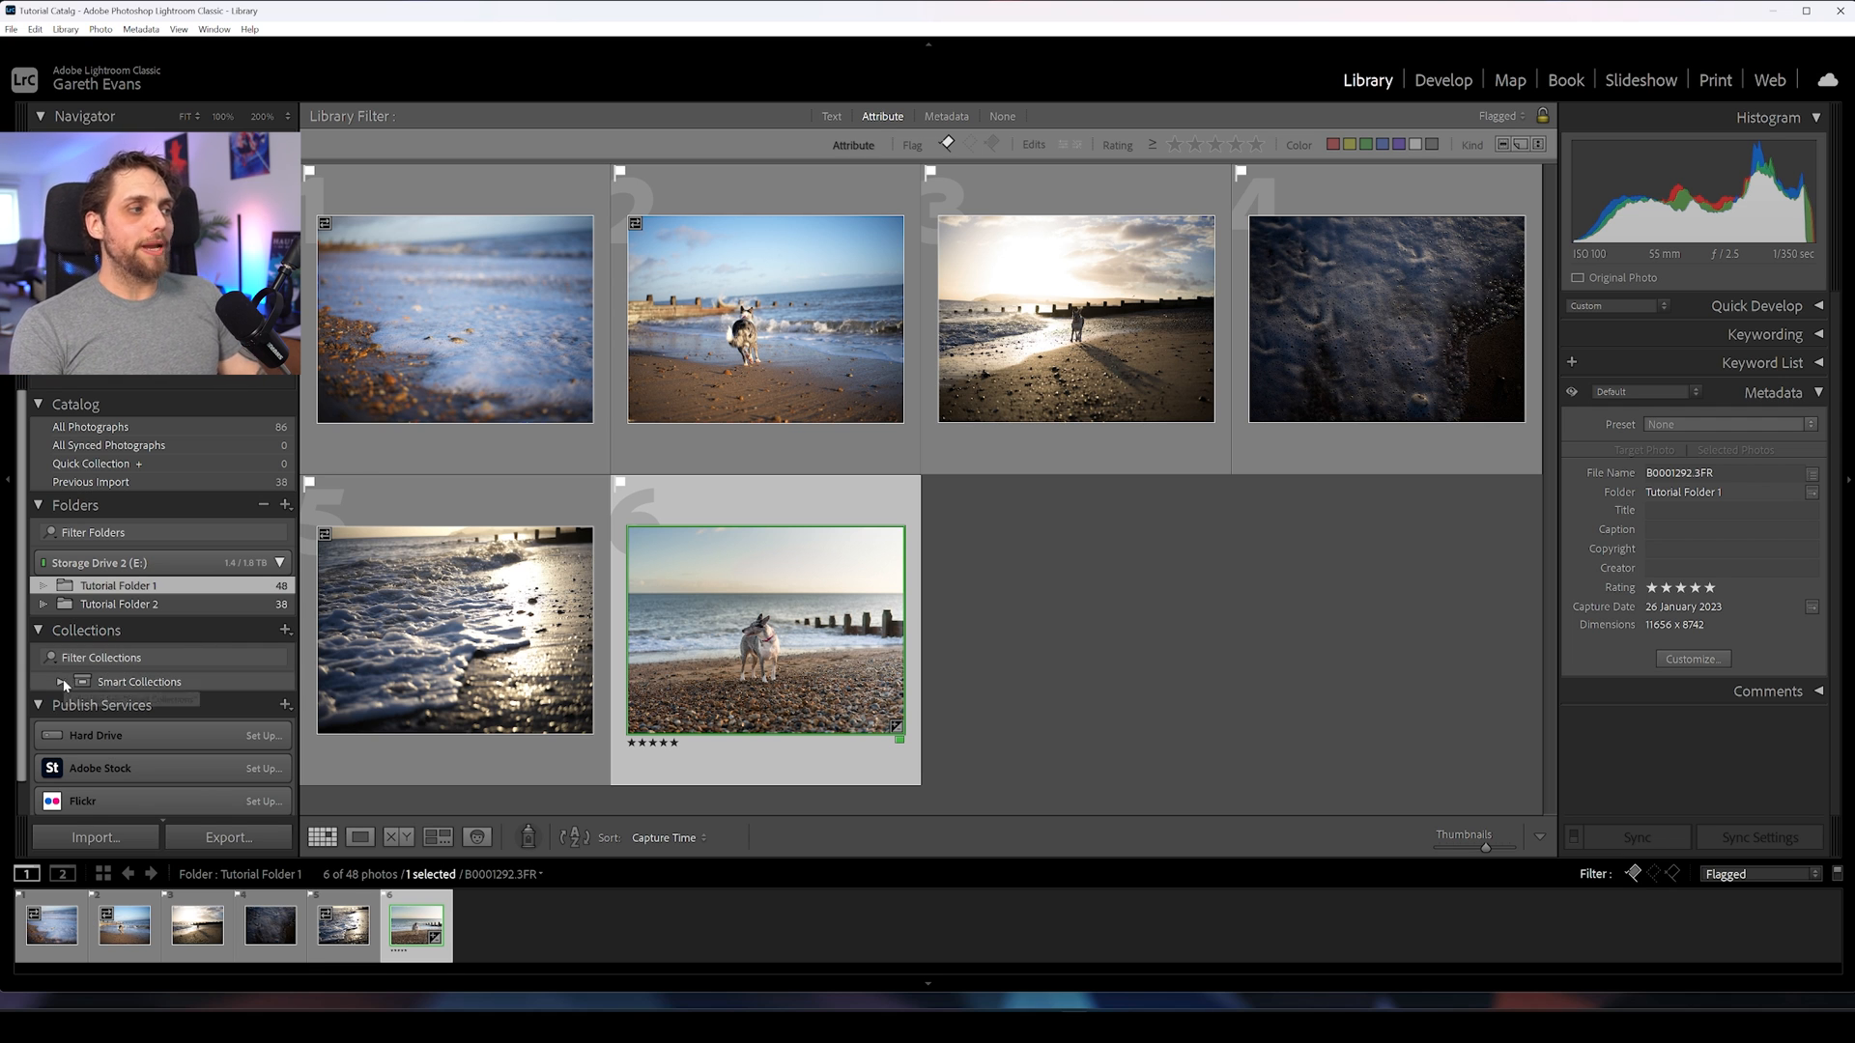
Step: View the Recently Modified and Five Stars smart collections, then return to Tutorial Folder 1's 48 photos
left_click(59, 682)
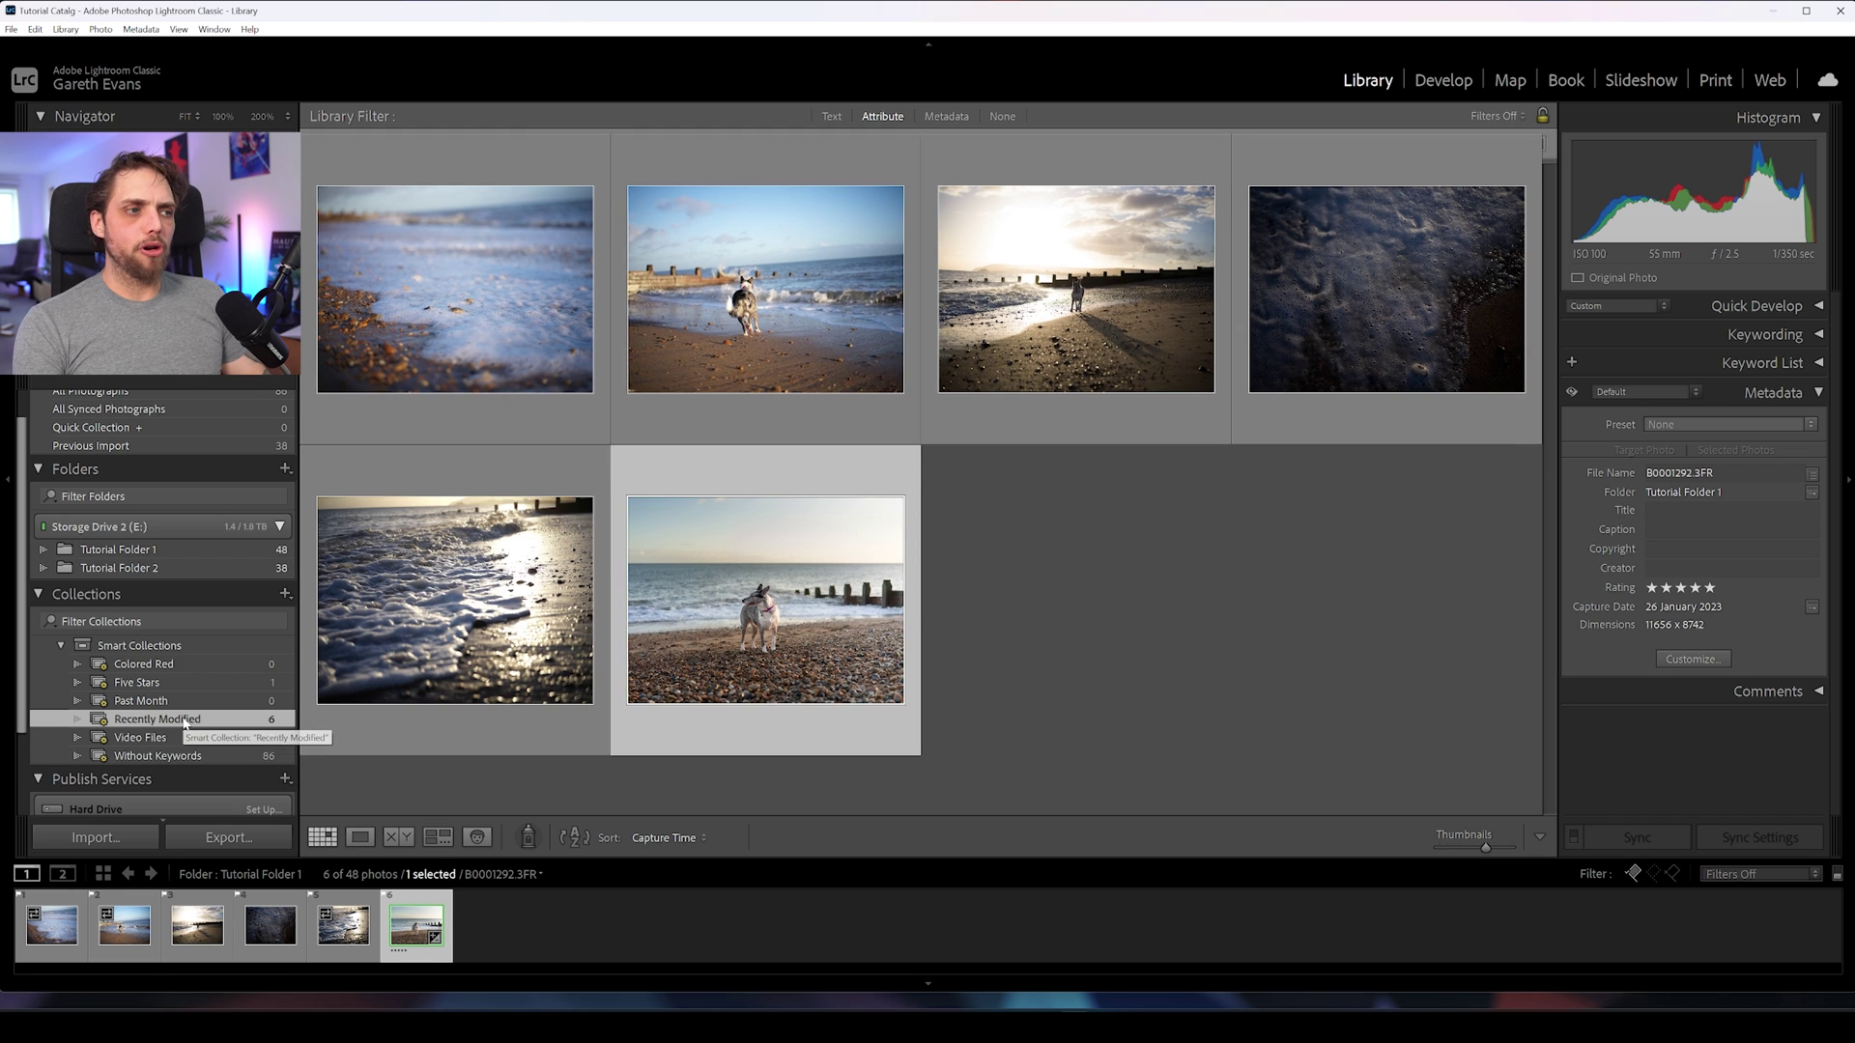
left_click(155, 719)
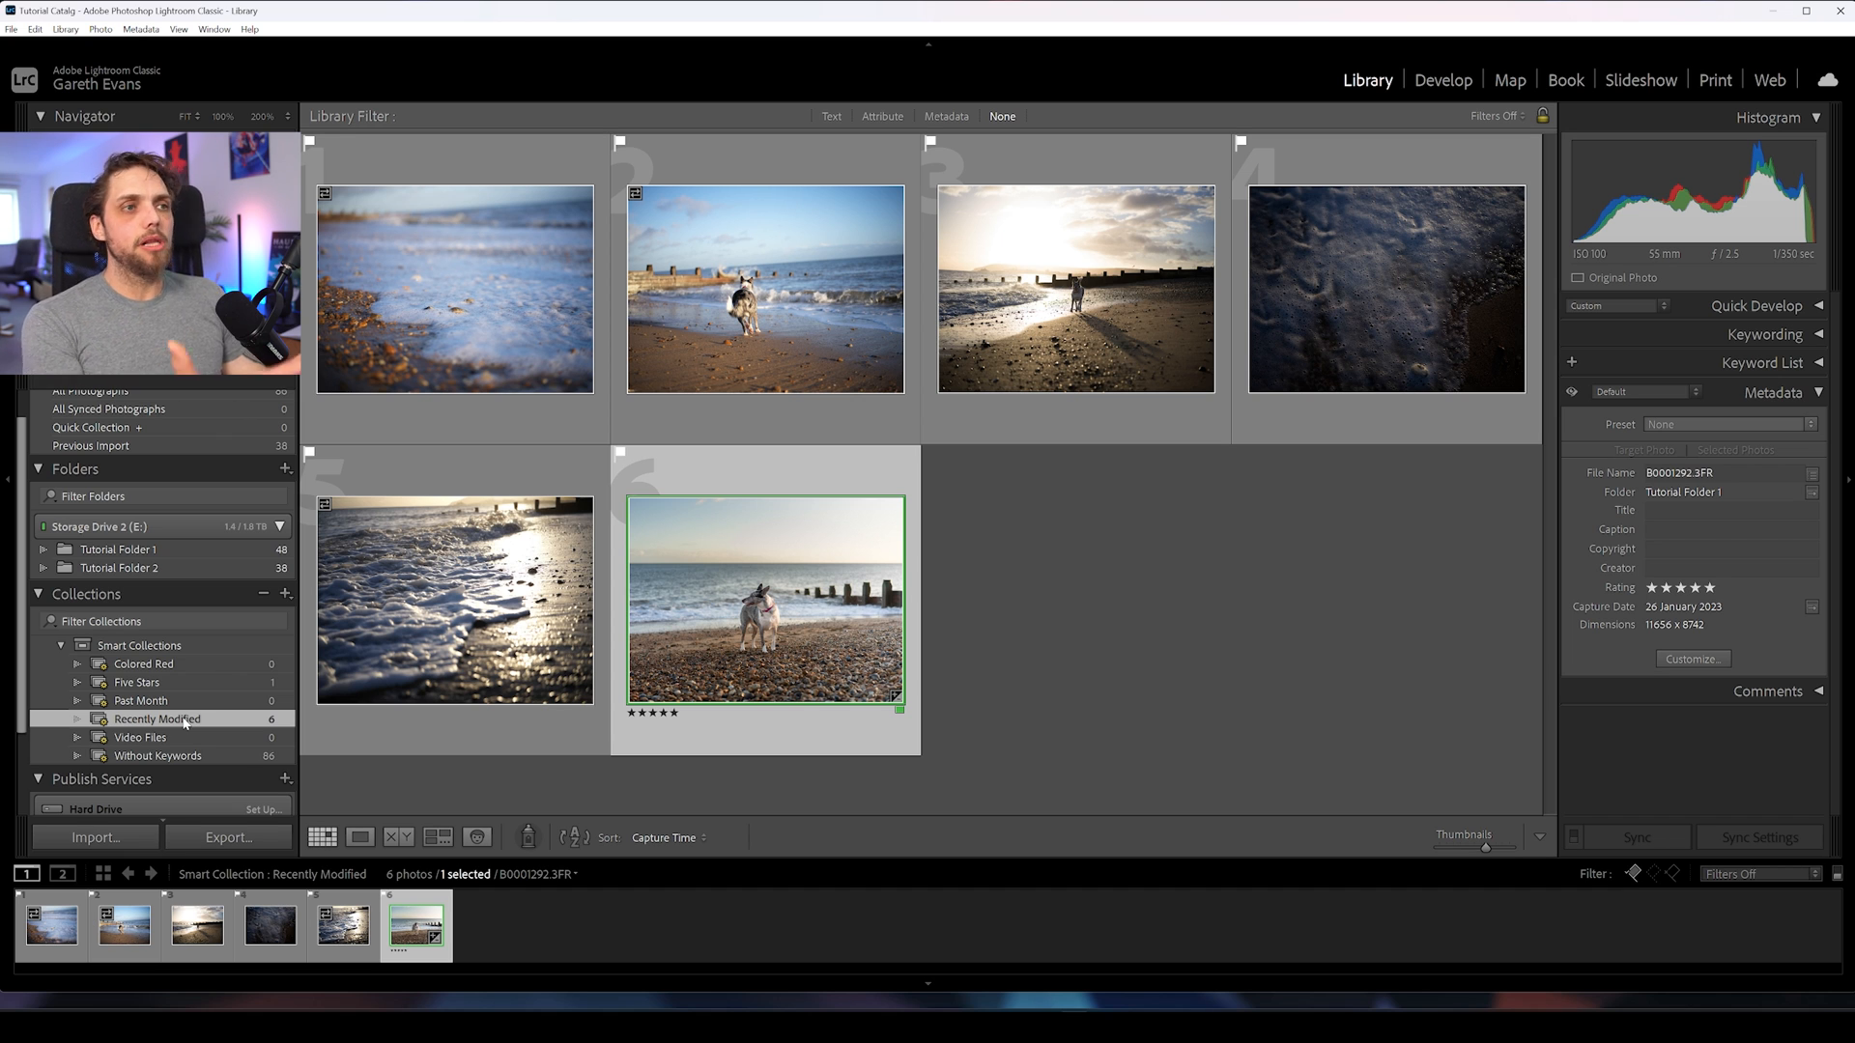
mouse_move(135, 683)
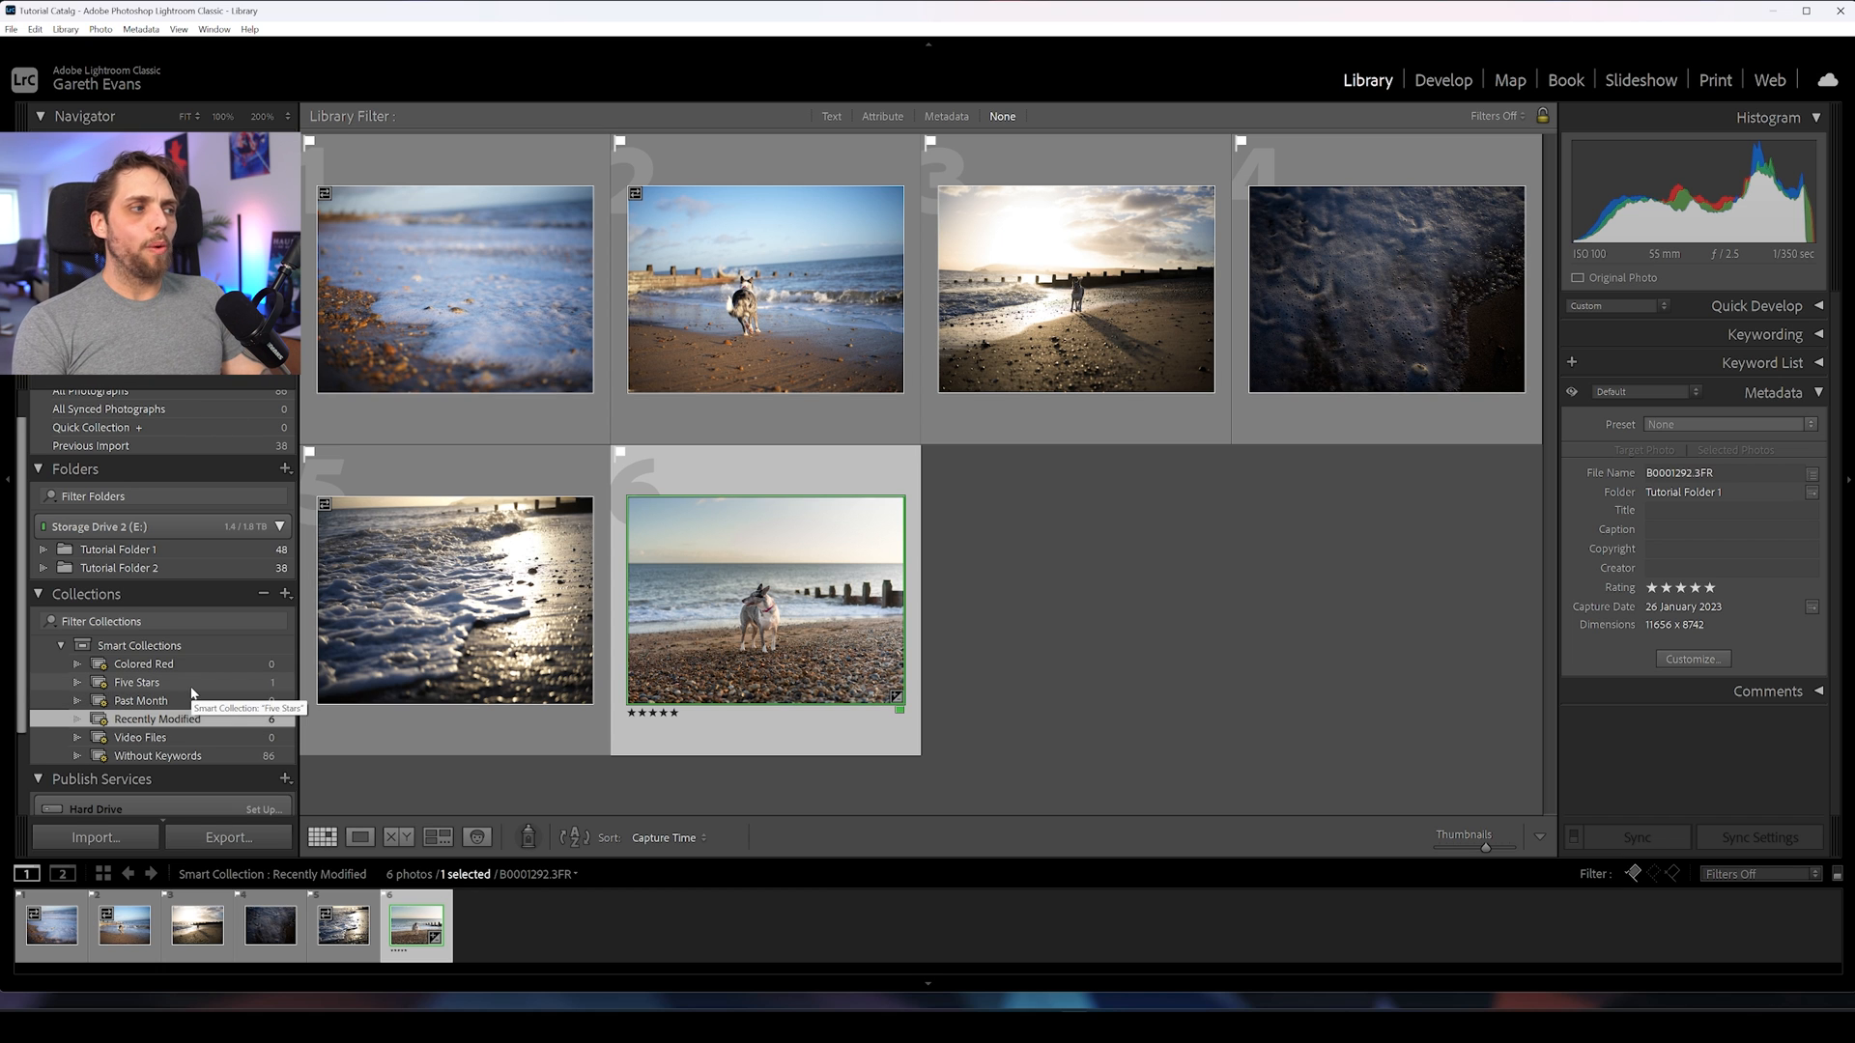
left_click(135, 682)
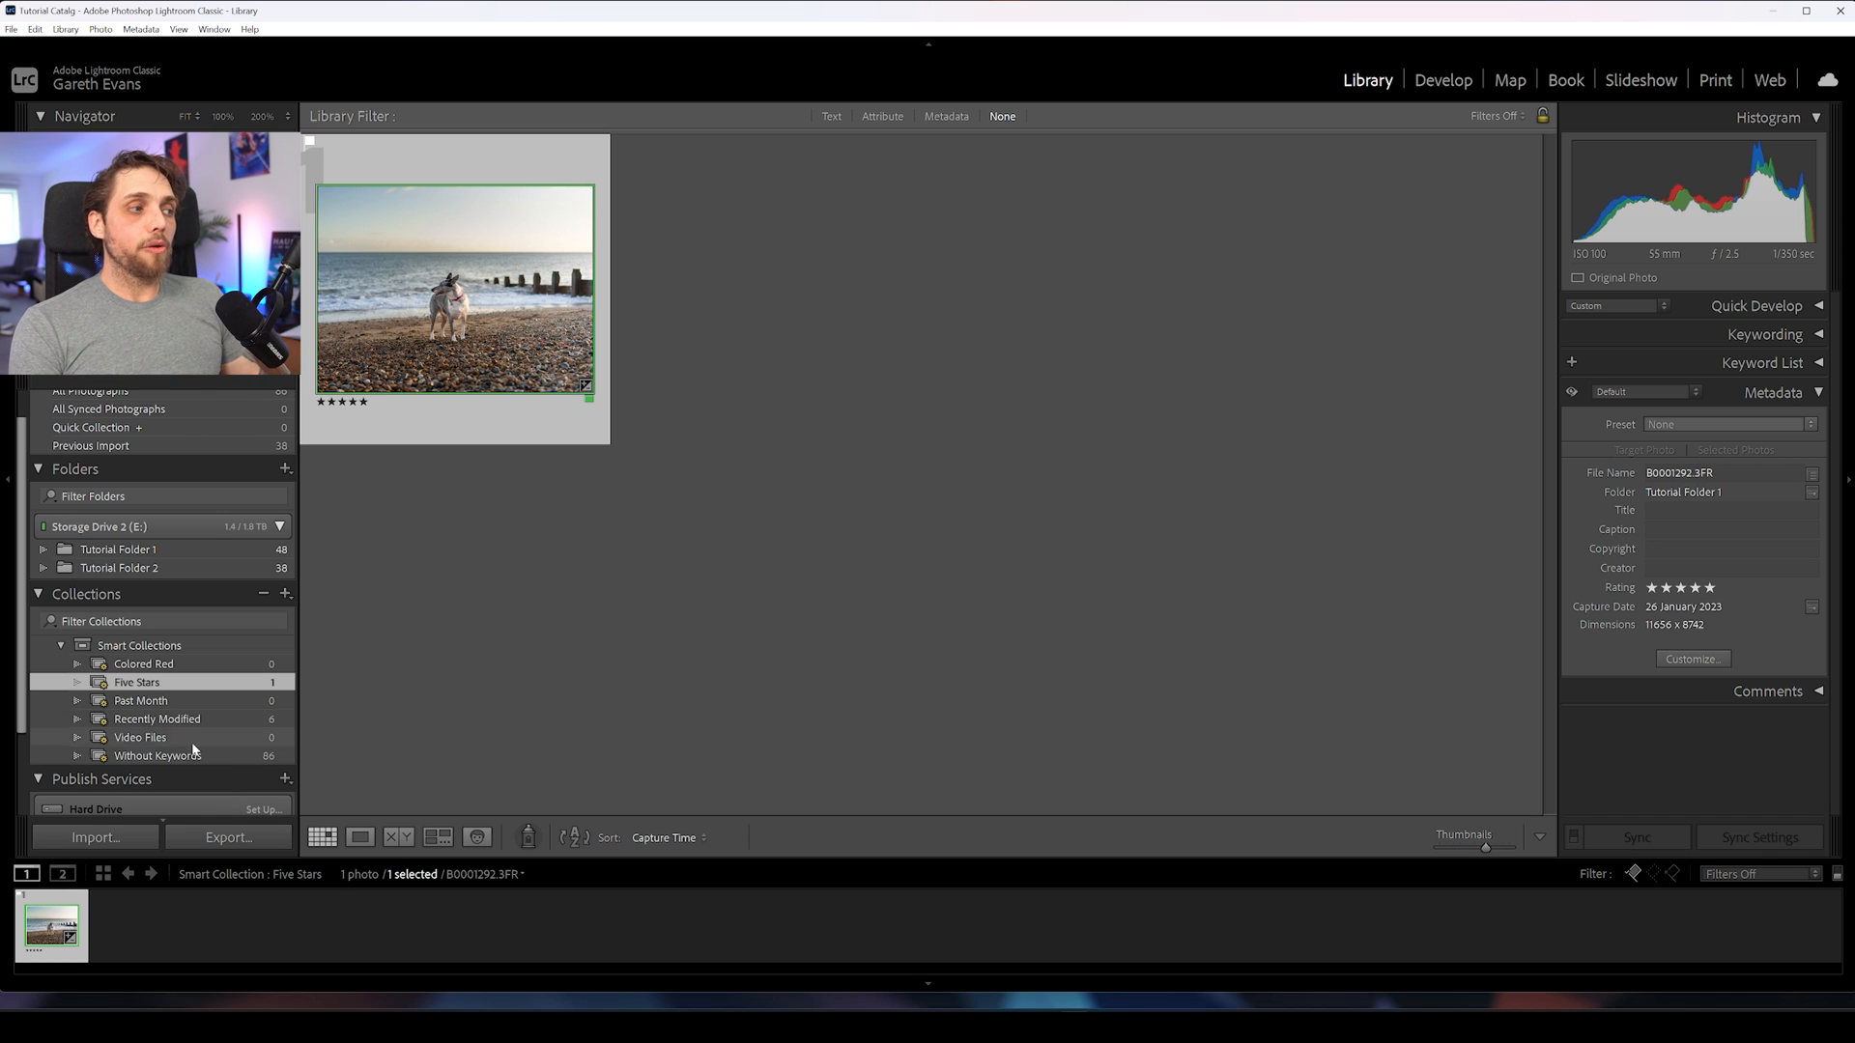
left_click(143, 665)
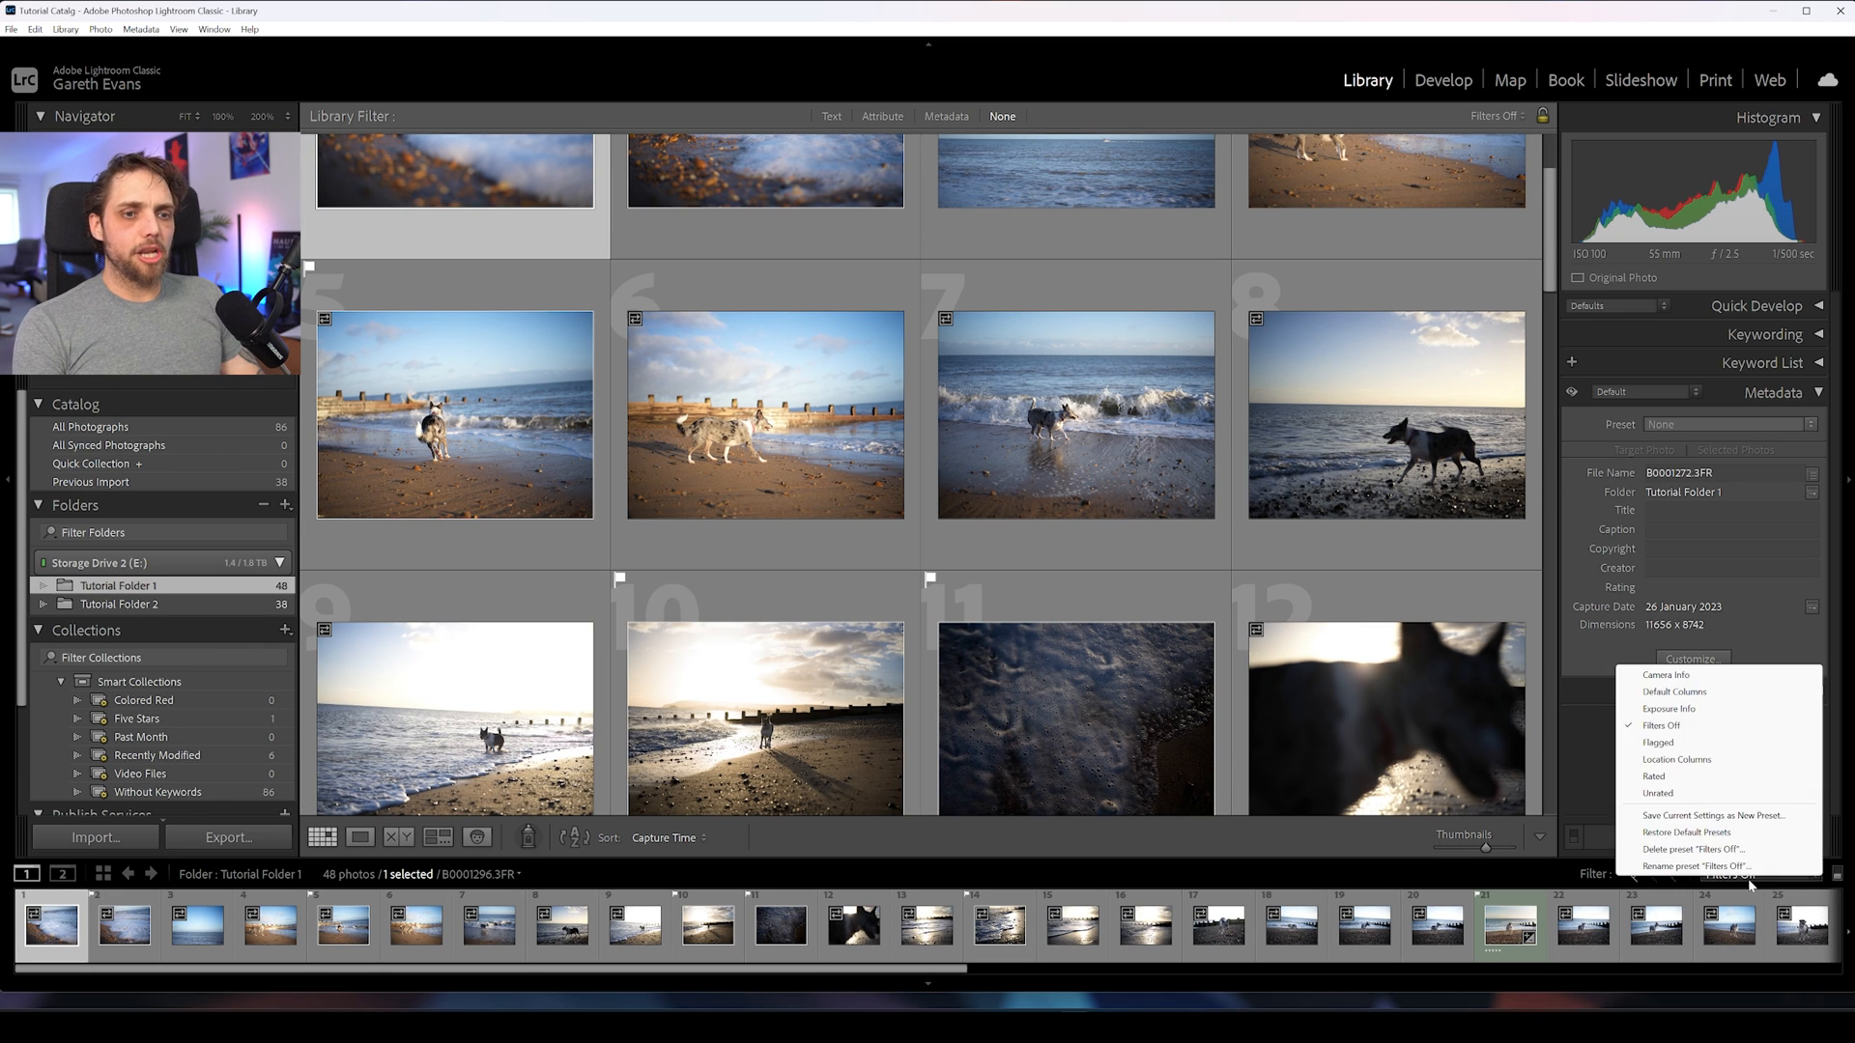
Step: Filter to flagged photos, label the sunlit beach photo red, and view the Colored Red smart collection
left_click(1658, 742)
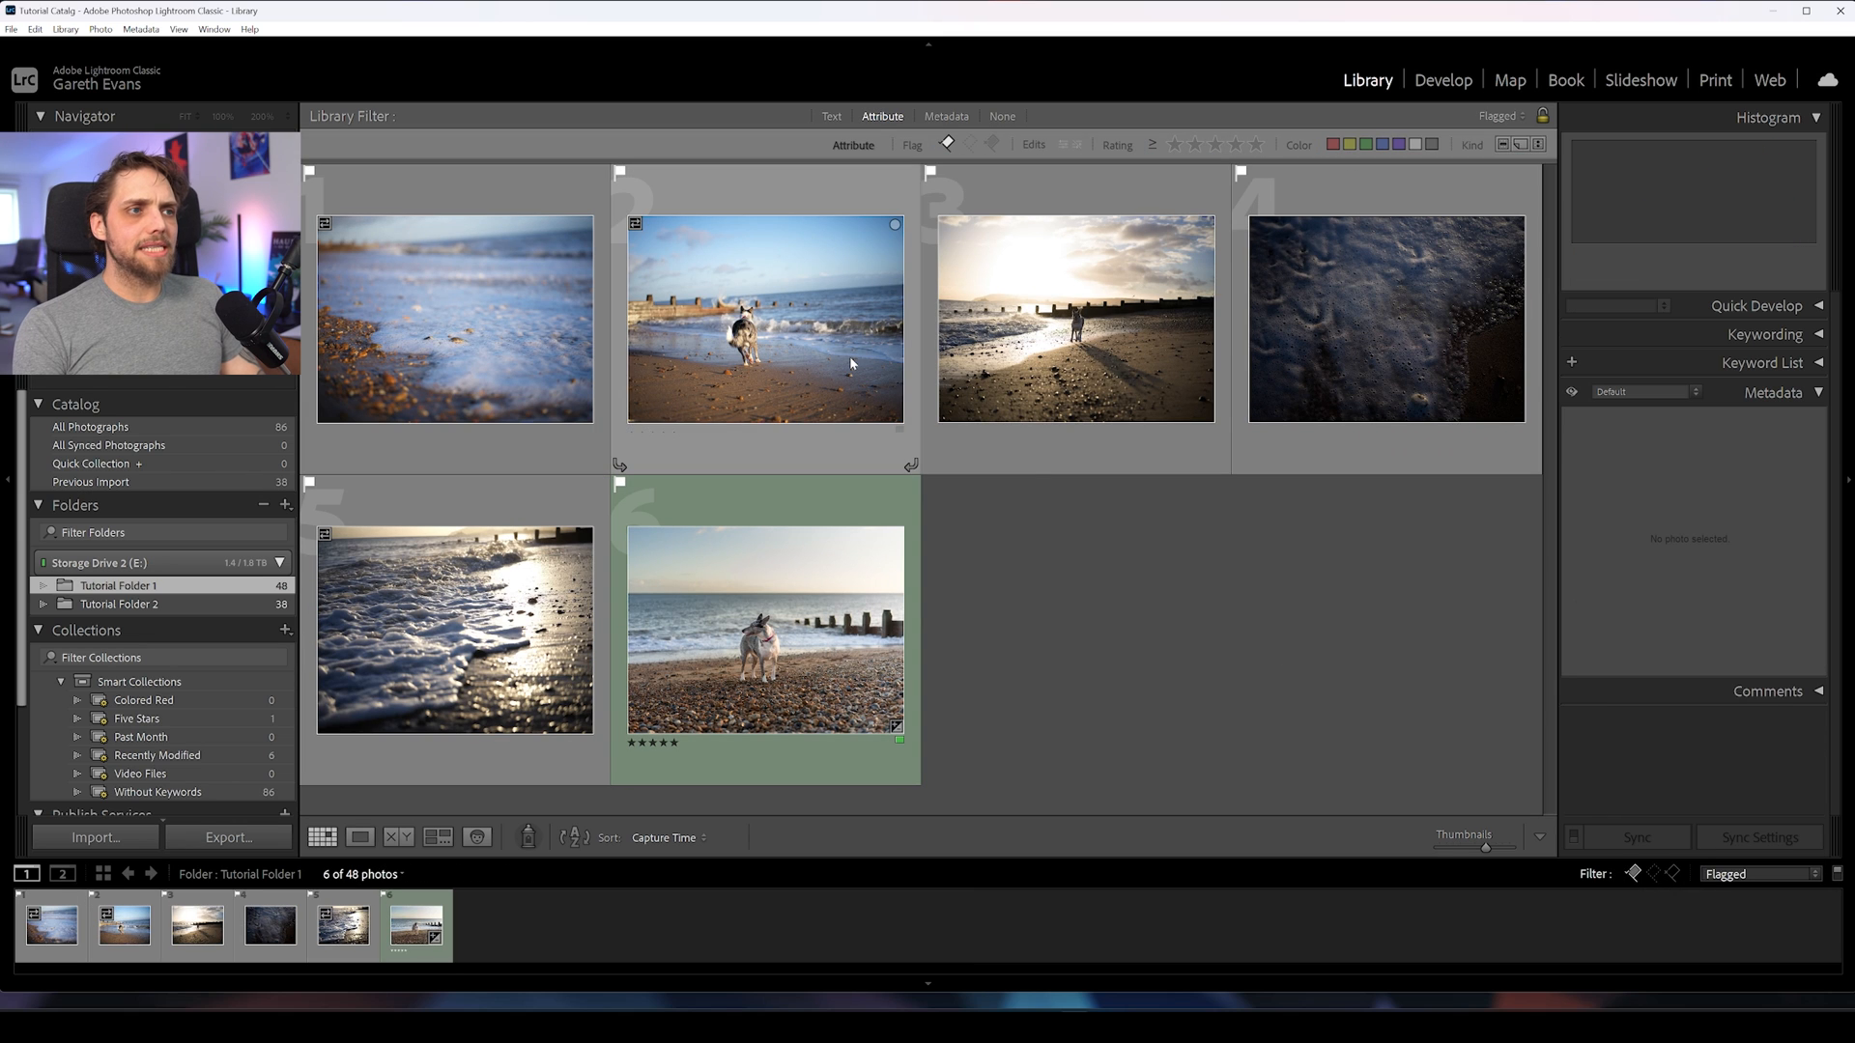
right_click(1075, 319)
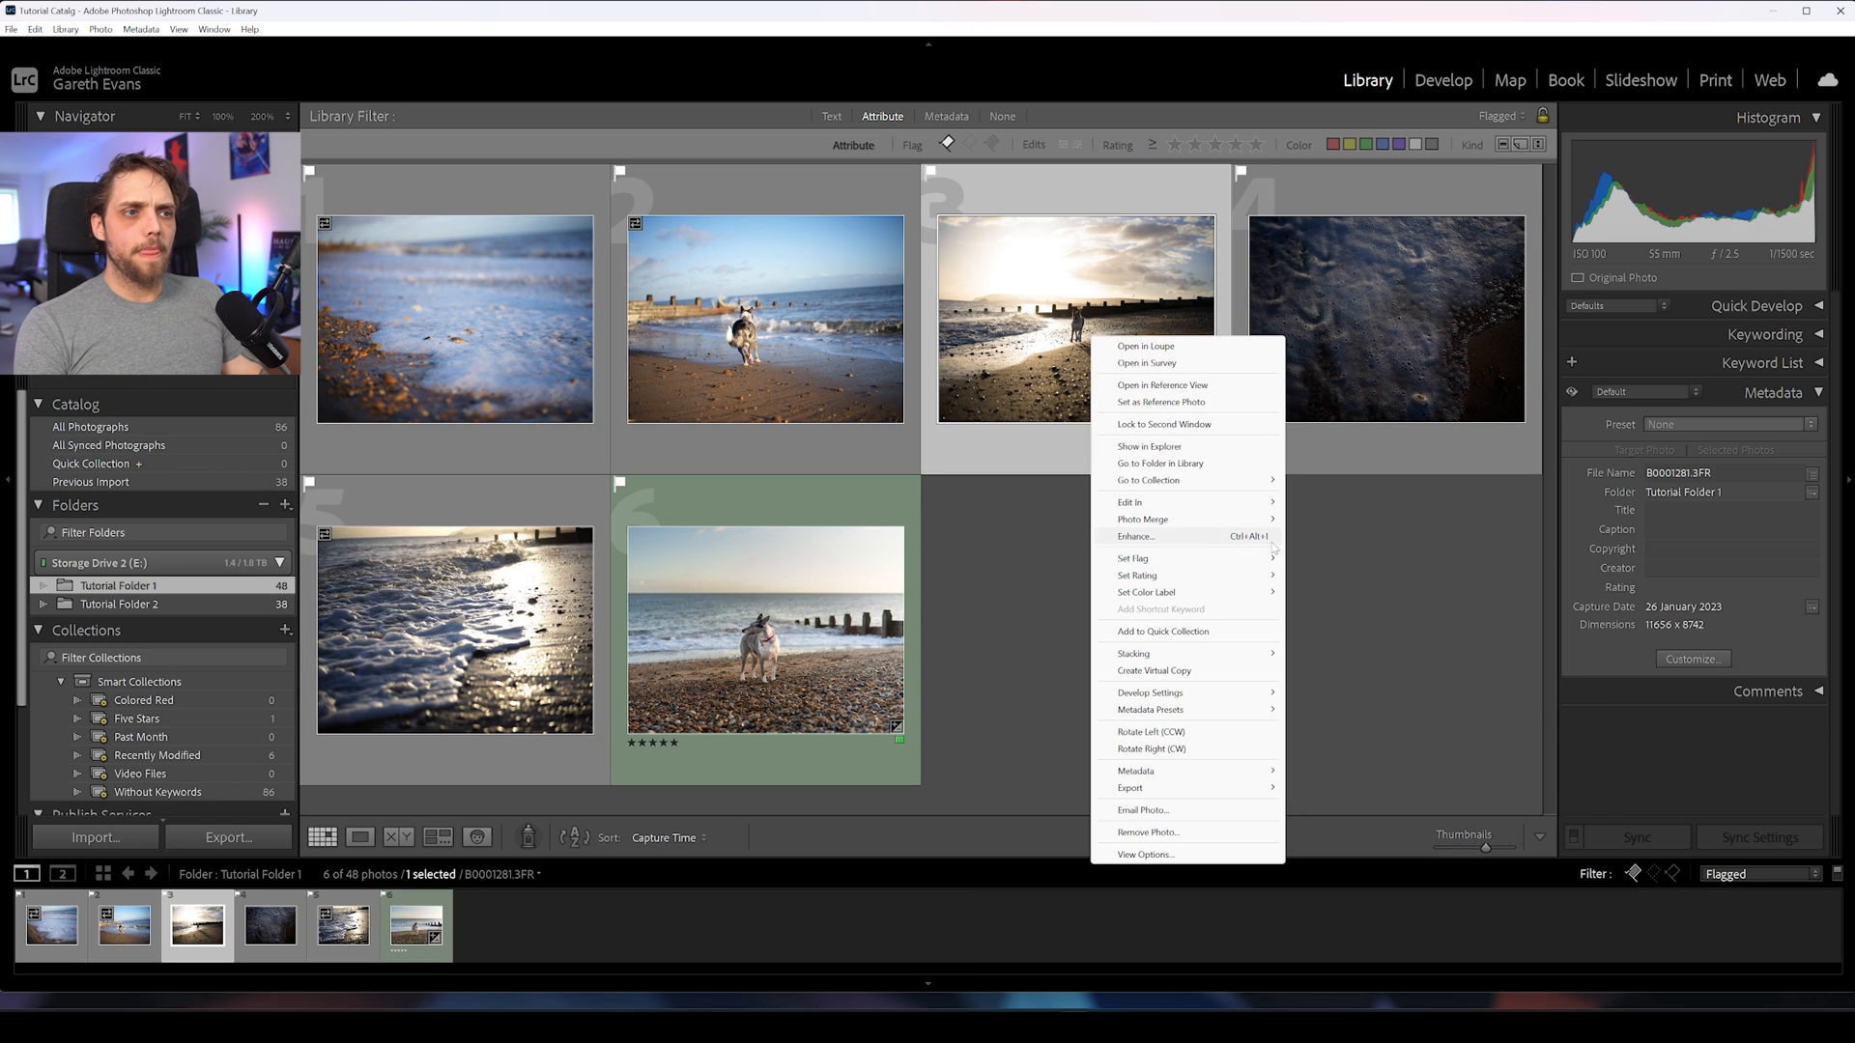
left_click(1055, 319)
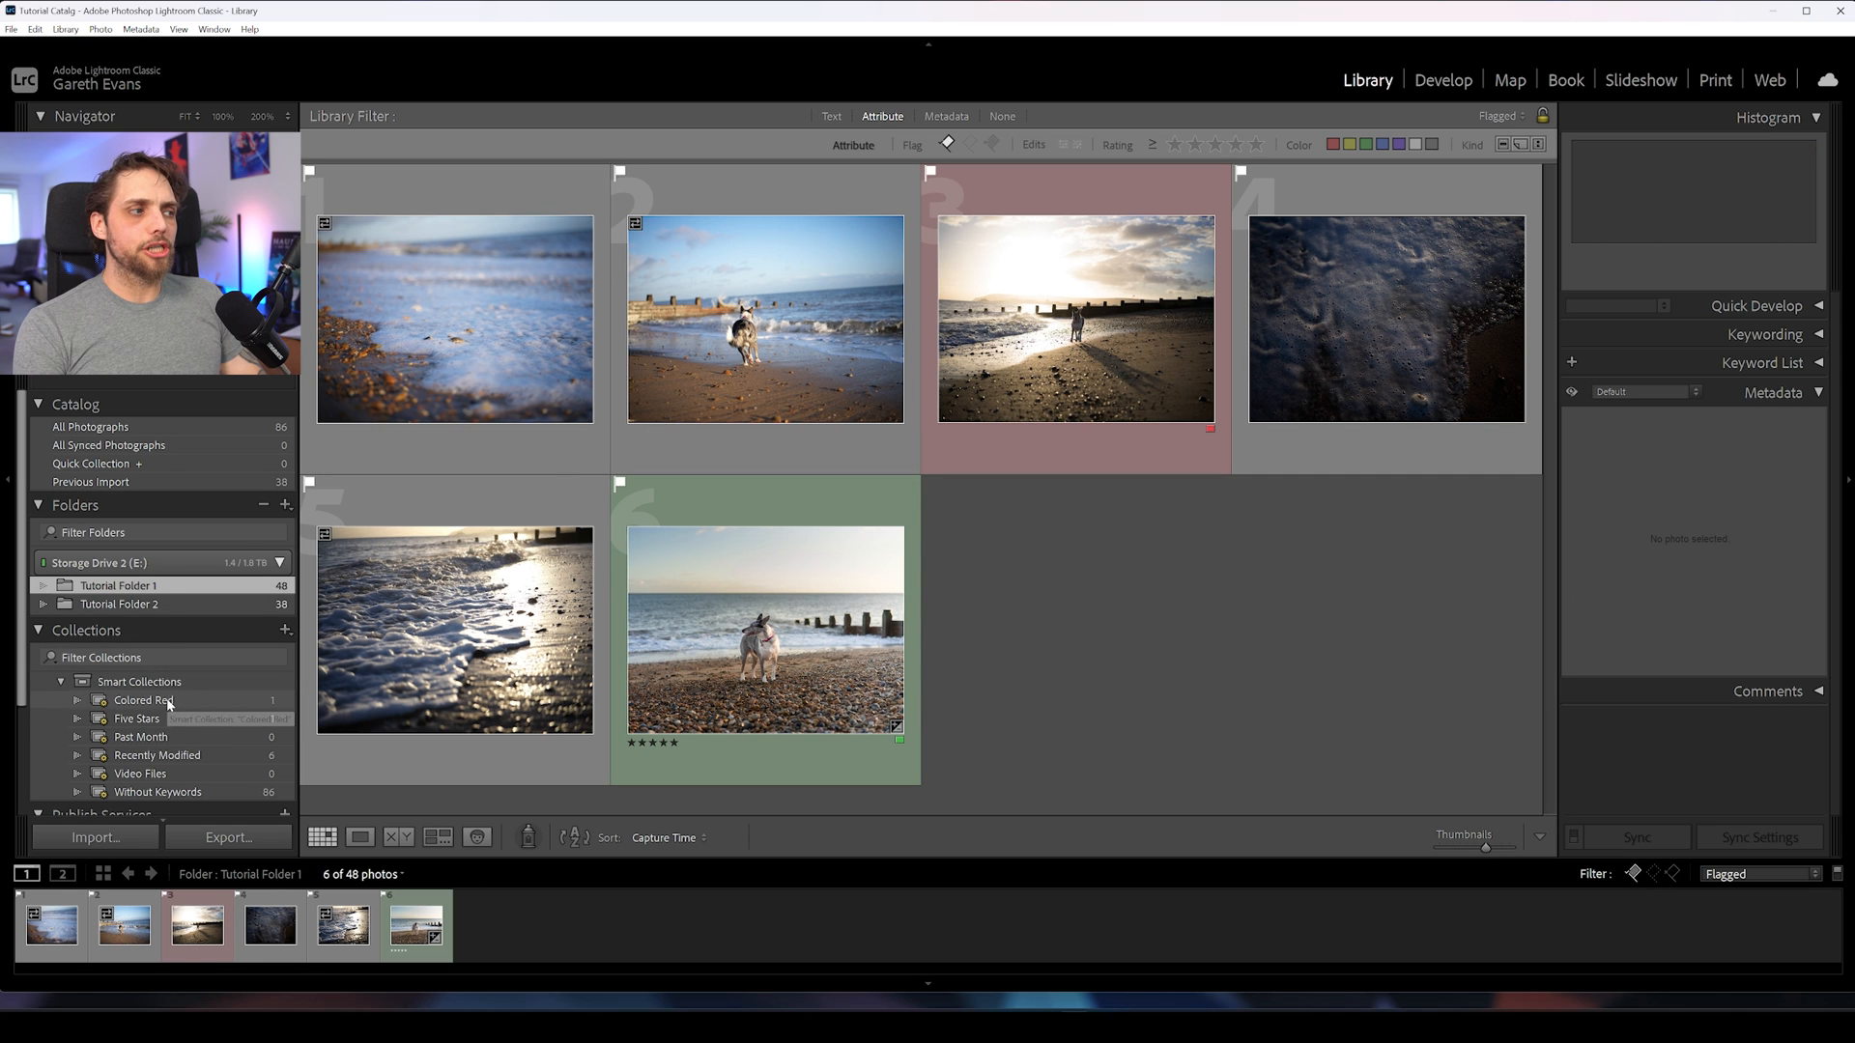
left_click(143, 702)
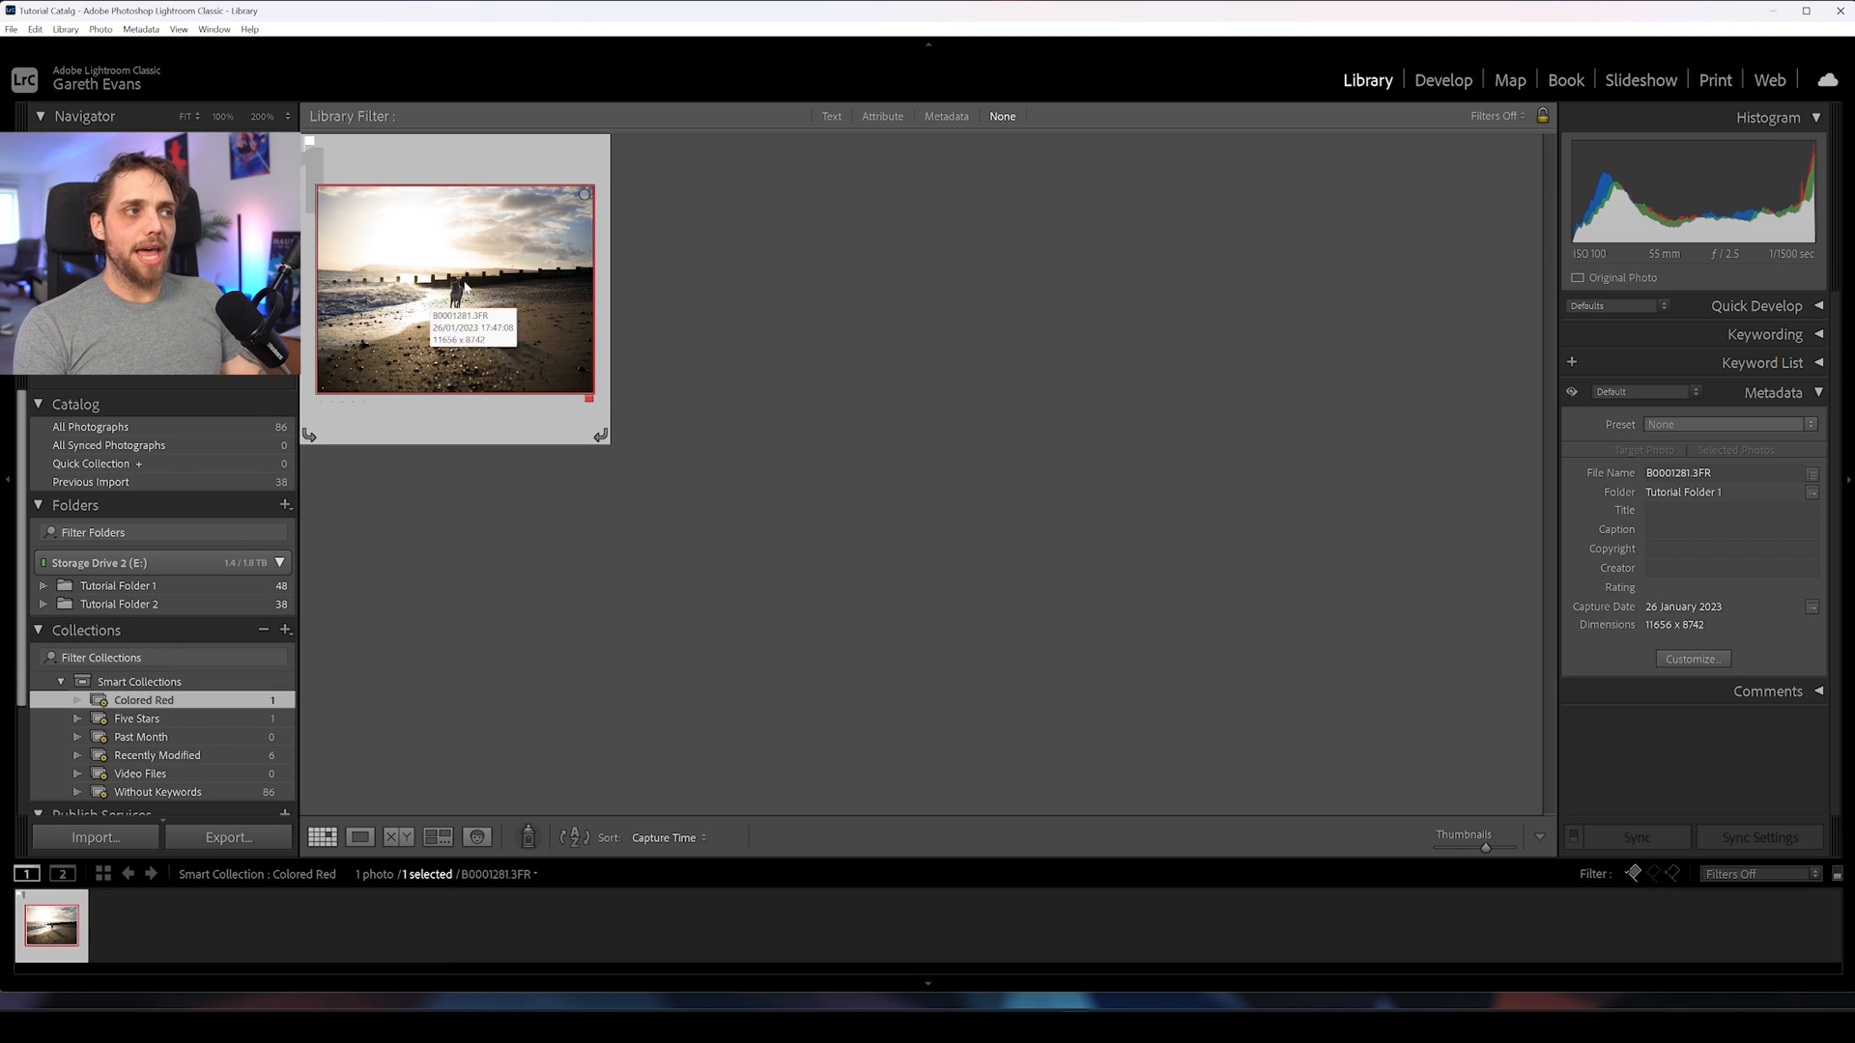
mouse_move(418, 725)
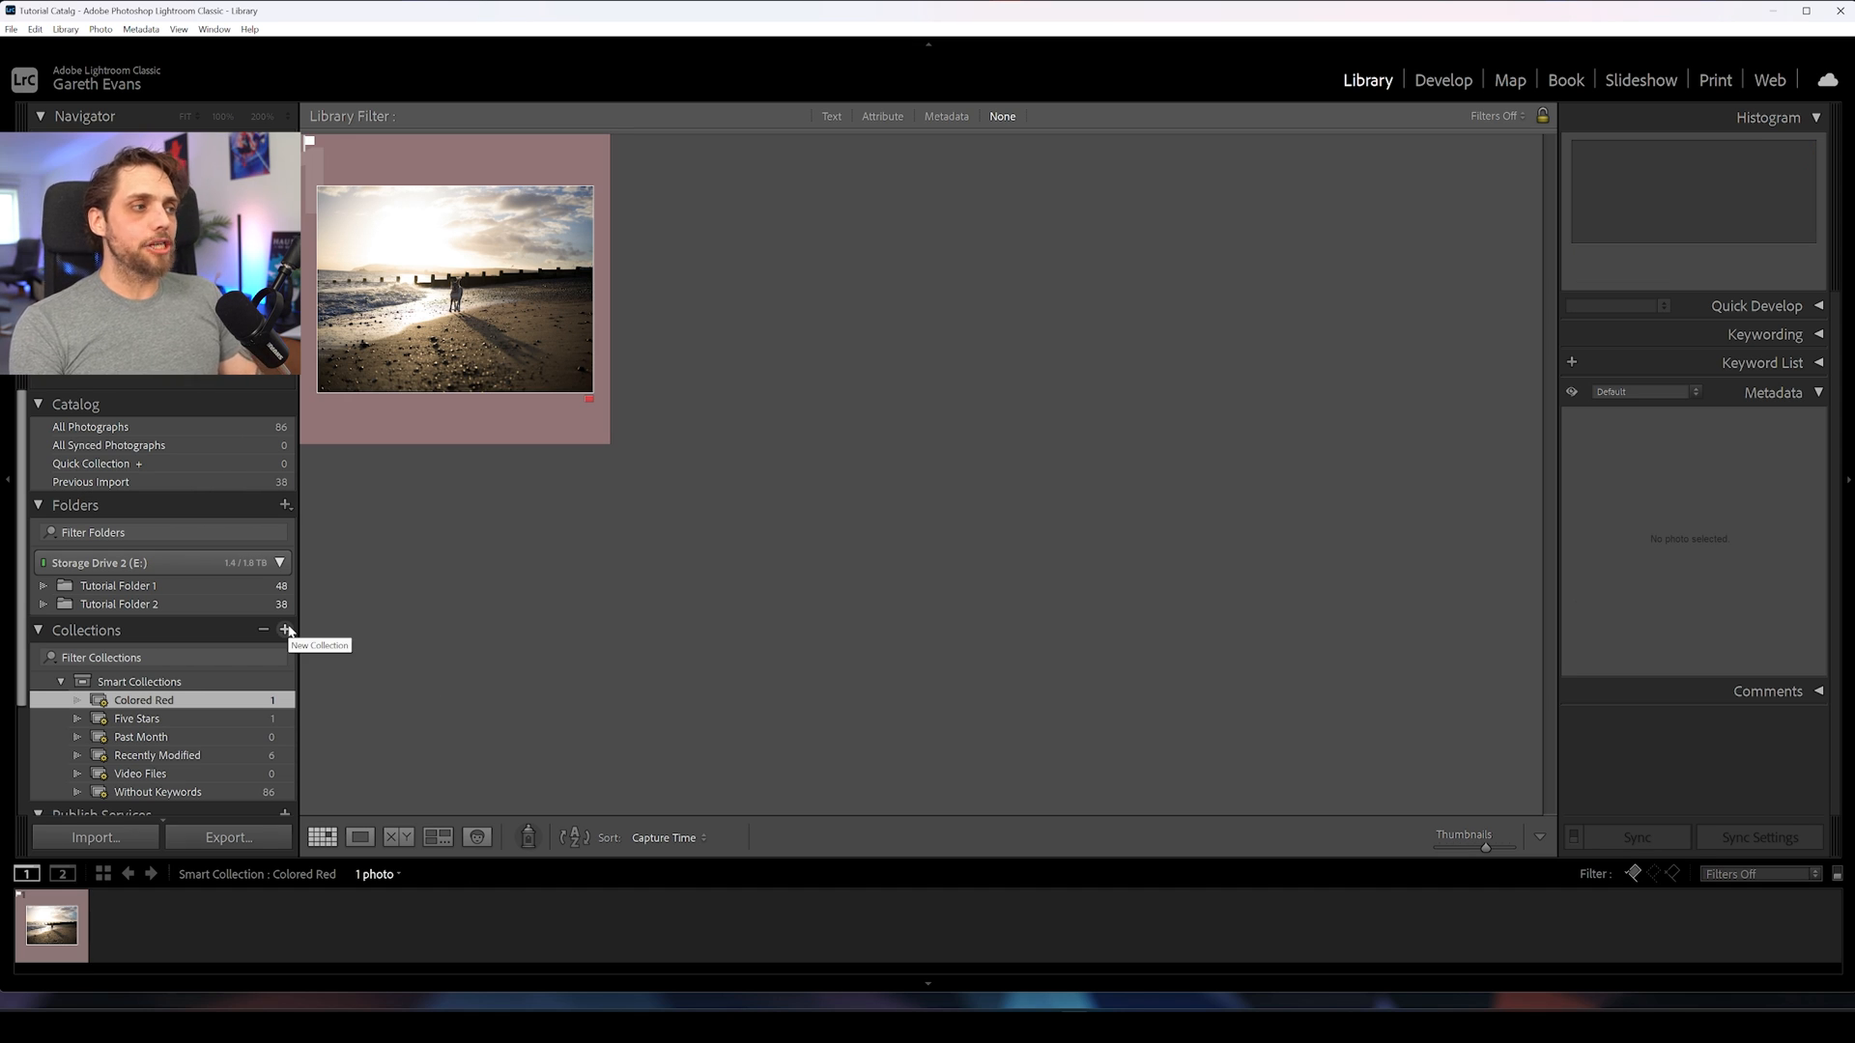
Step: Start a new smart collection with a rule that matches photos by Label Color
left_click(284, 630)
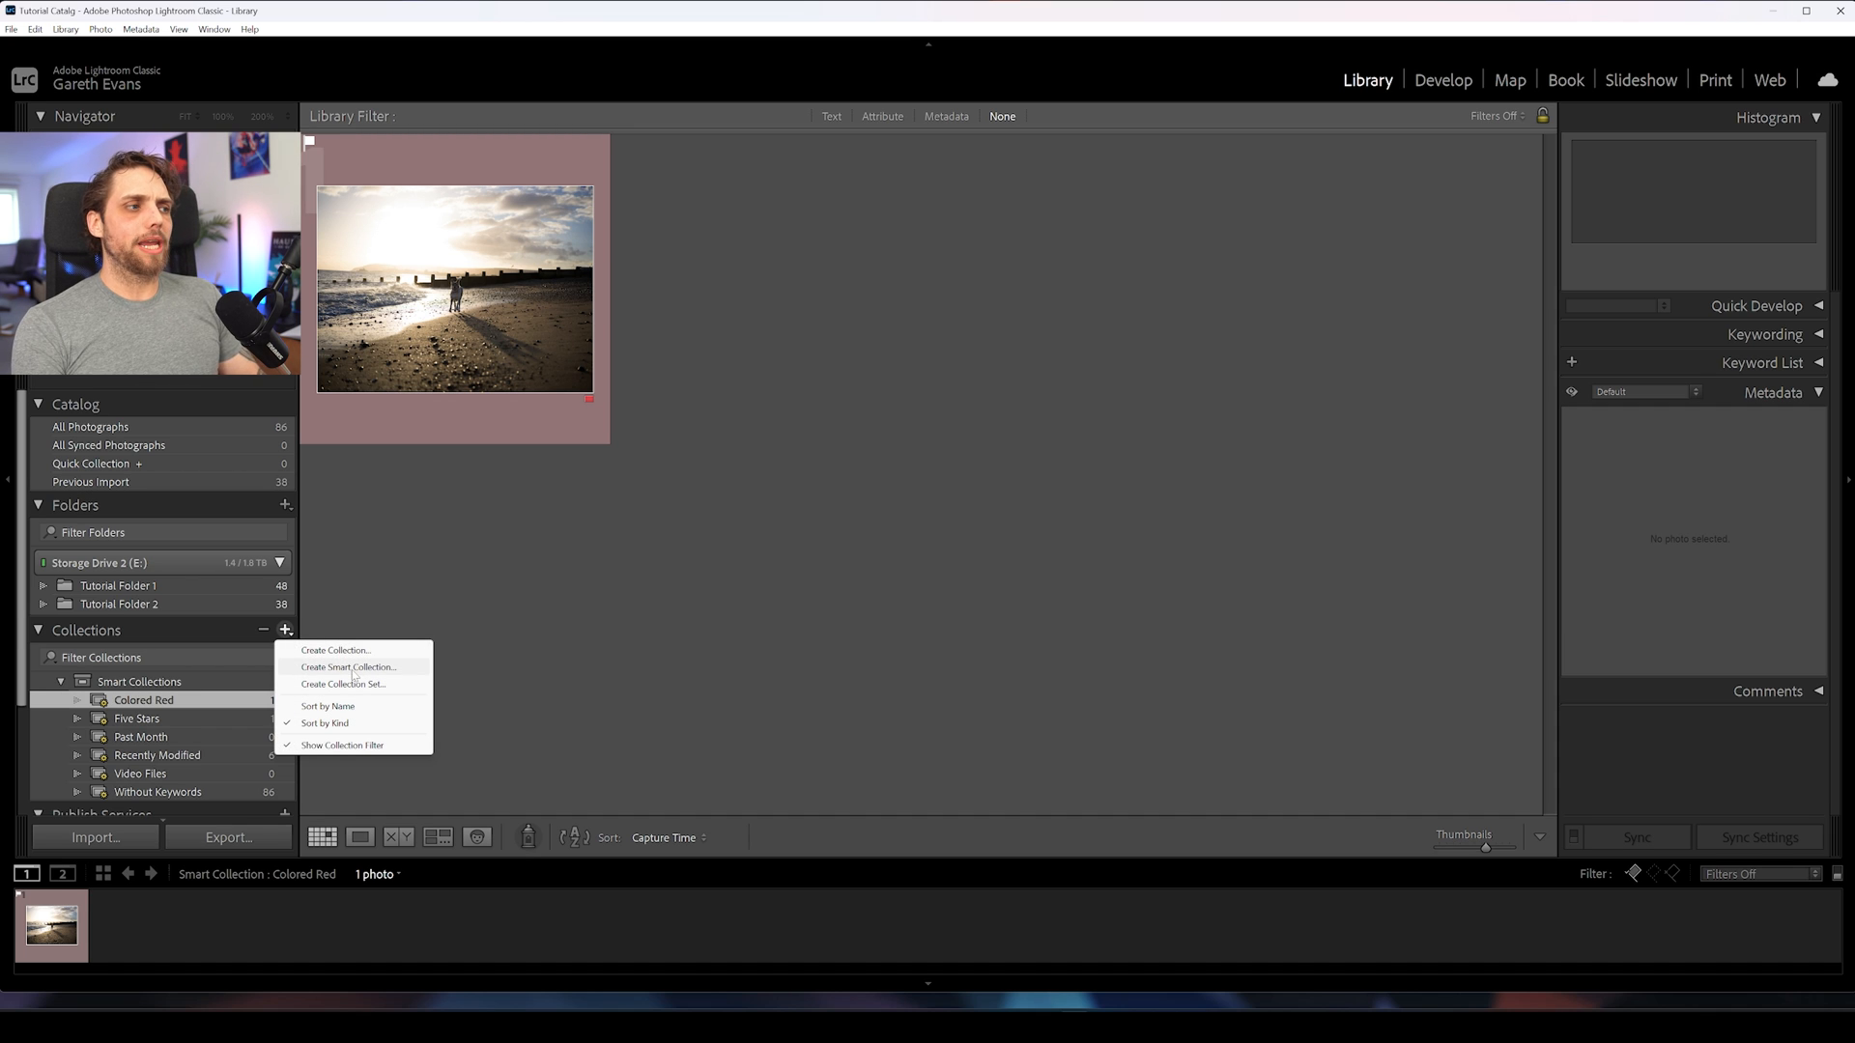
left_click(348, 667)
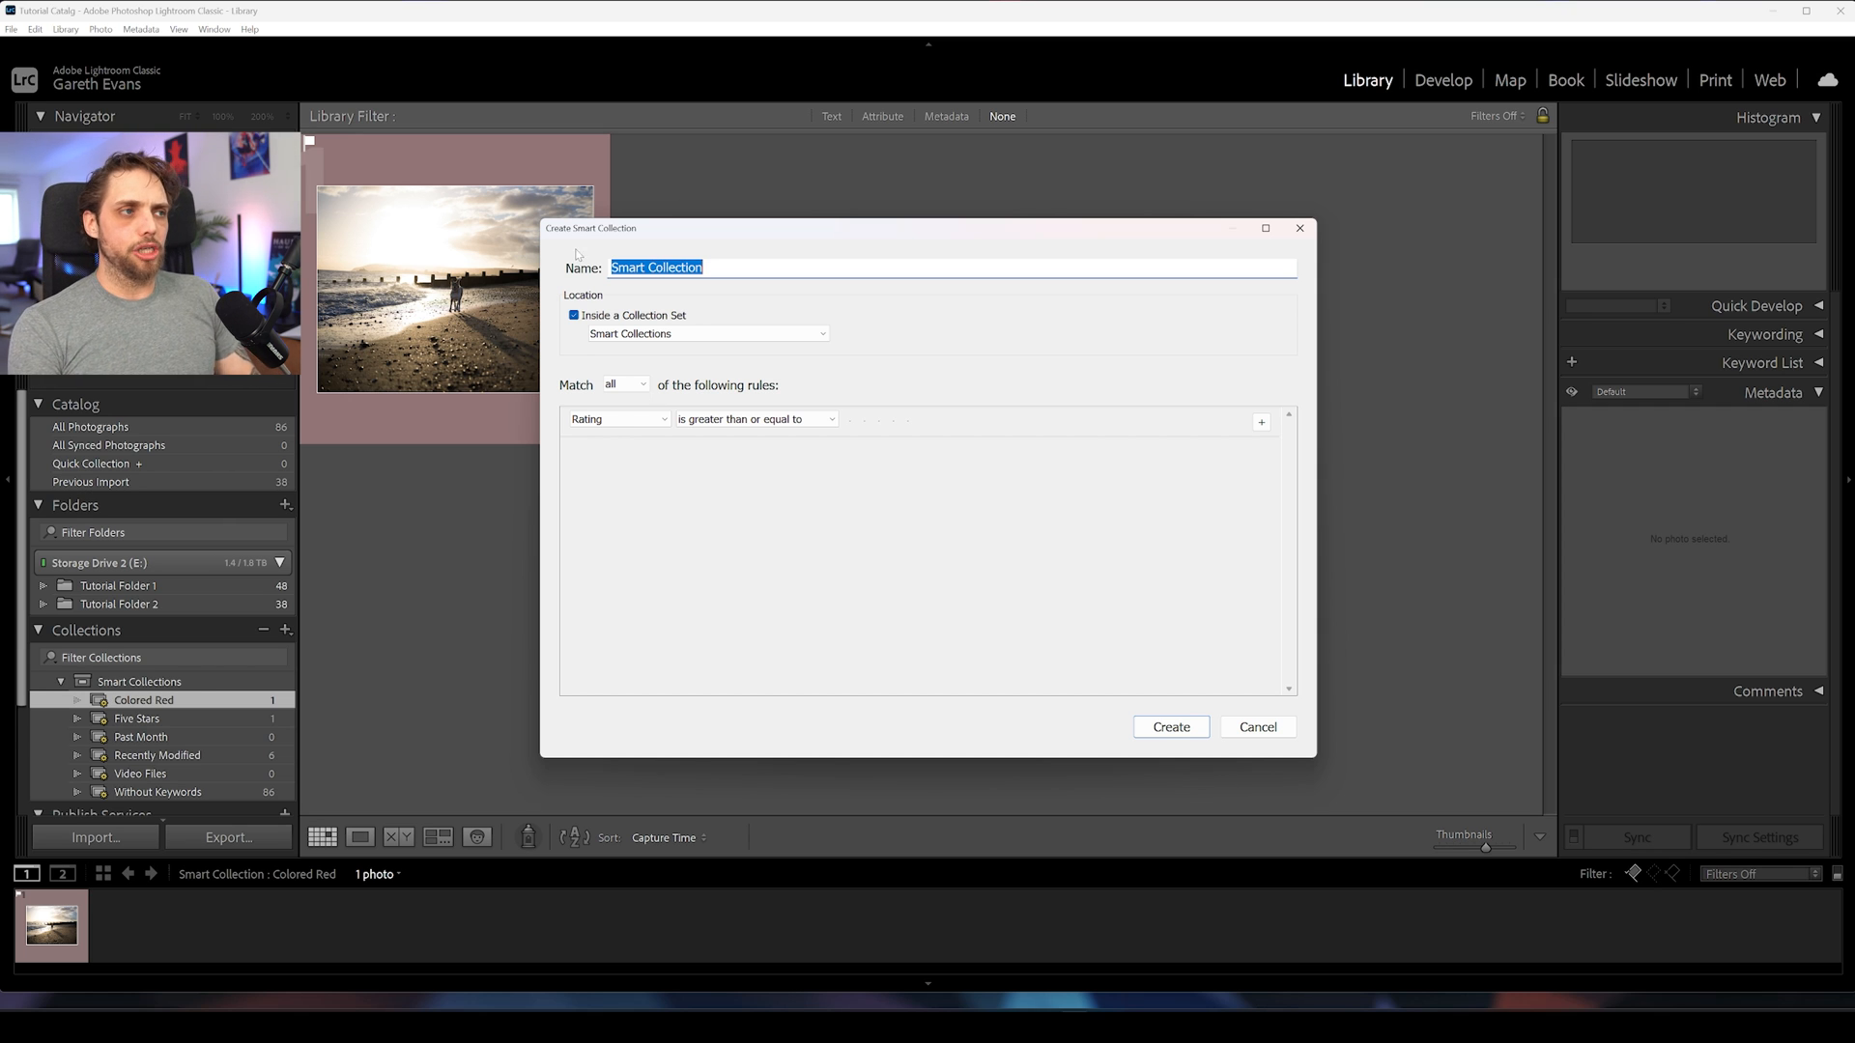
left_click(618, 420)
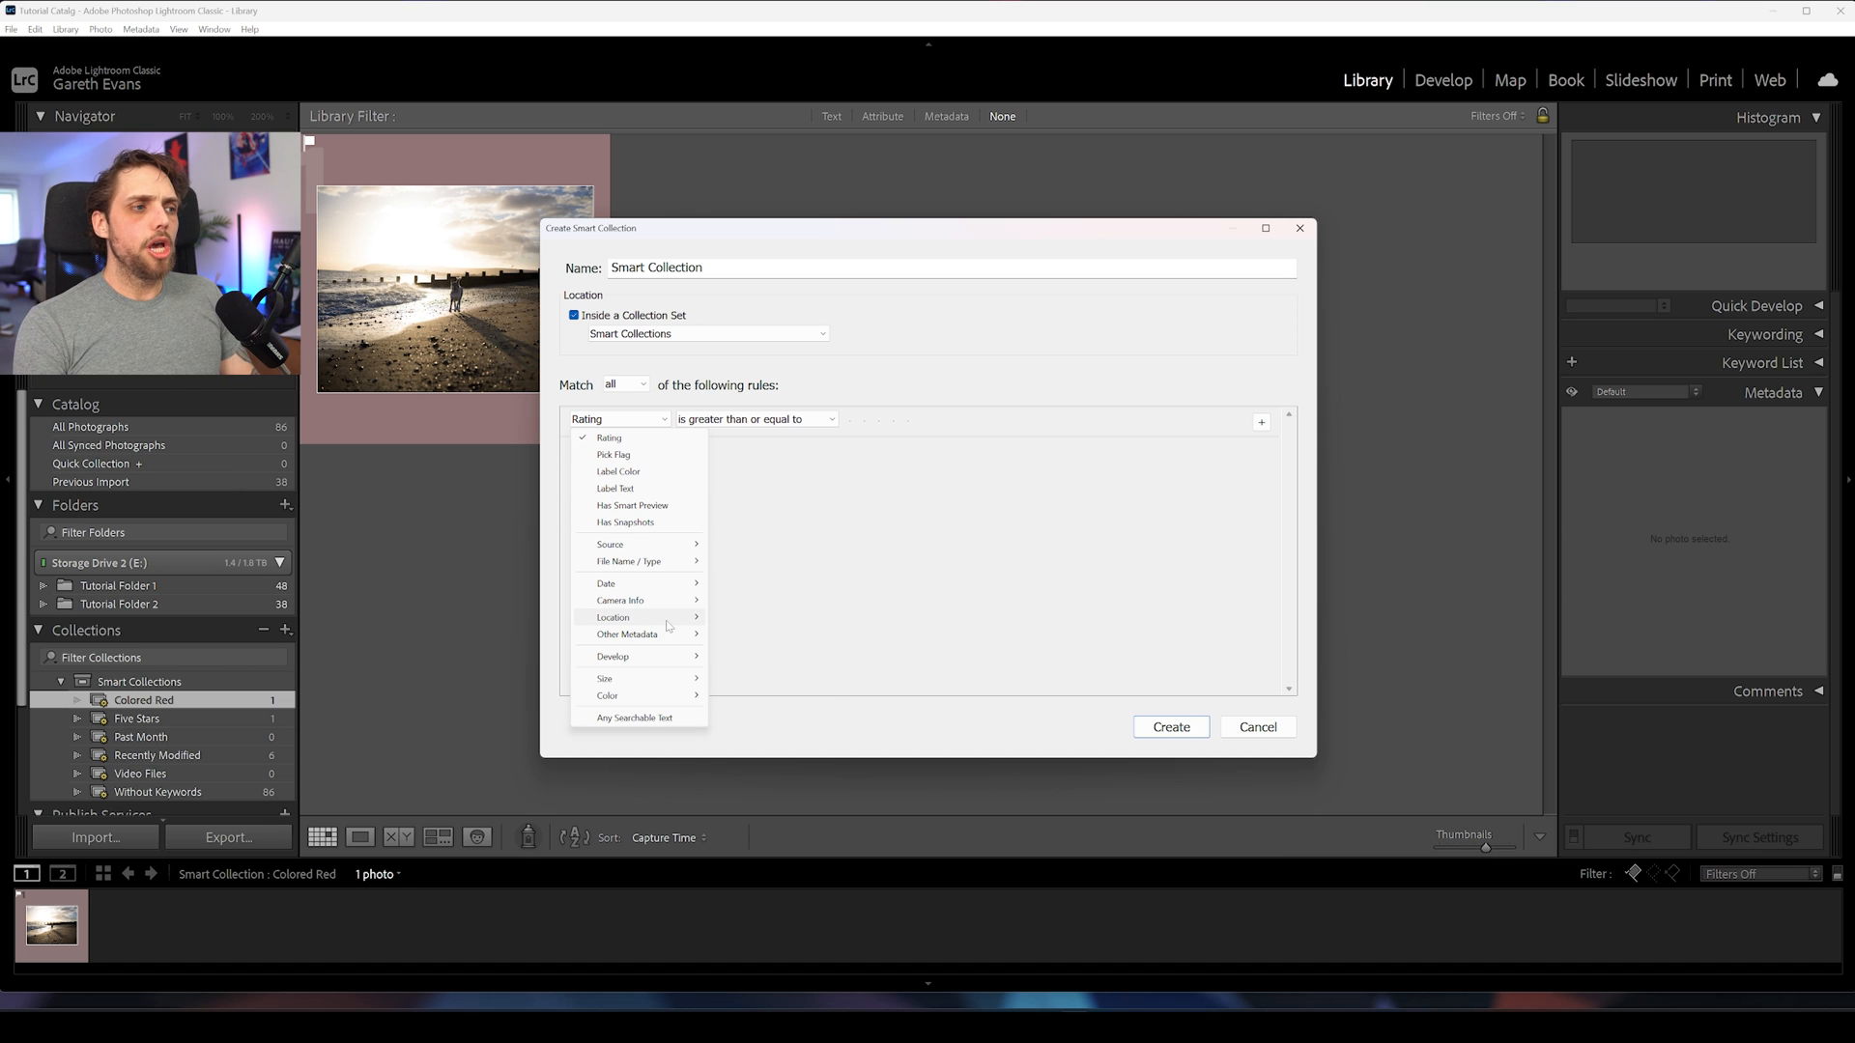
mouse_move(665, 622)
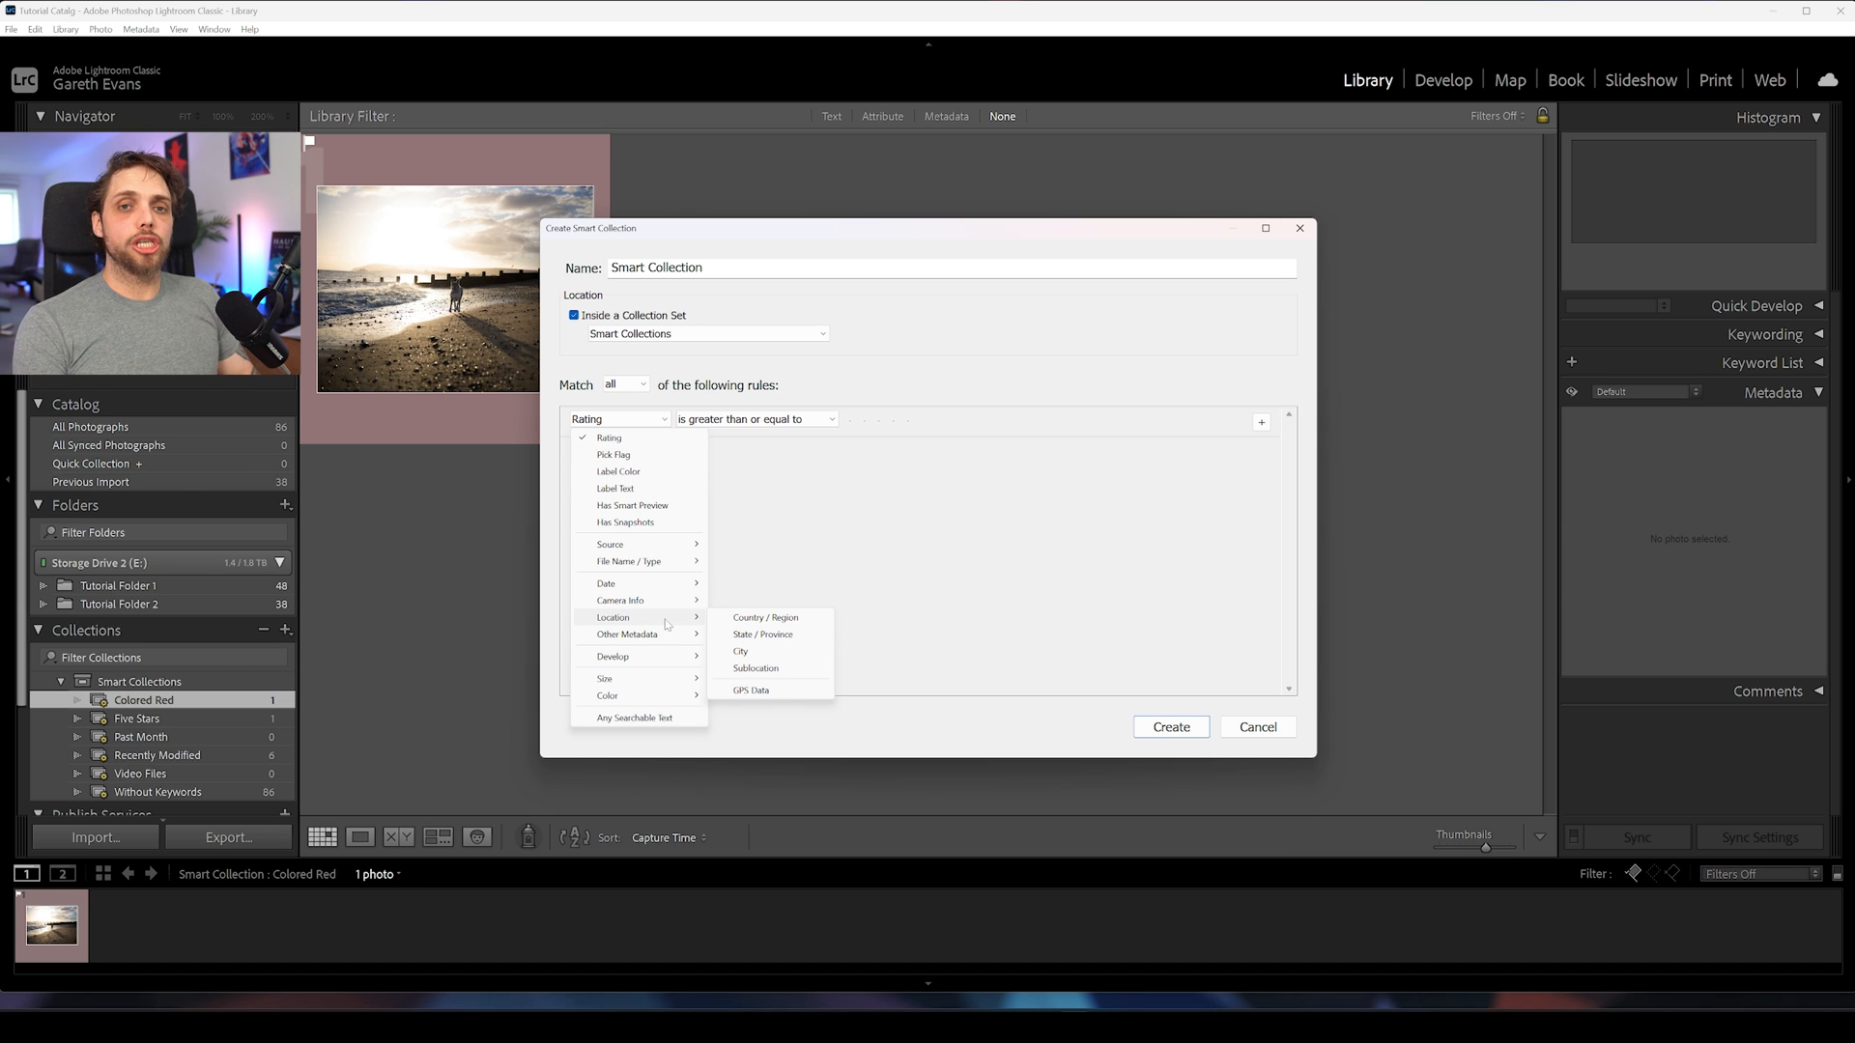
mouse_move(624, 584)
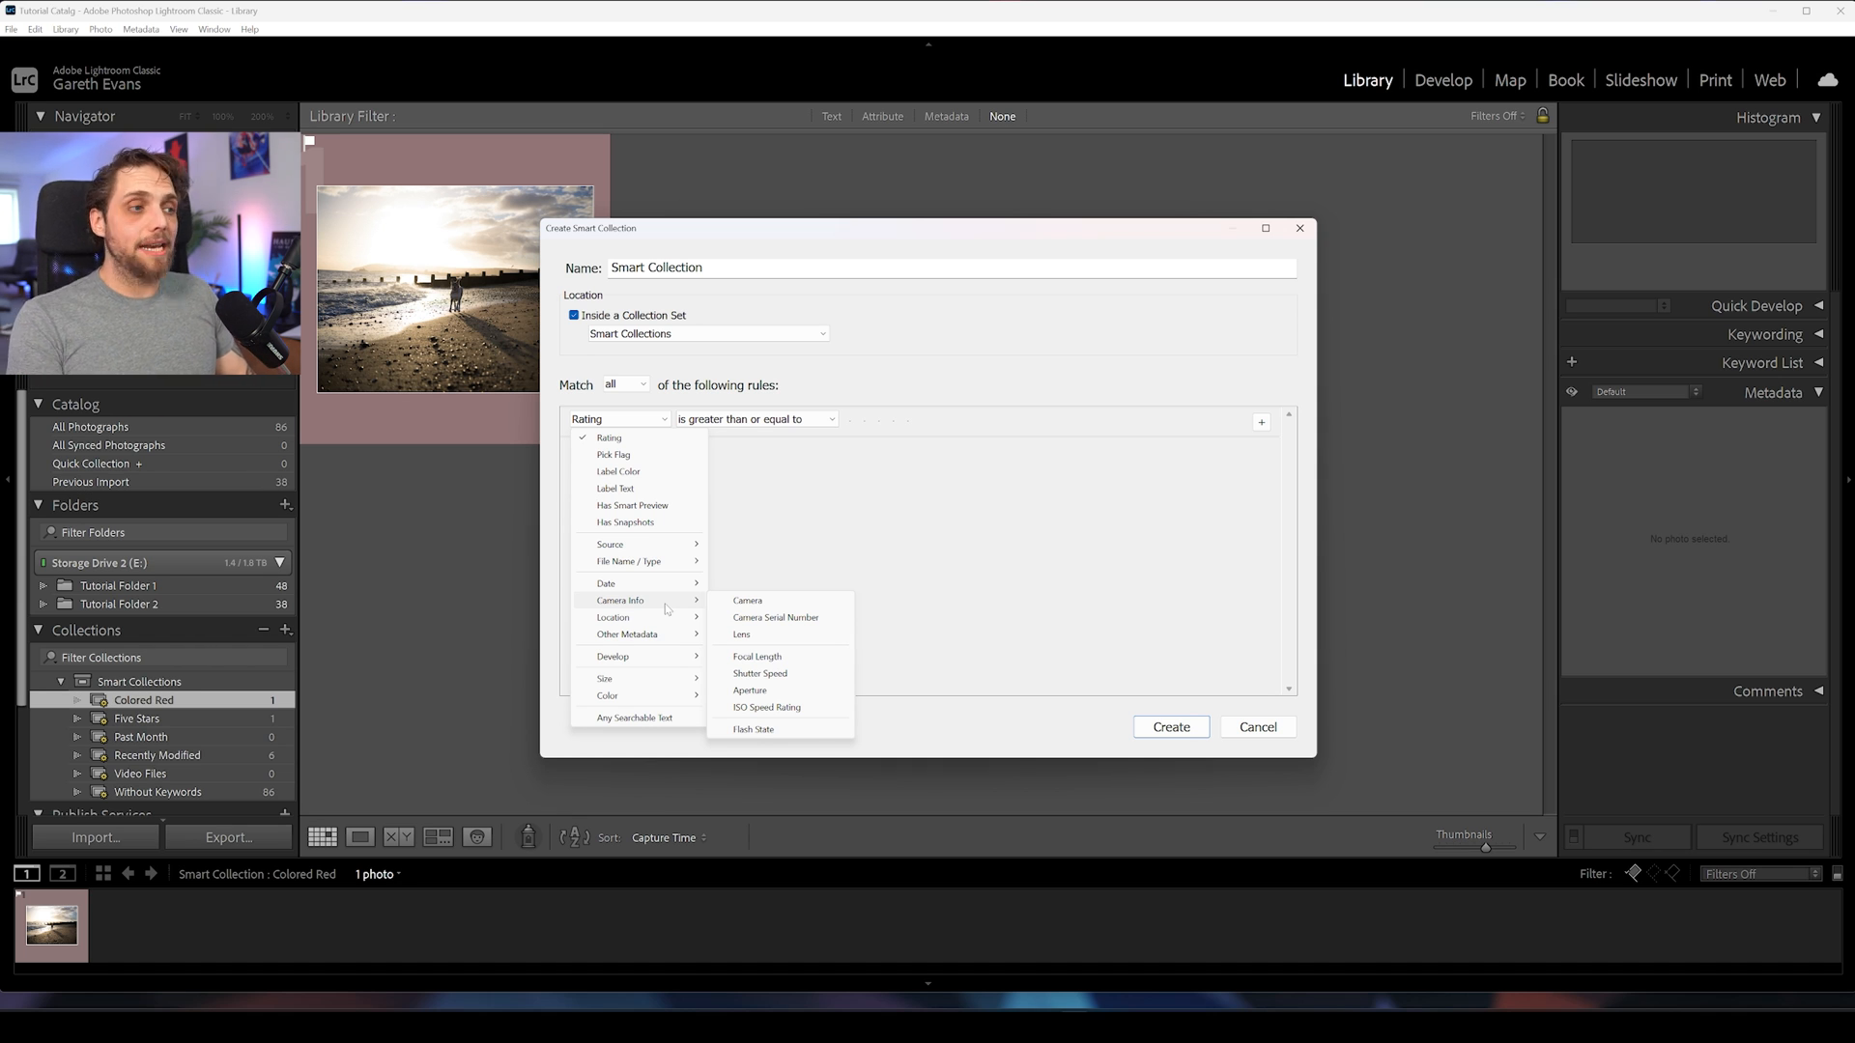
mouse_move(659, 657)
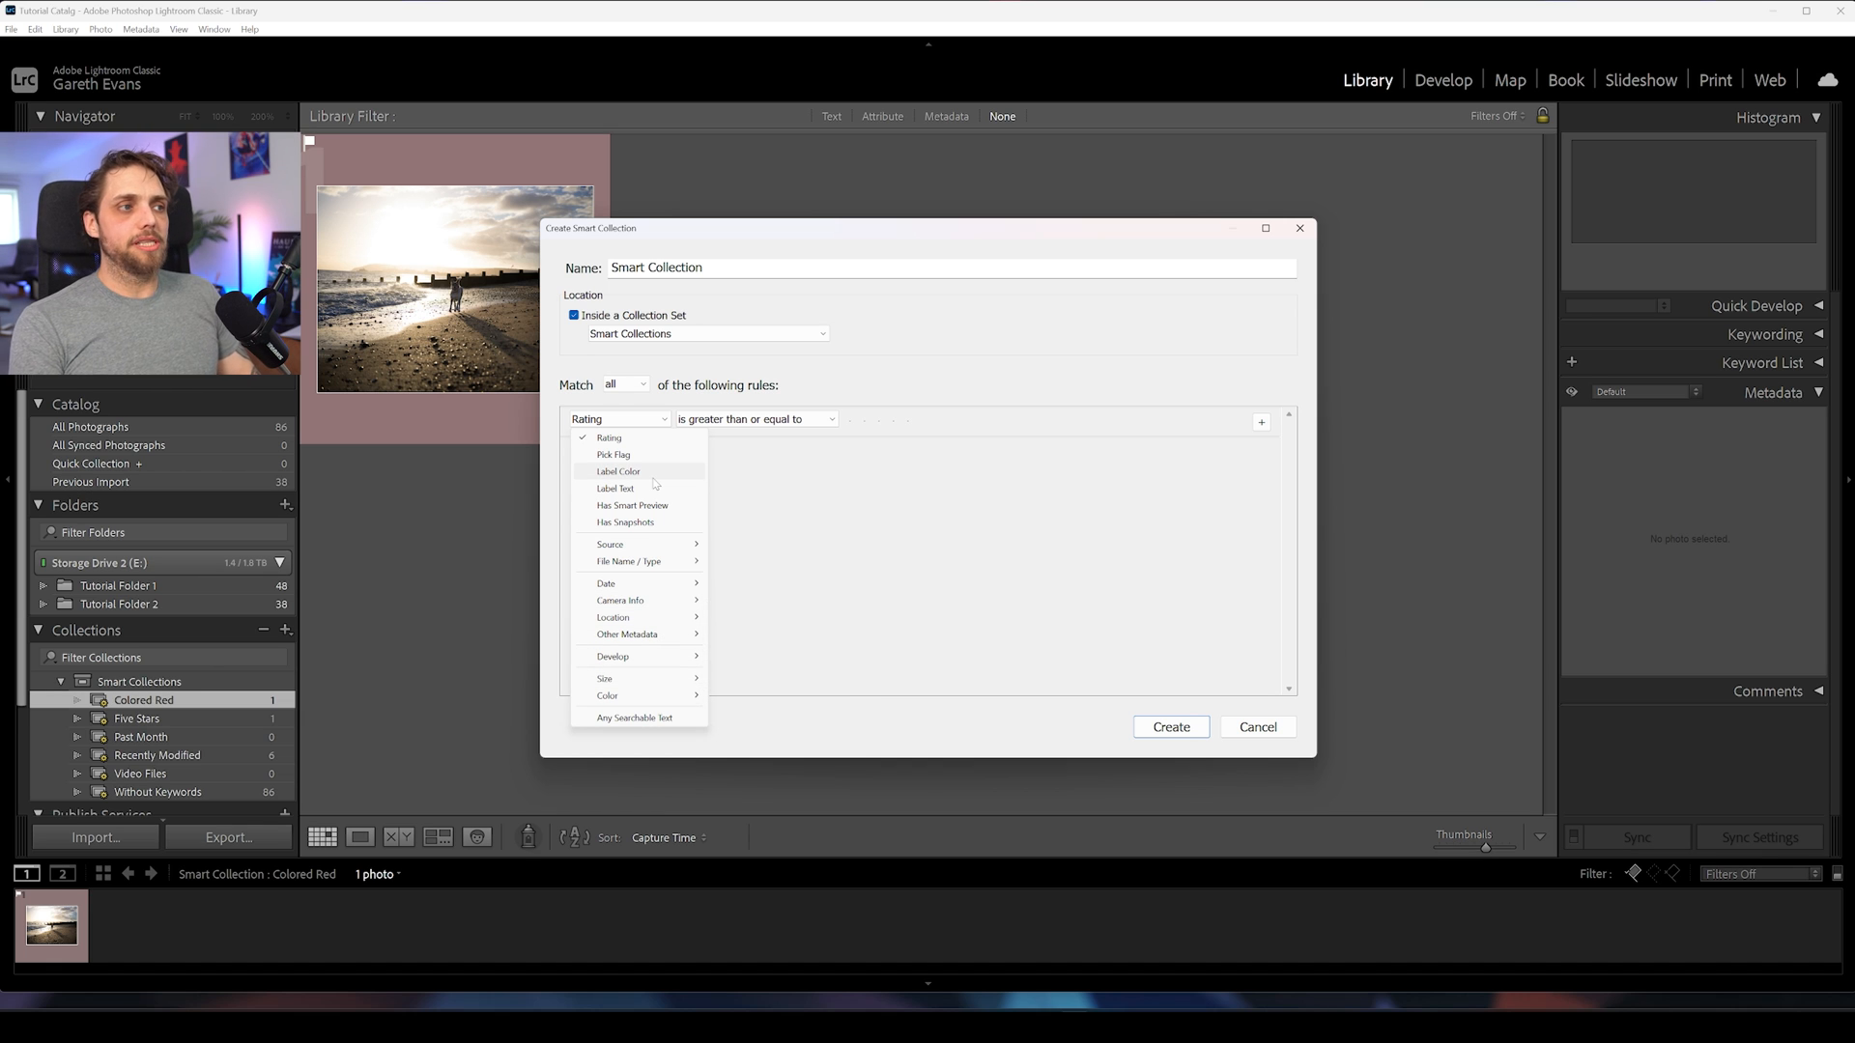
left_click(618, 472)
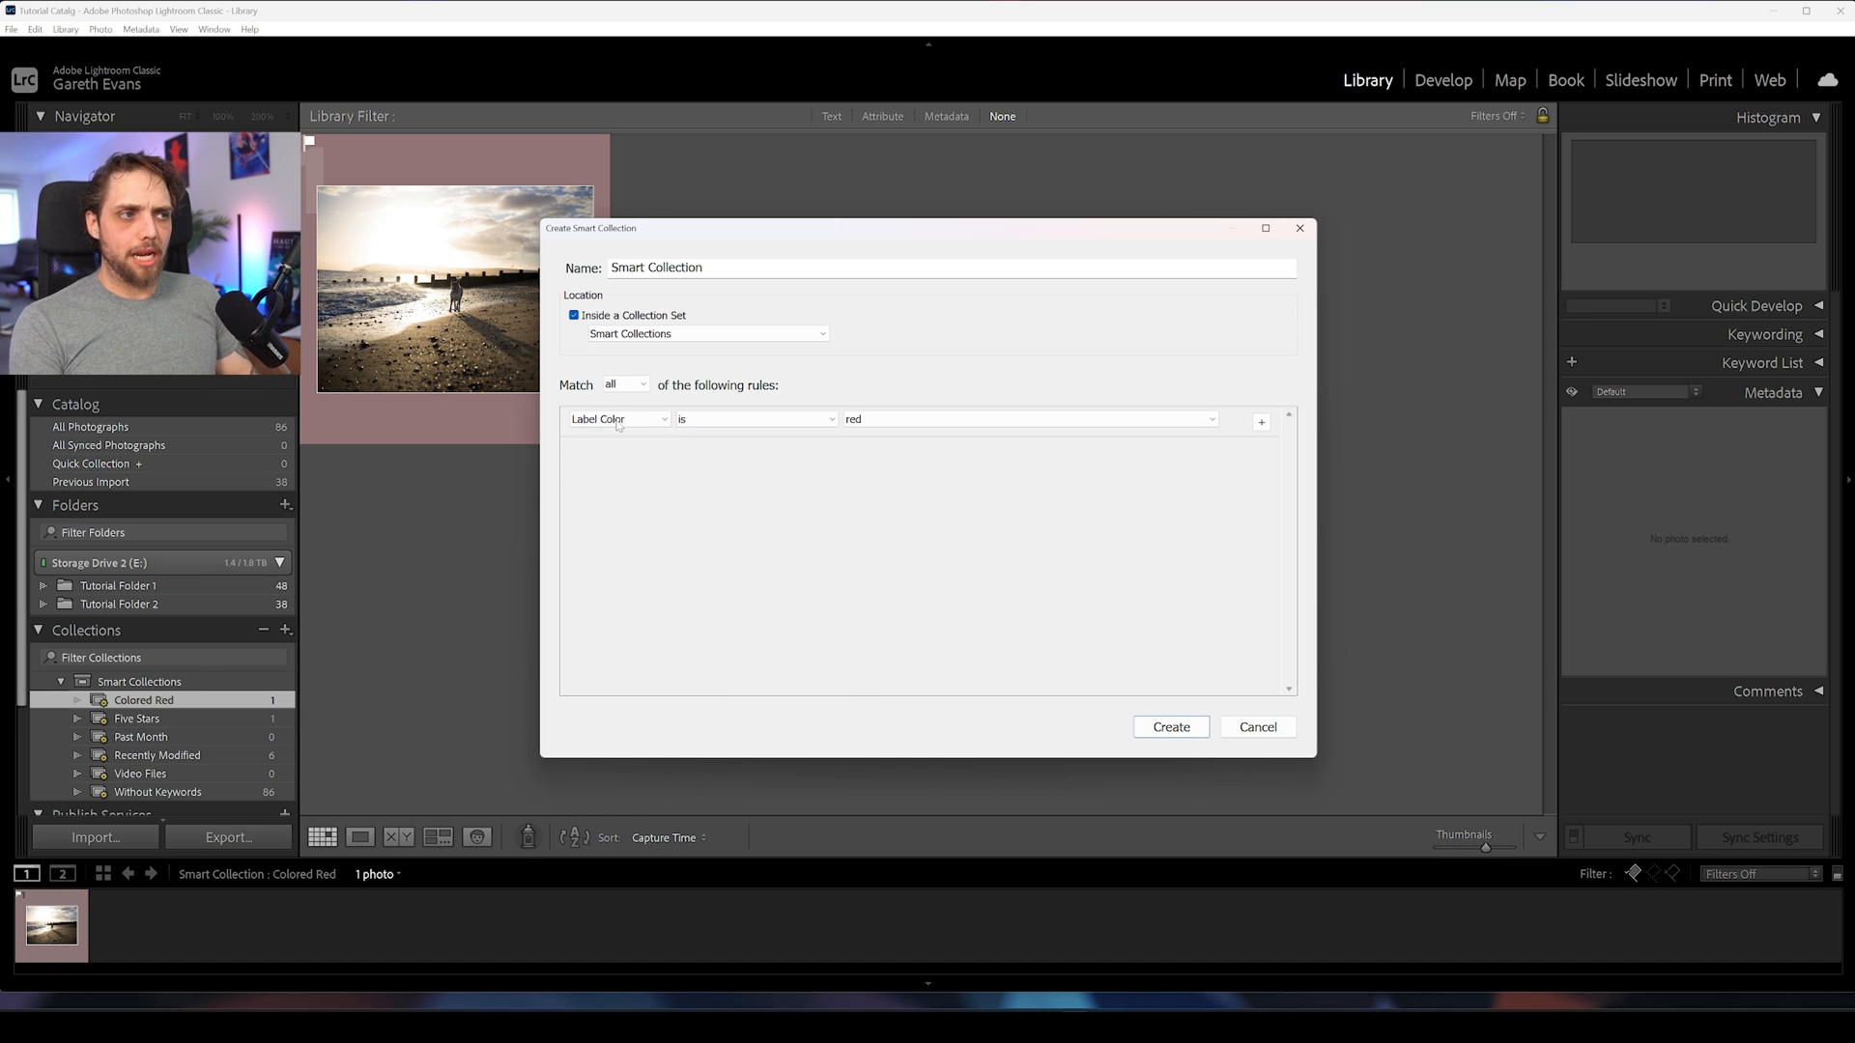
Step: Set the Label Color rule to red and reopen the colour list
left_click(1028, 418)
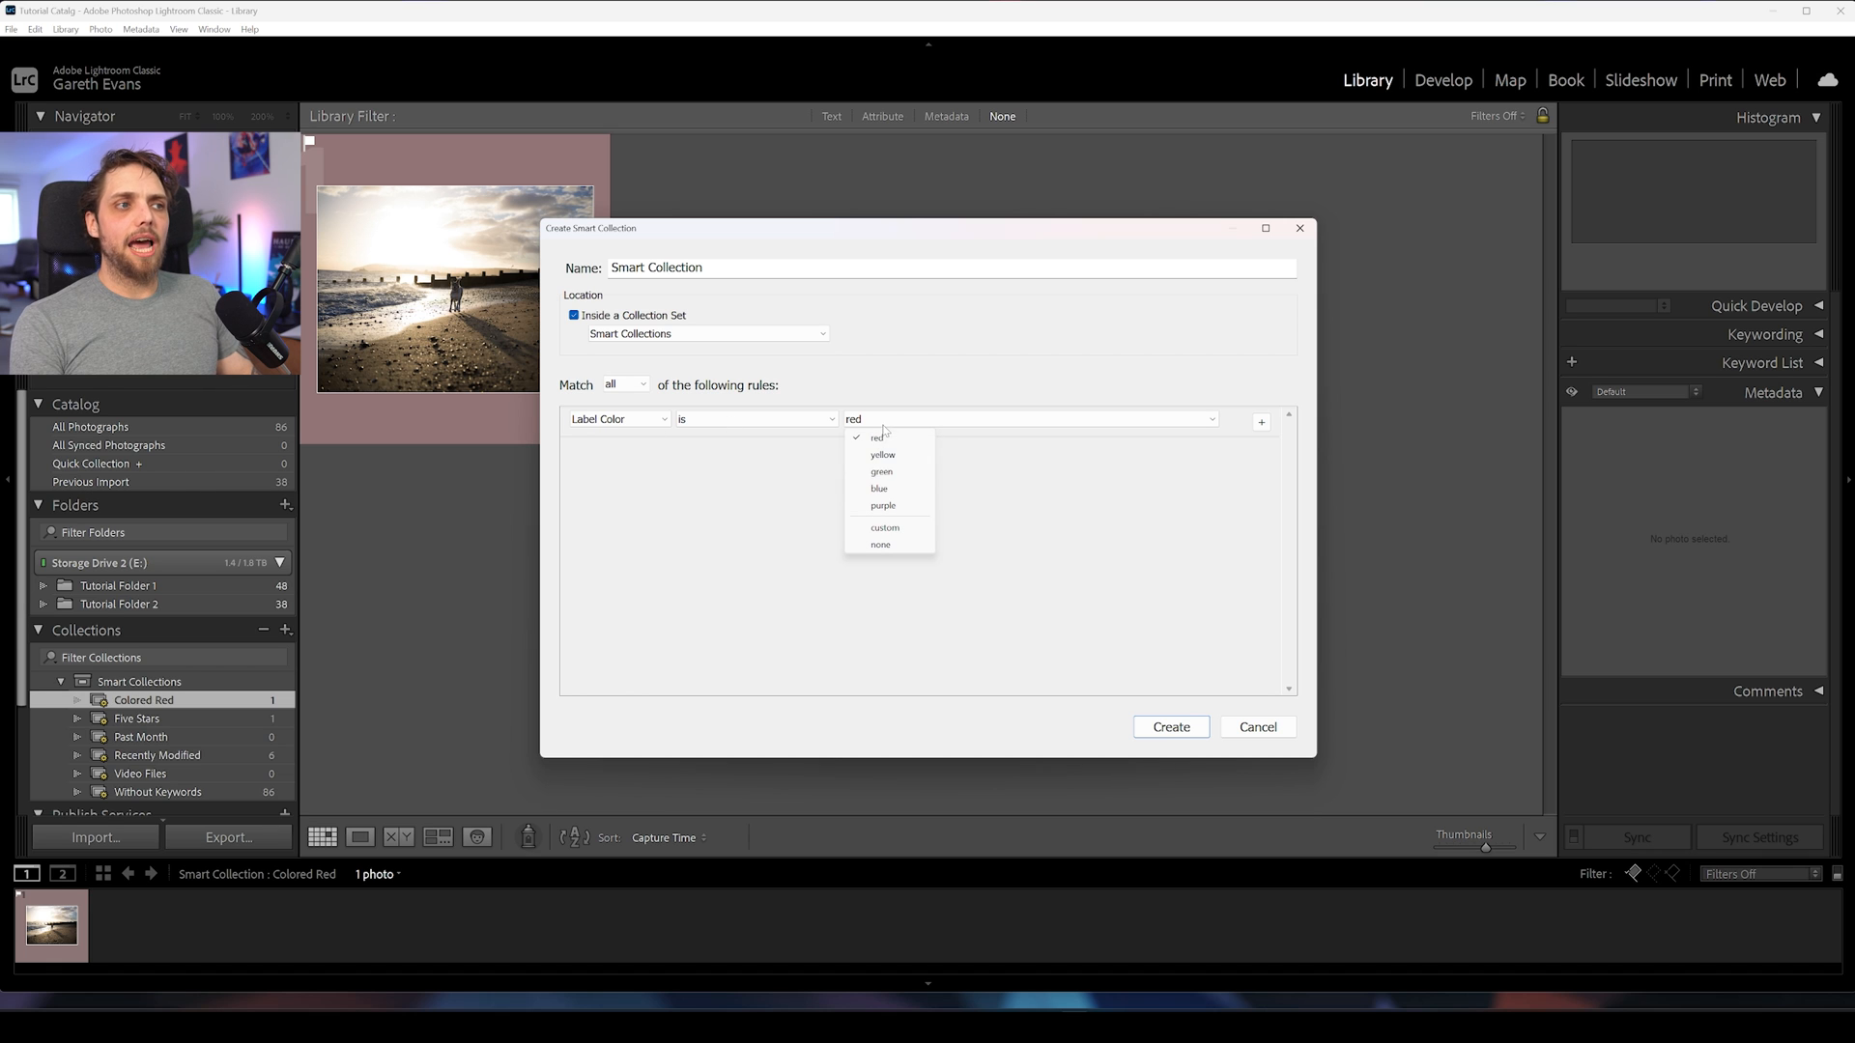
left_click(875, 437)
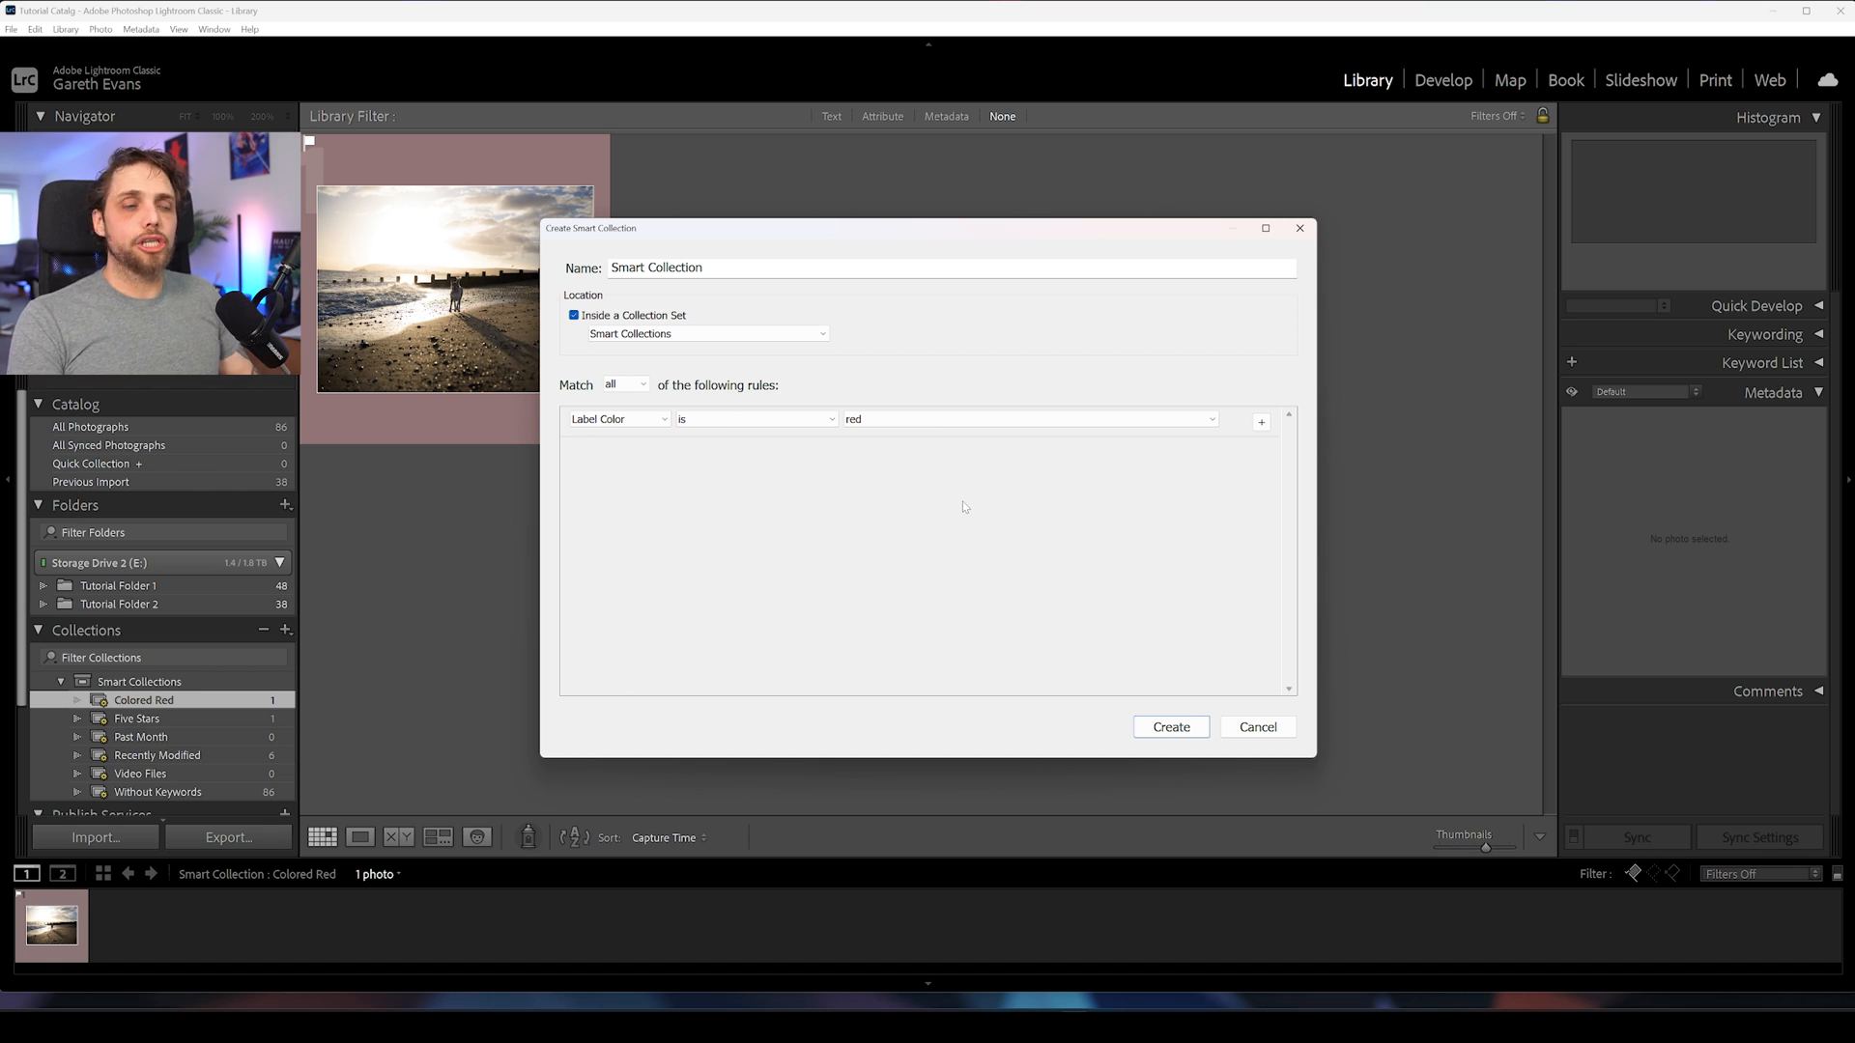
left_click(1028, 420)
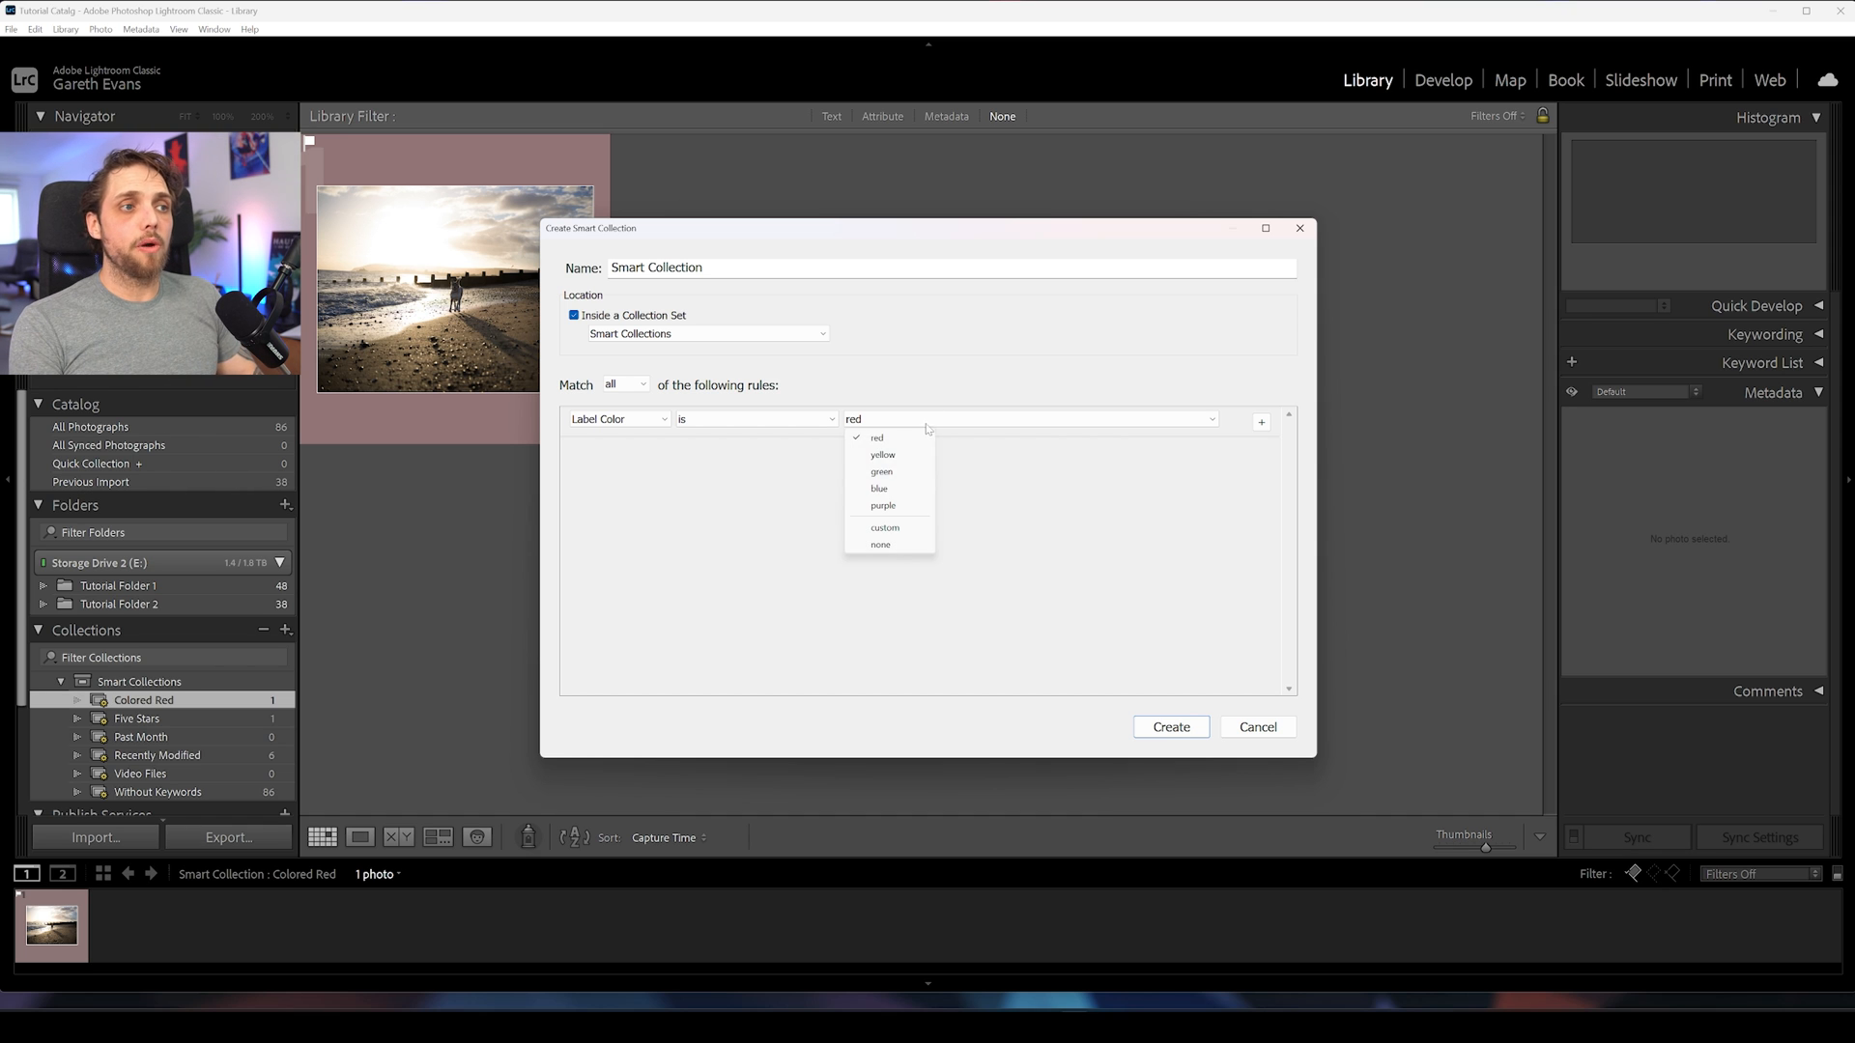
Step: Switch the rule to green and create the smart collection holding the five-star dog photo
left_click(1171, 727)
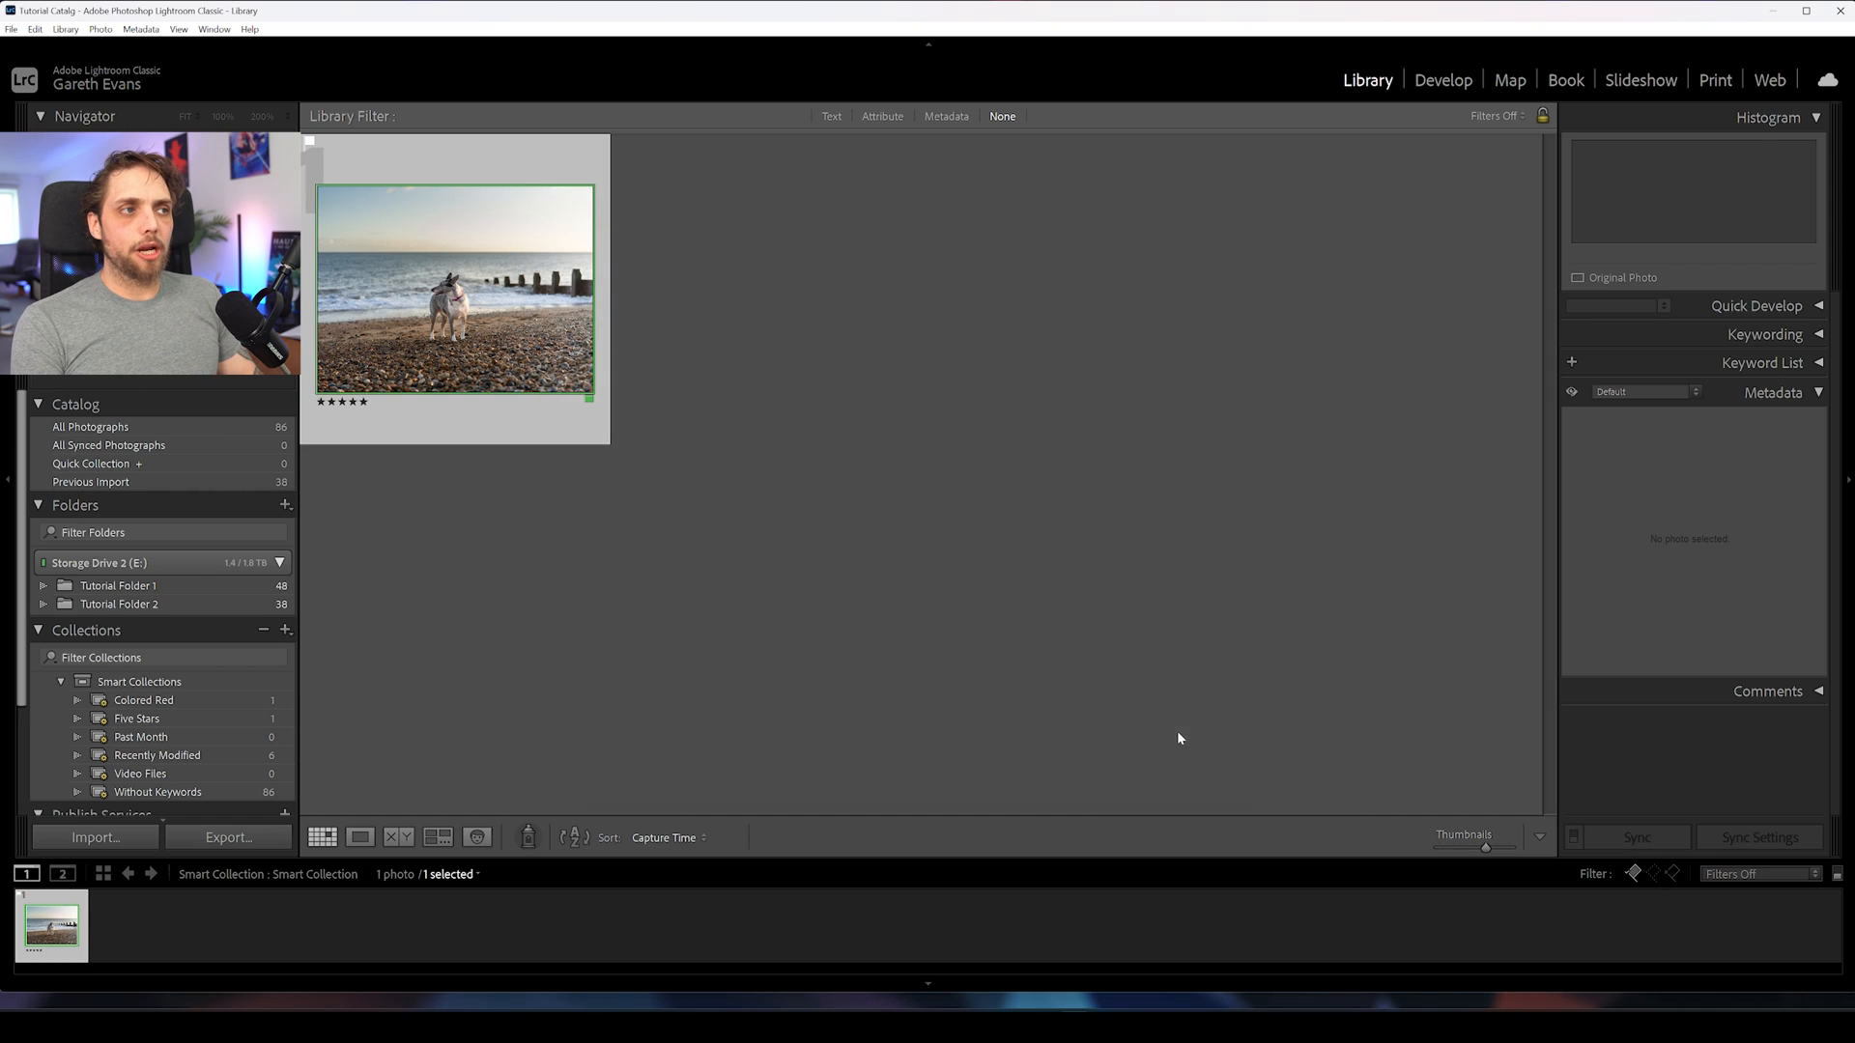
left_click(454, 290)
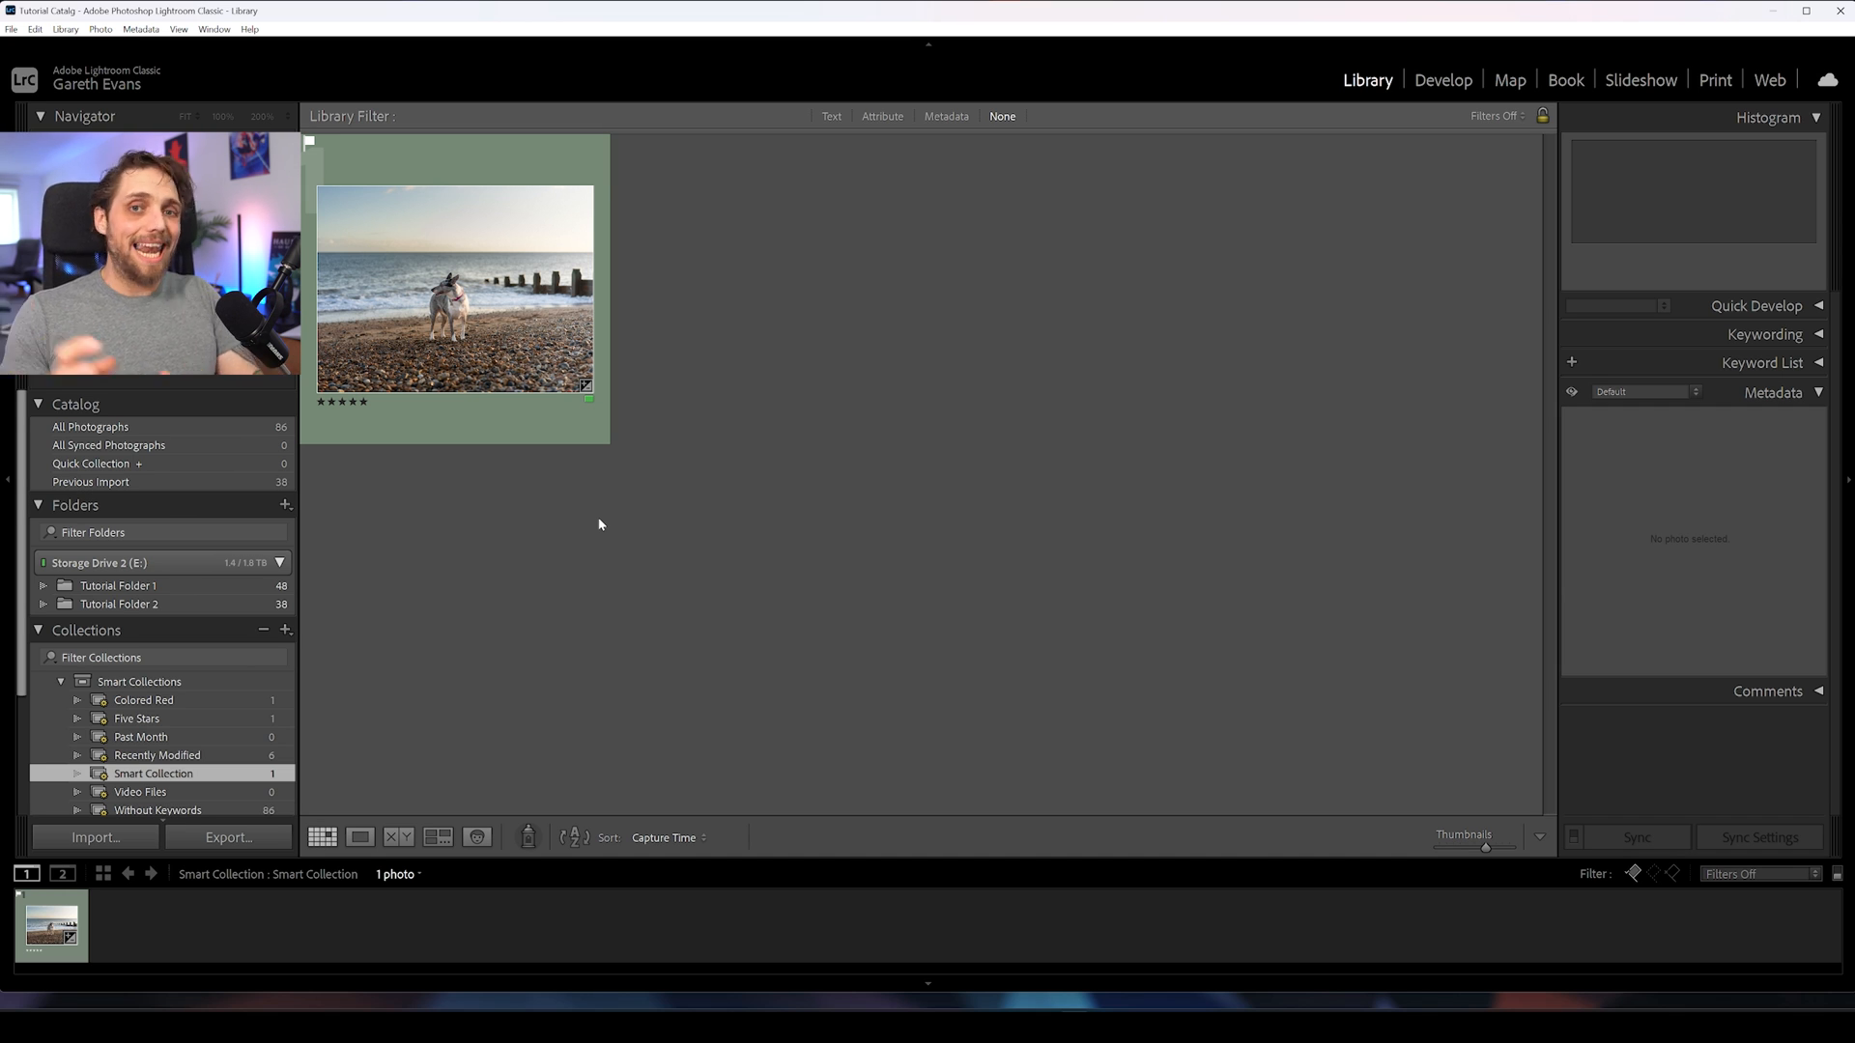
mouse_move(207, 680)
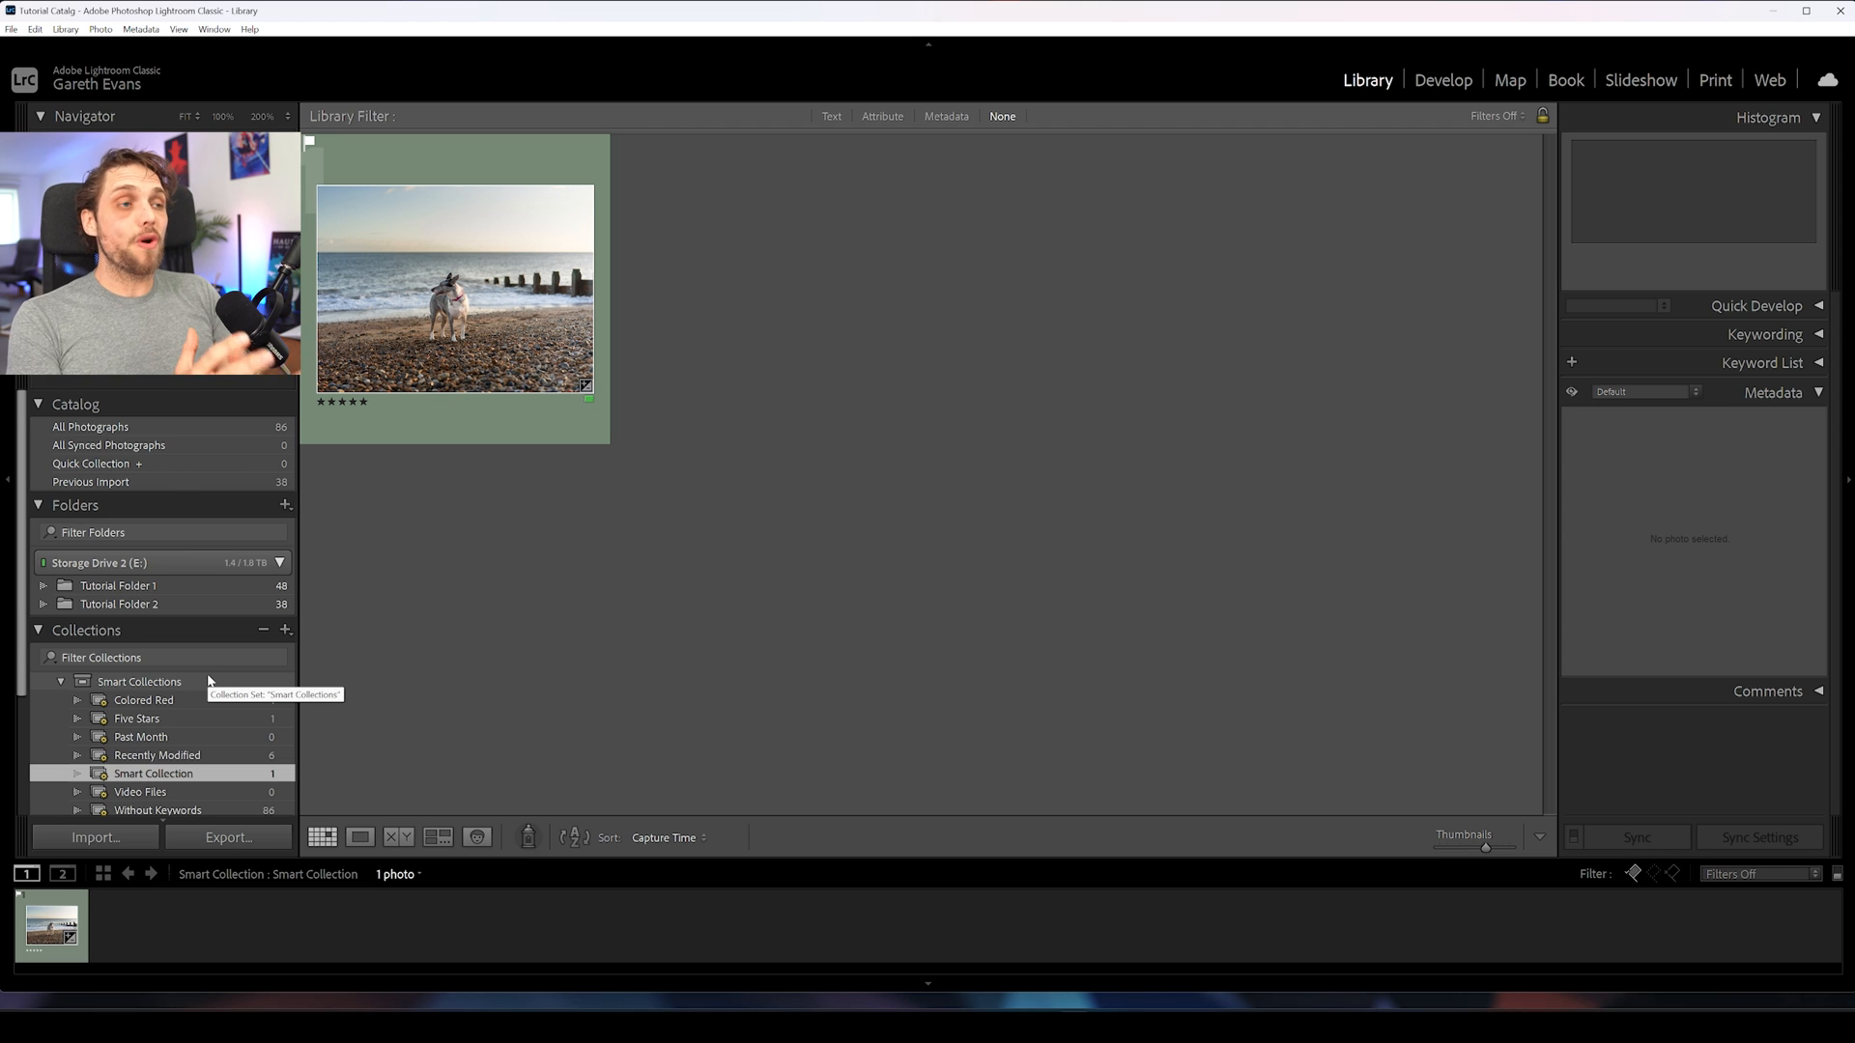